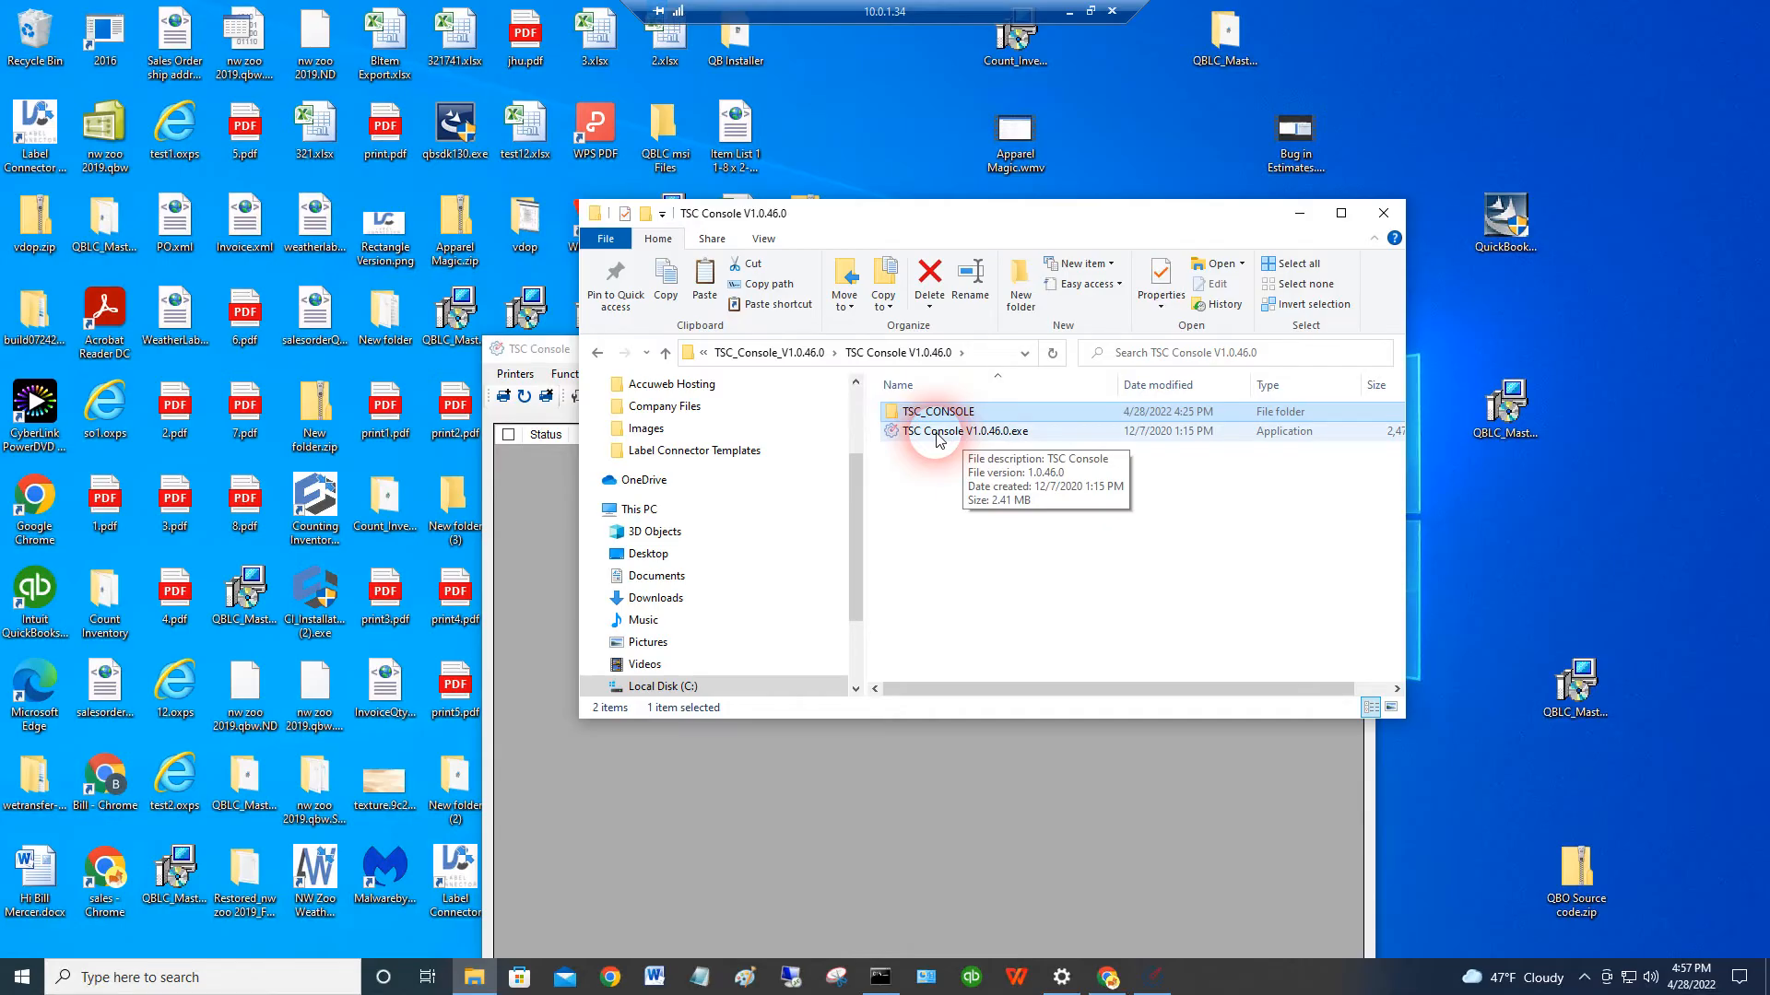
- Launch TSC Console V1.0.46.0 from its executable
click(936, 411)
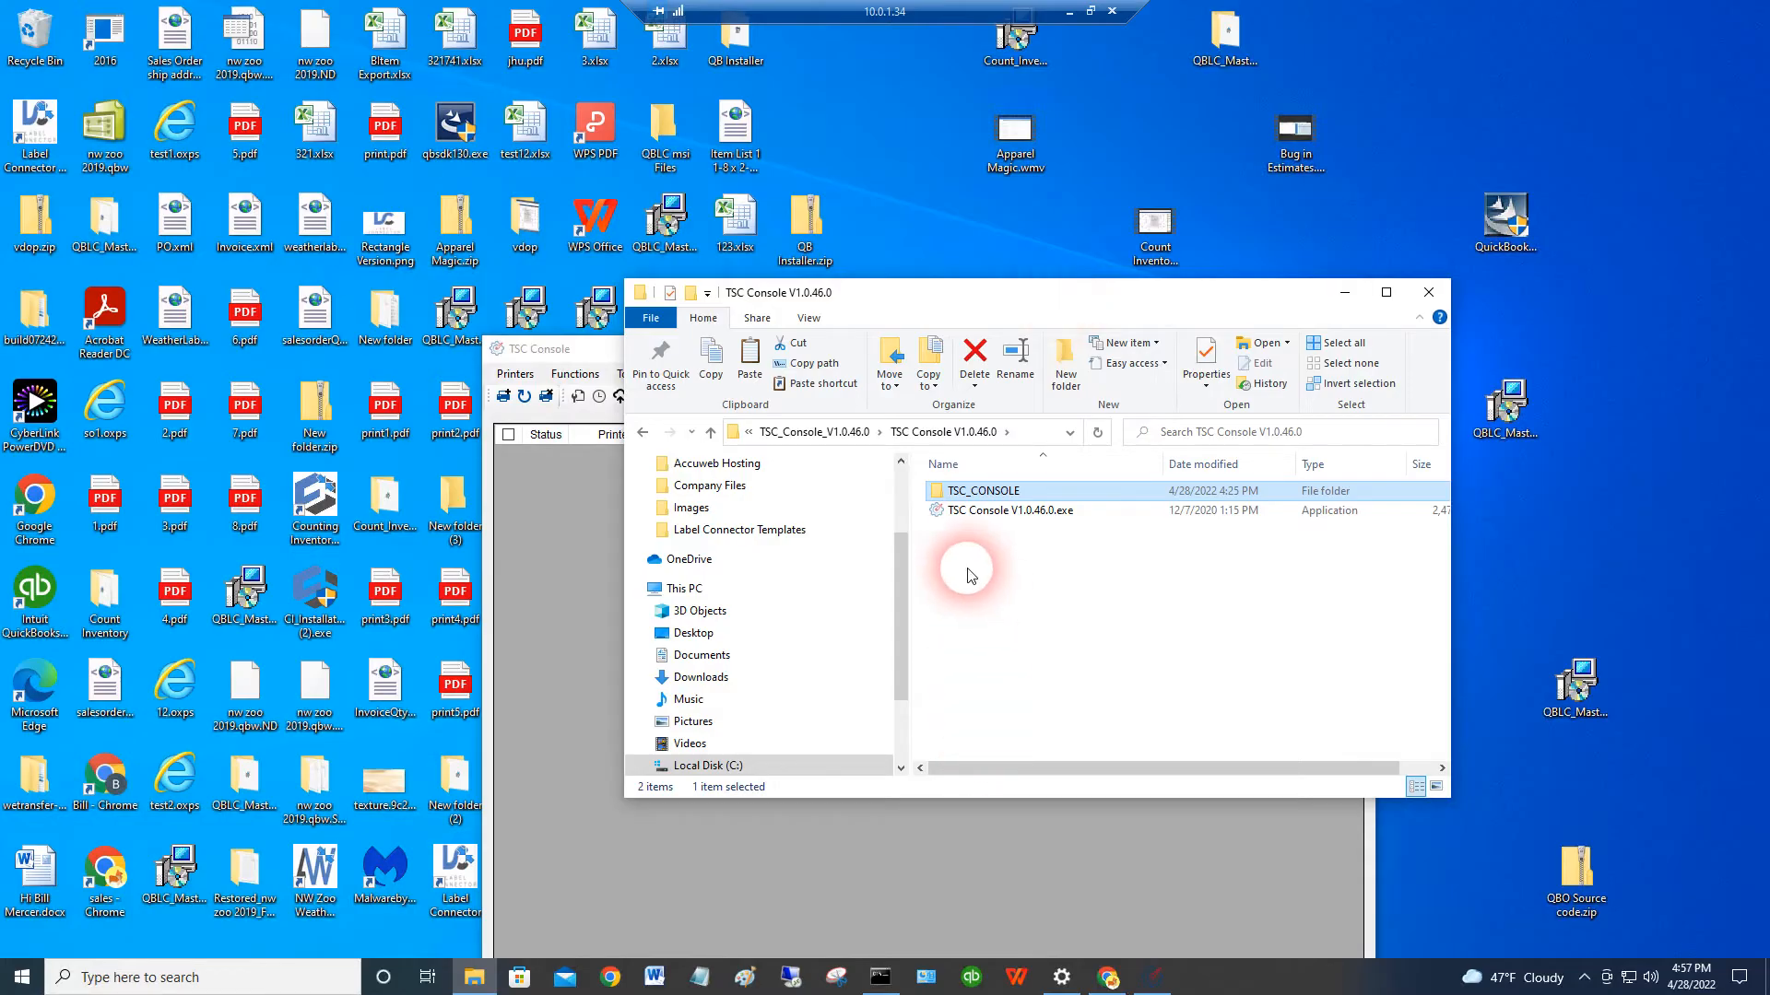
double_click(1008, 510)
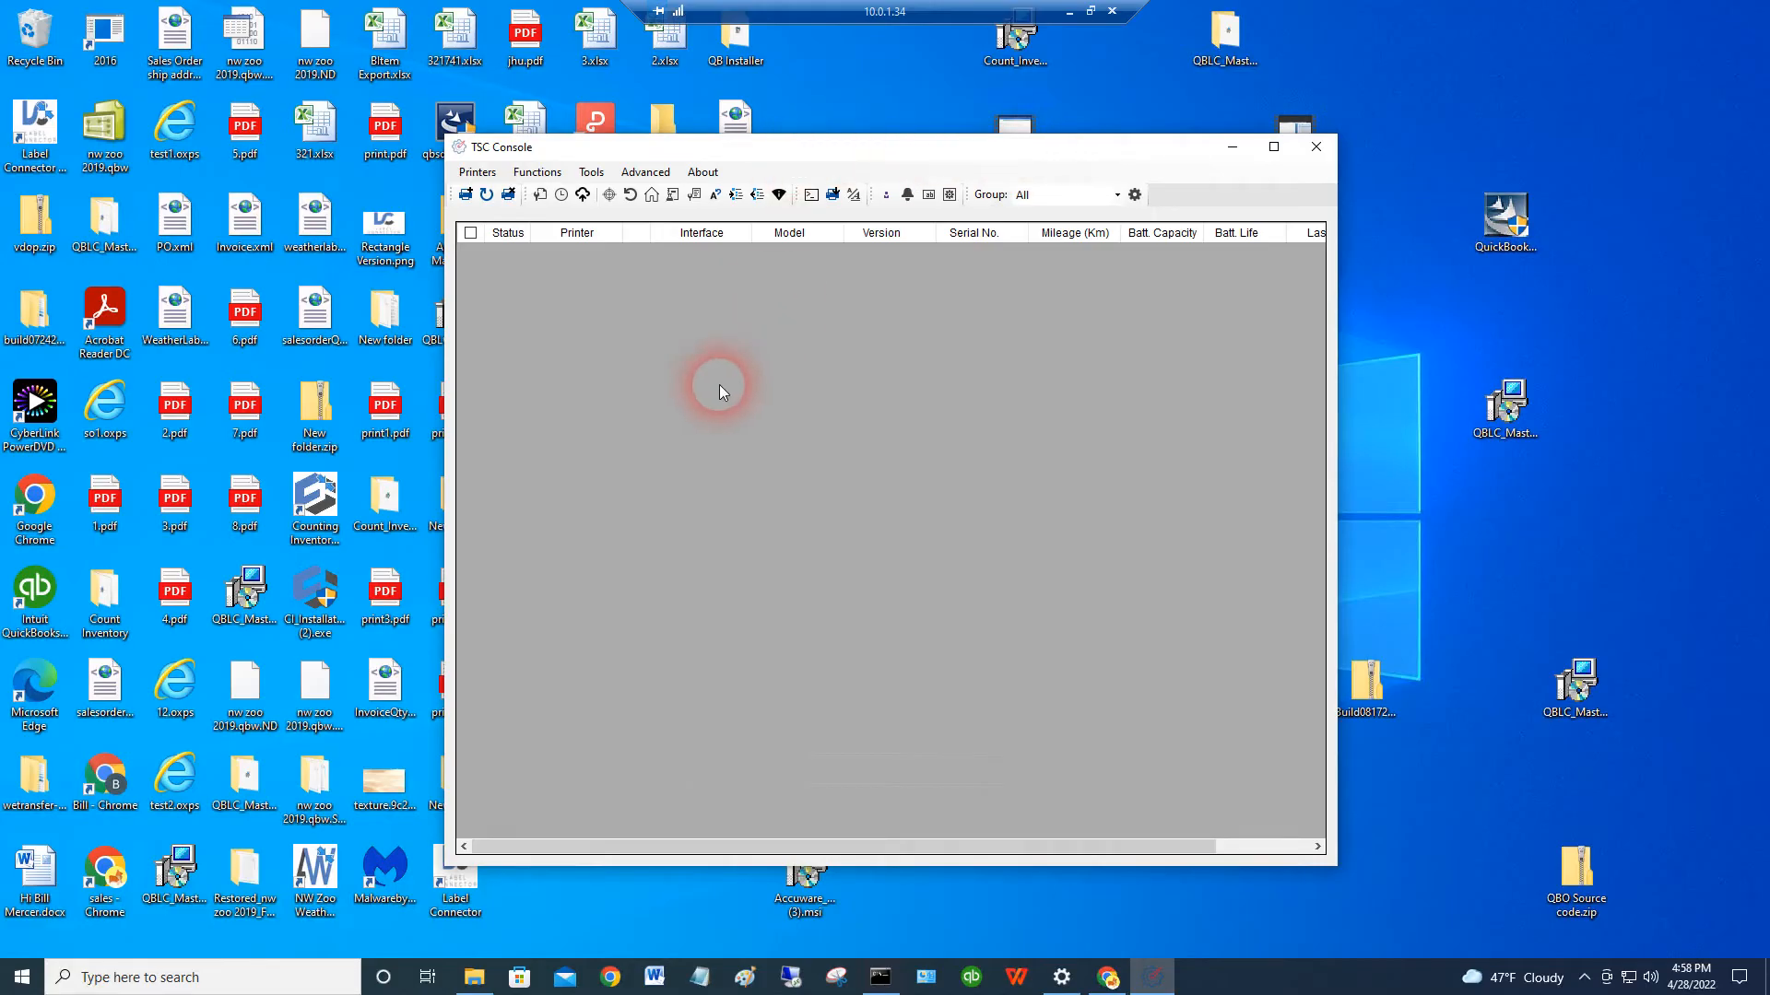
- Add the USB-connected DA220 printer (PS-E54971) to the console's printer list
click(465, 195)
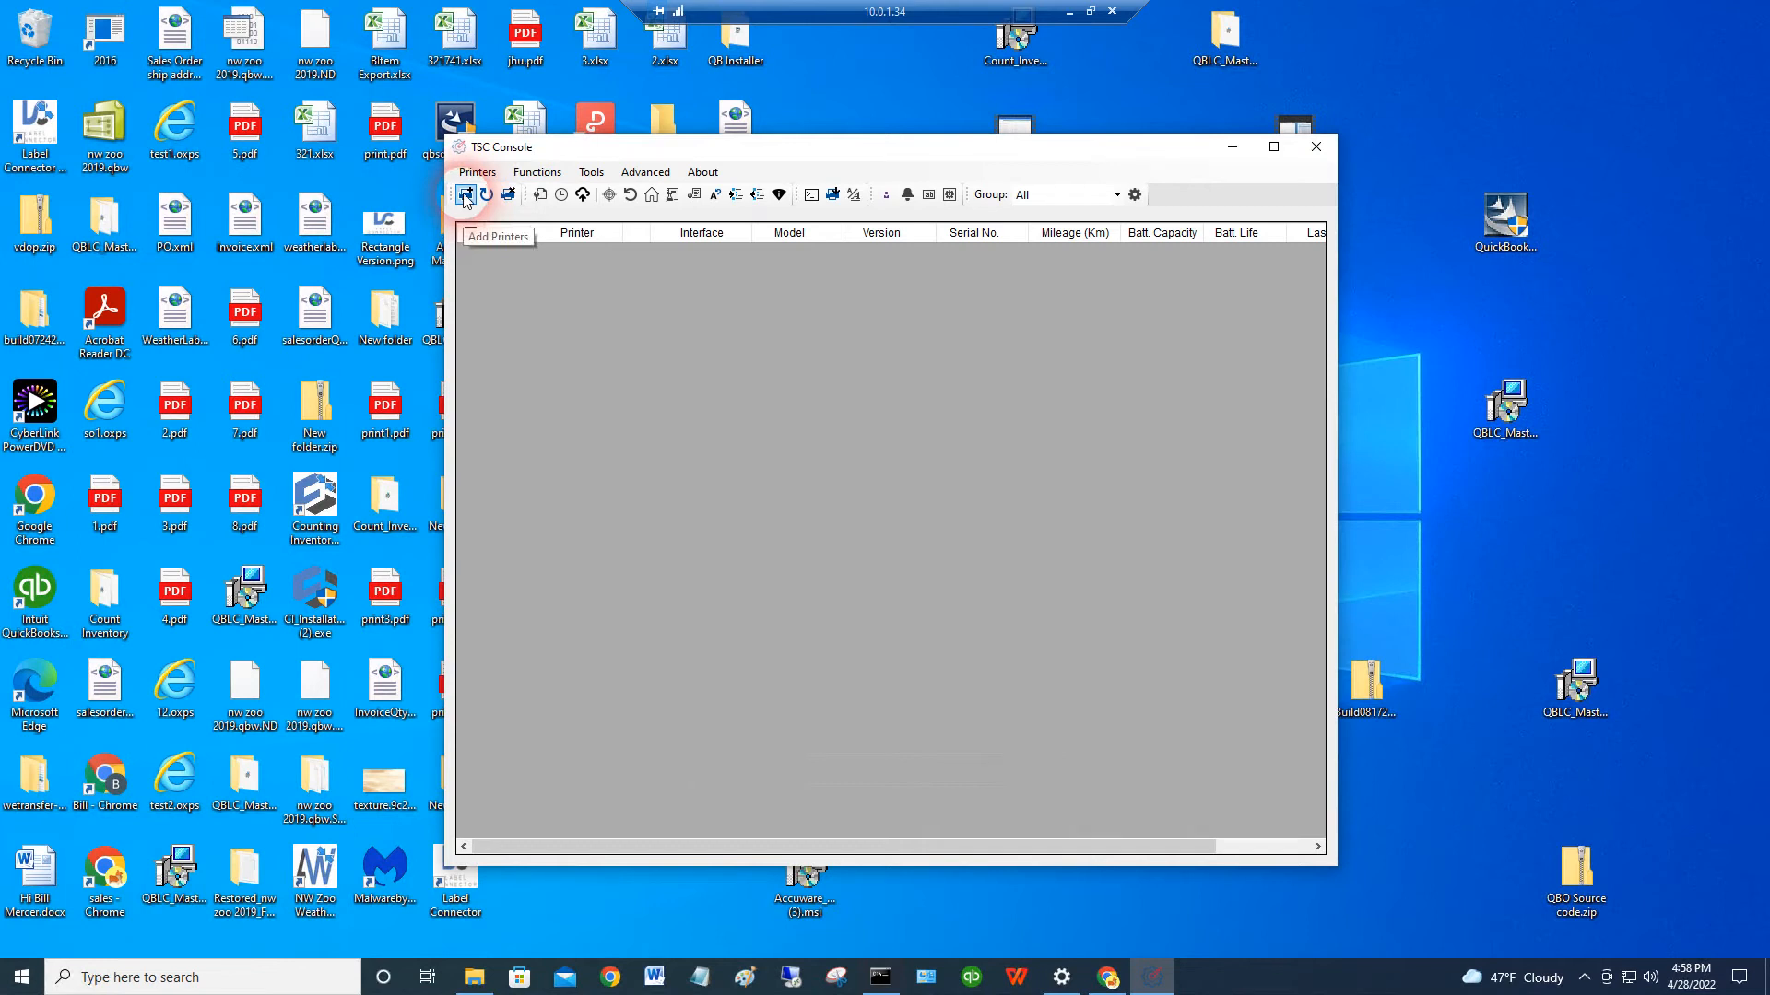
click(464, 194)
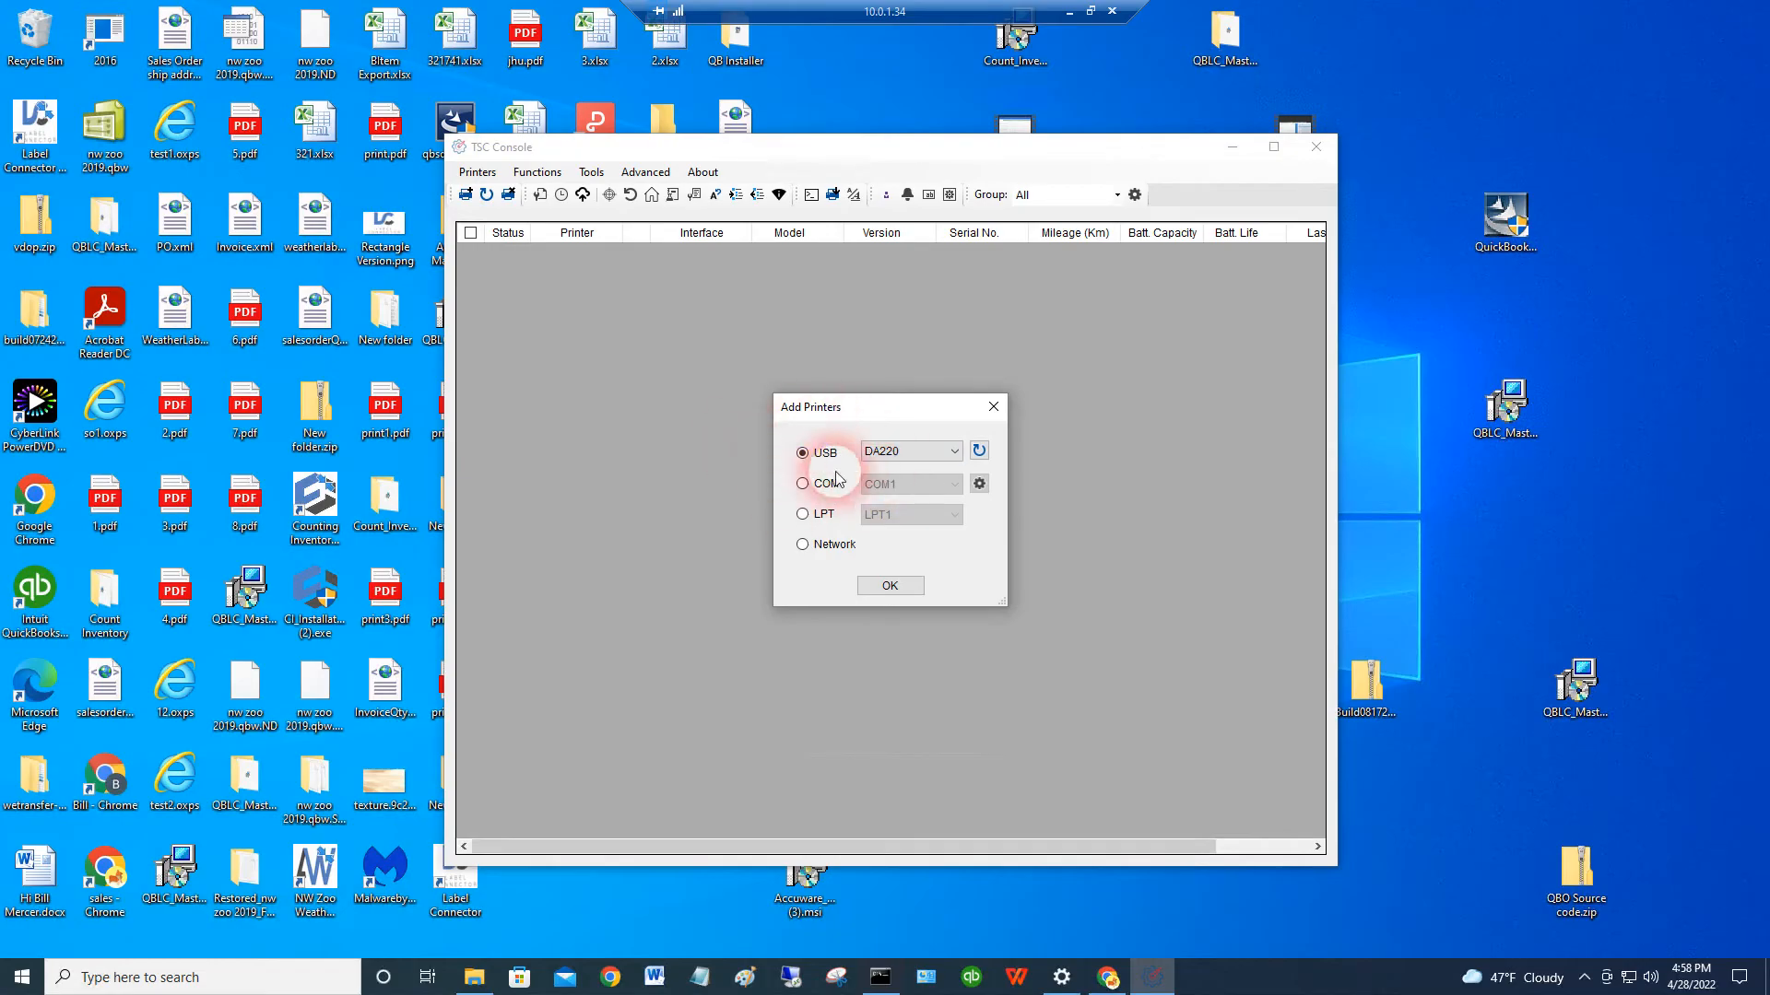
click(889, 587)
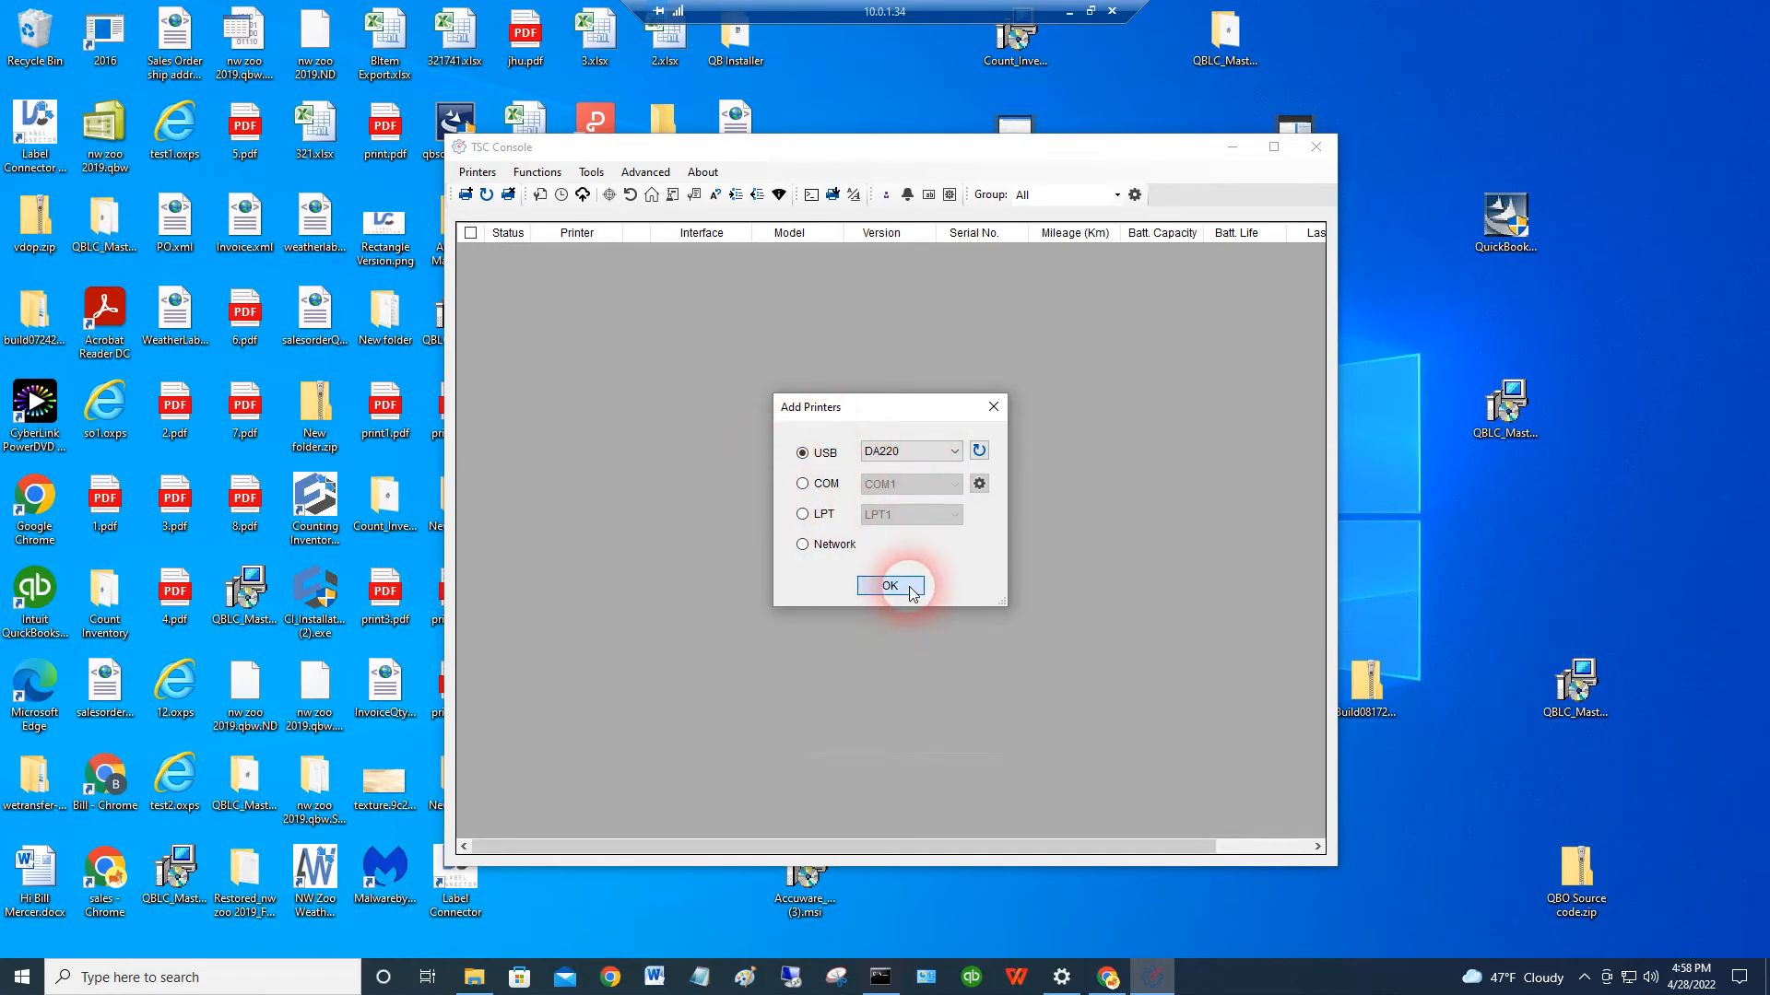
click(890, 587)
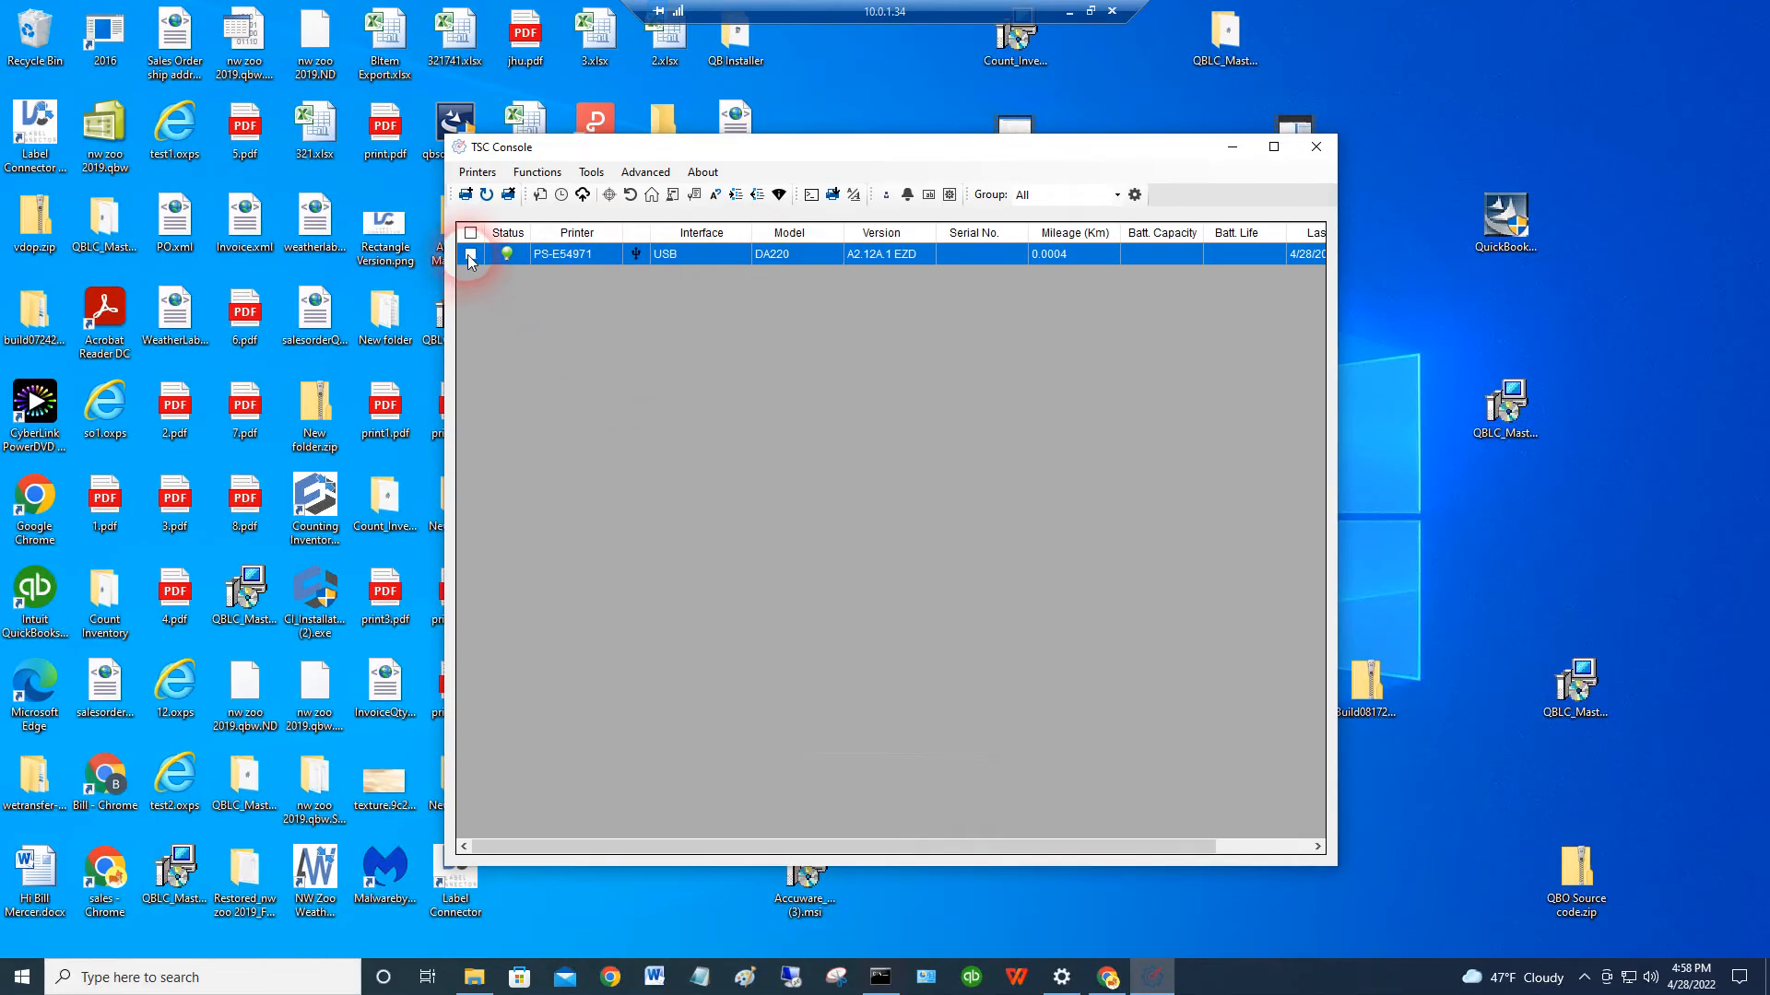
- Select the DA220 and fetch its settings on the Printer Configuration Ethernet tab
click(534, 172)
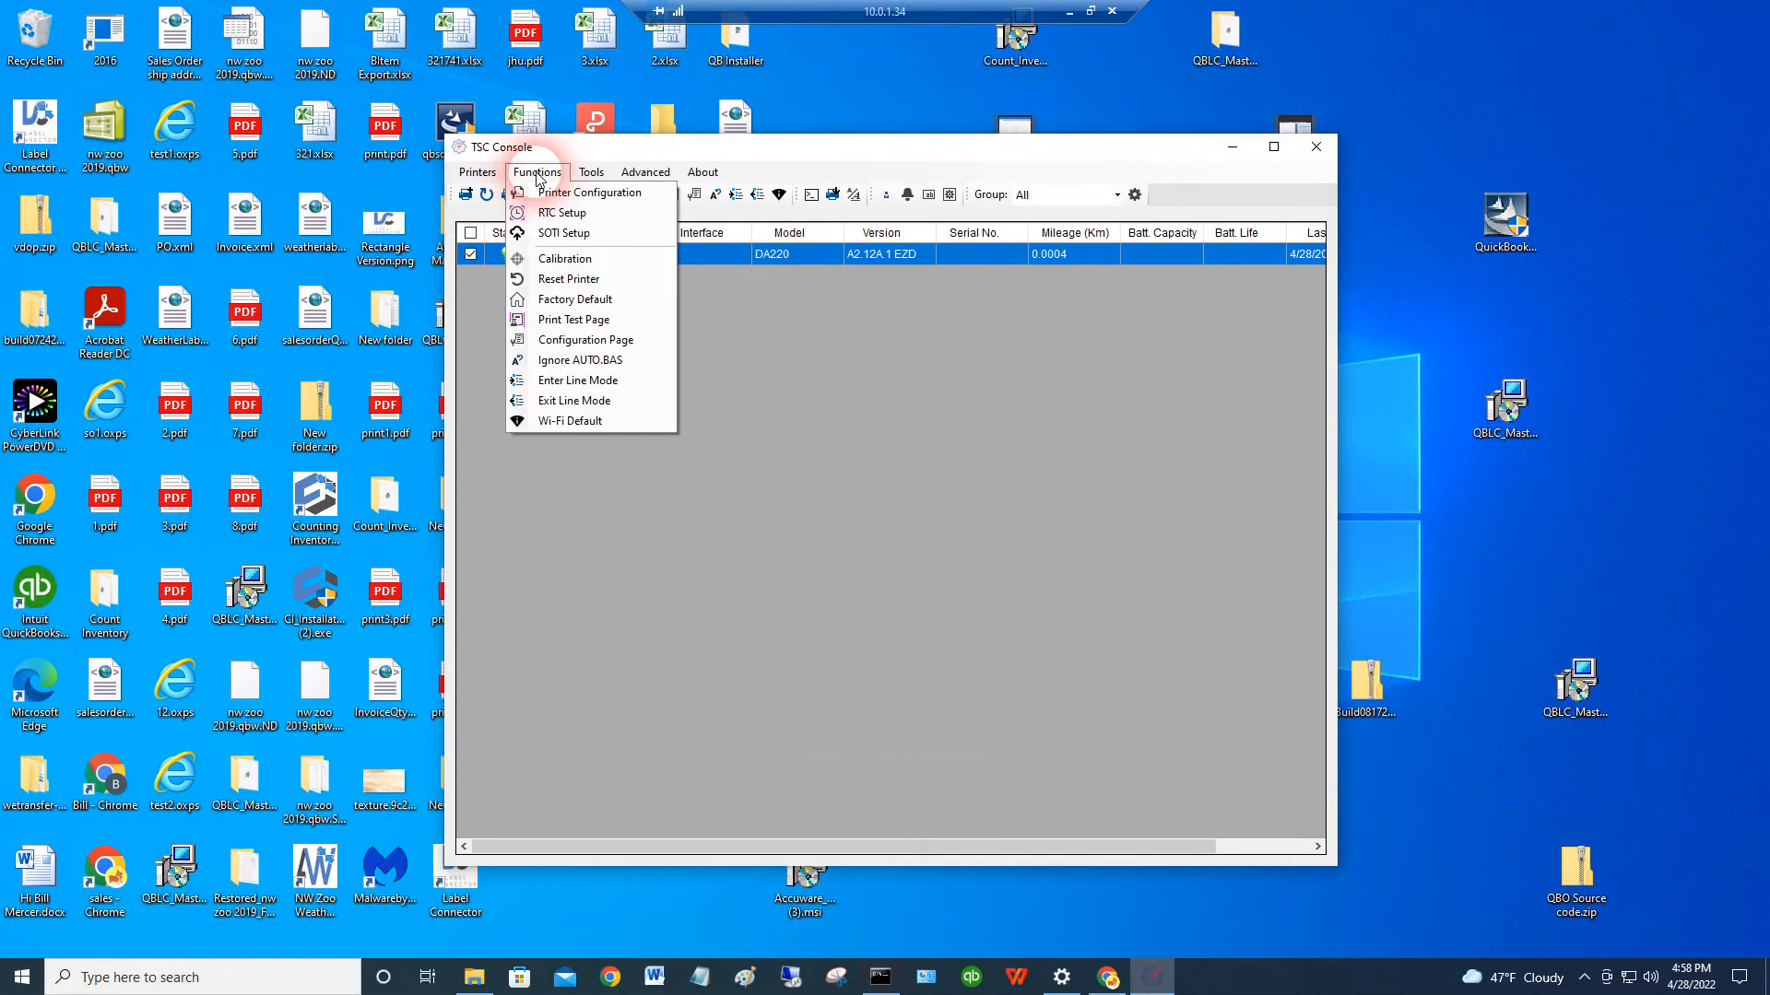
click(588, 192)
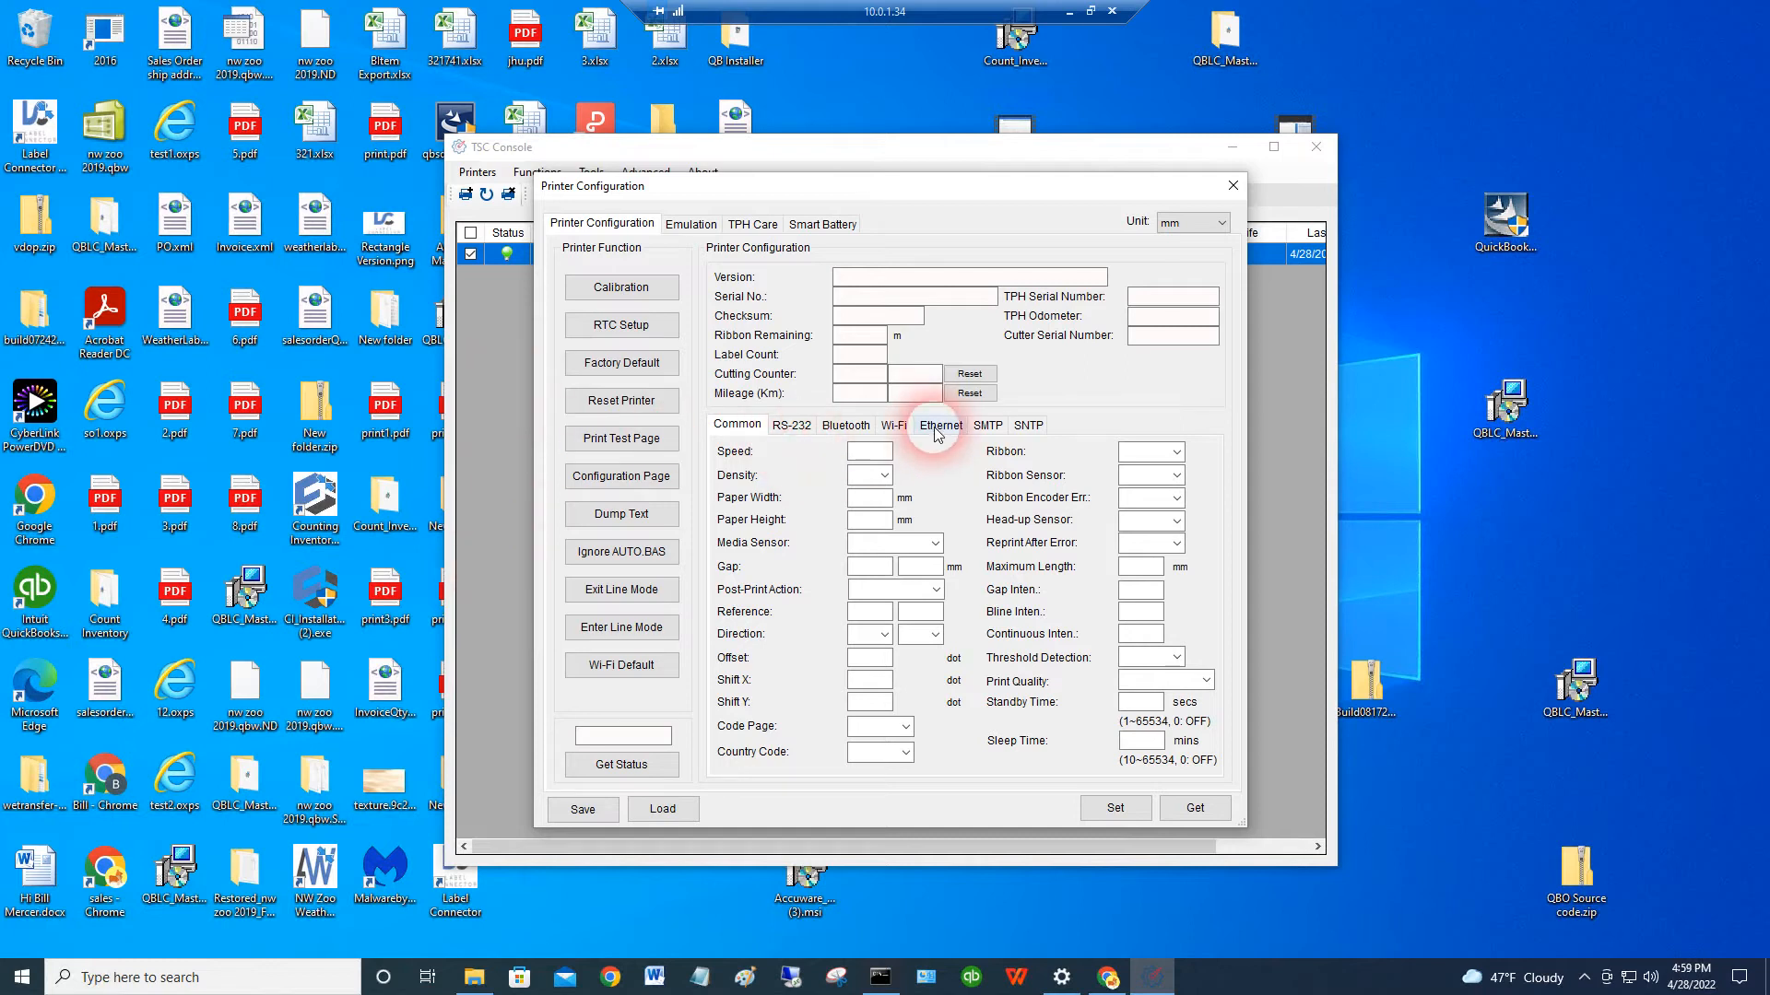
click(940, 424)
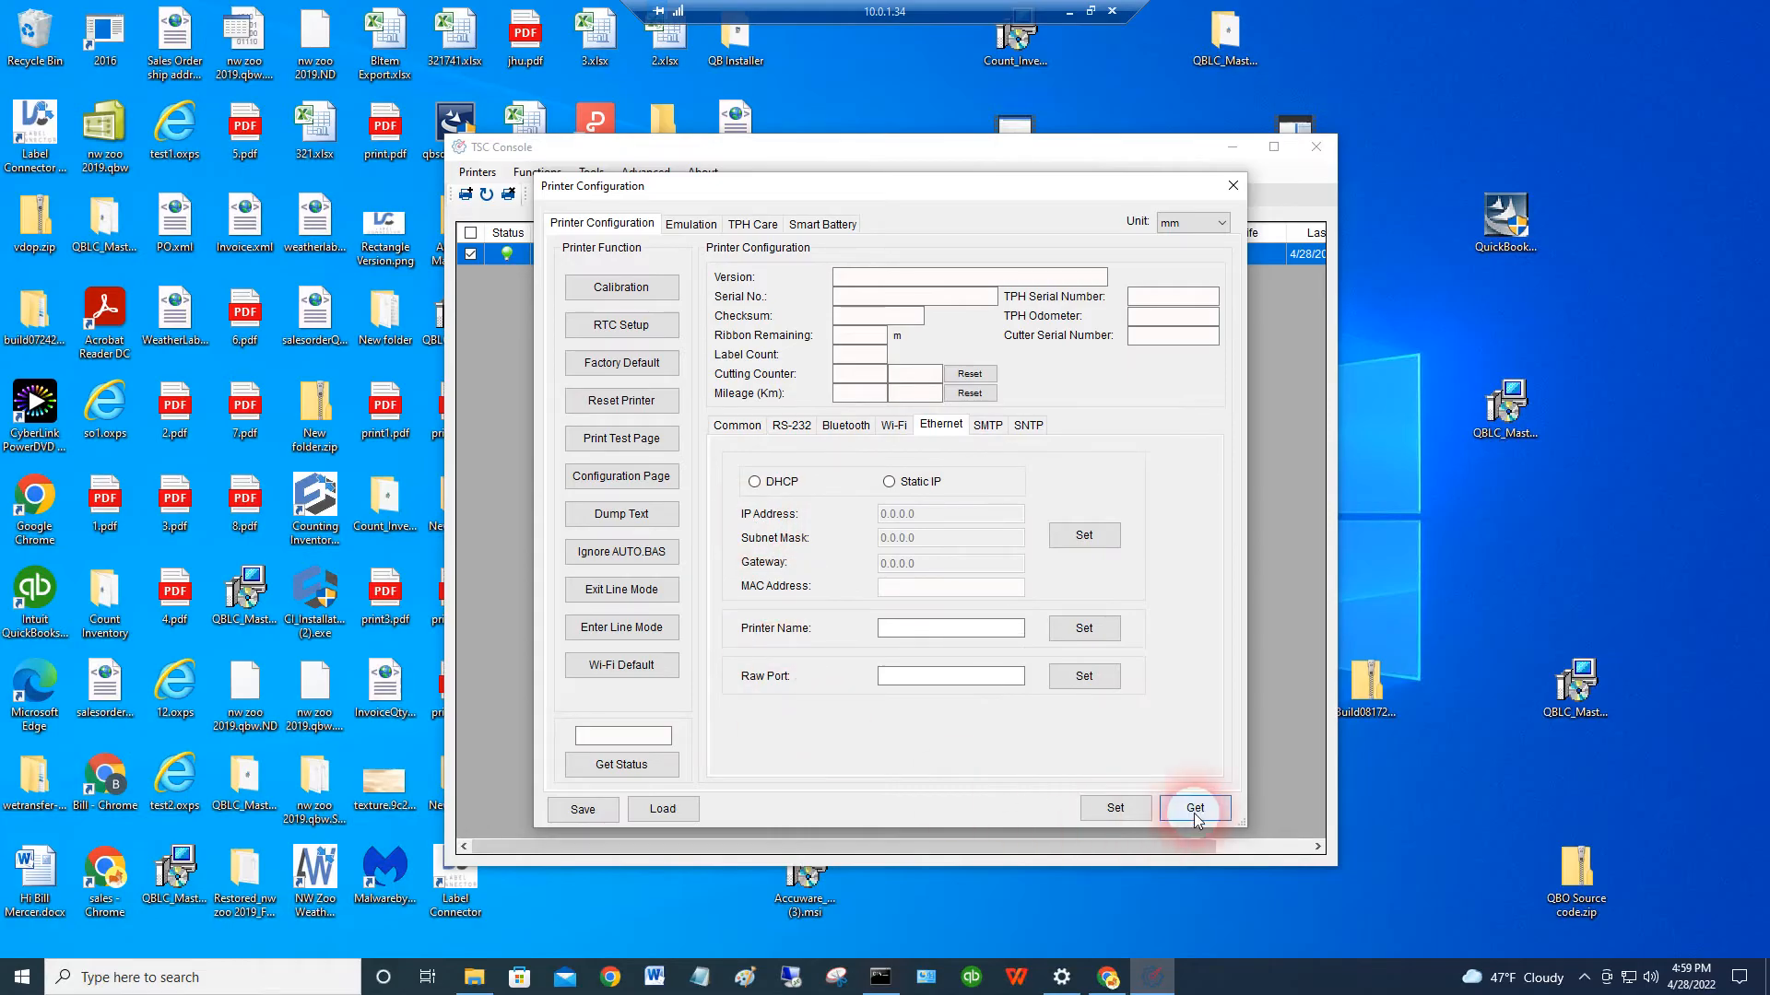
click(1192, 809)
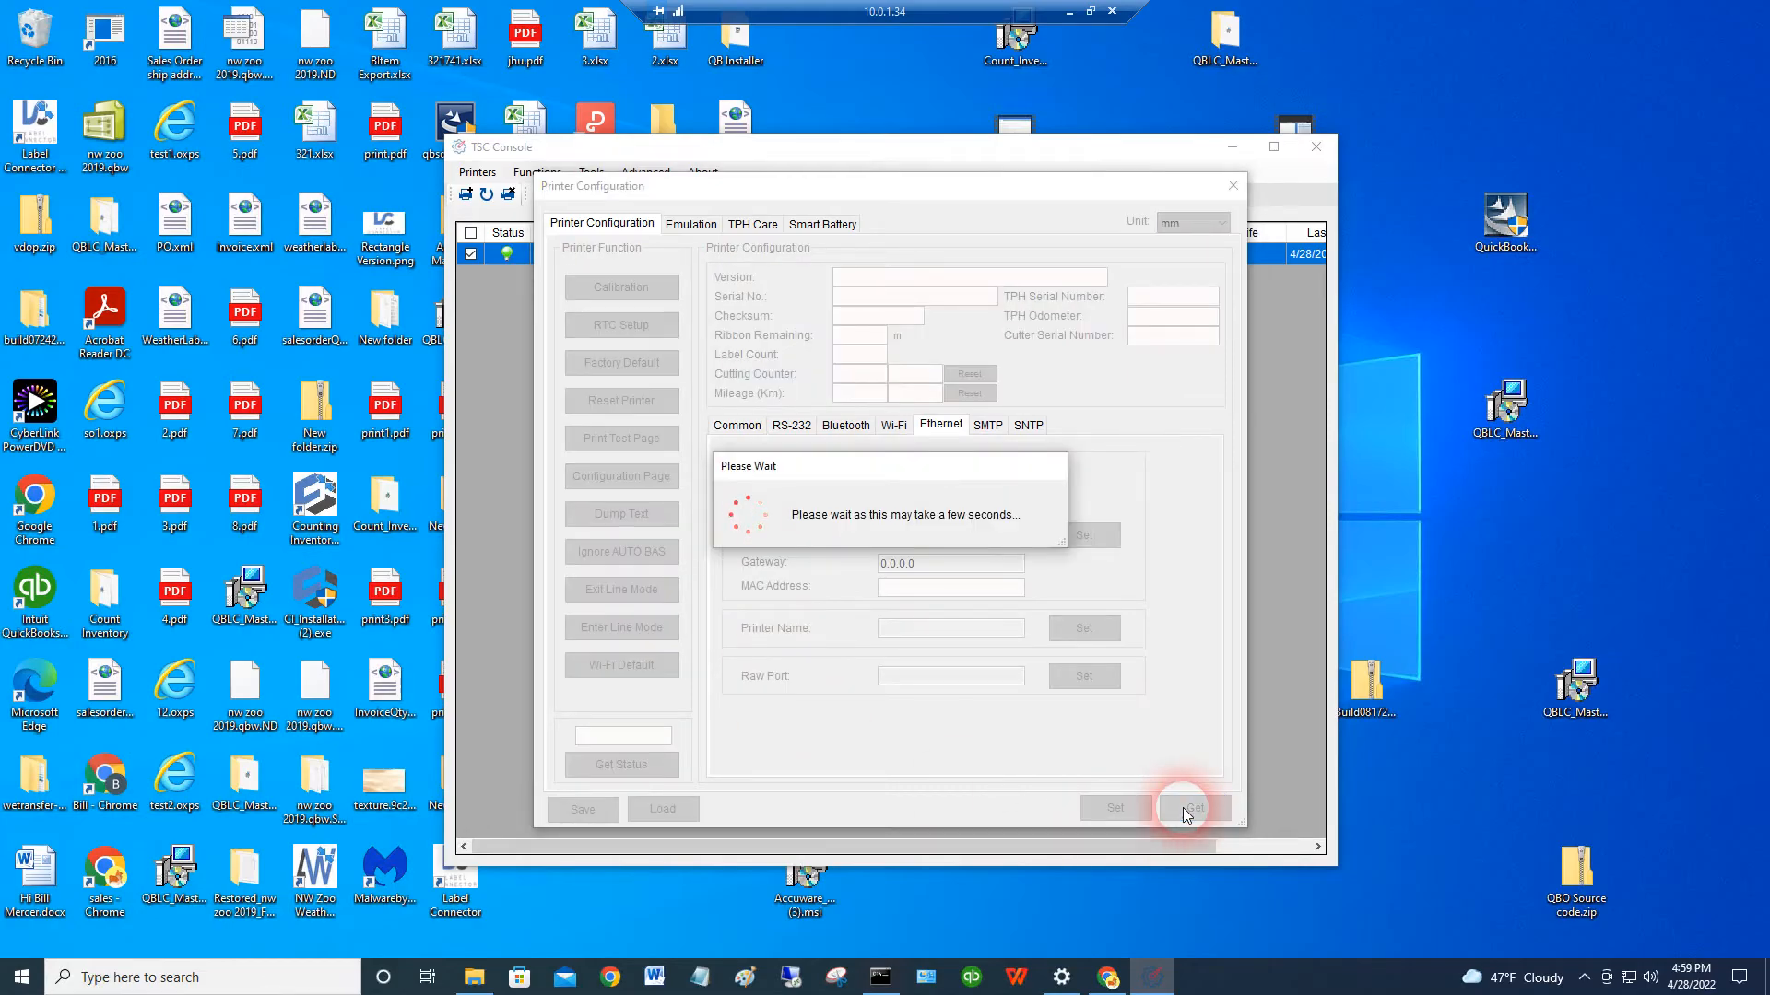
- Review Static IP and DHCP fields, leaving DHCP with IP 10.0.1.32 and port 9100
click(1193, 809)
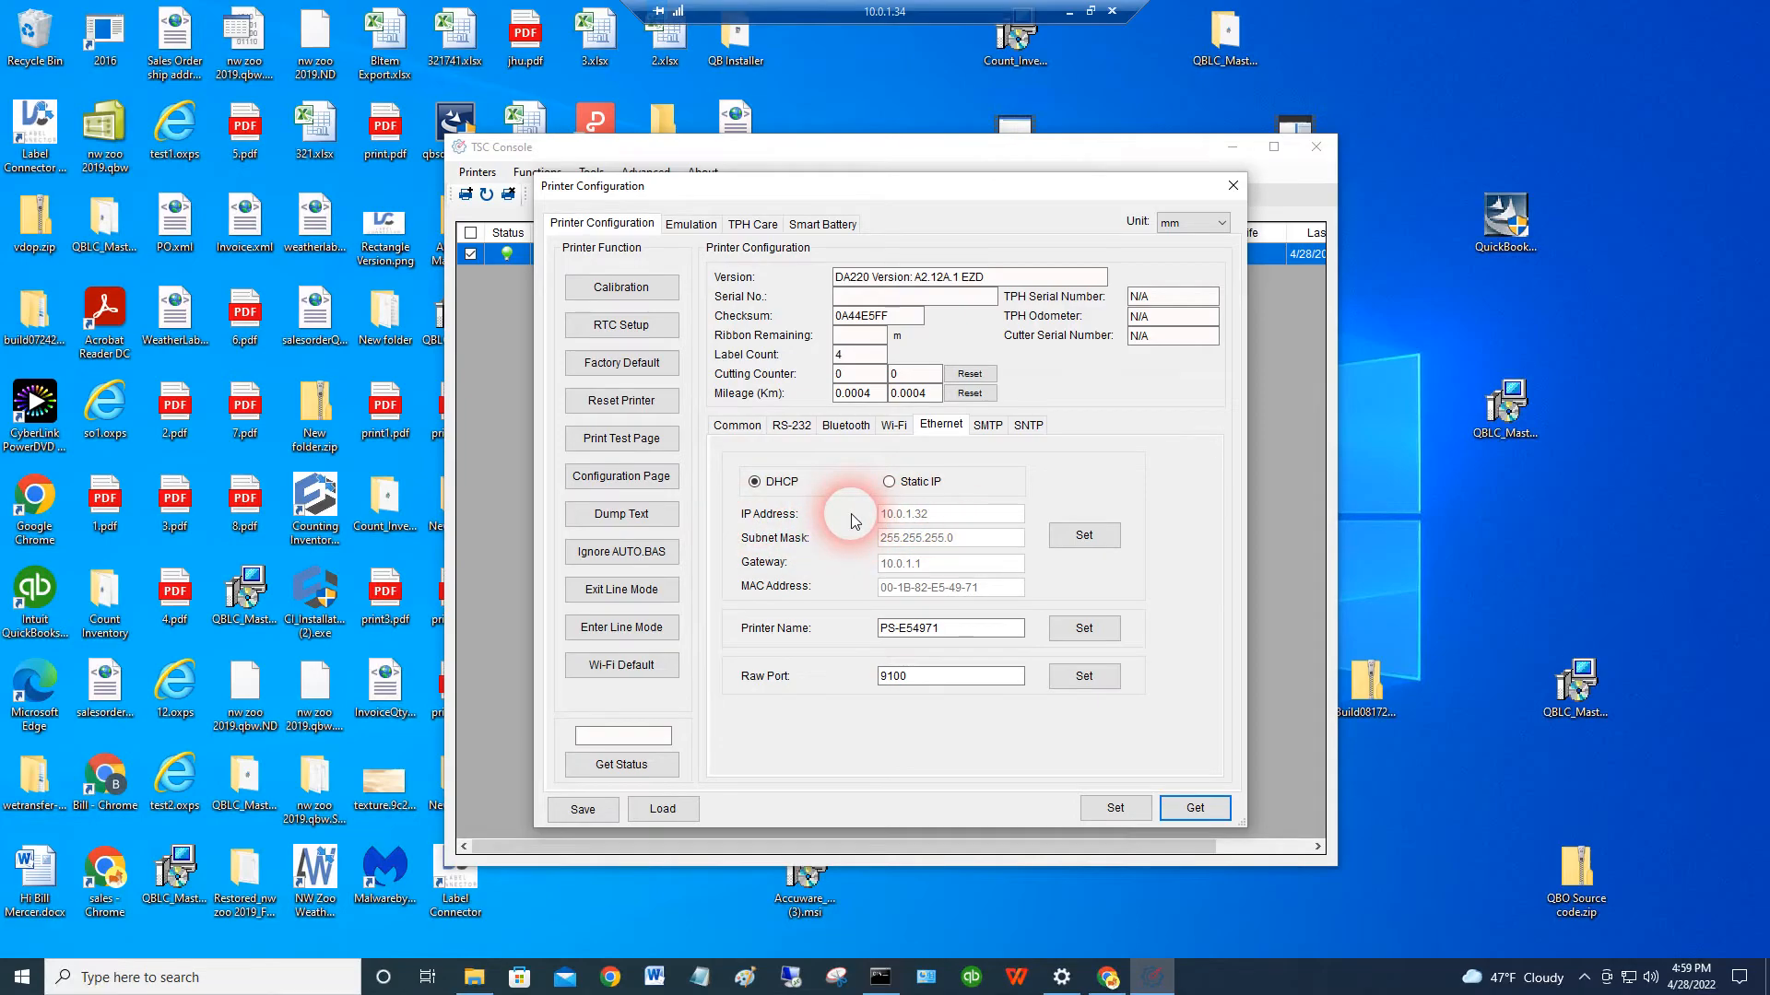
mouse_move(739, 469)
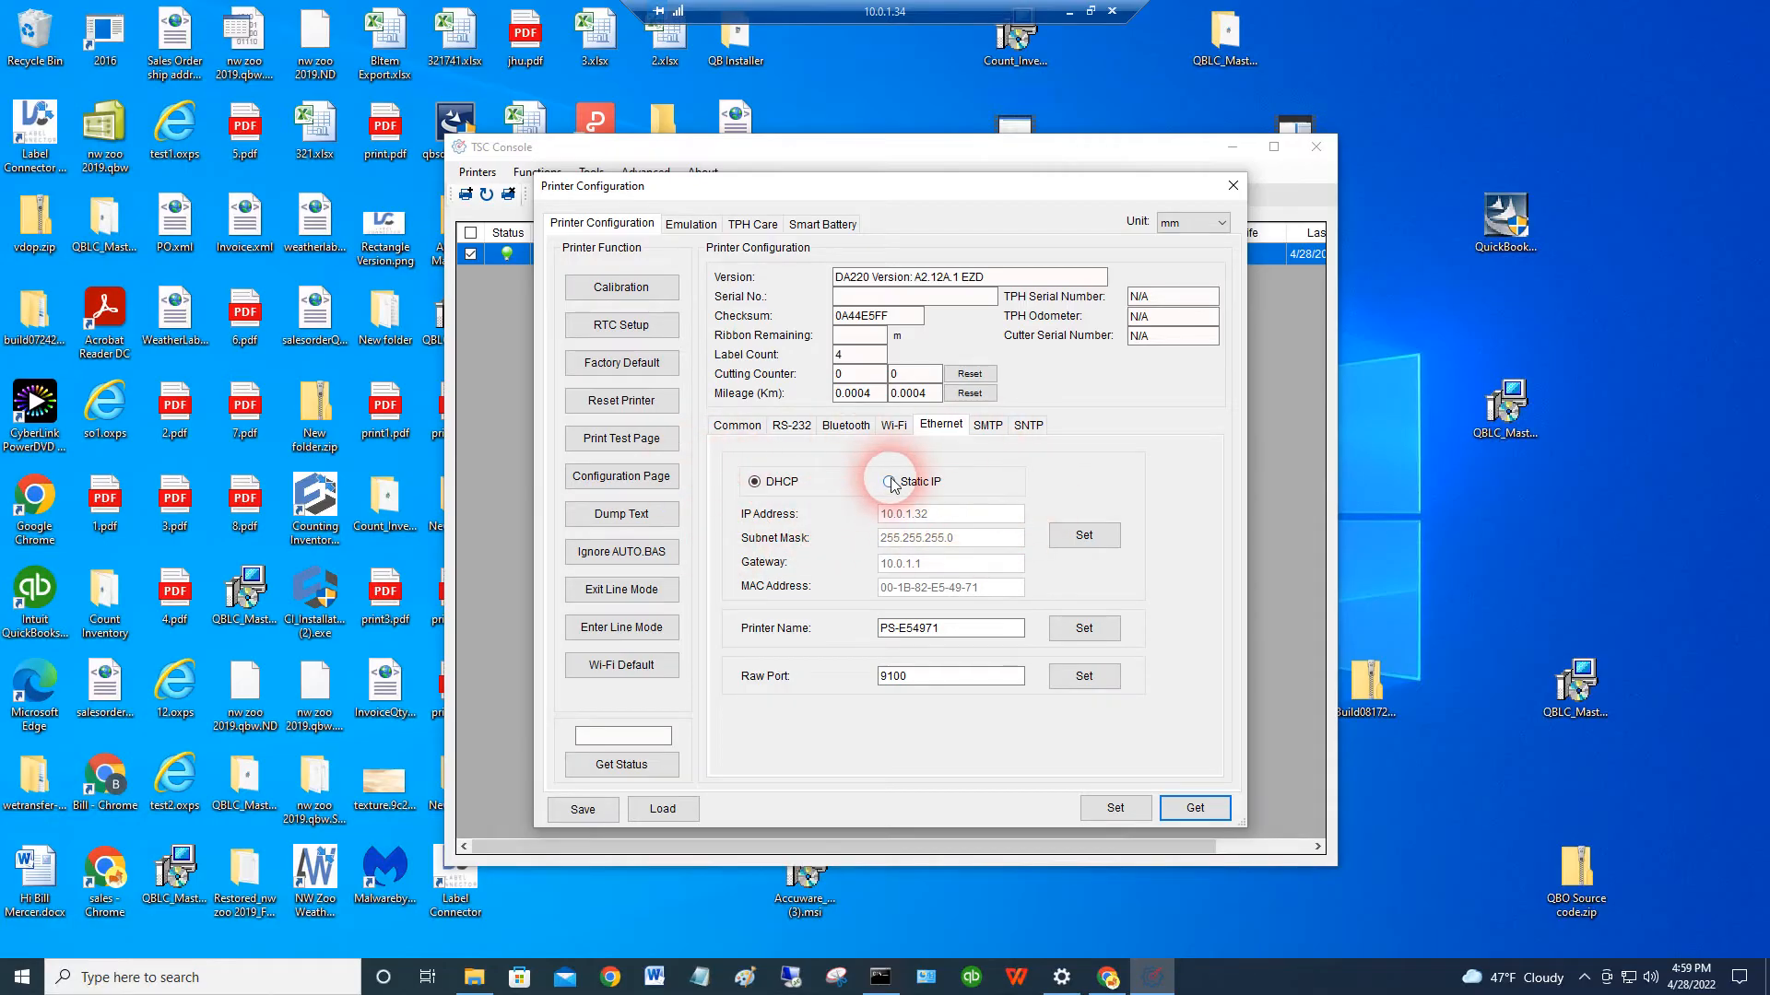
click(890, 481)
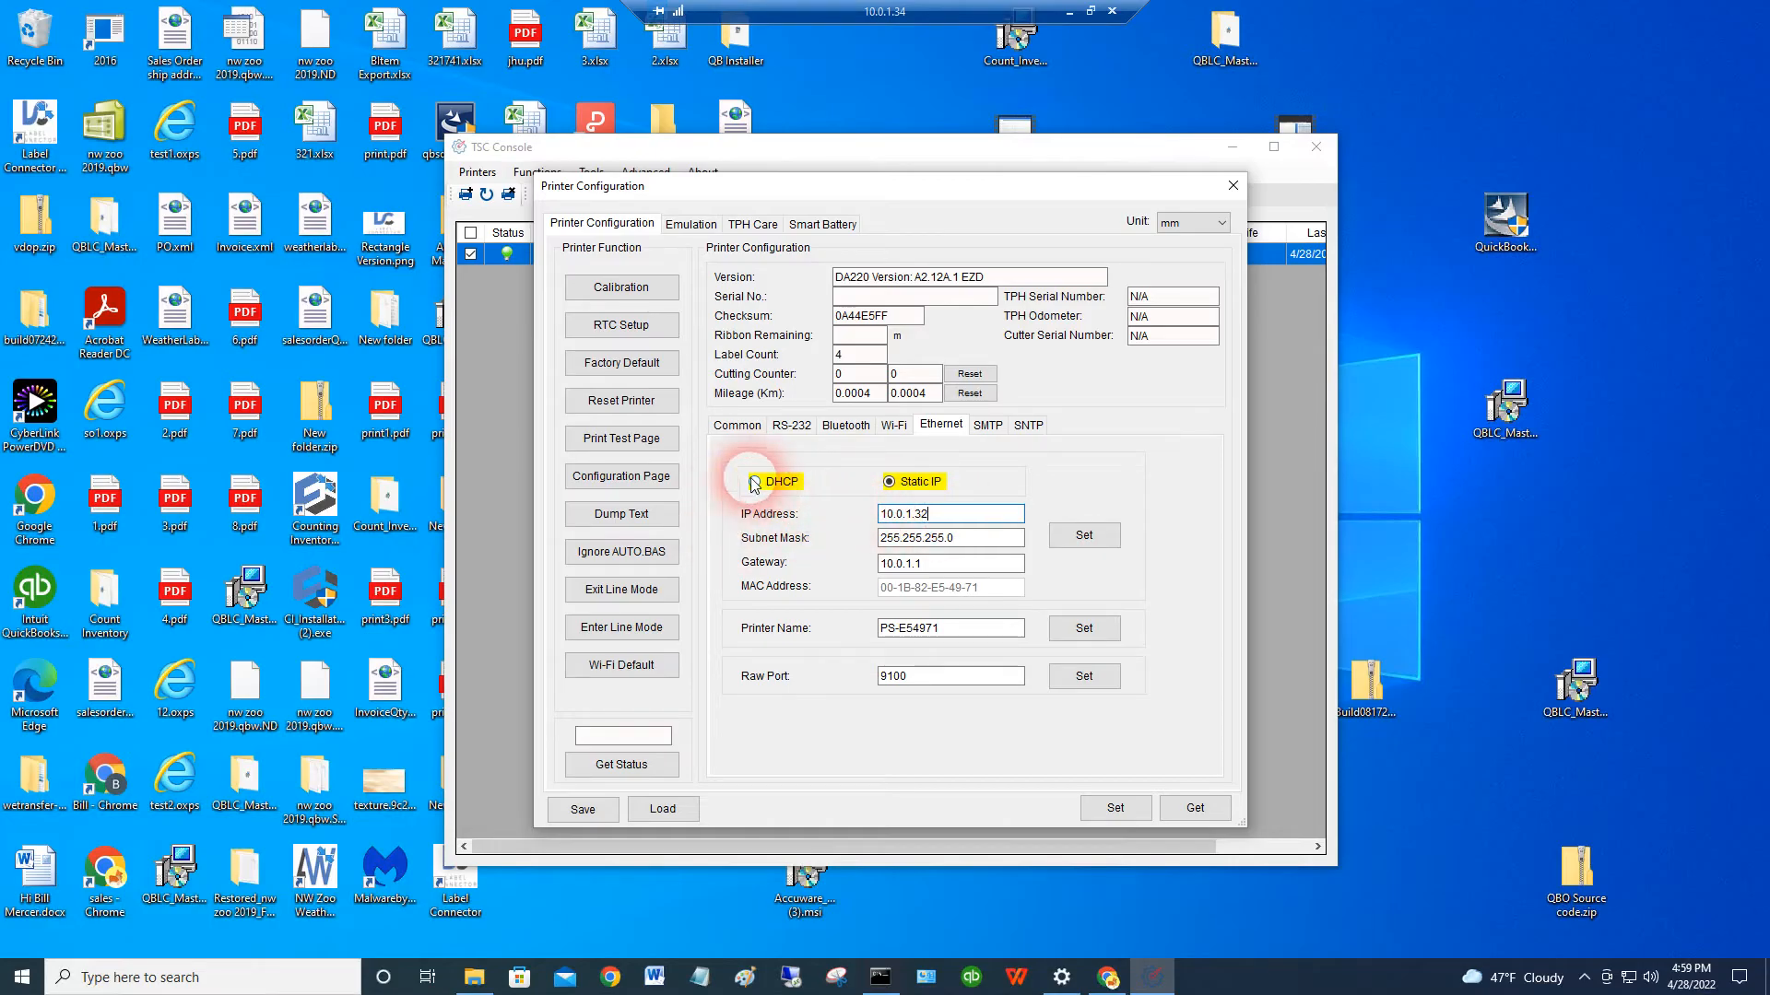
click(754, 482)
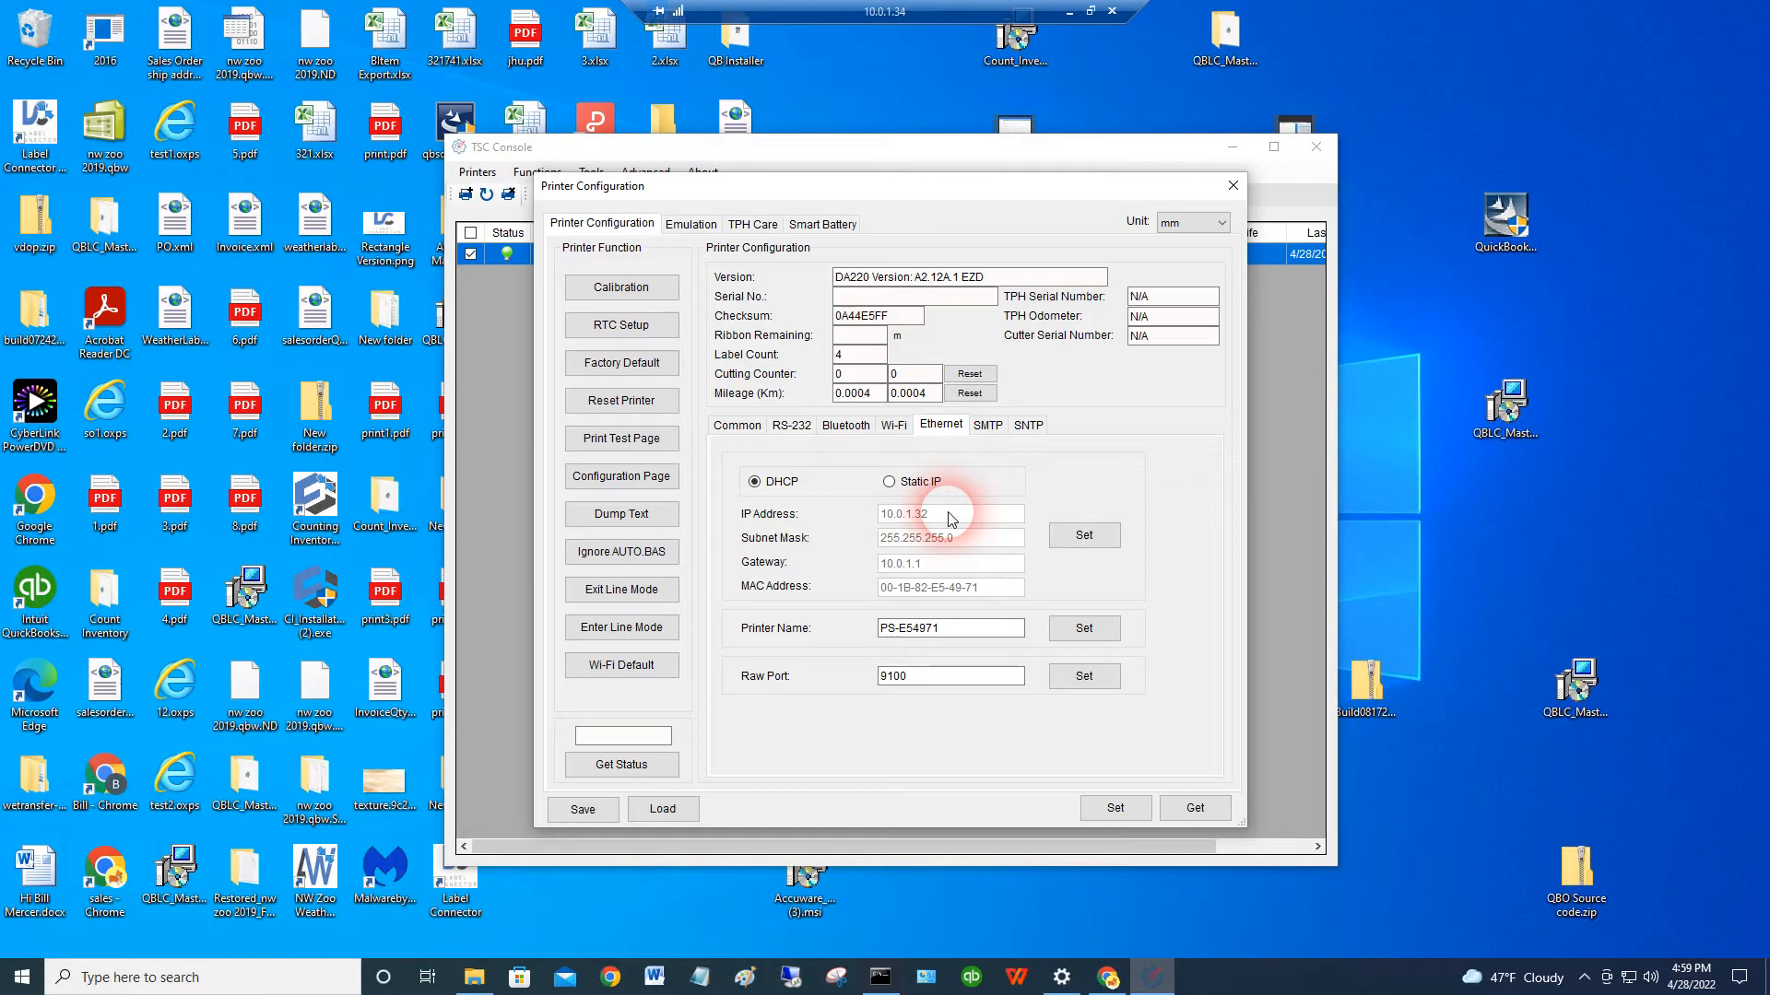
click(890, 481)
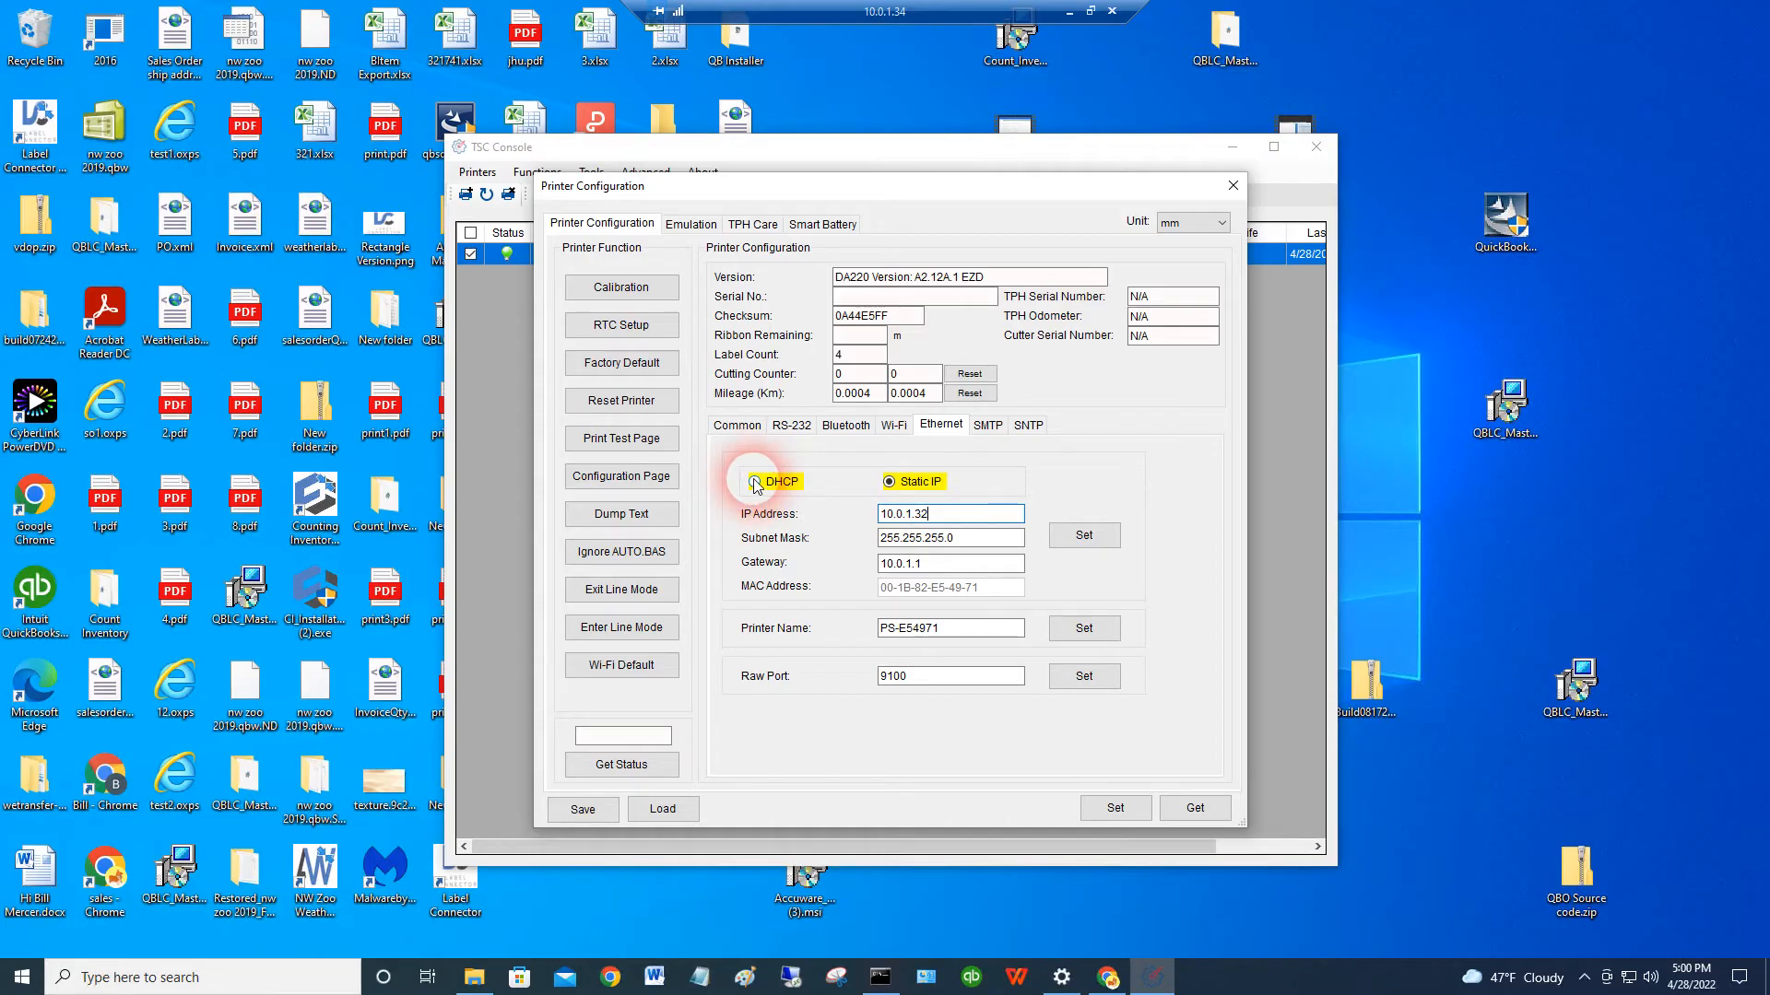
click(760, 482)
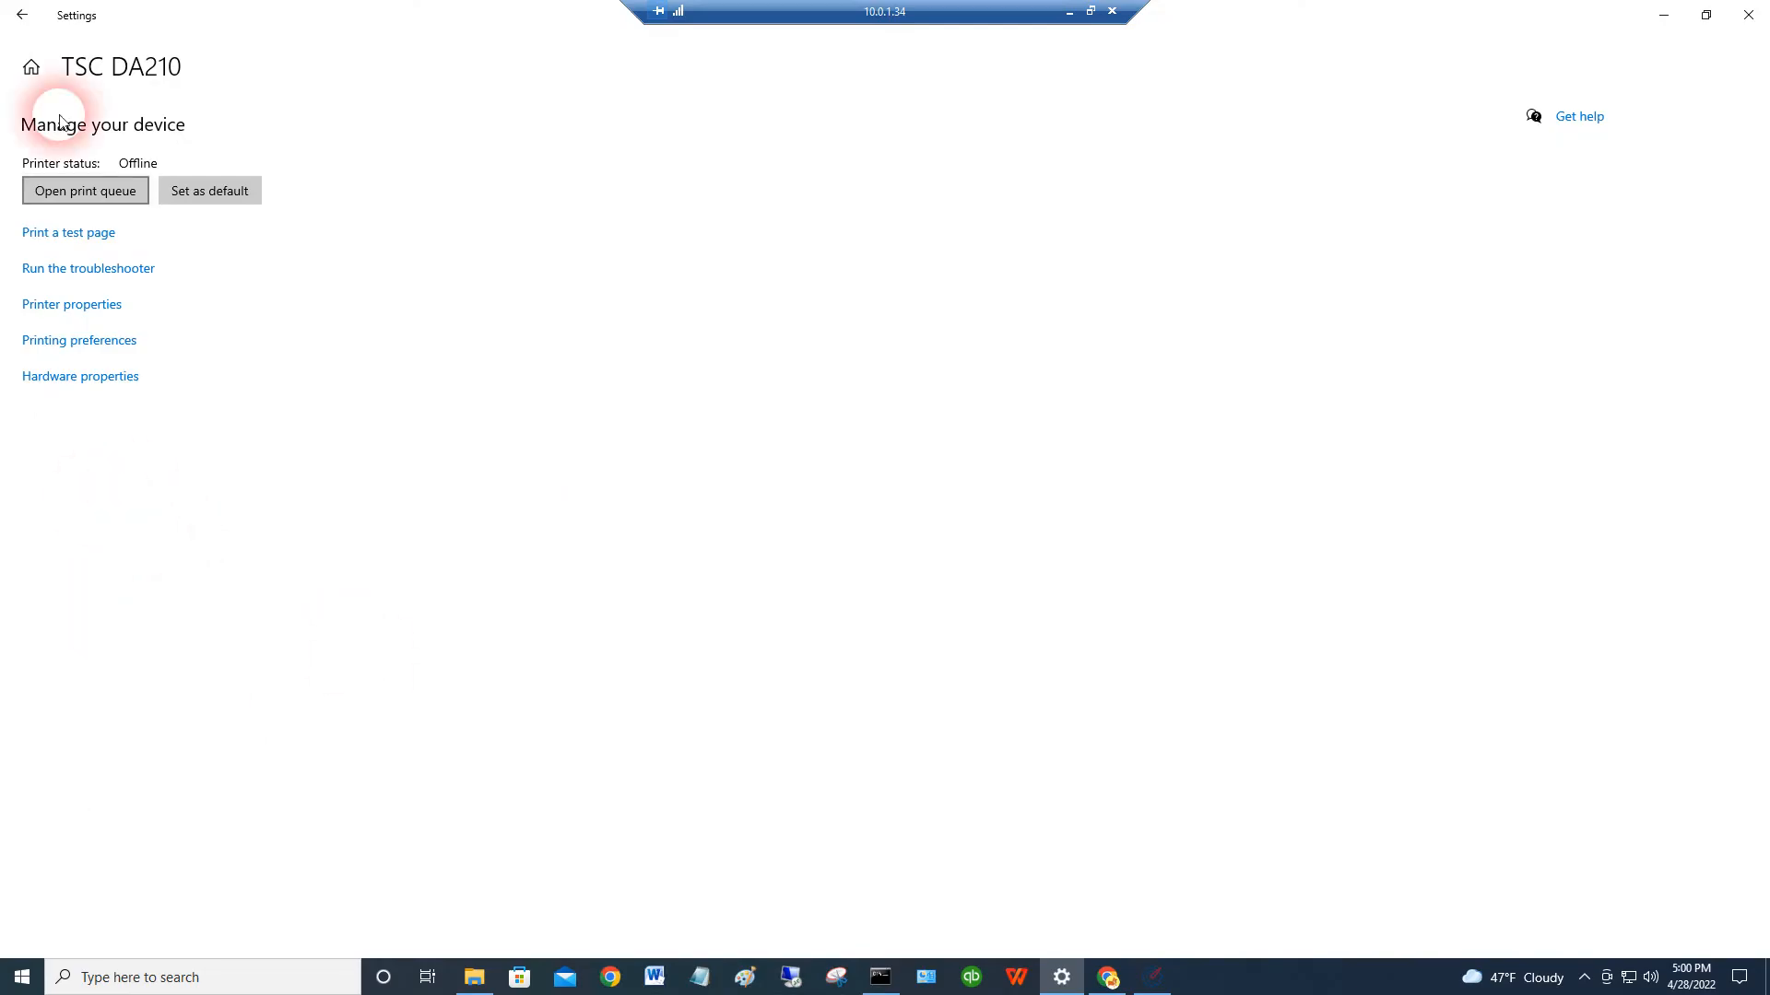
mouse_move(101, 71)
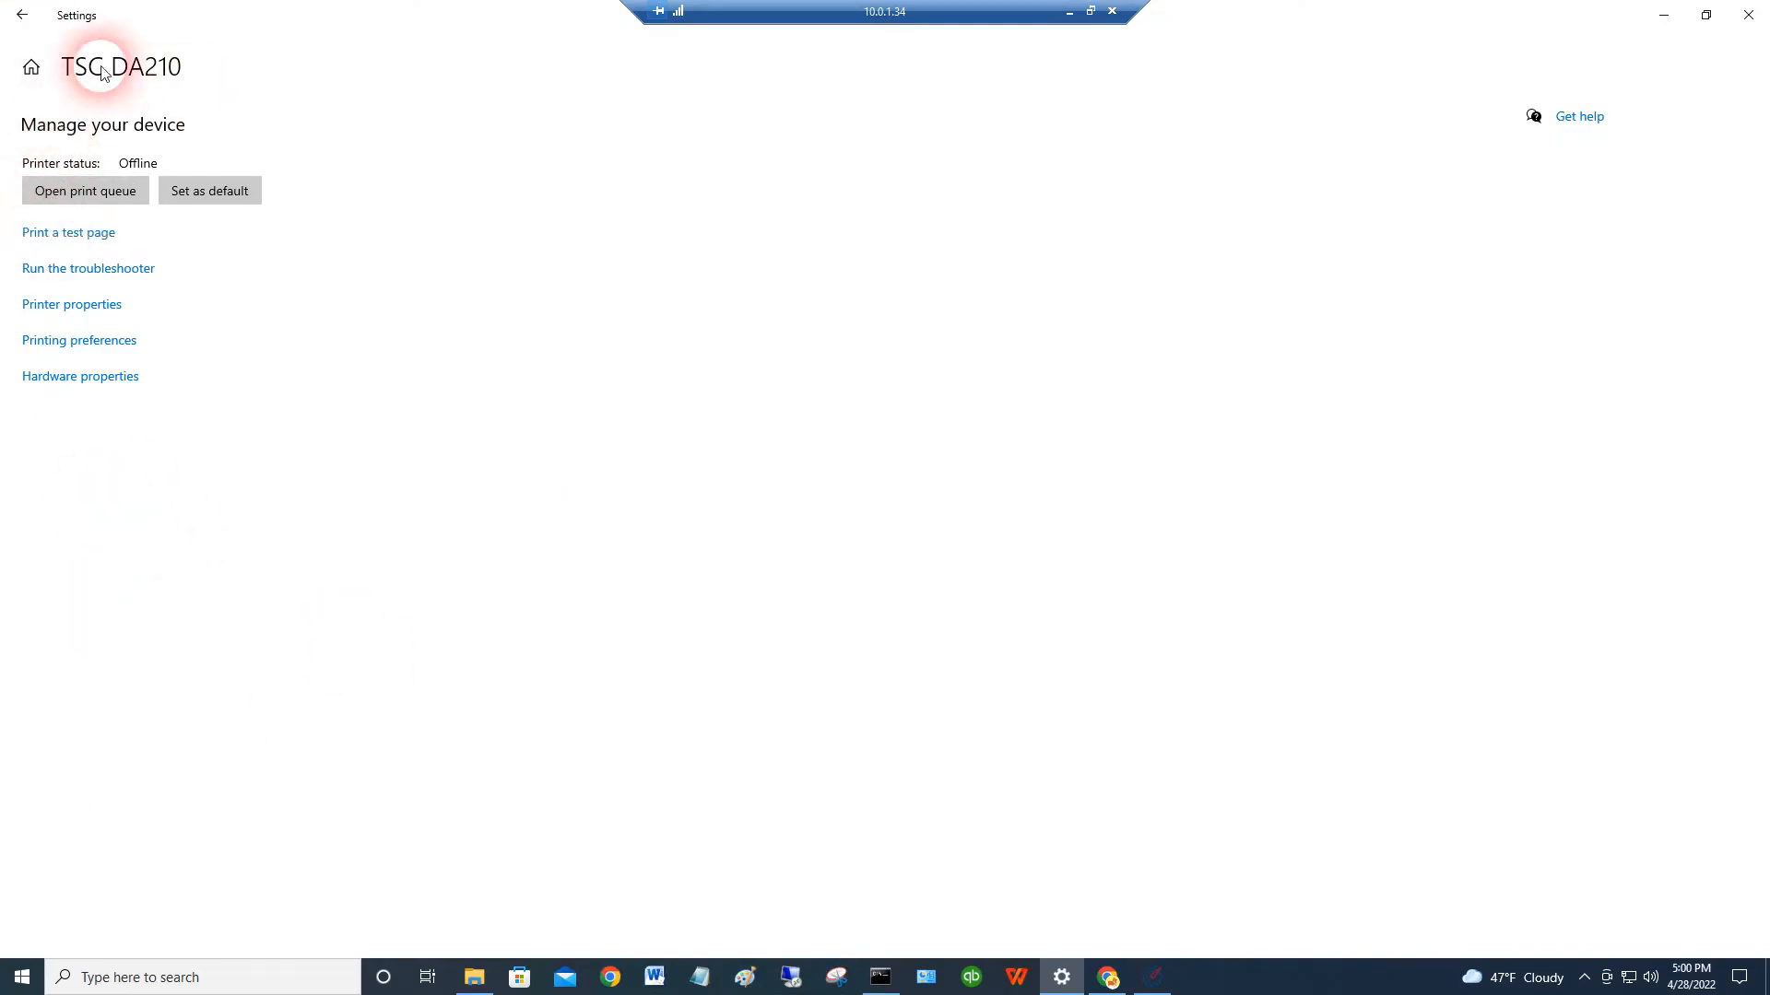
- Open the TSC DA220 management page from Printers & scanners, showing status Idle
click(20, 14)
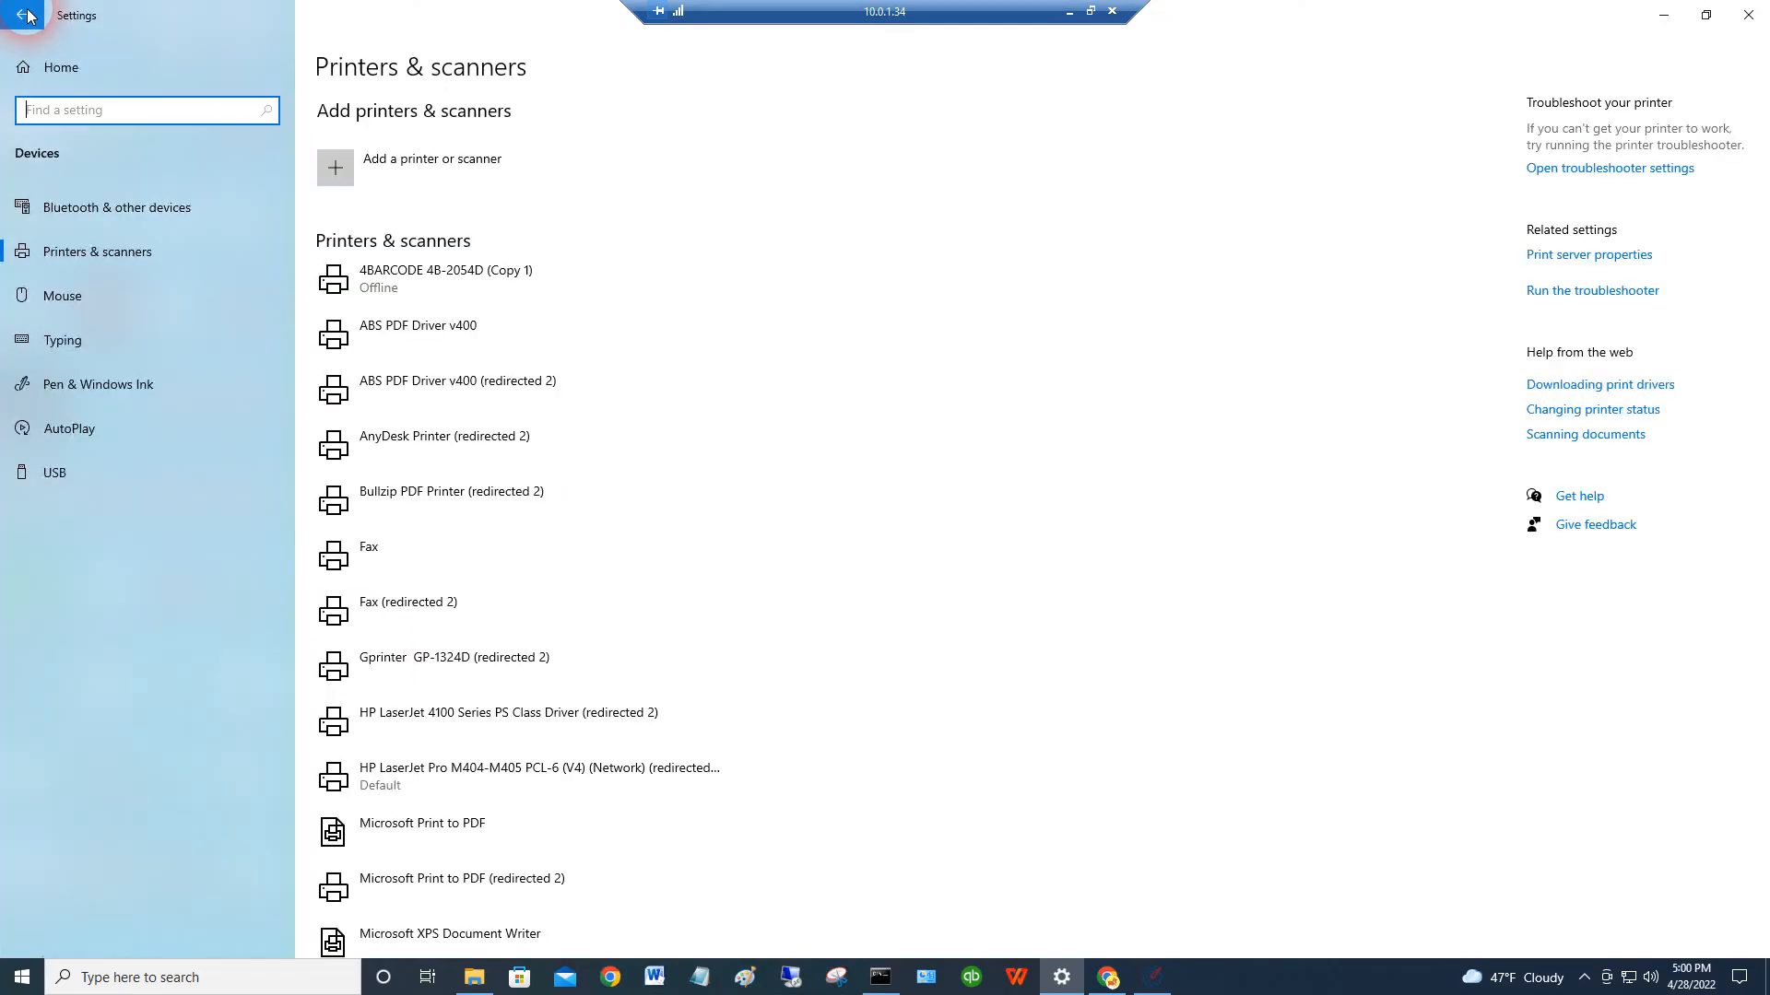
scroll(down, 3)
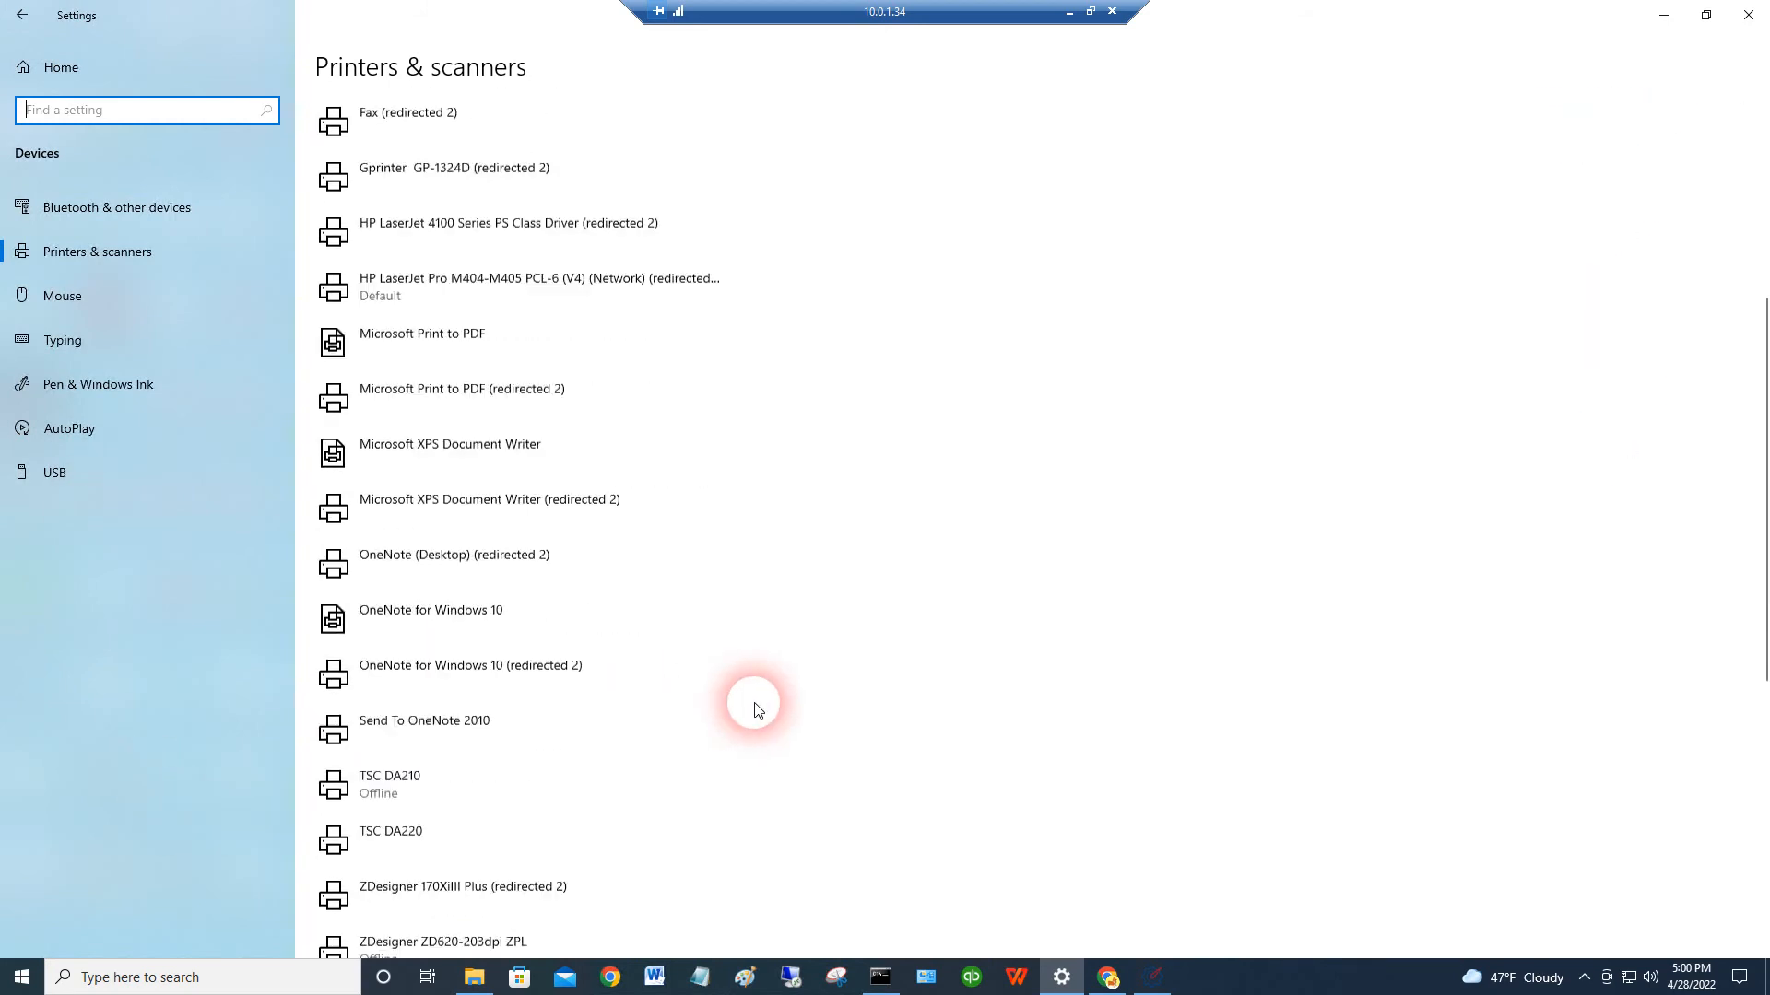
scroll(down, 3)
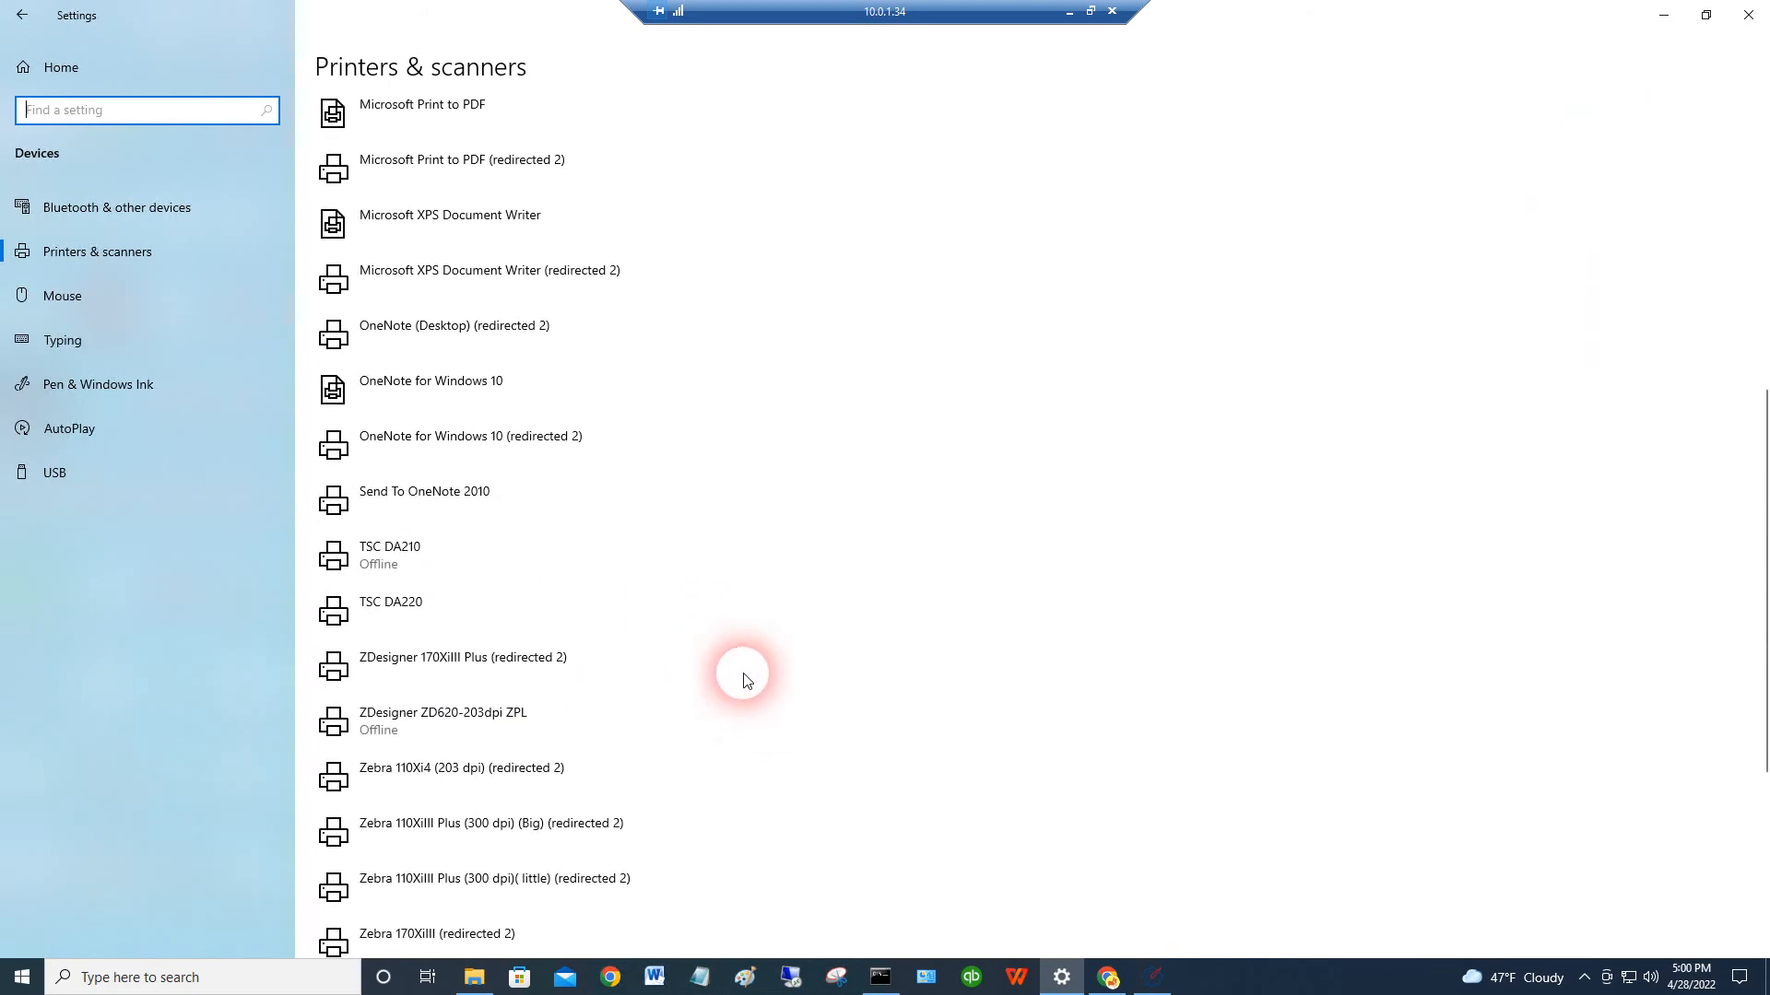
mouse_move(124, 674)
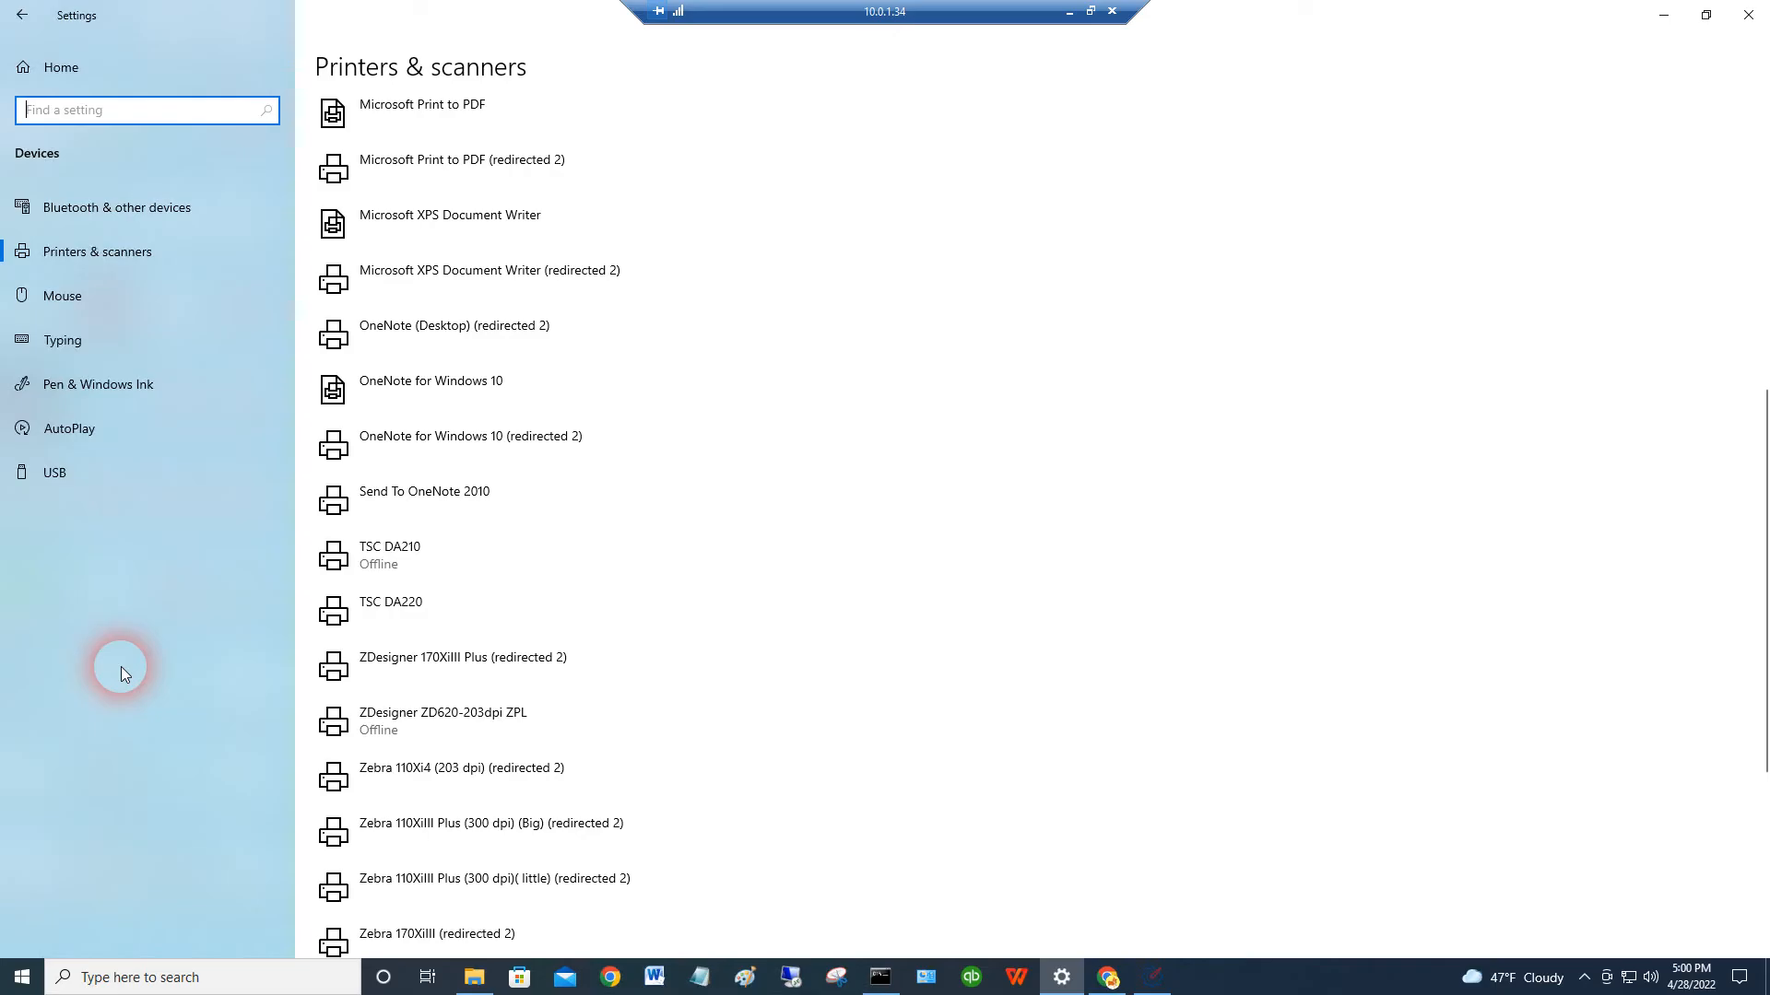
mouse_move(248, 608)
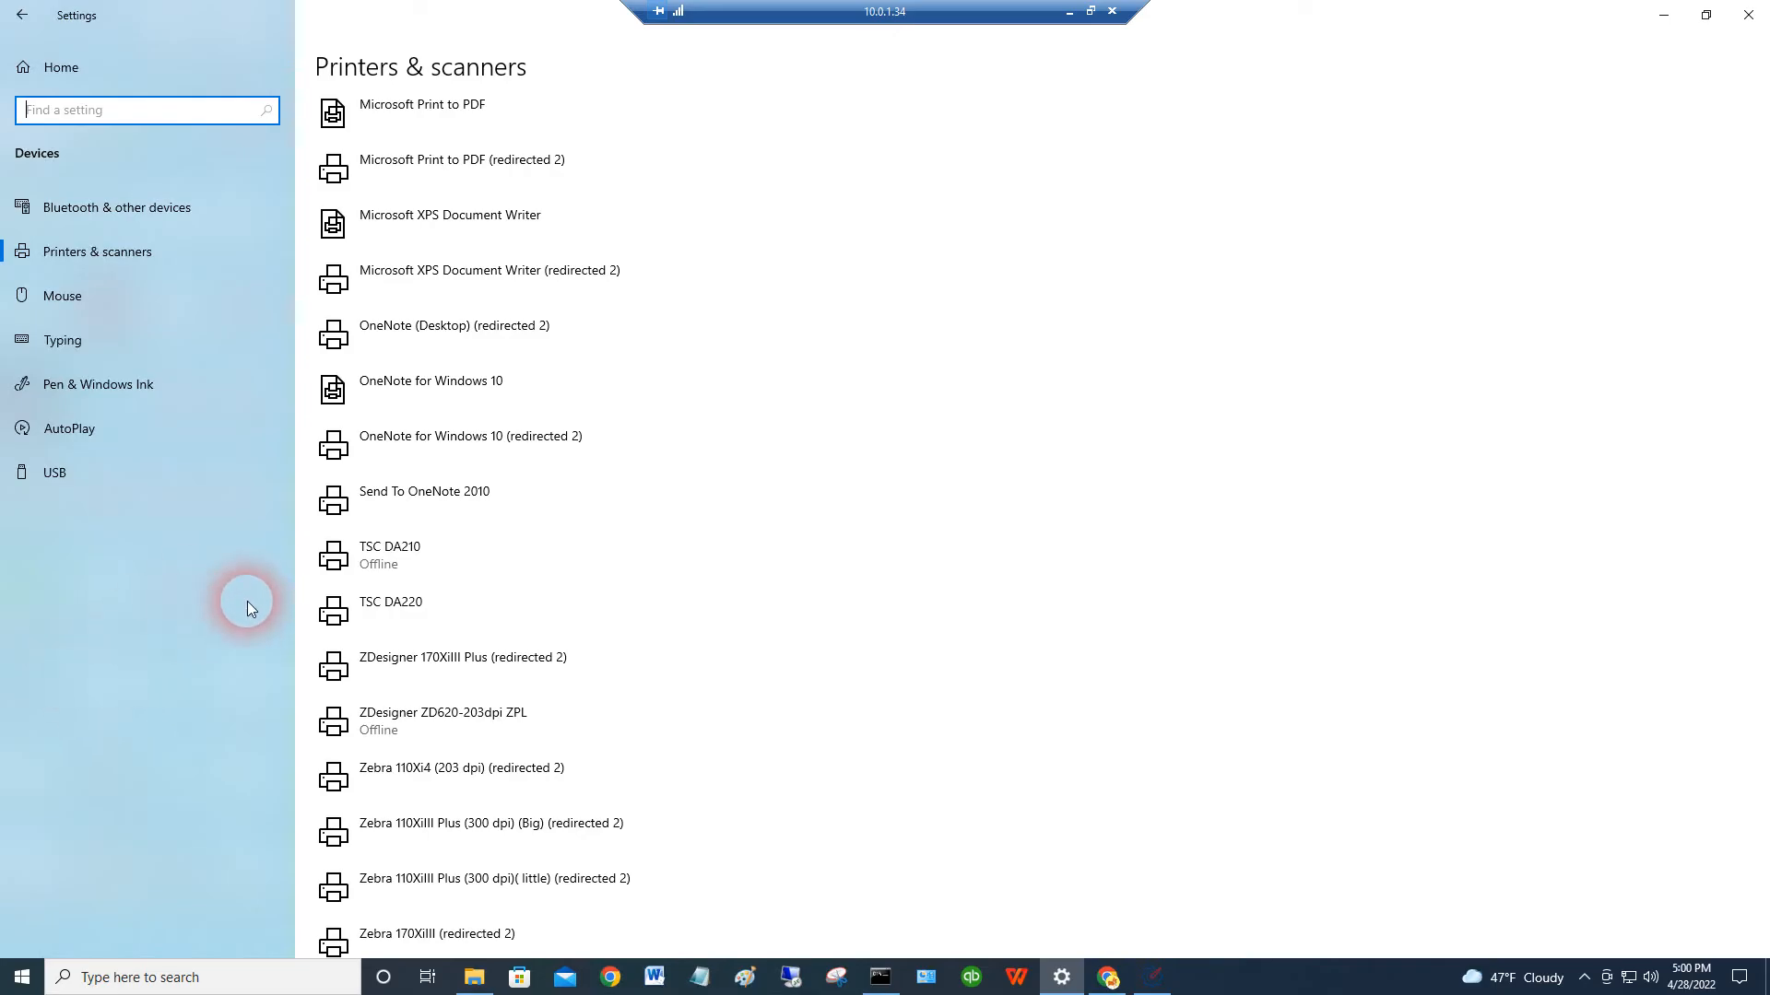
click(404, 610)
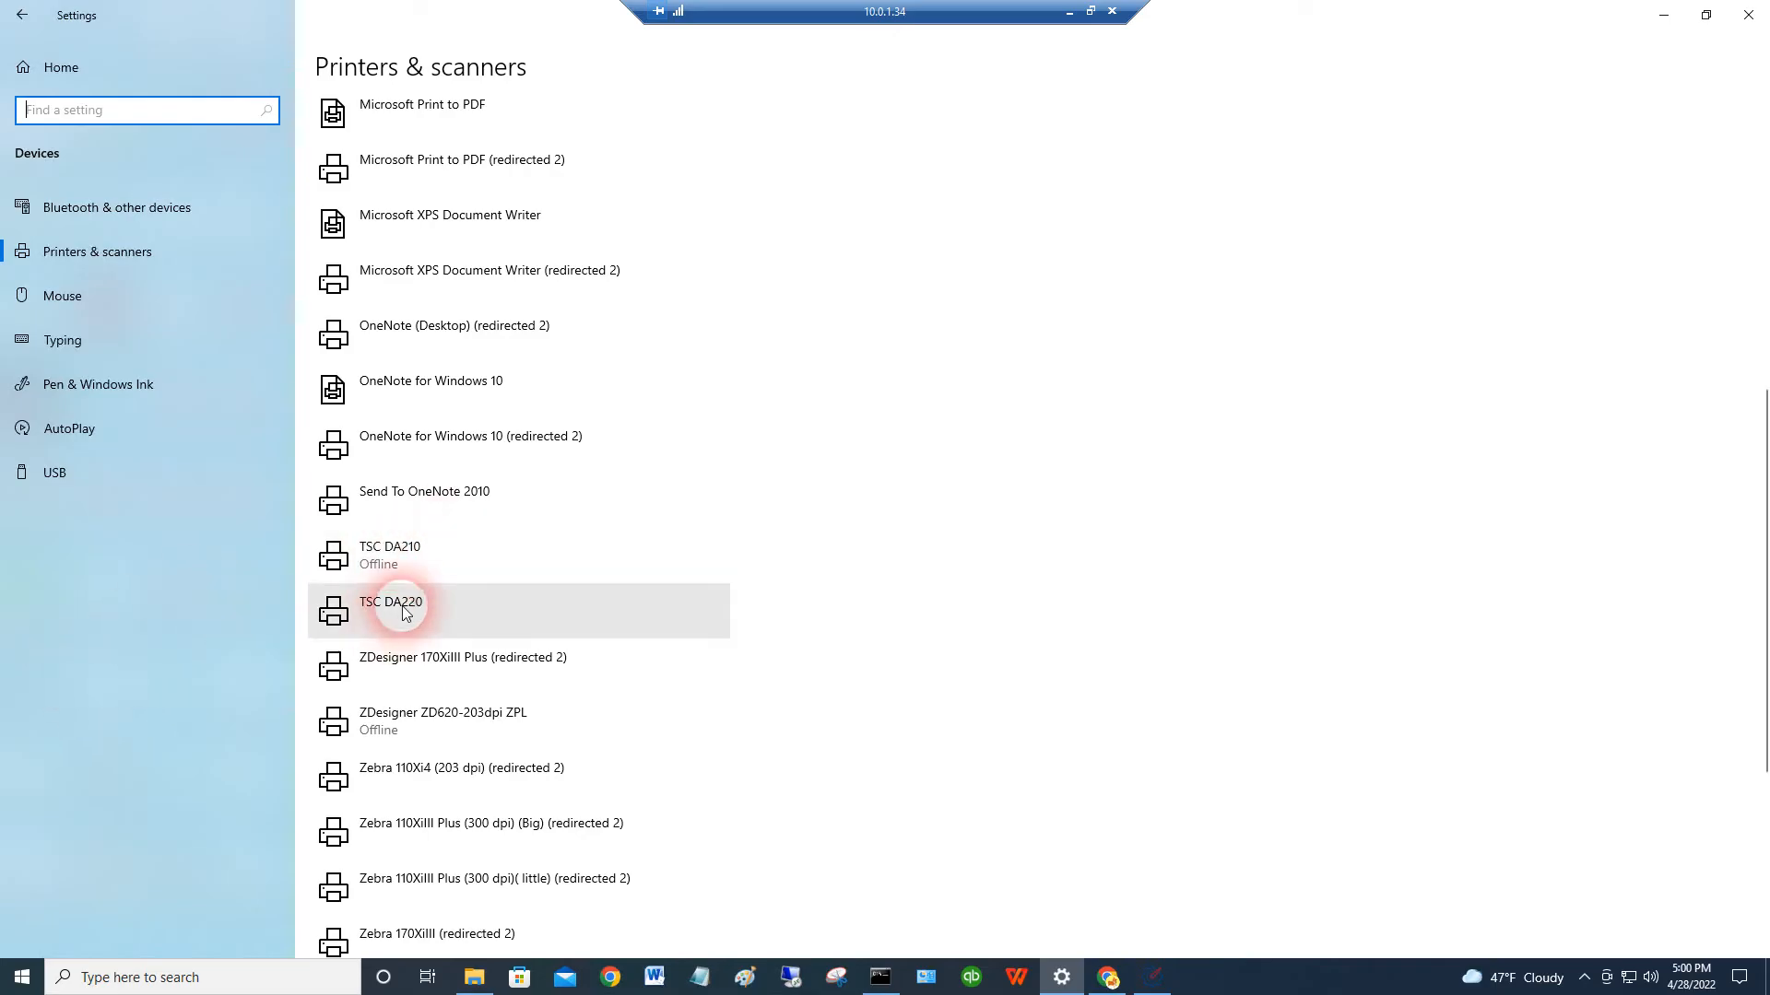
click(390, 610)
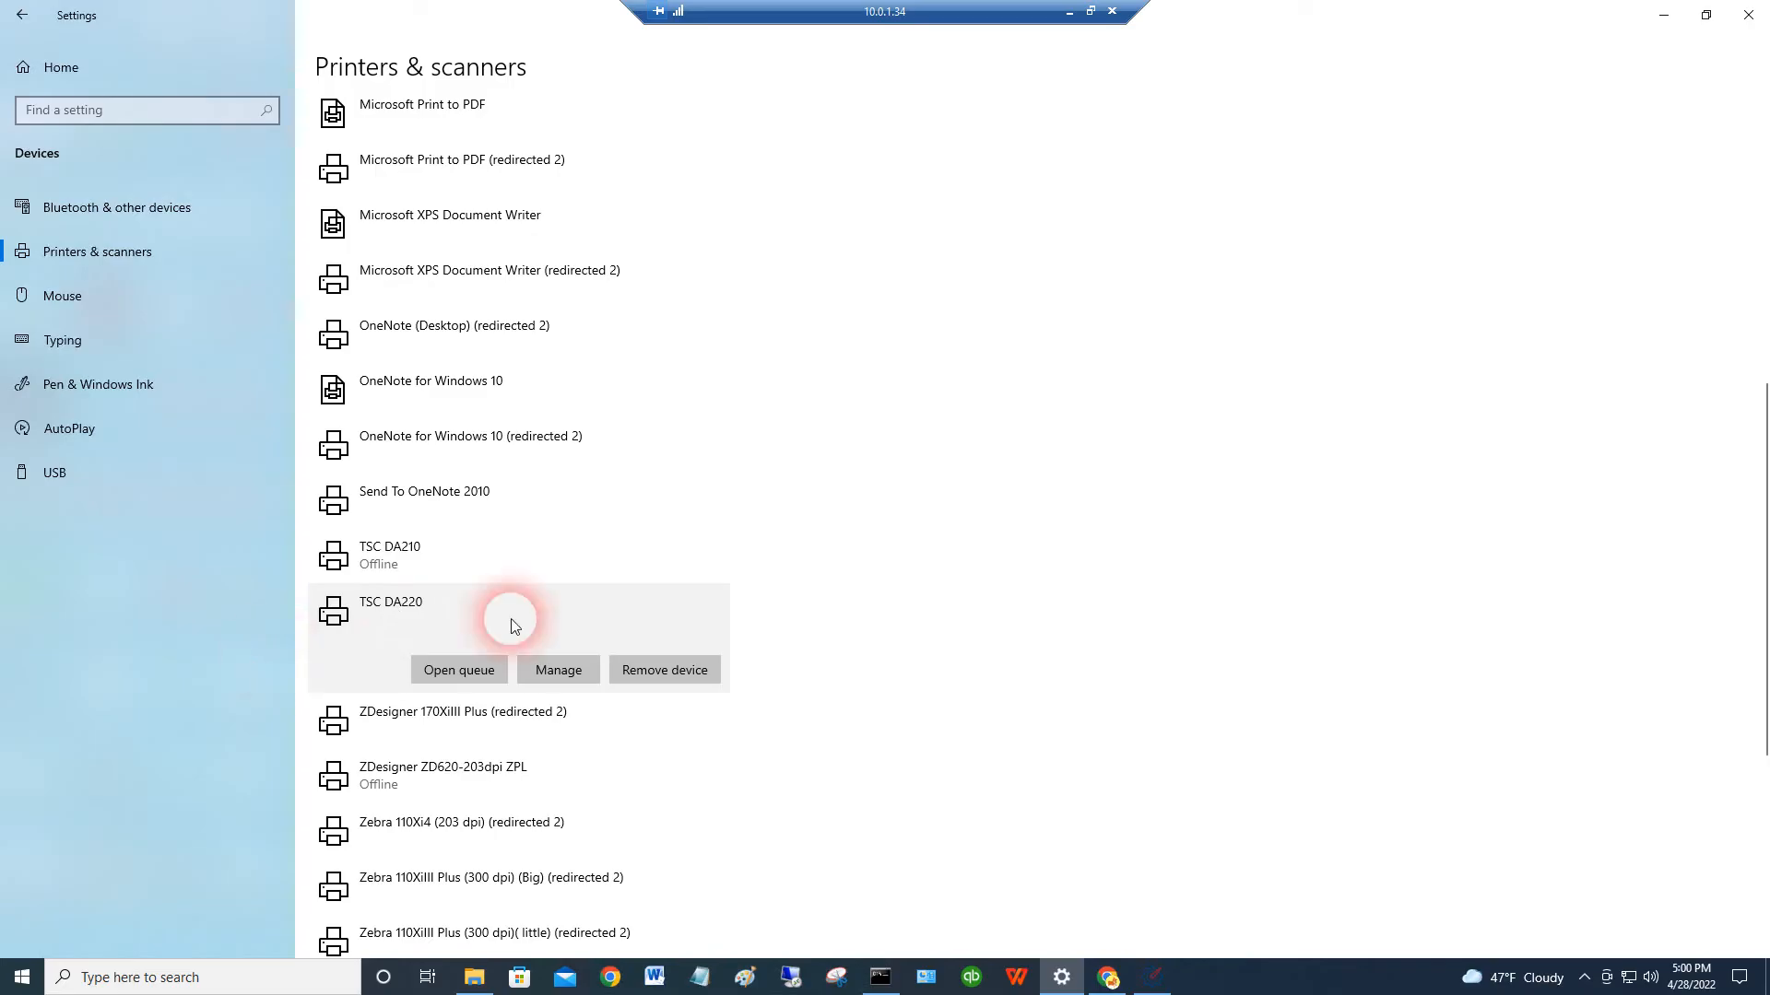
mouse_move(490, 624)
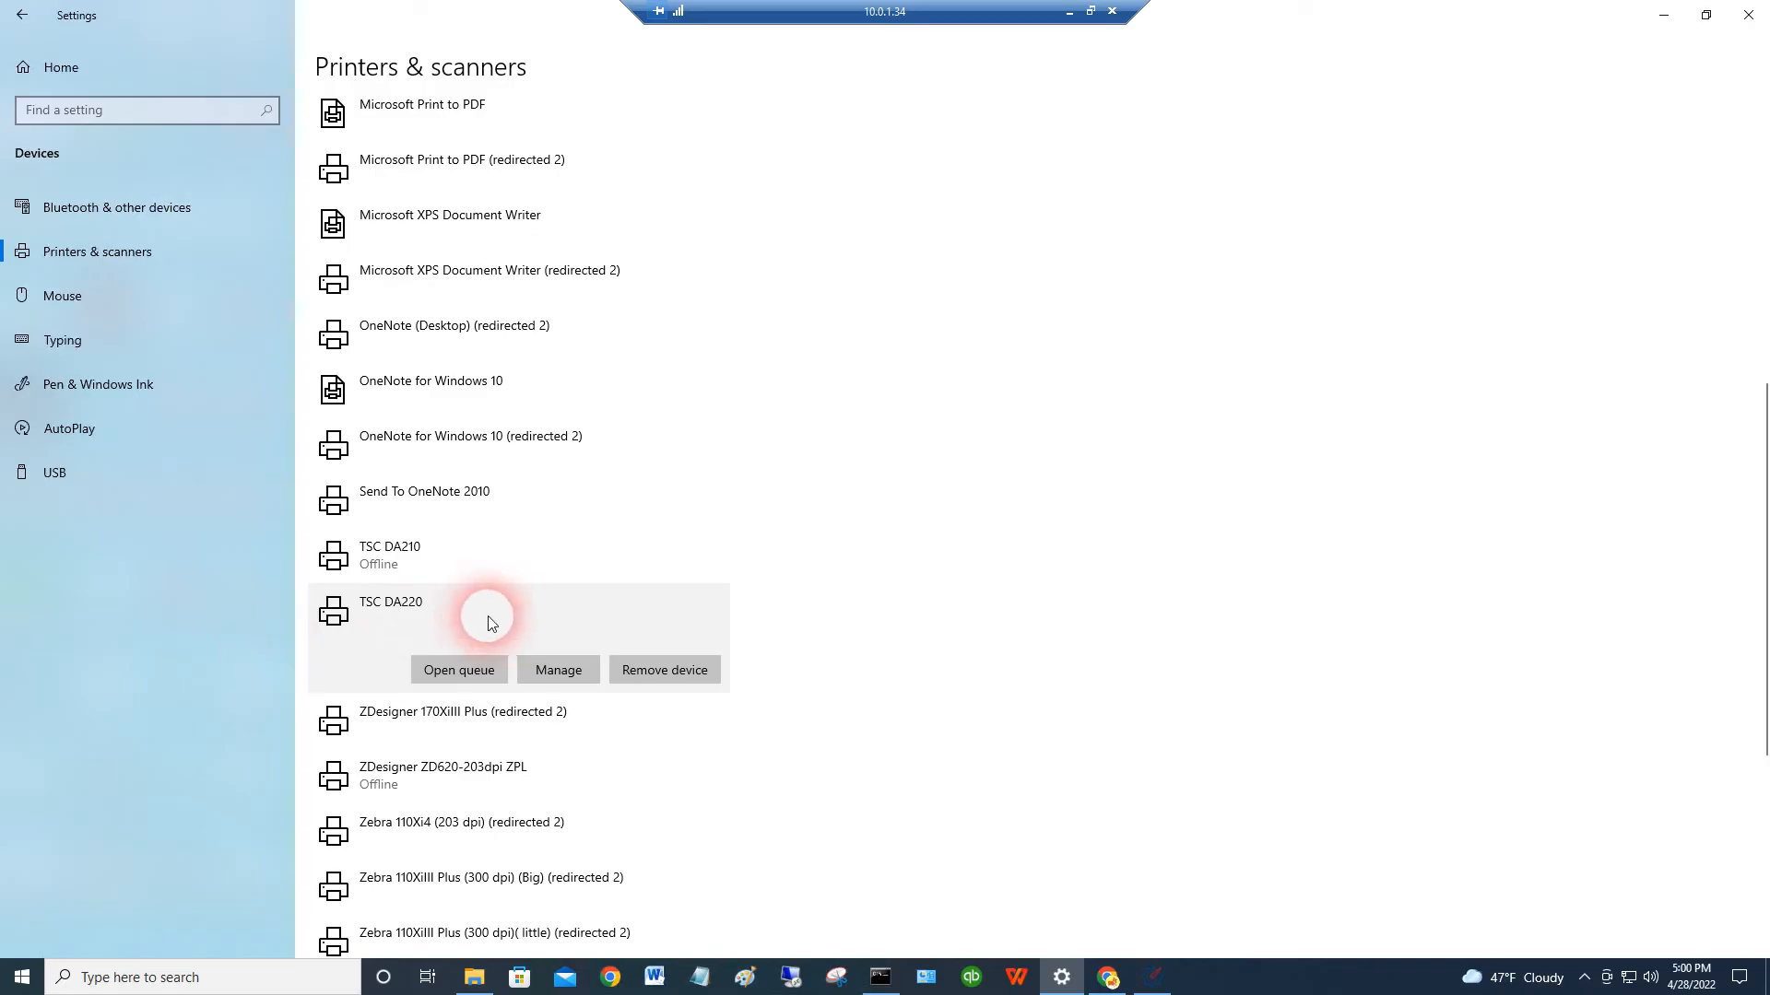
mouse_move(388, 630)
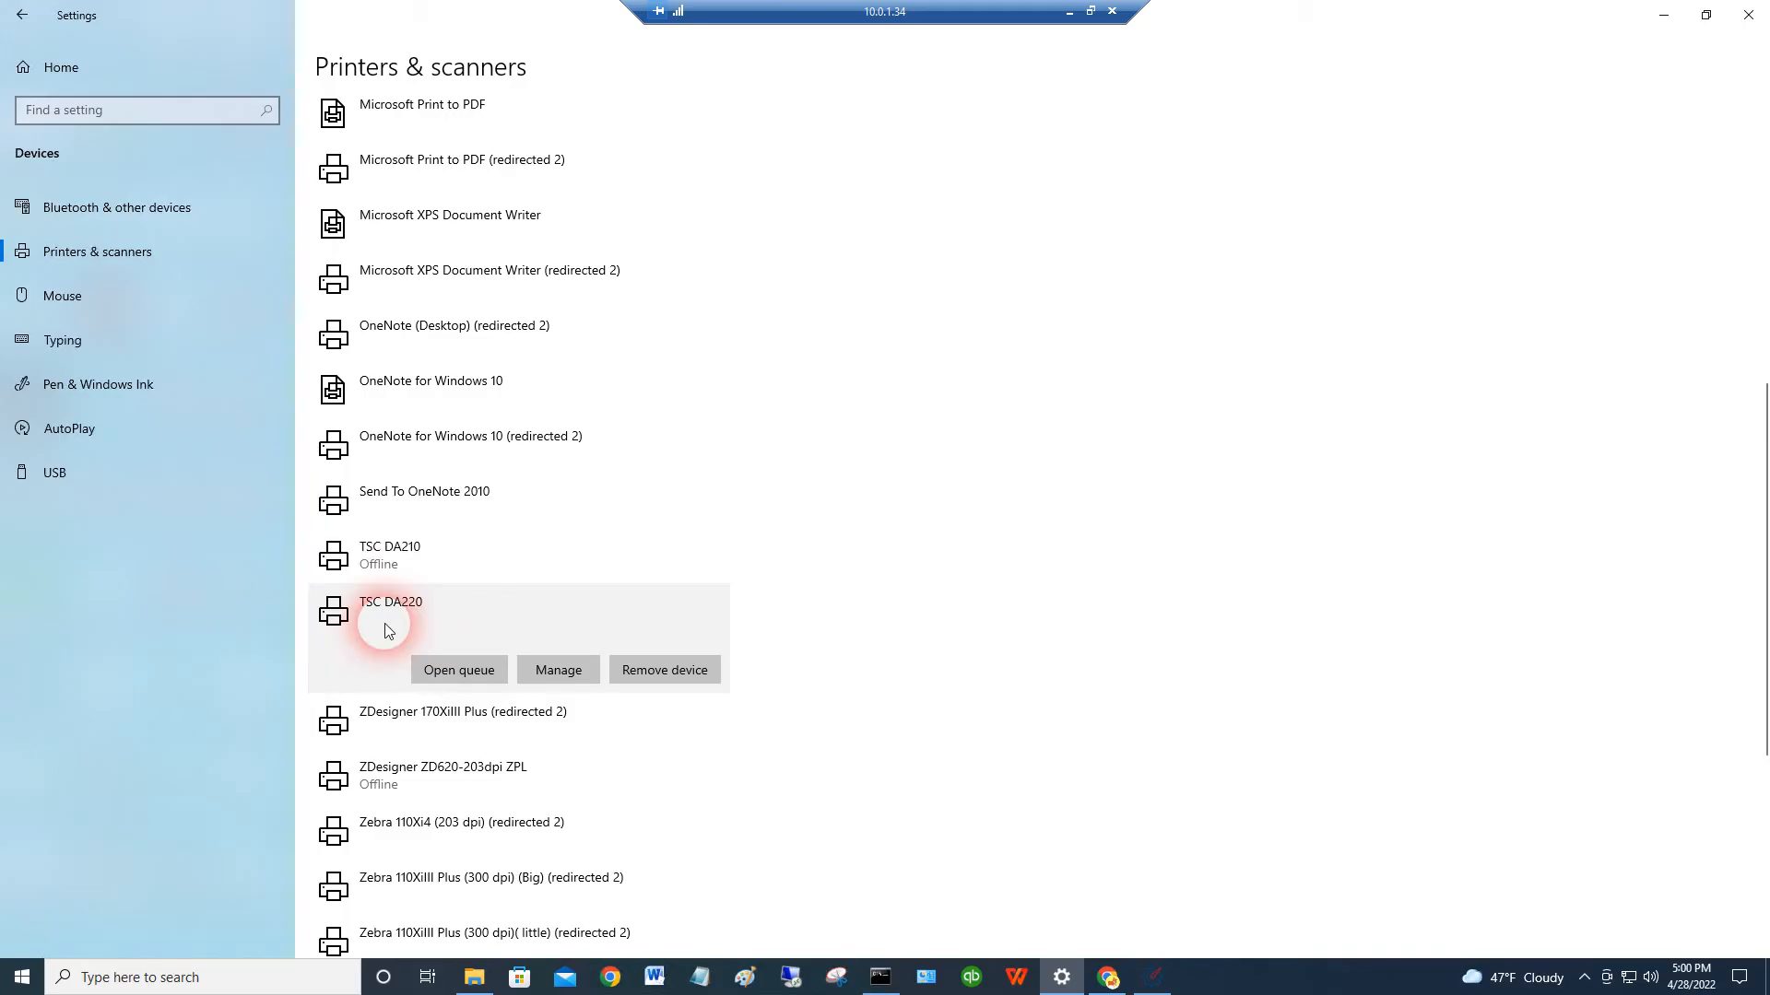
click(557, 669)
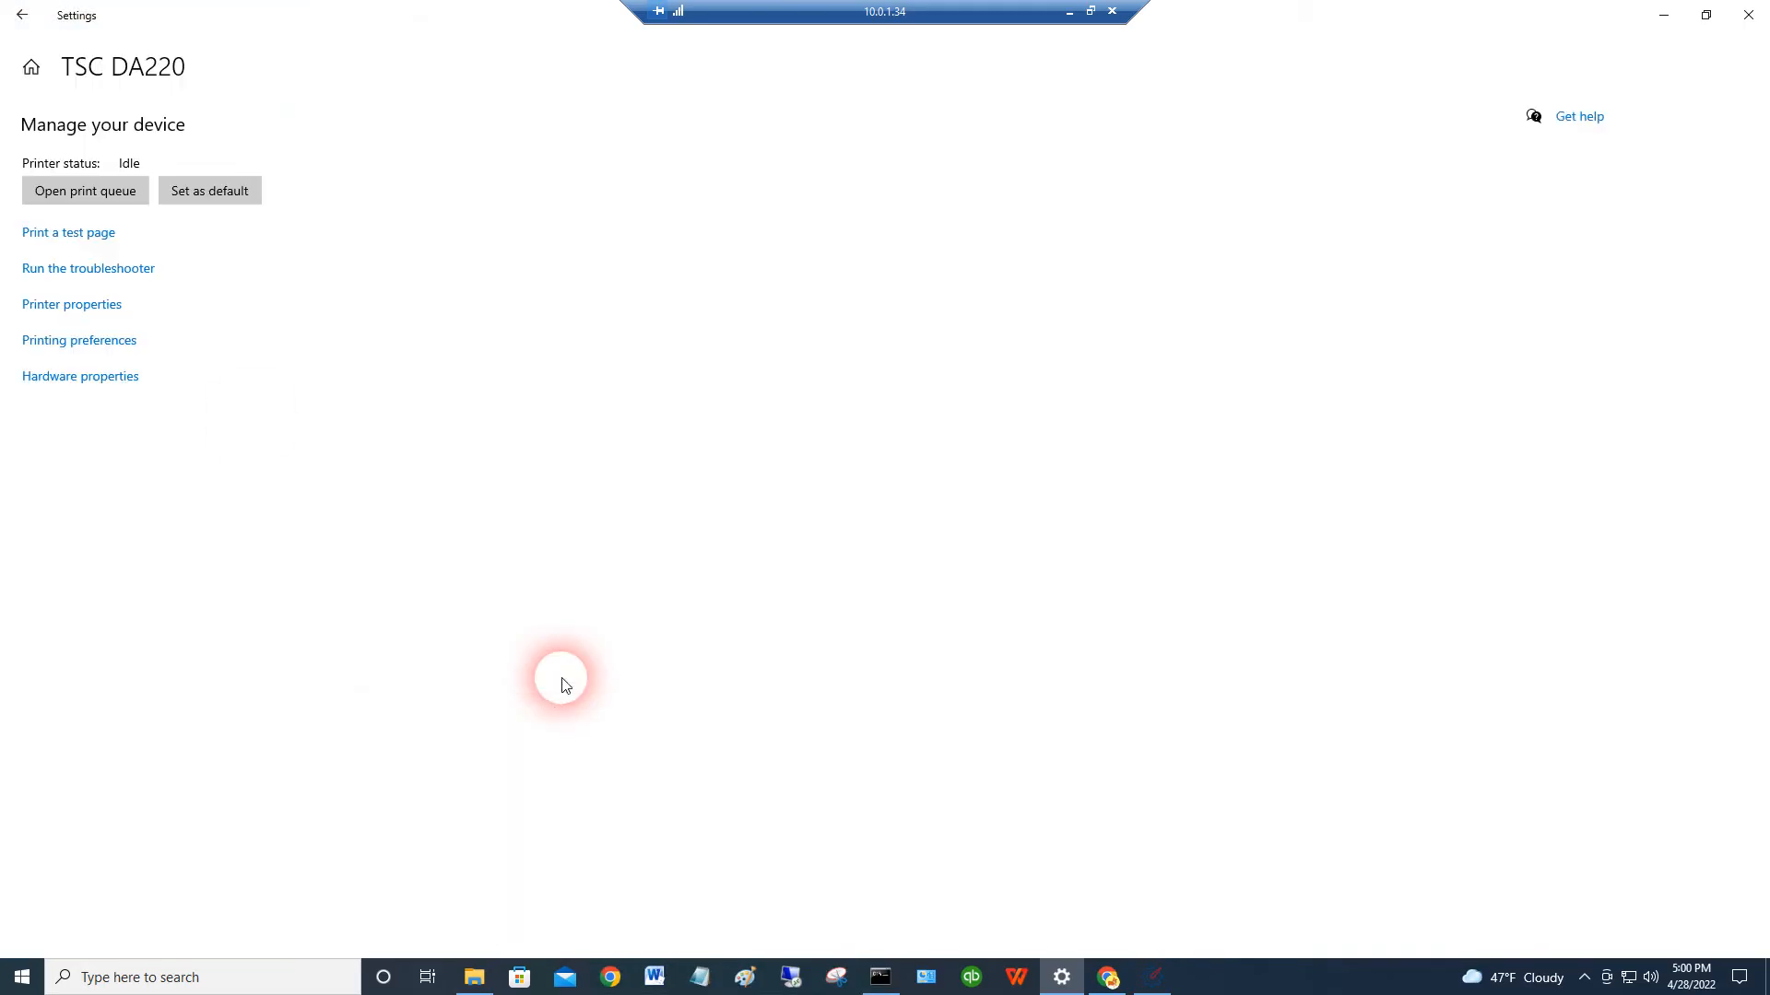
mouse_move(71, 305)
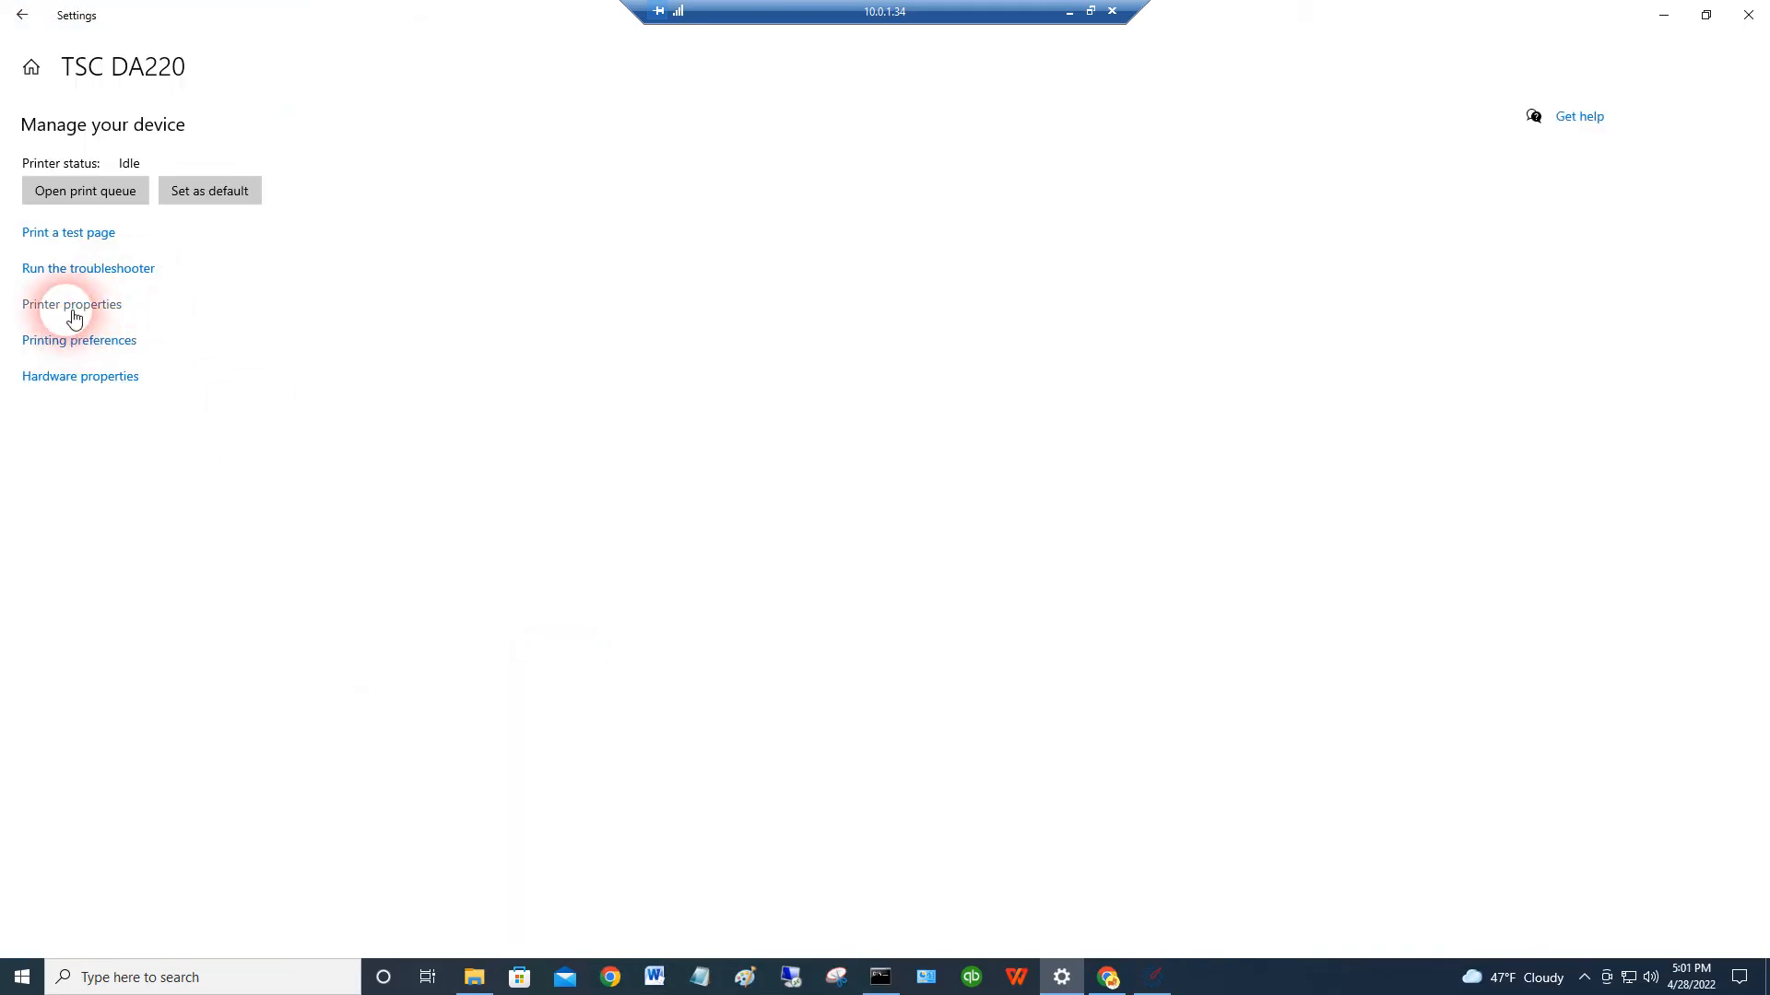
- View TSC DA220 properties showing port USB004, then cancel without changes
click(71, 303)
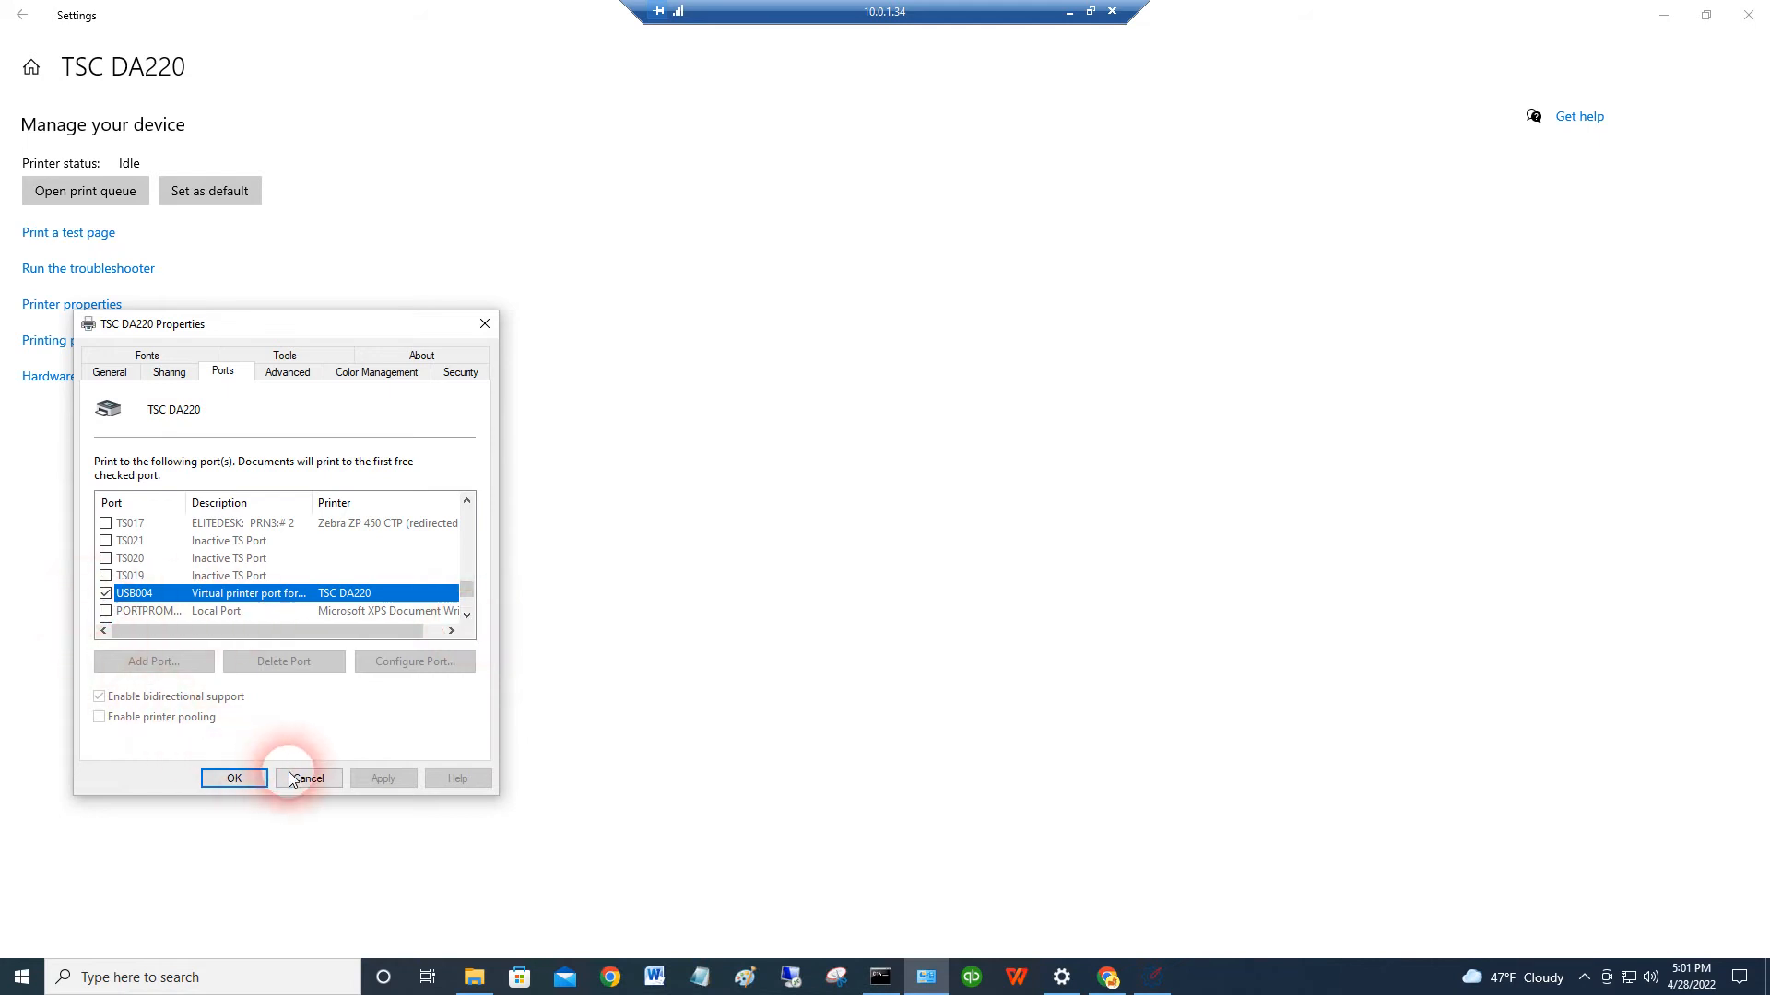
click(306, 778)
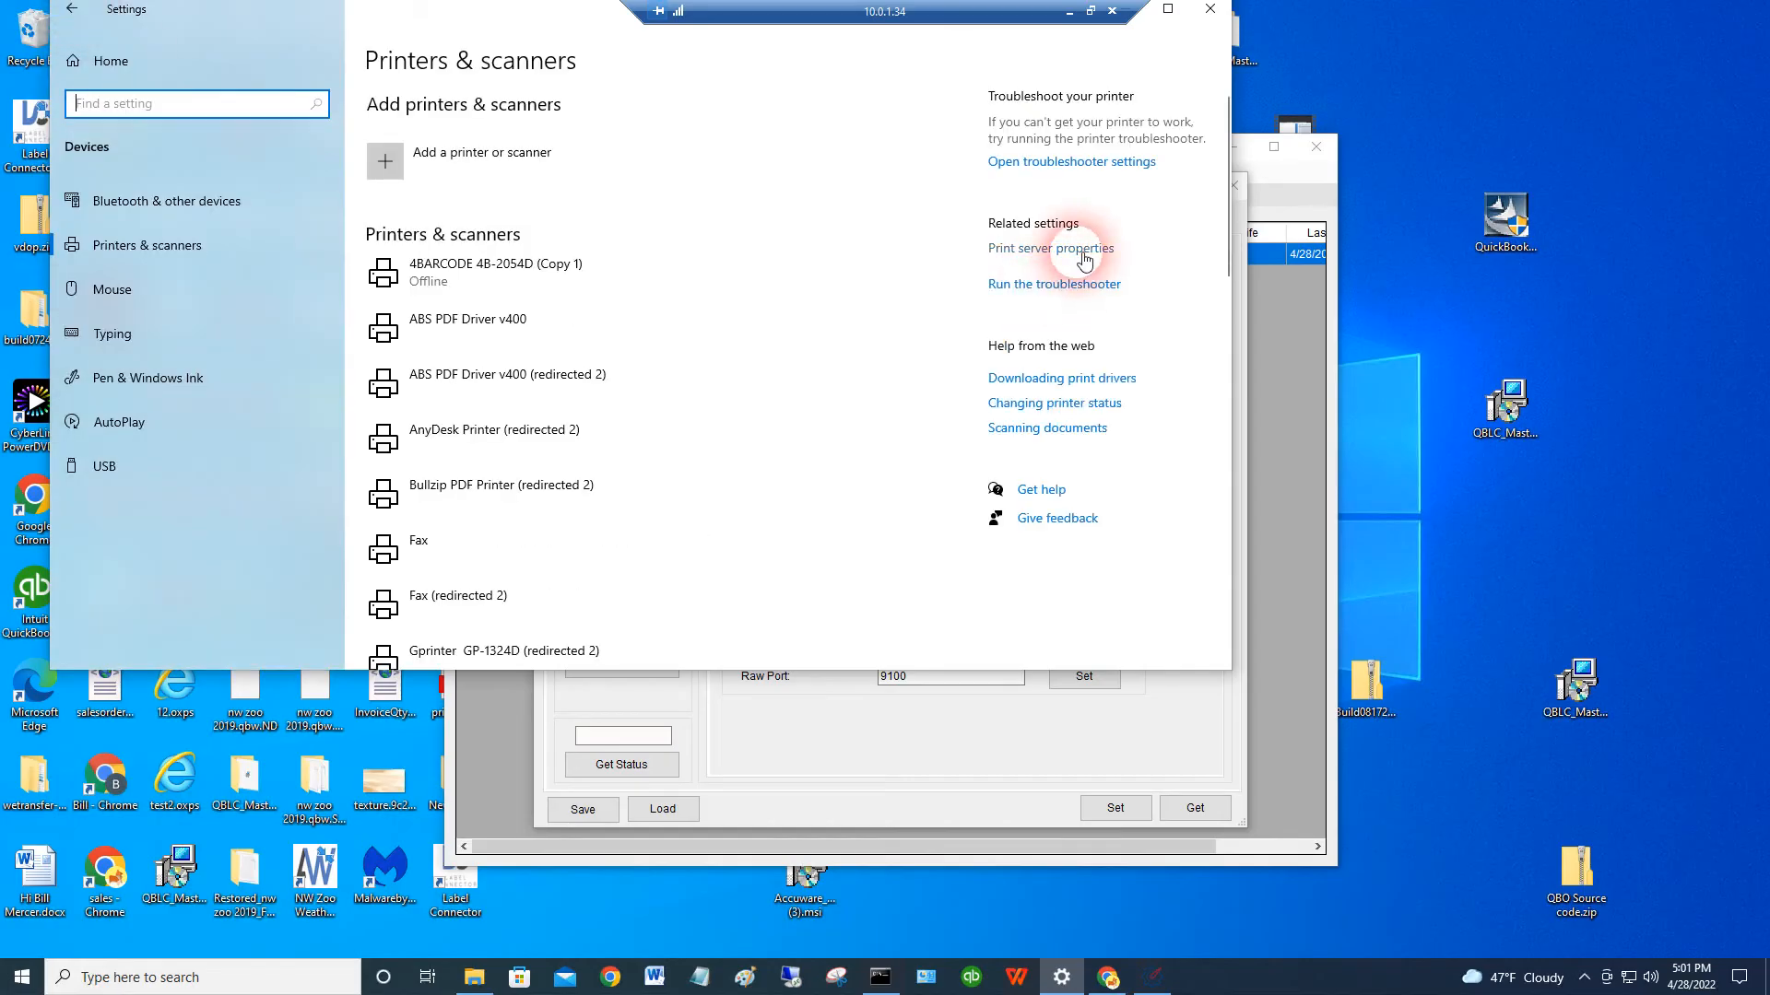
- Start a new Standard TCP/IP port from the print server's Ports list
click(1051, 247)
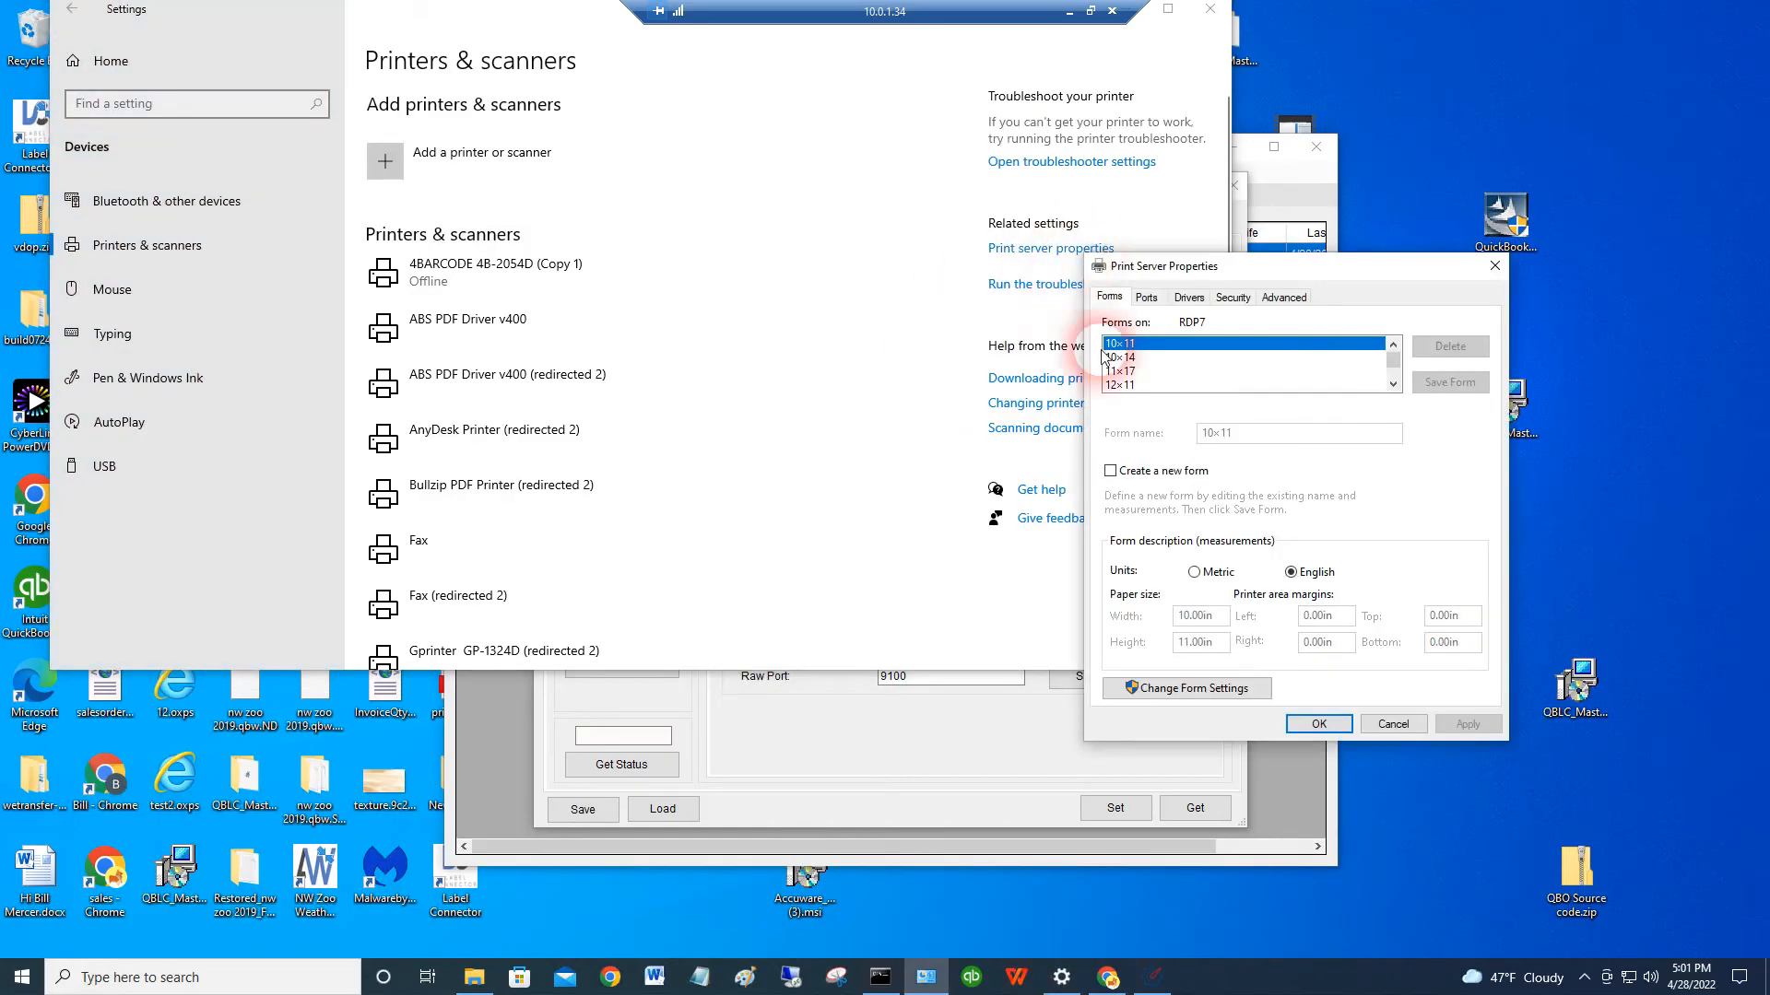
click(1145, 296)
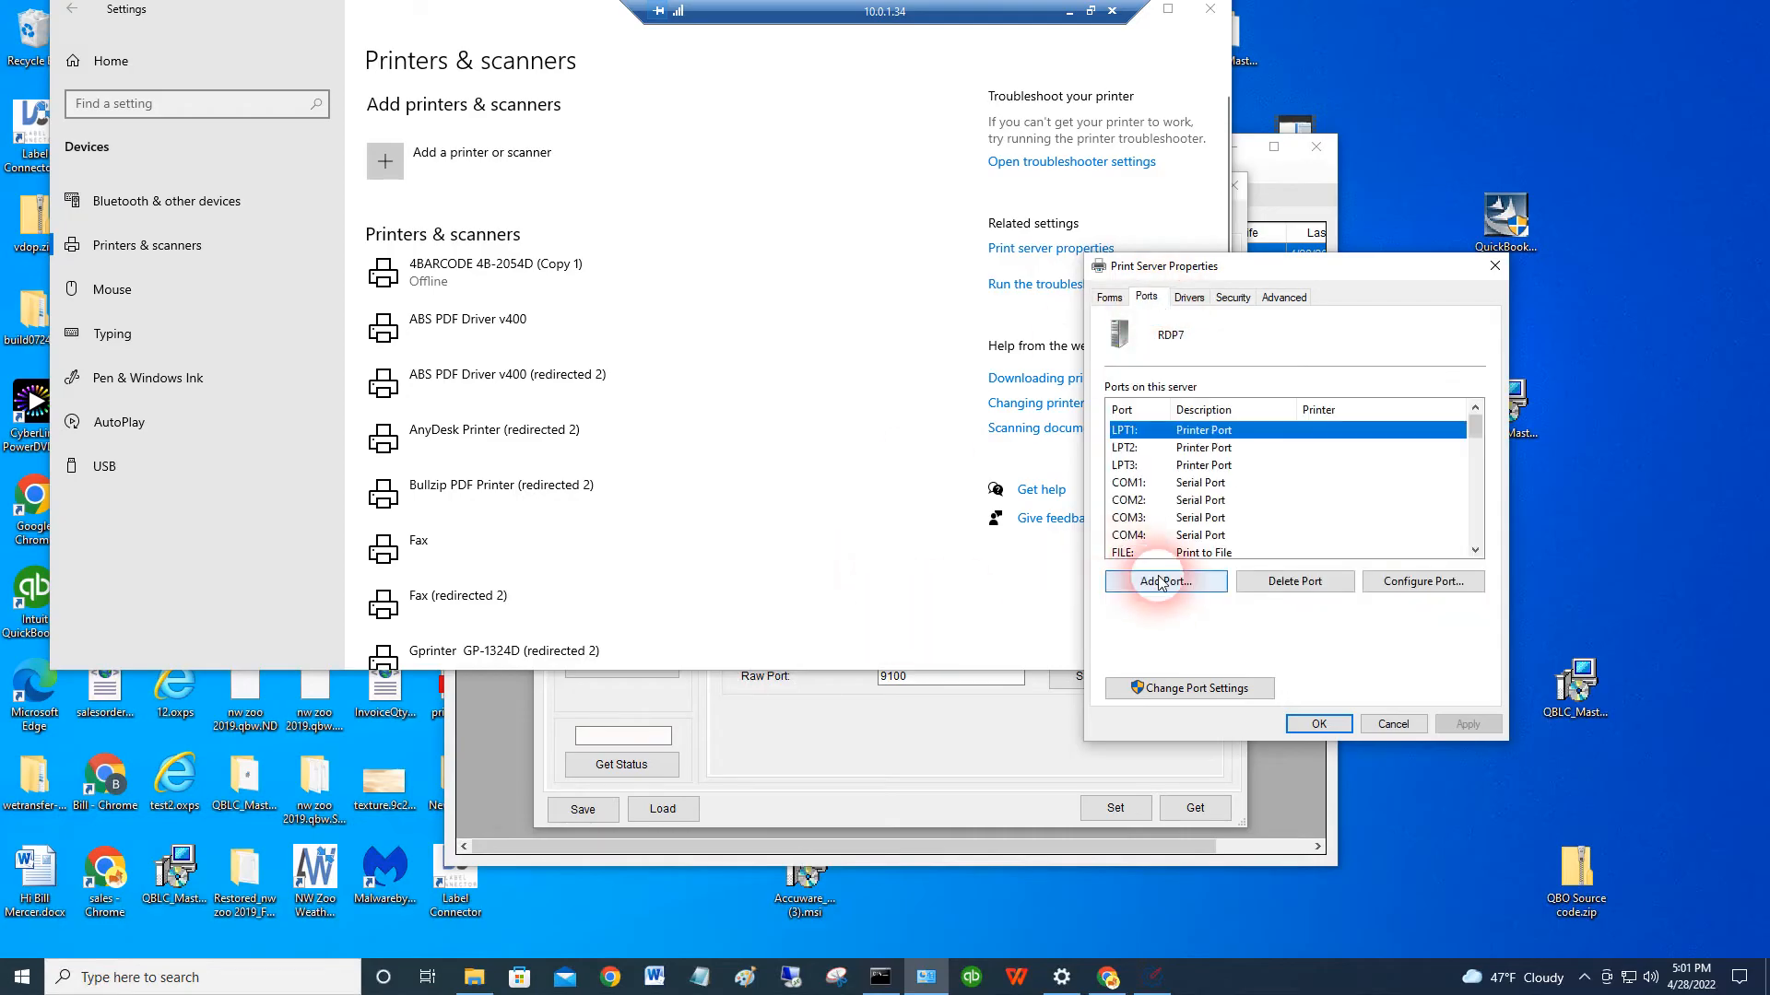
click(1163, 580)
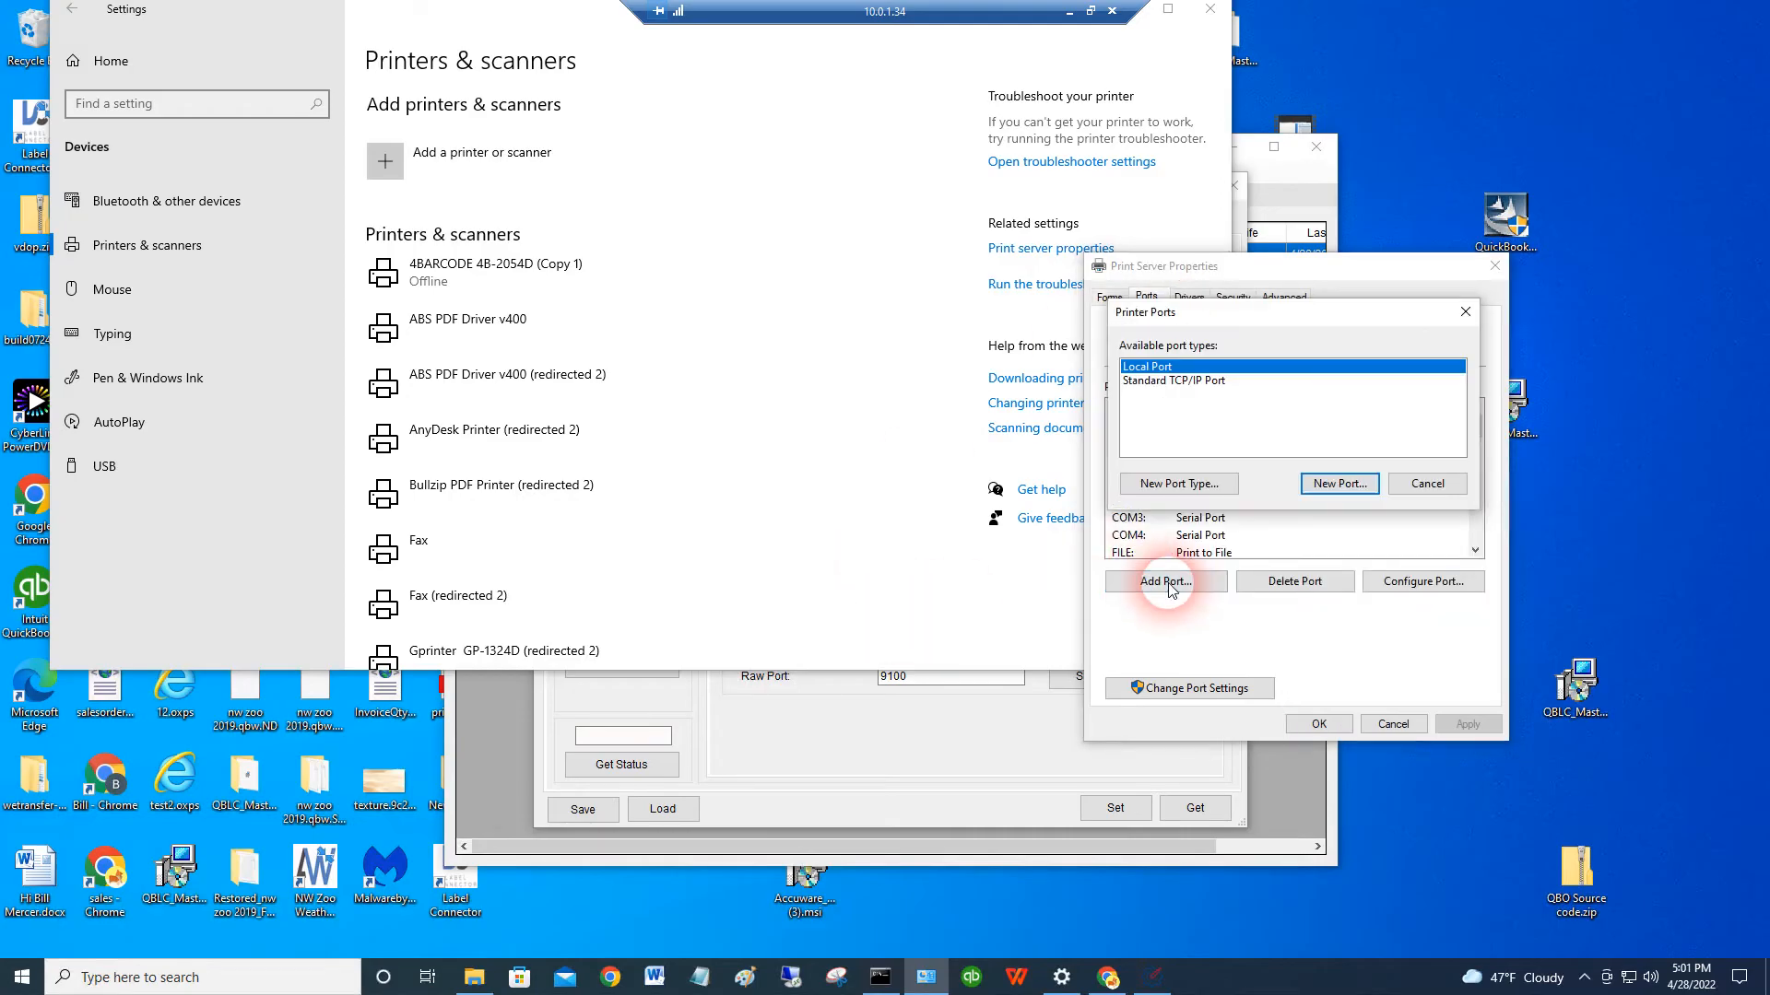
click(1173, 381)
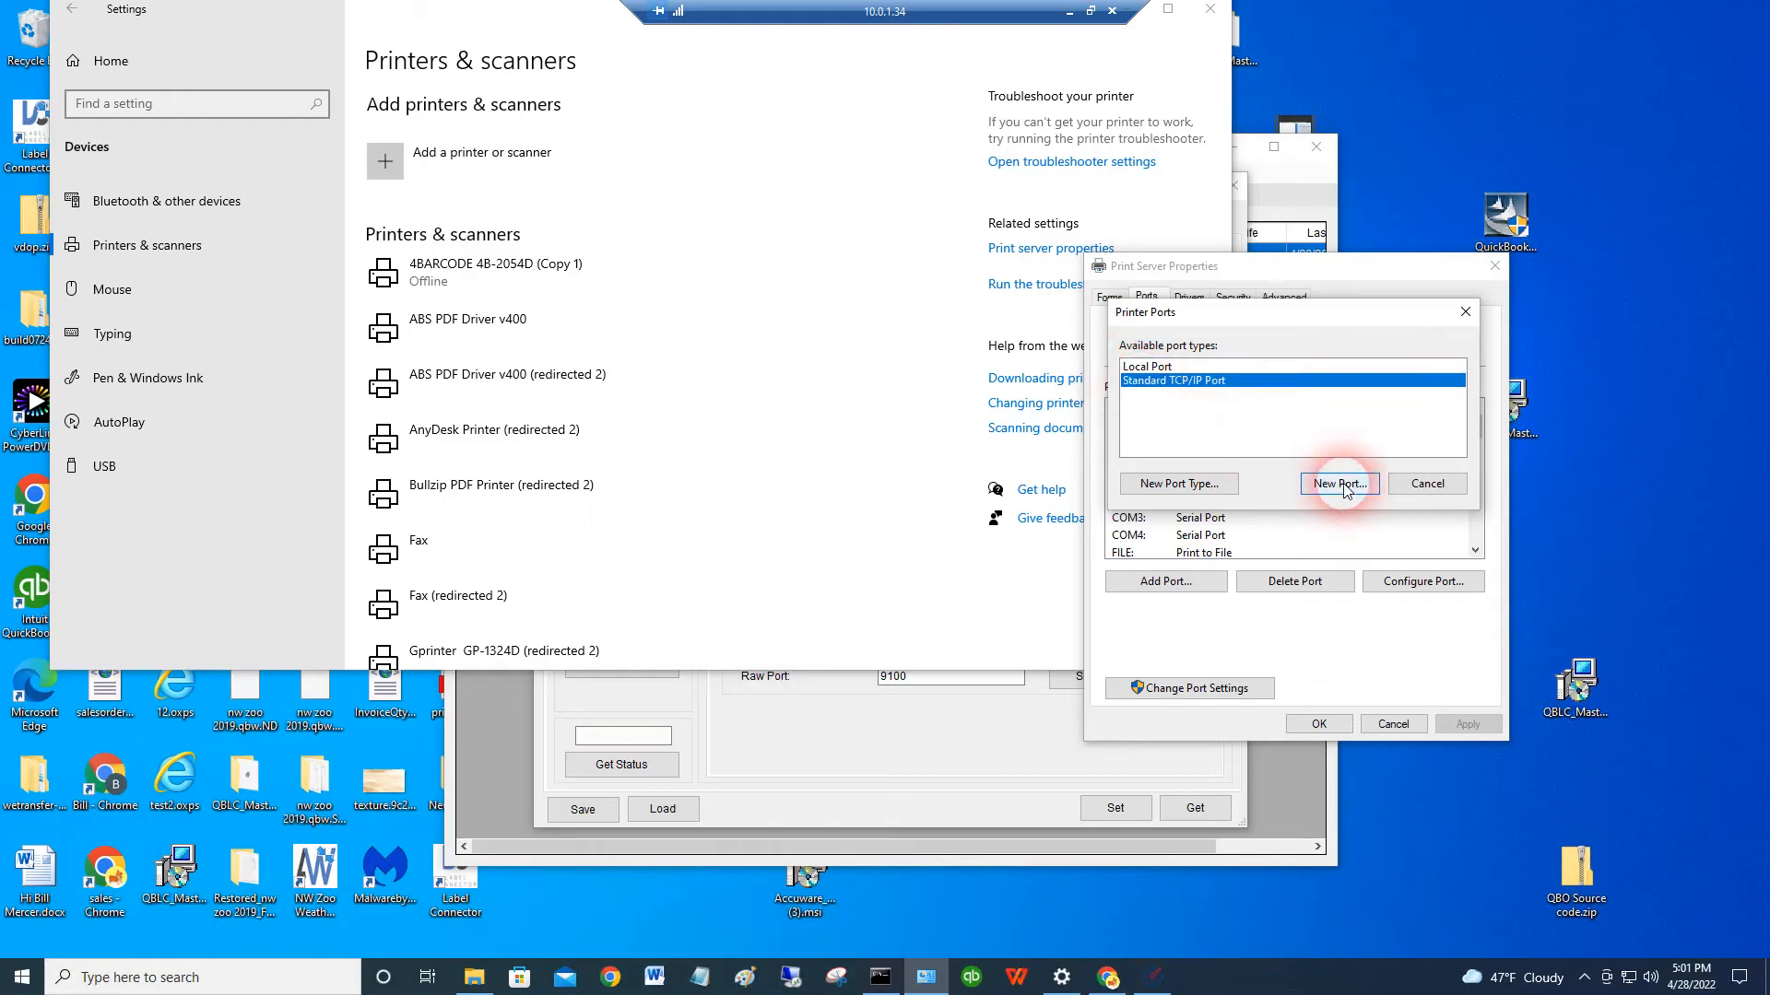
click(1338, 483)
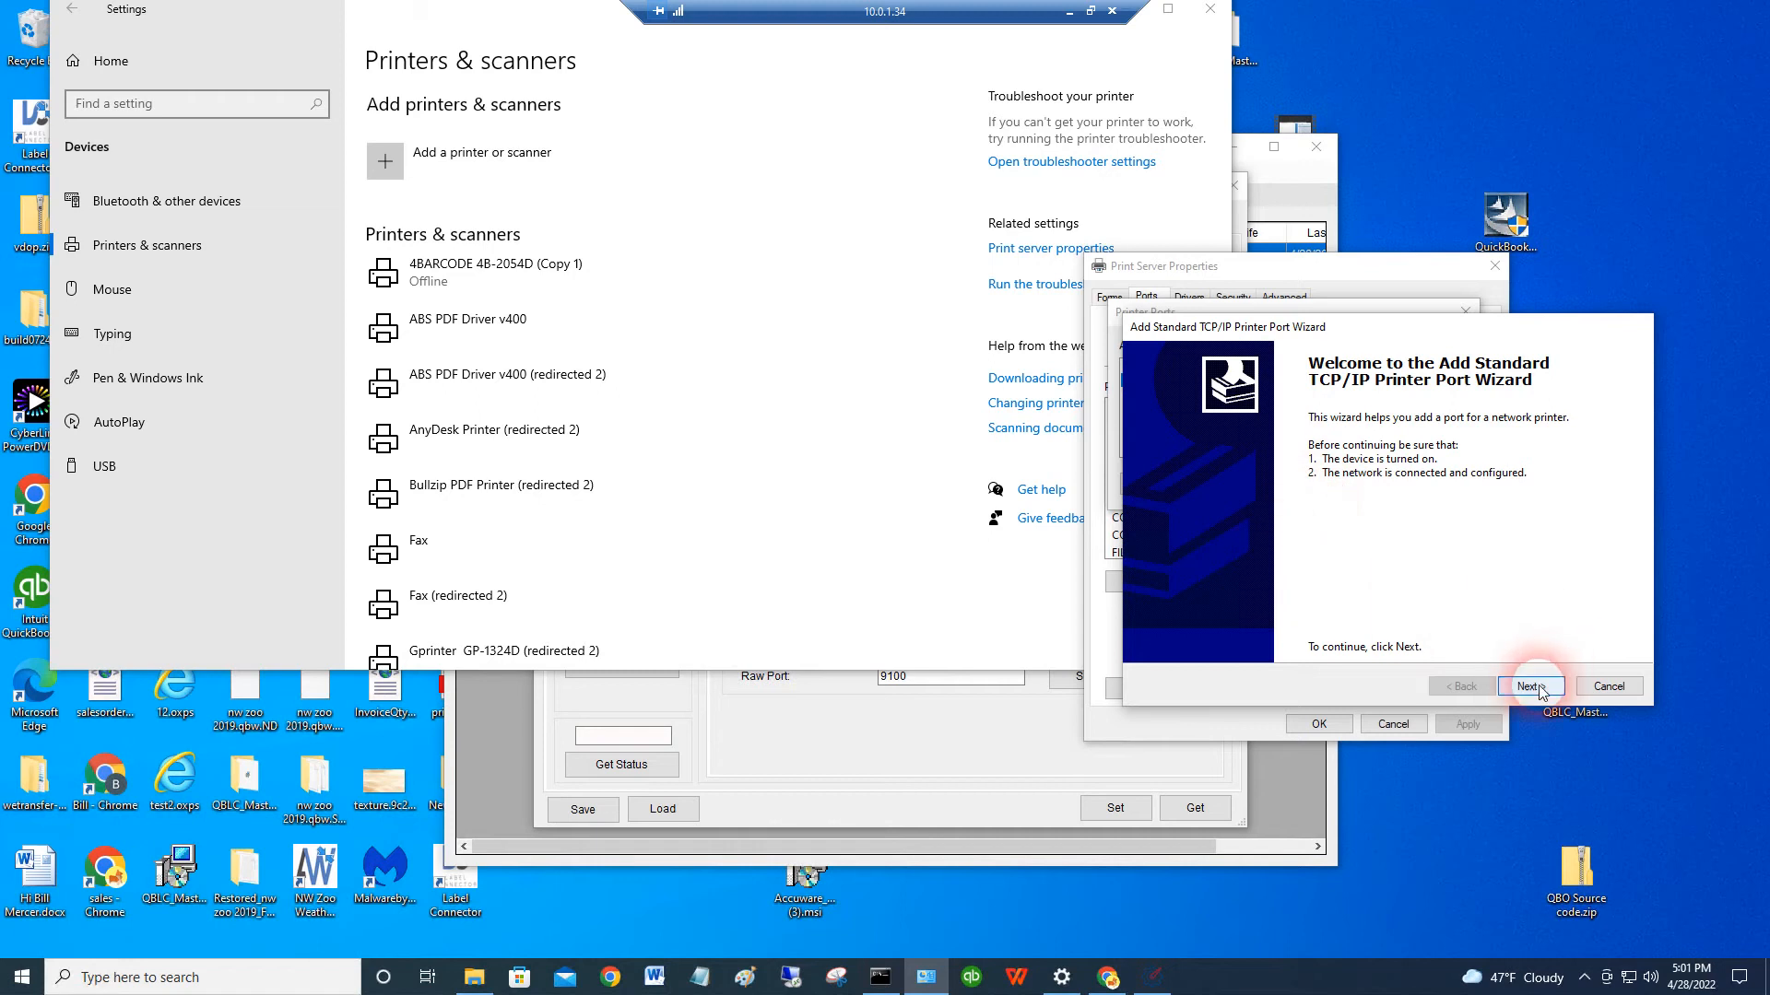
- Create the Standard TCP/IP port for address 10.0.1.32 (RAW, 9100) and close the port types
click(1530, 685)
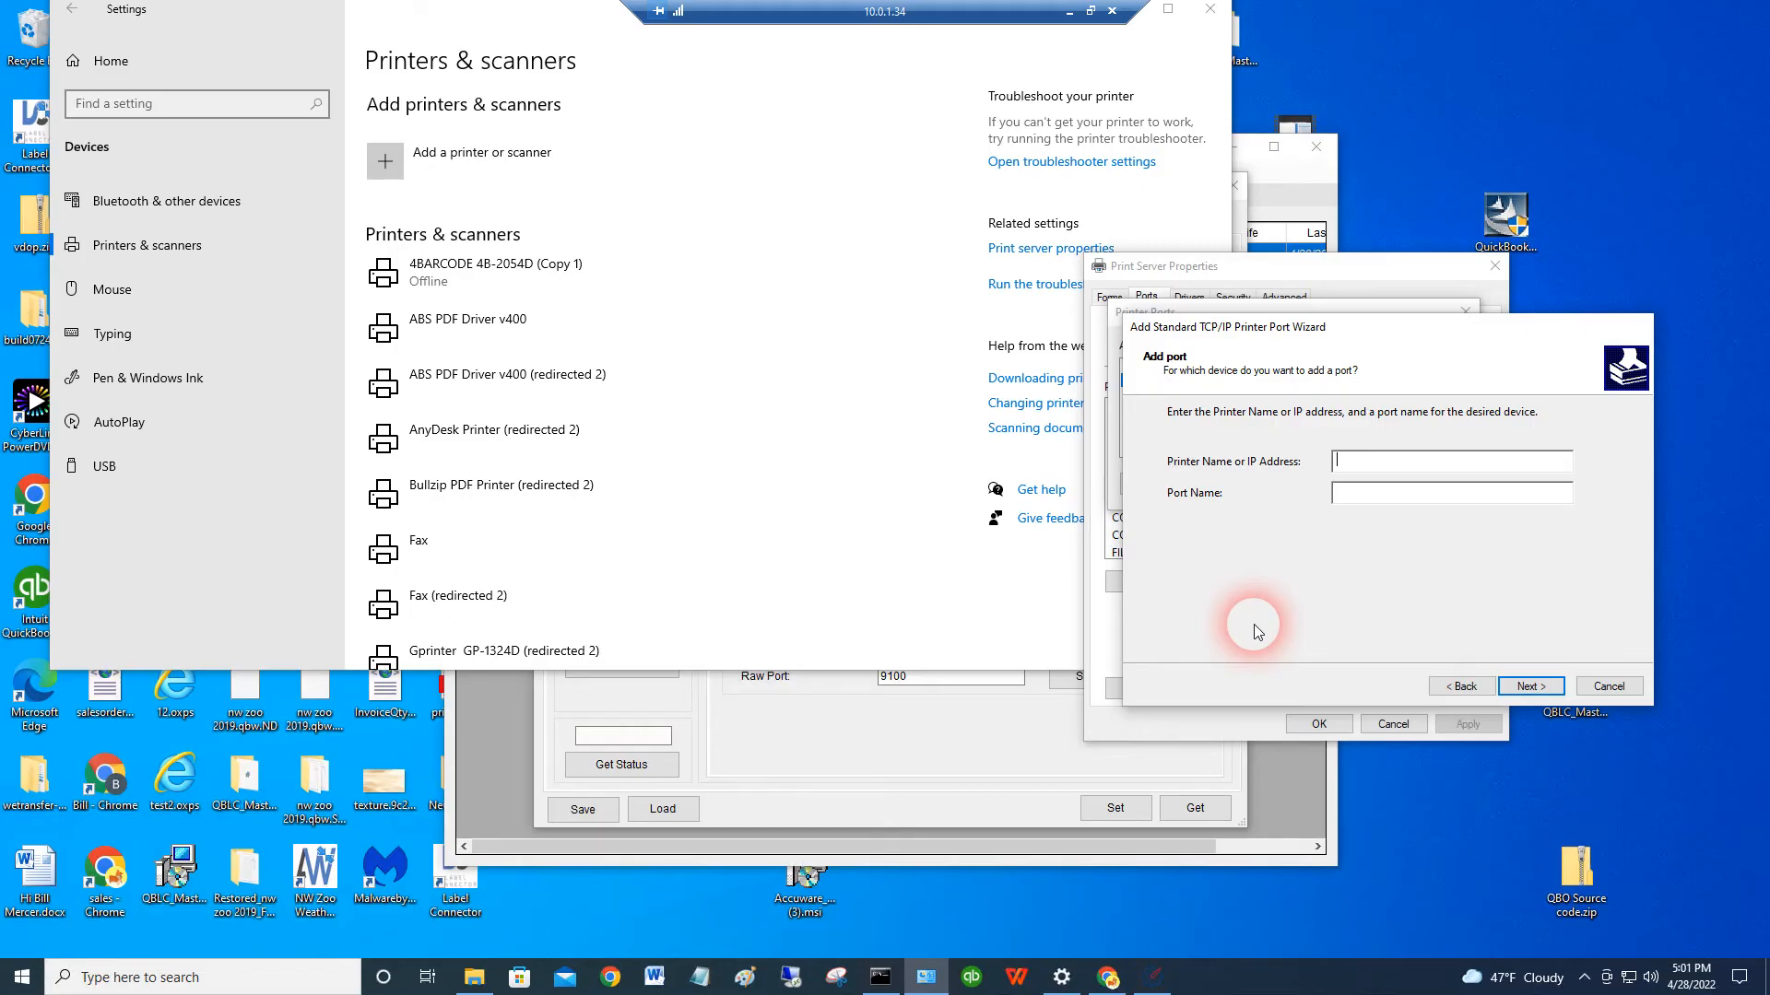
text(10.0.1.32)
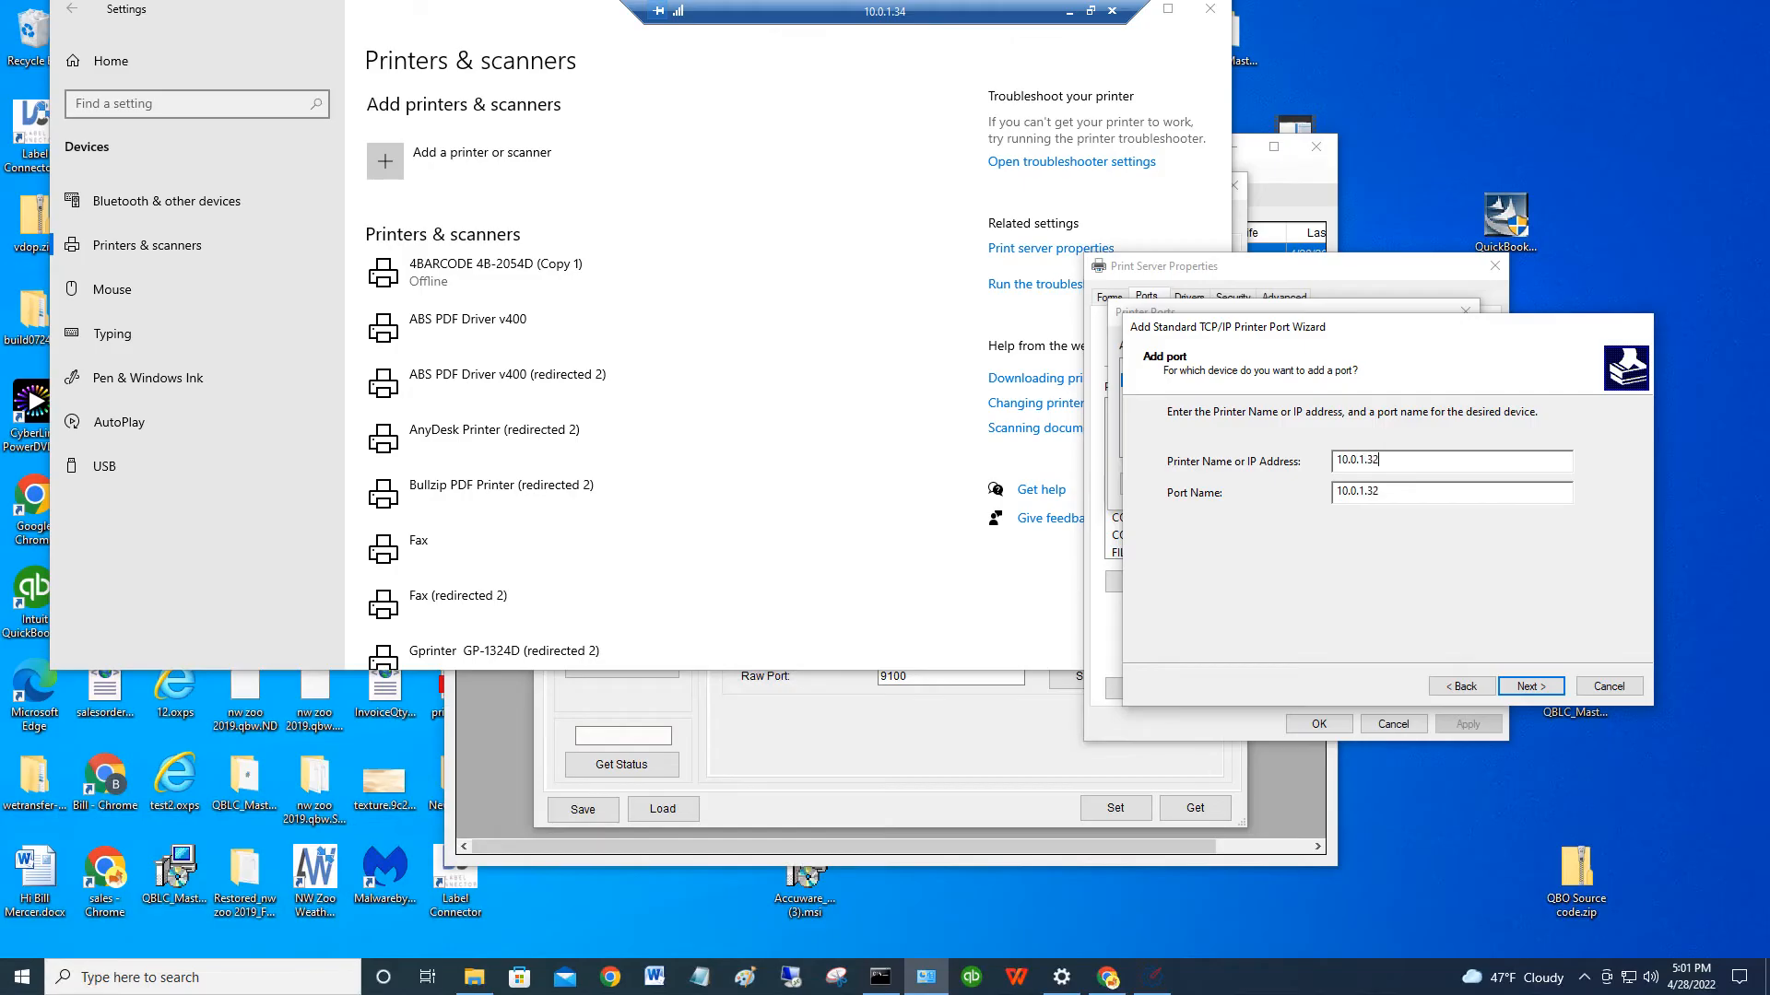
click(1530, 685)
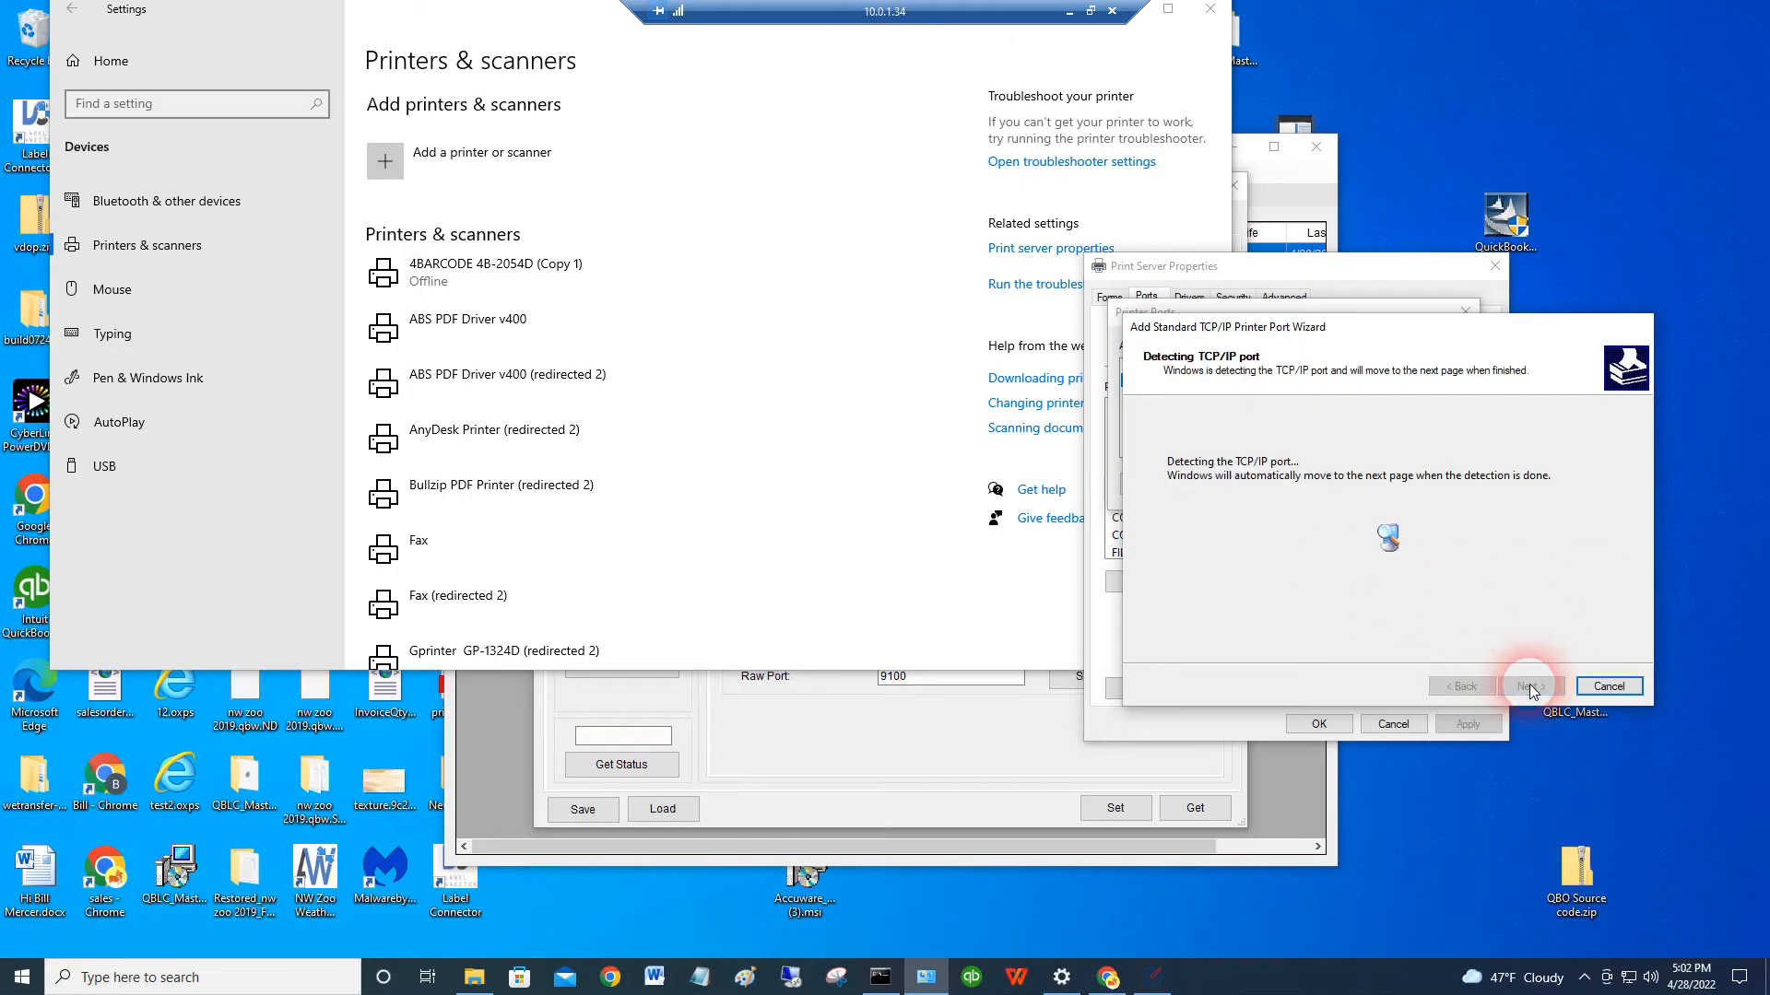
click(1530, 686)
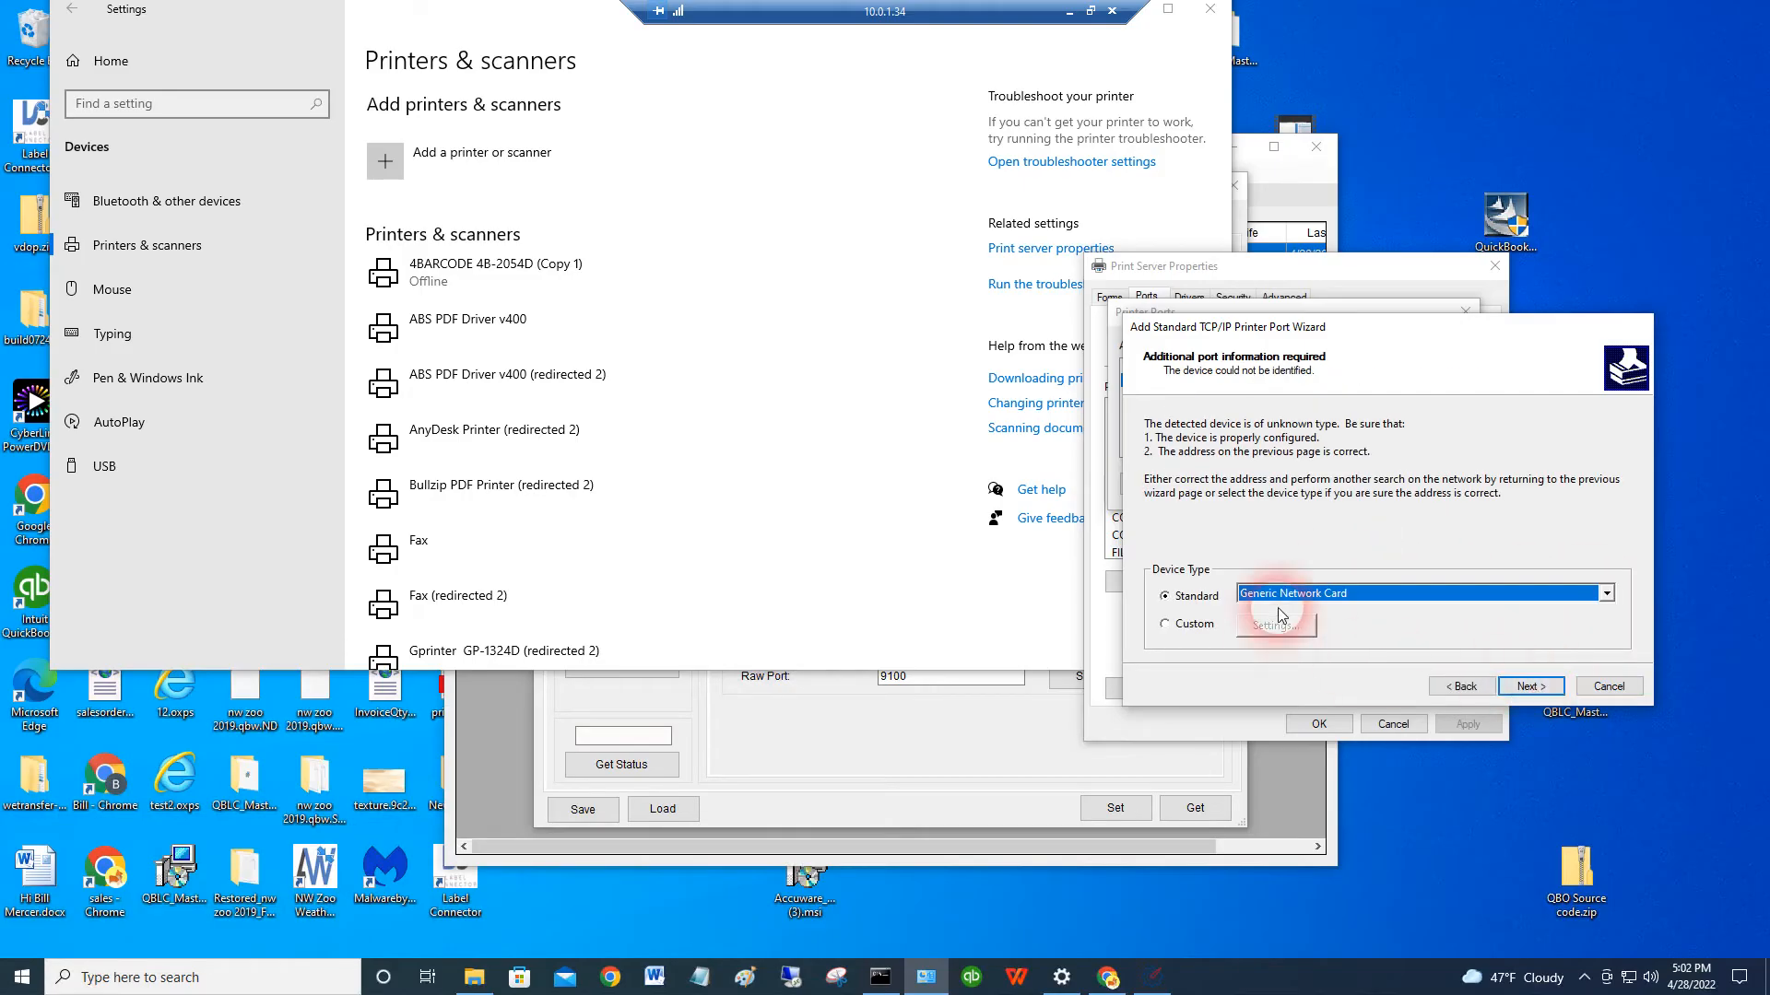
click(1529, 685)
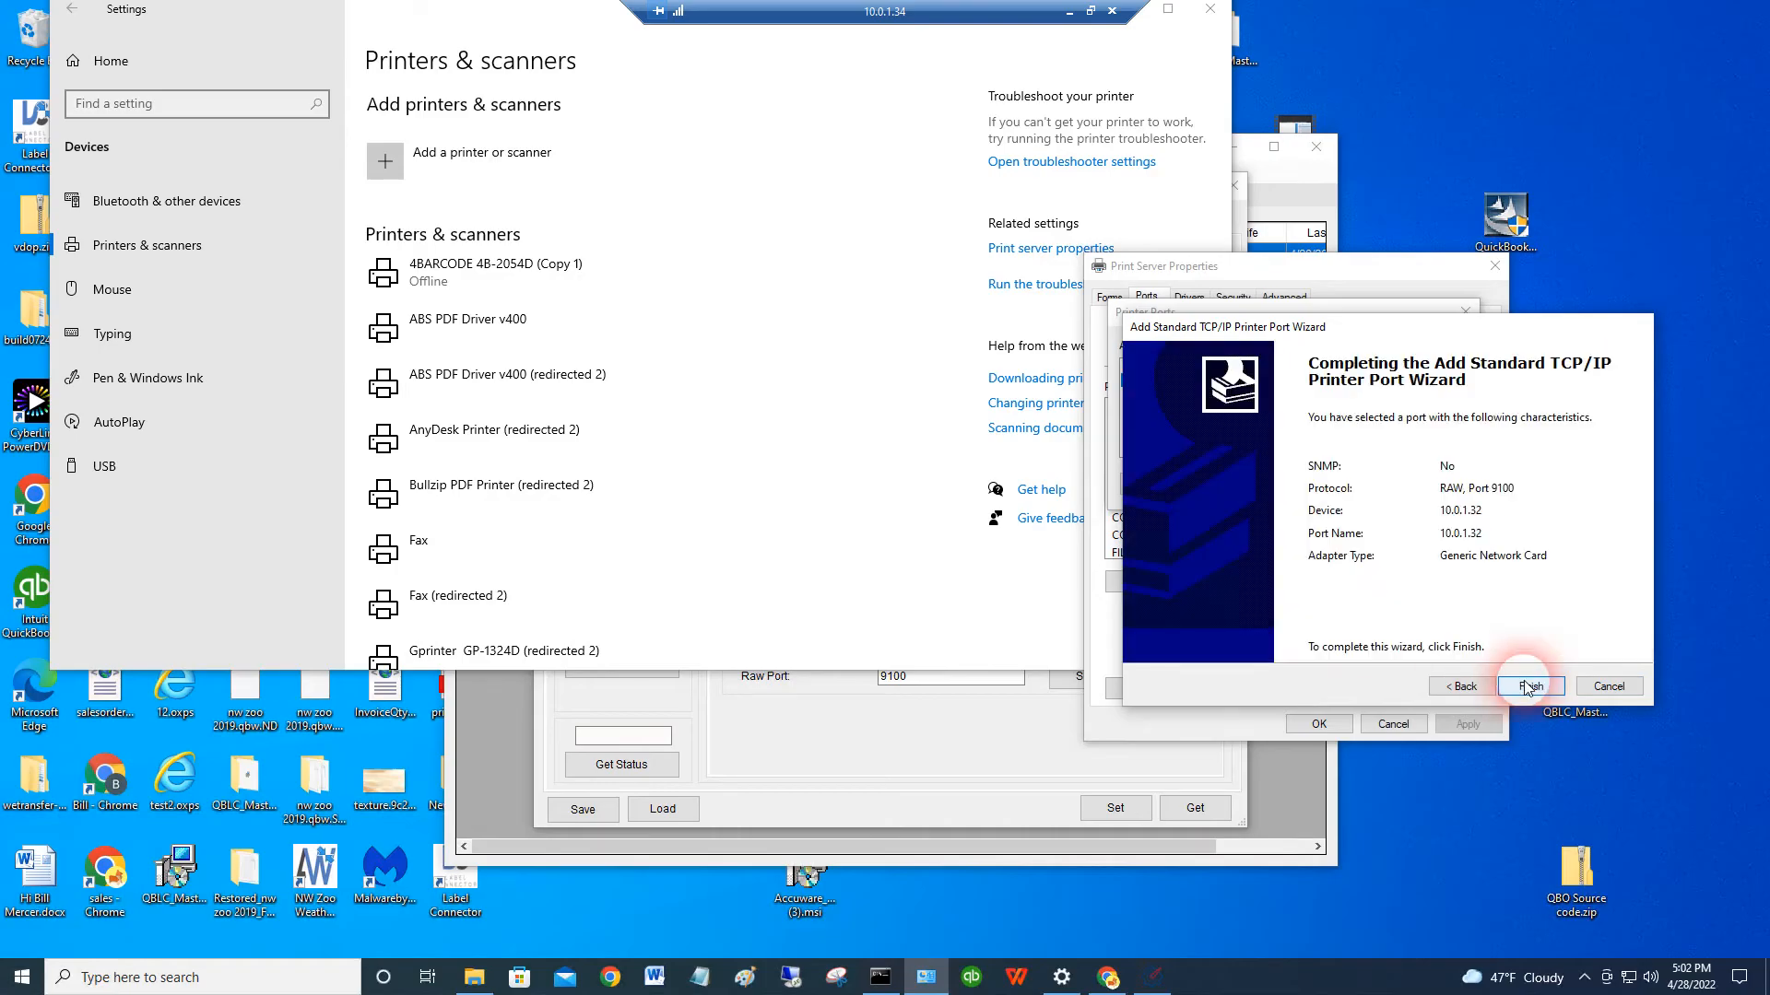
click(1527, 684)
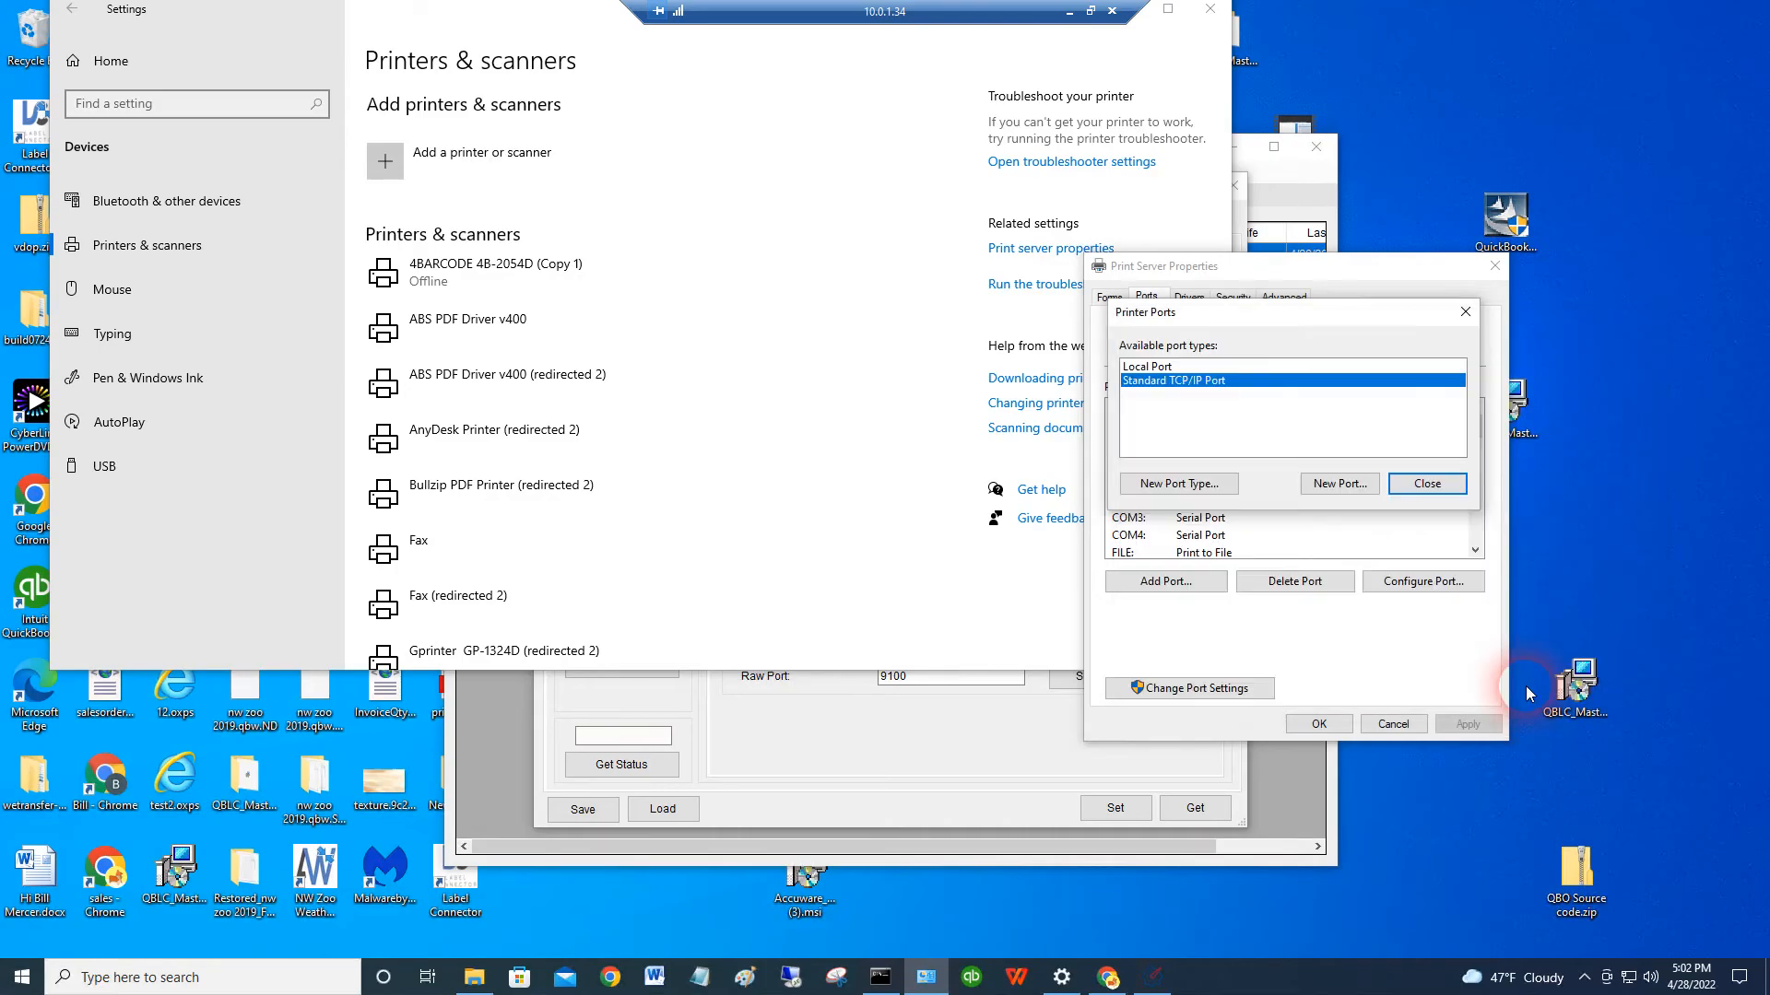
mouse_move(1290, 674)
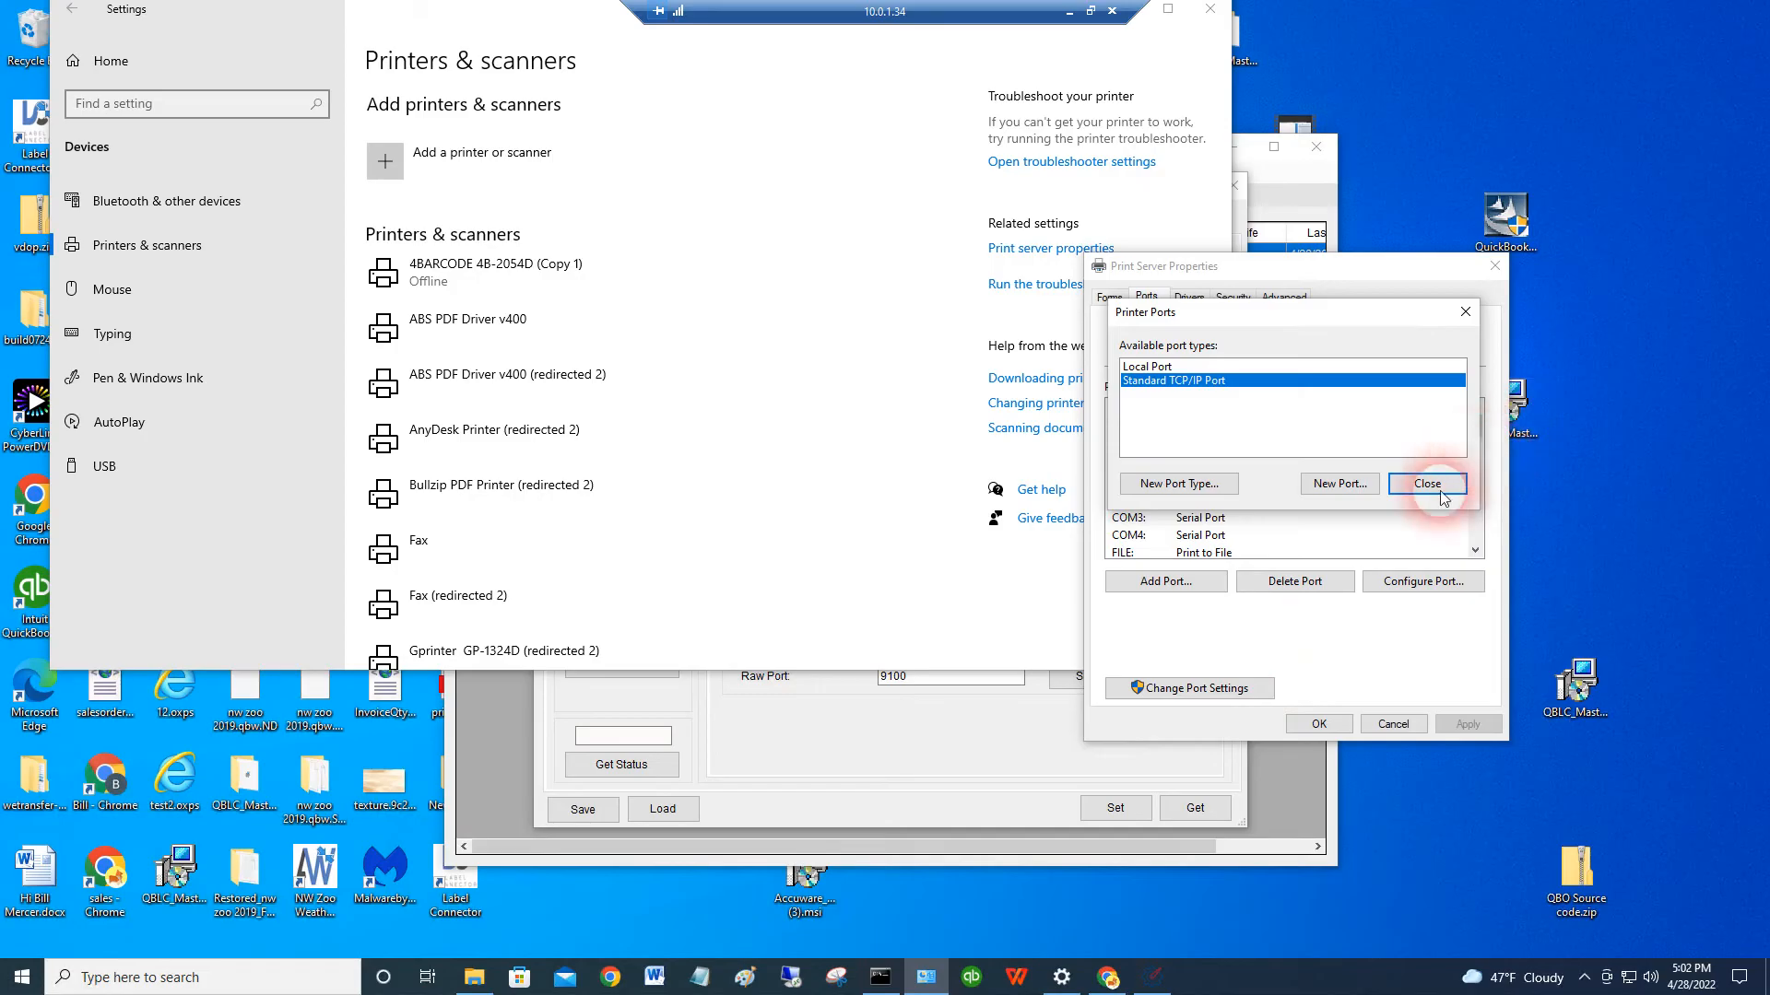
click(1426, 483)
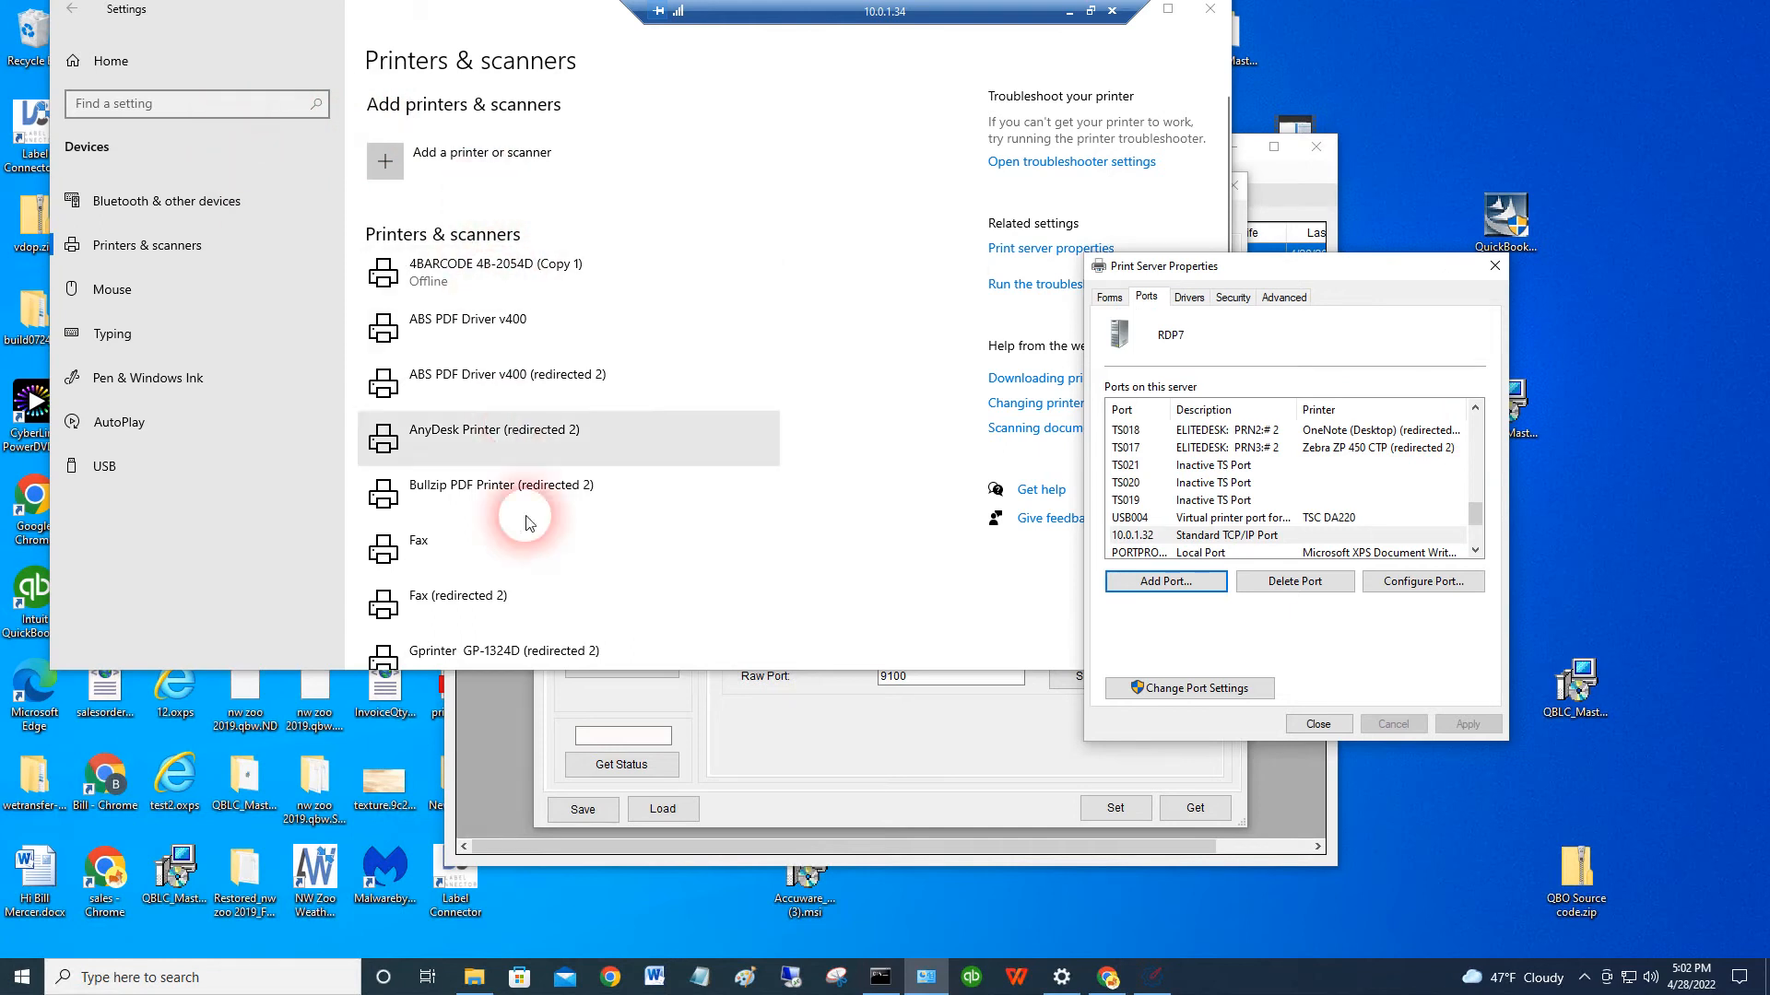
mouse_move(1262, 565)
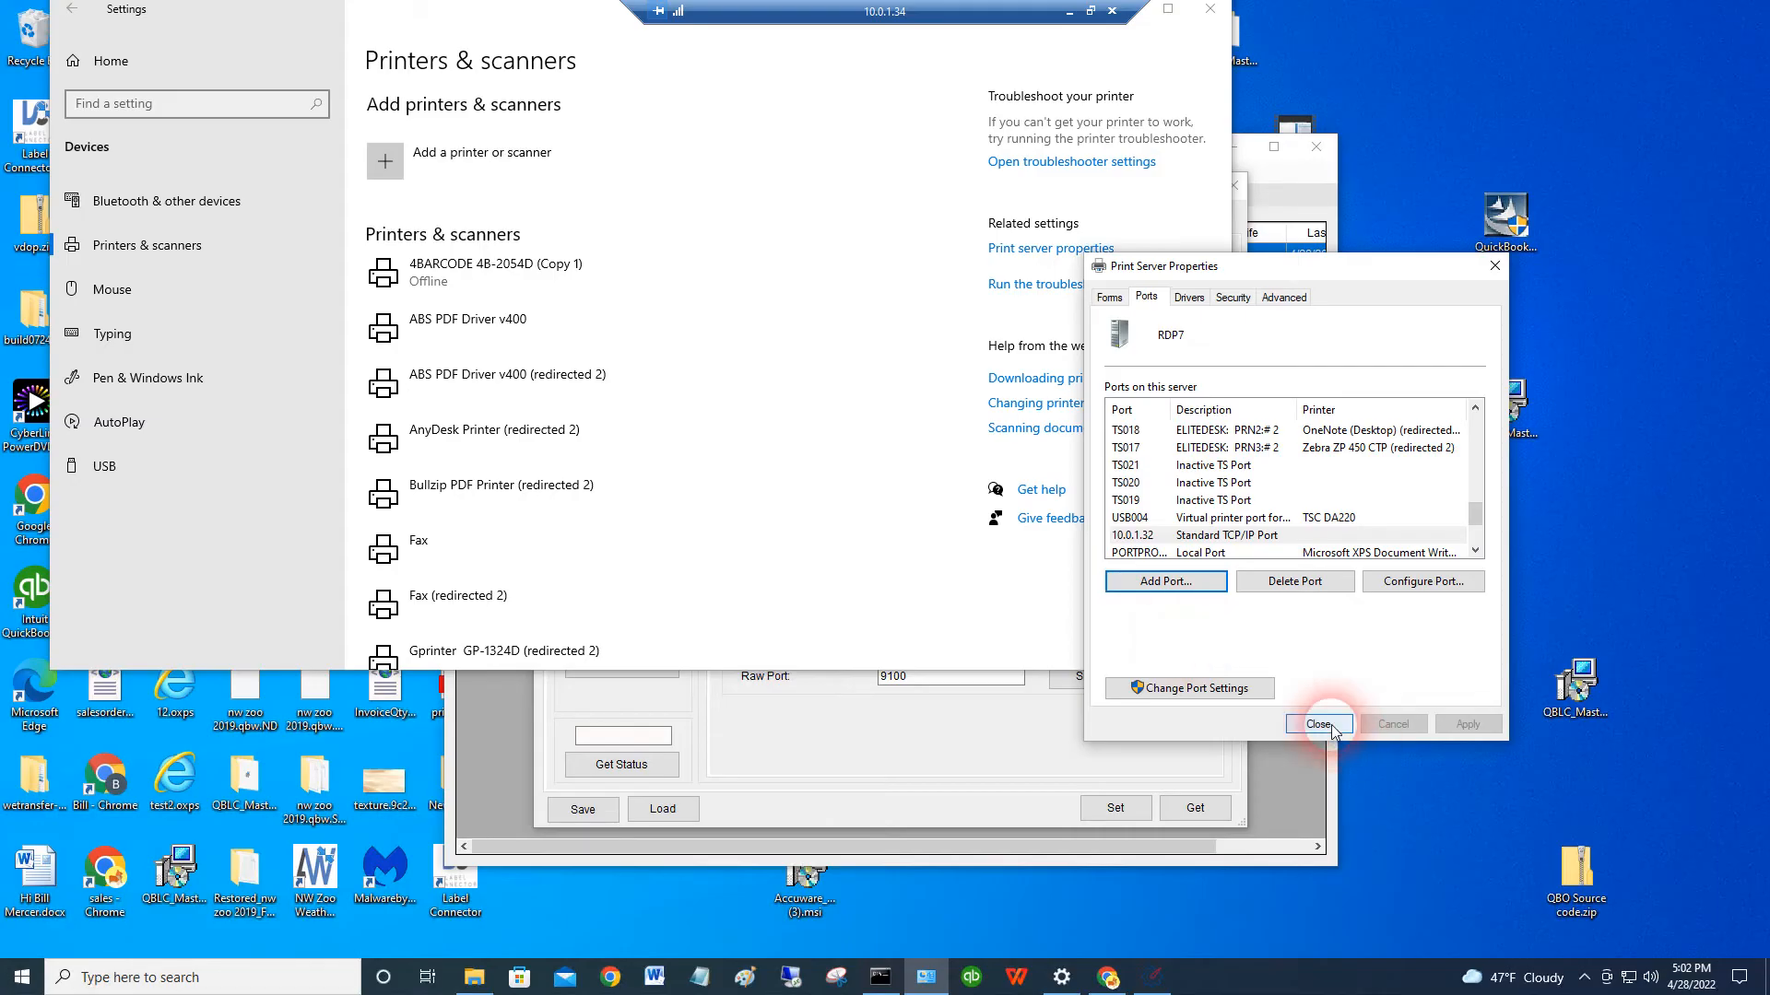
- Close print server properties and open the TSC DA220 printer properties
click(1317, 723)
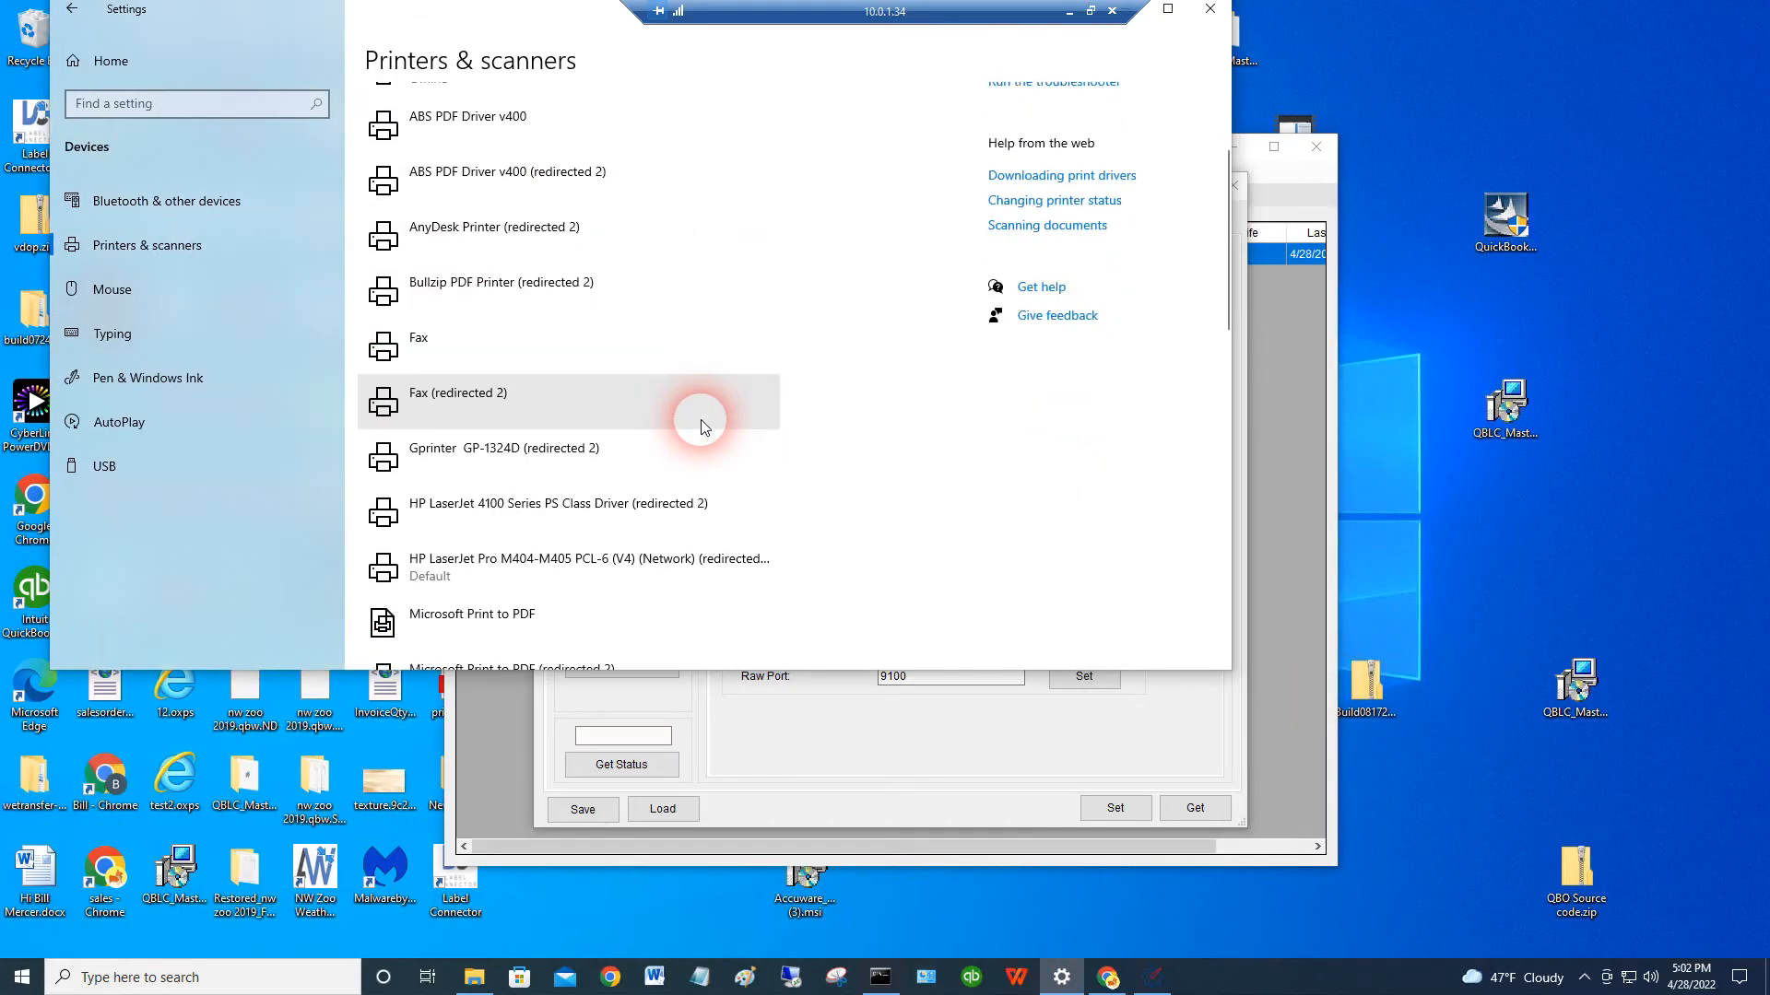
scroll(down, 3)
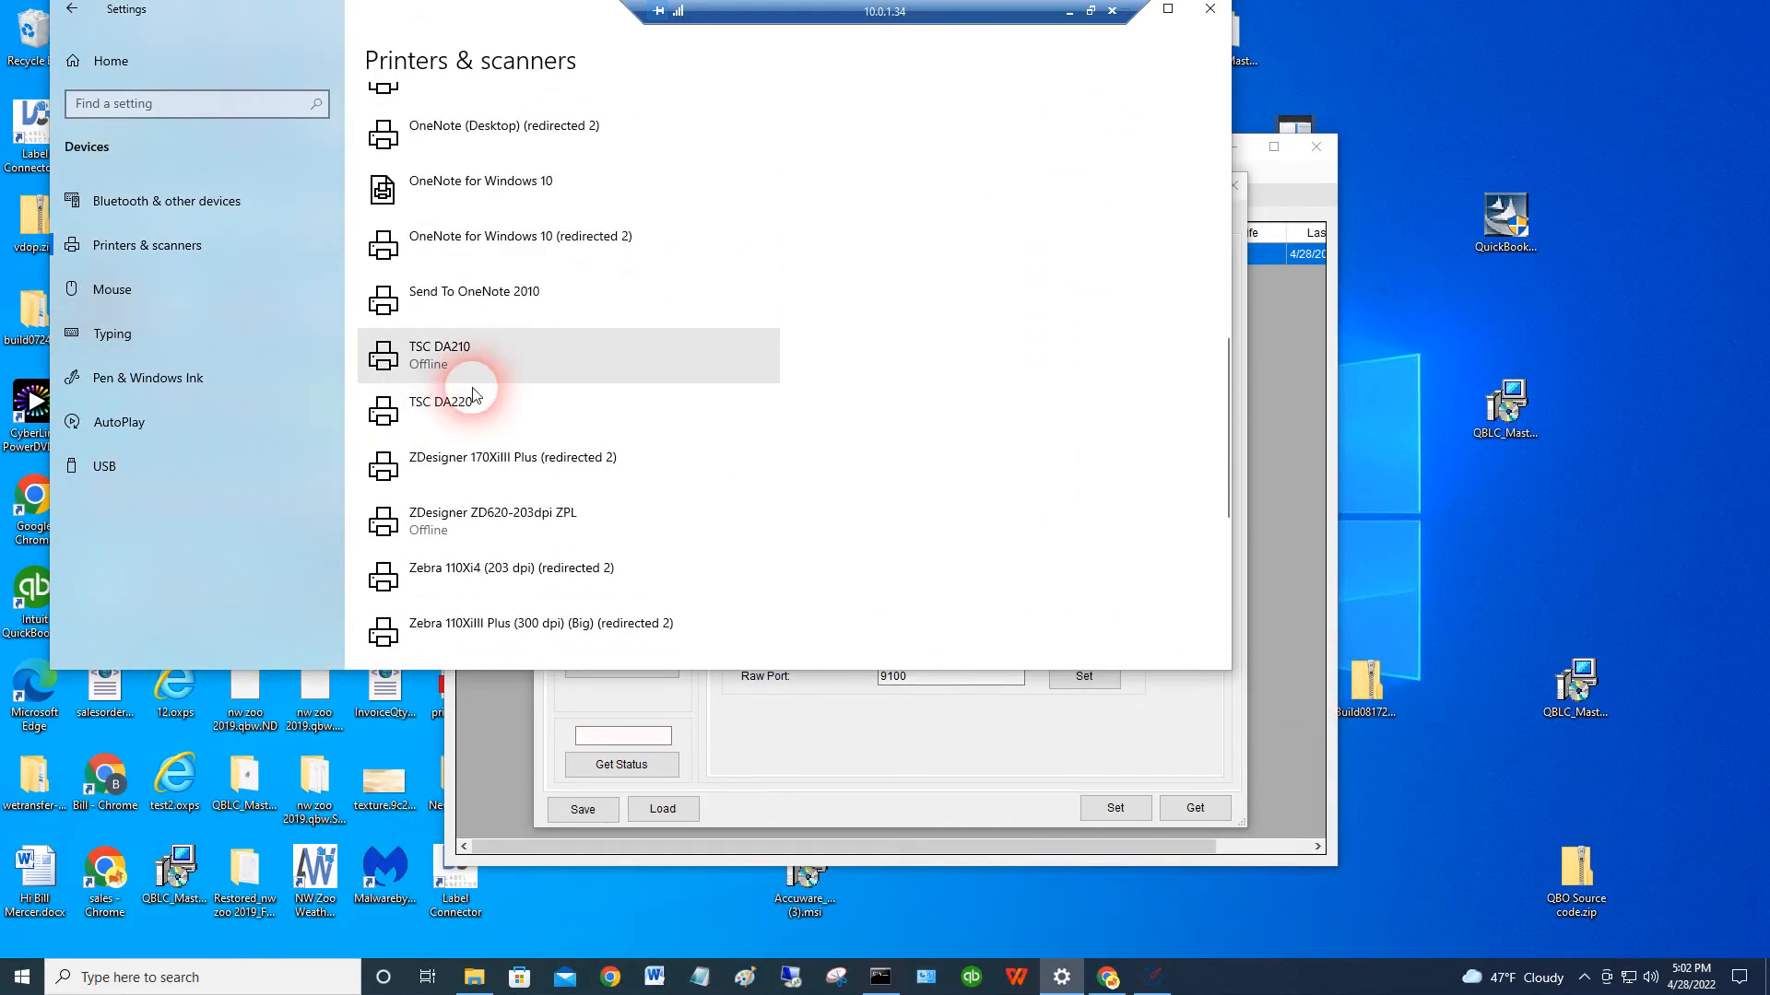
click(439, 409)
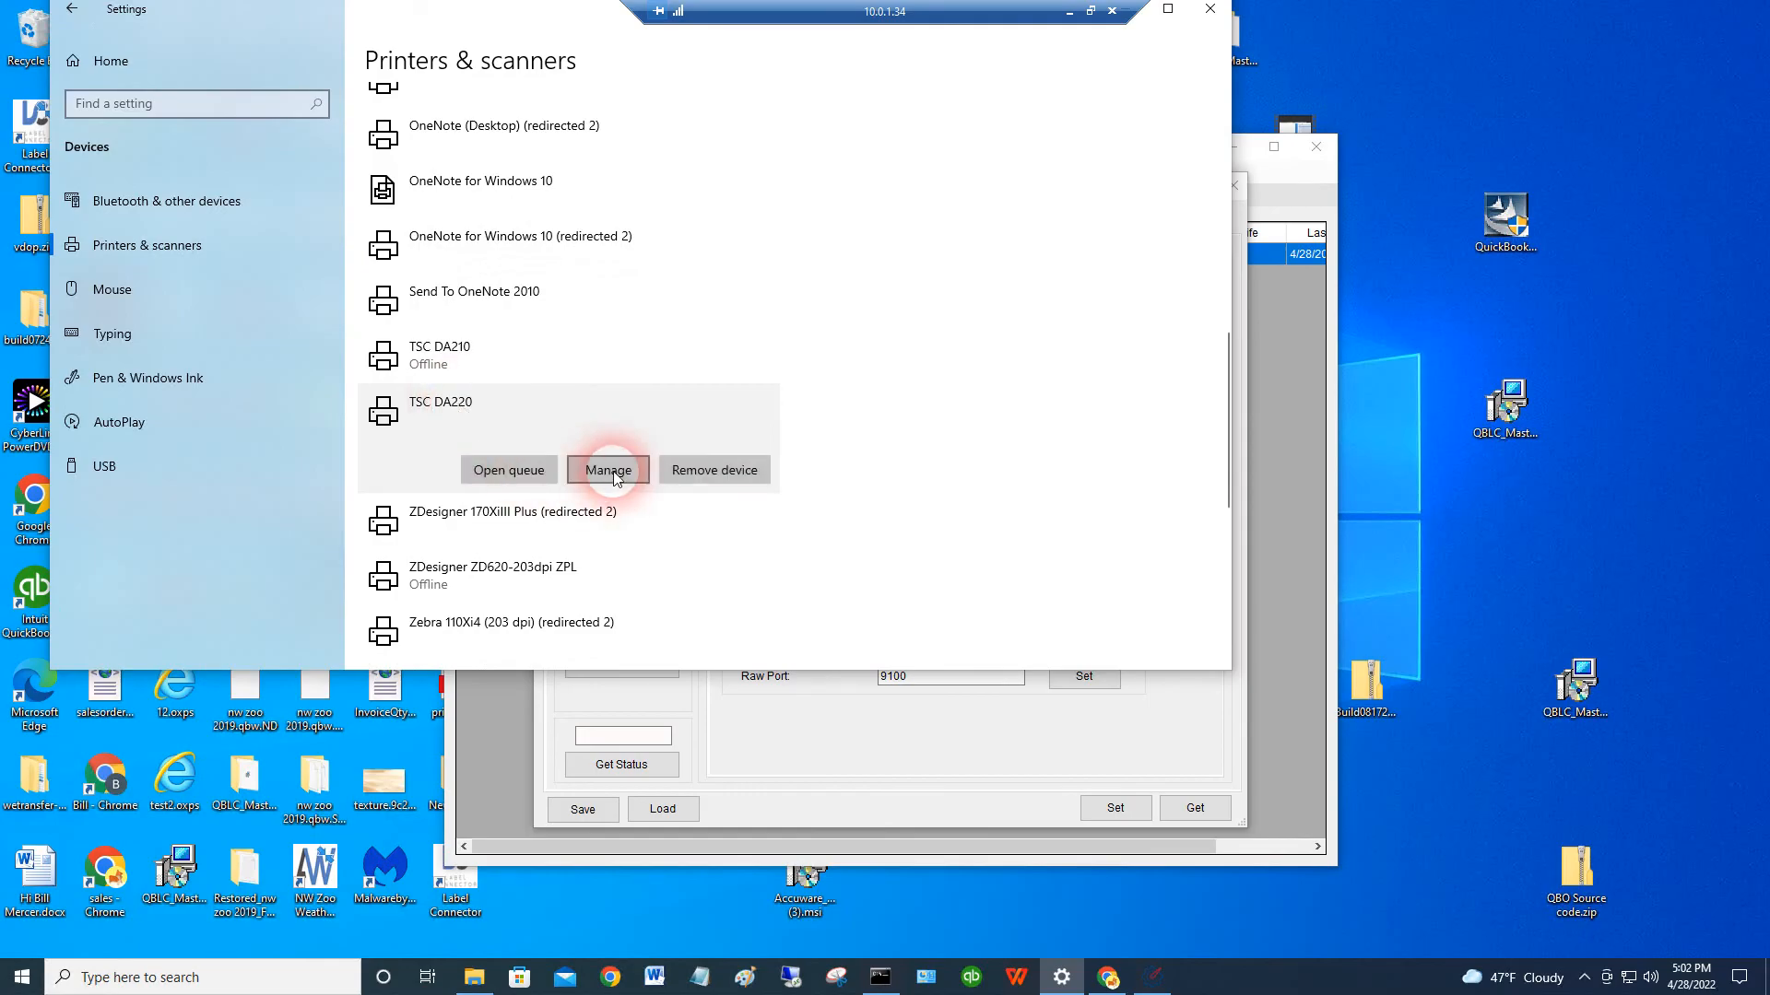
click(607, 469)
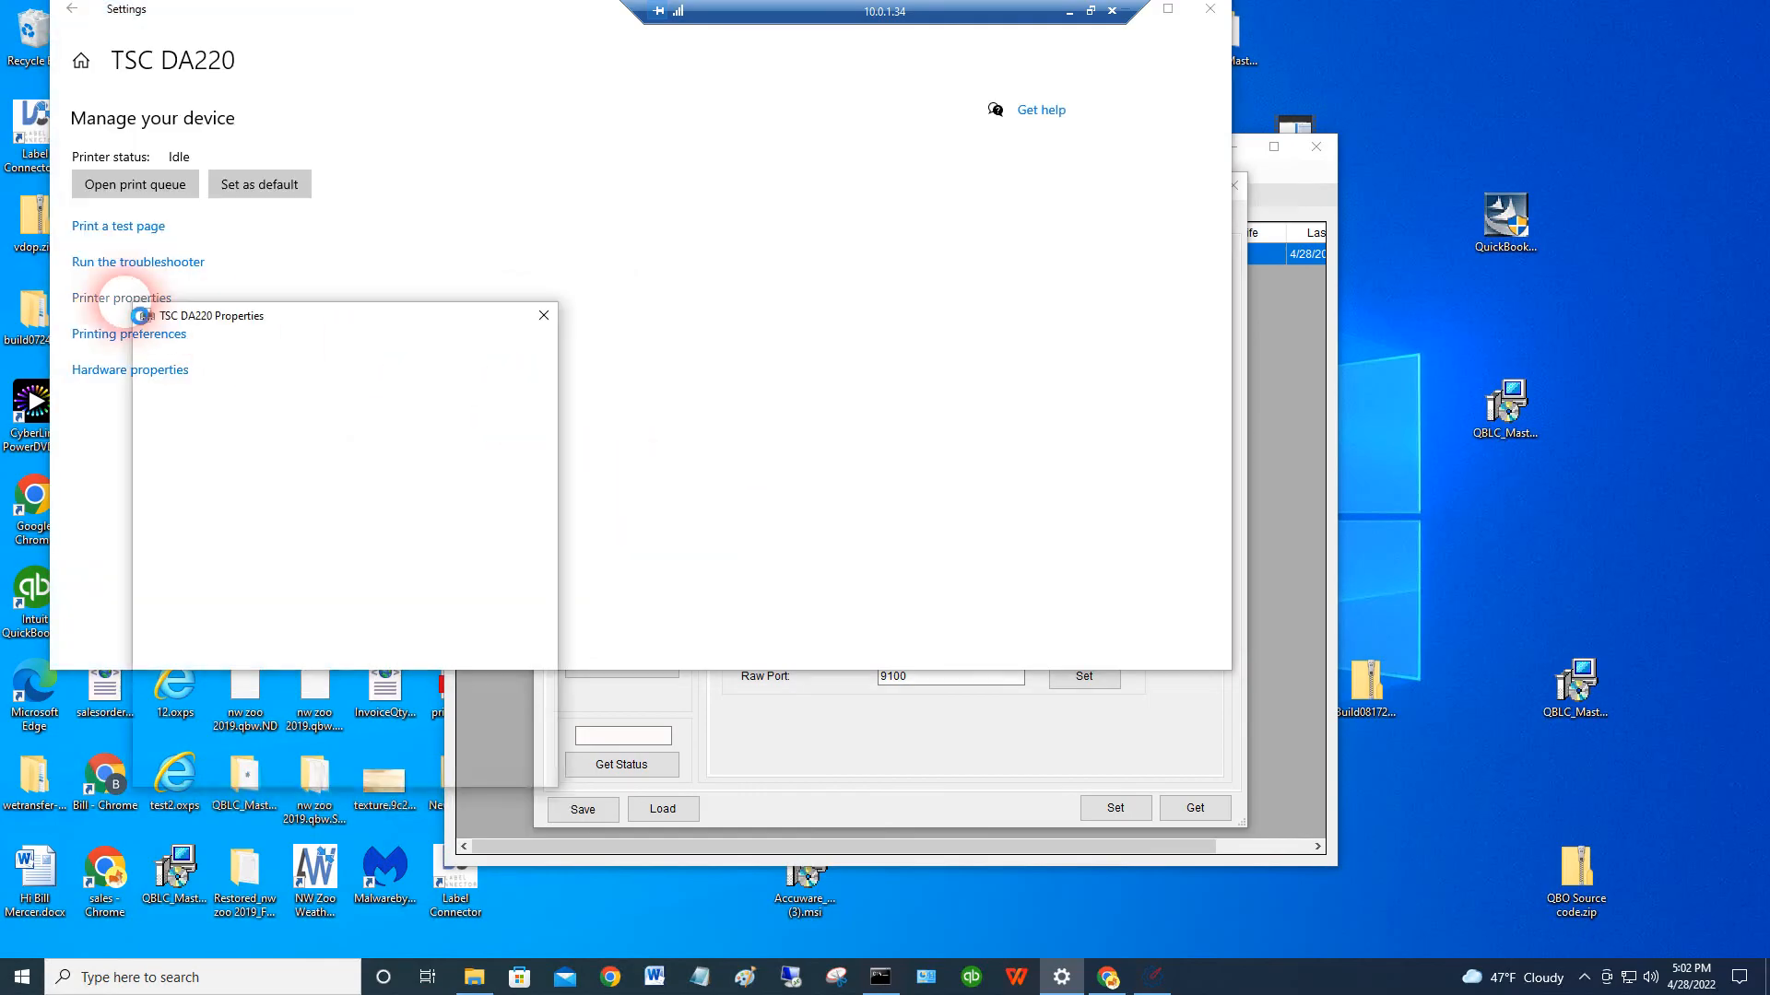
click(121, 298)
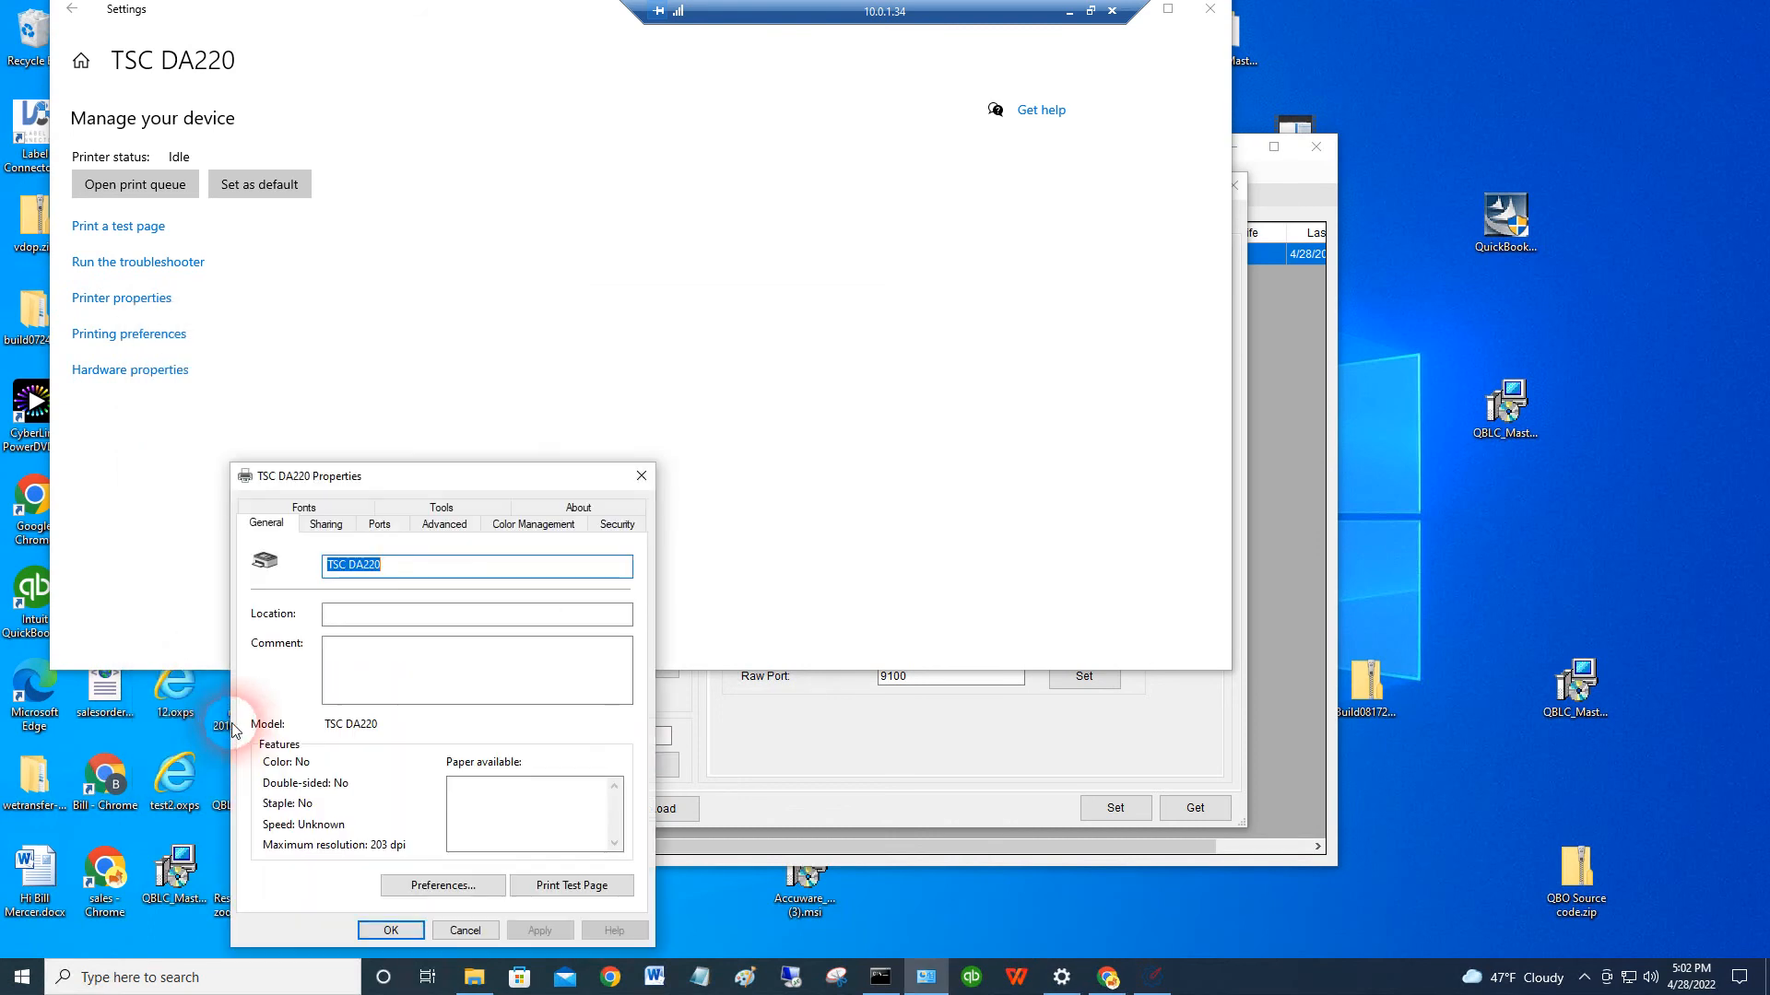
- Check Advanced settings and Printing Defaults, then show the ports with USB004 and 10.0.1.32
click(443, 523)
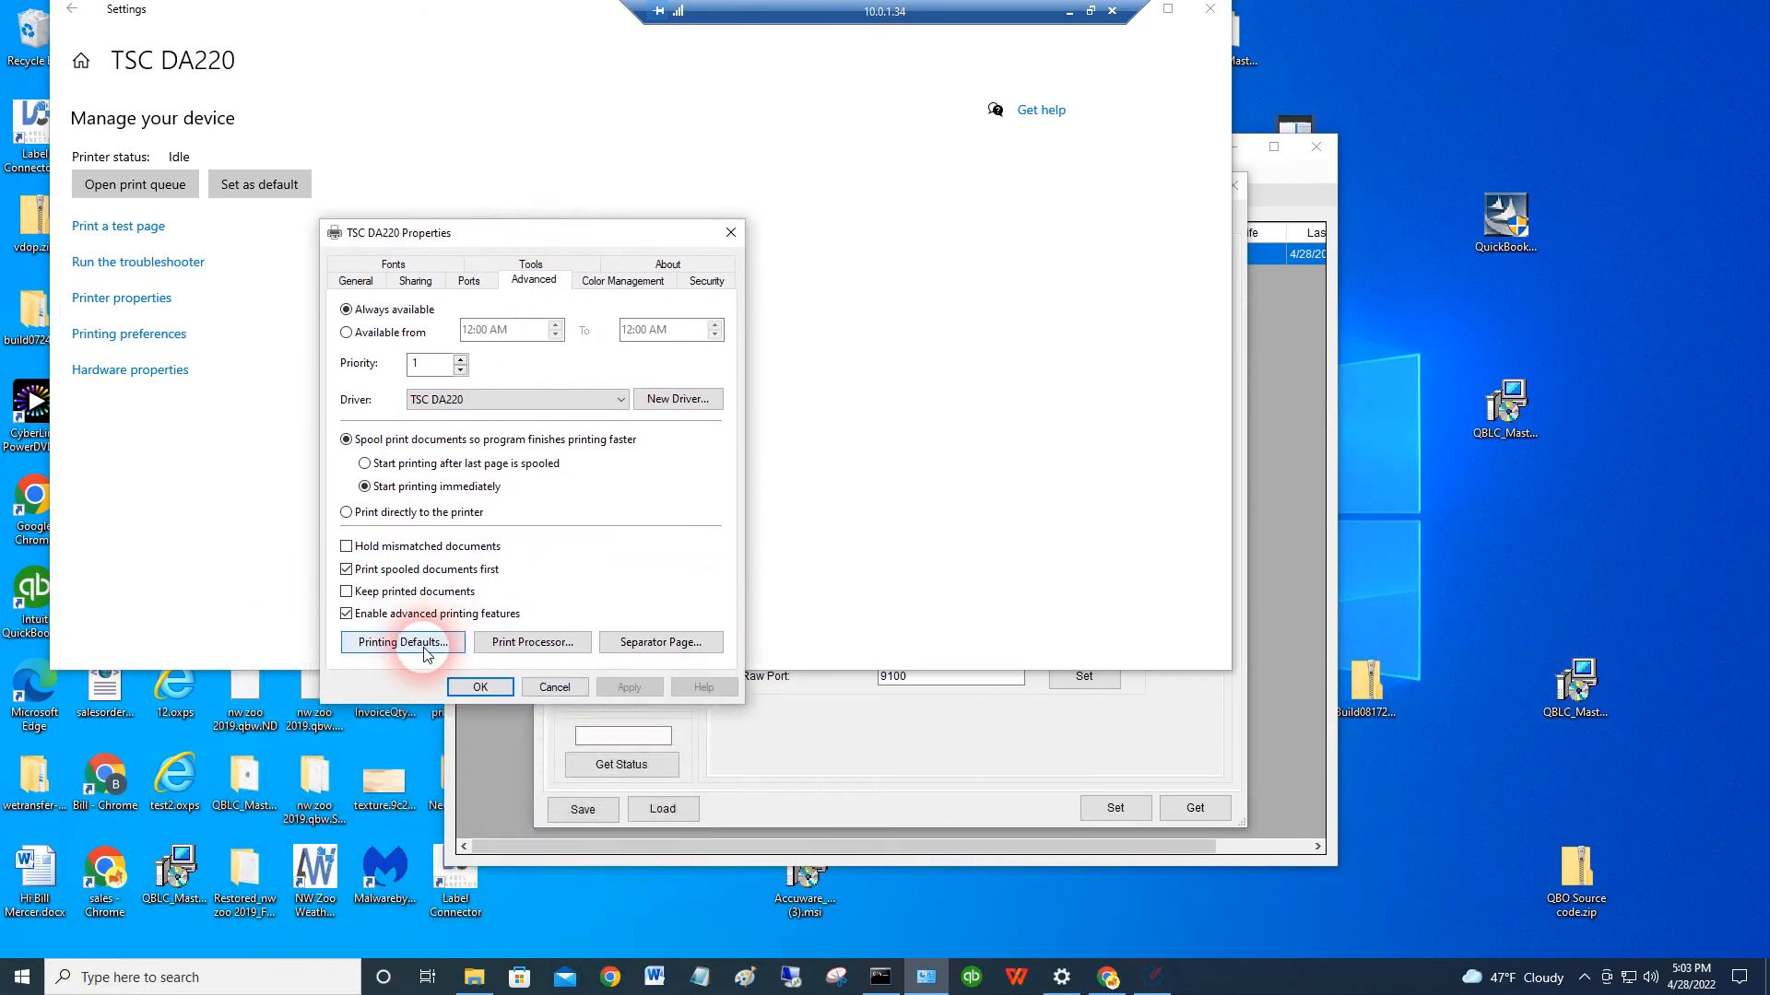
click(399, 642)
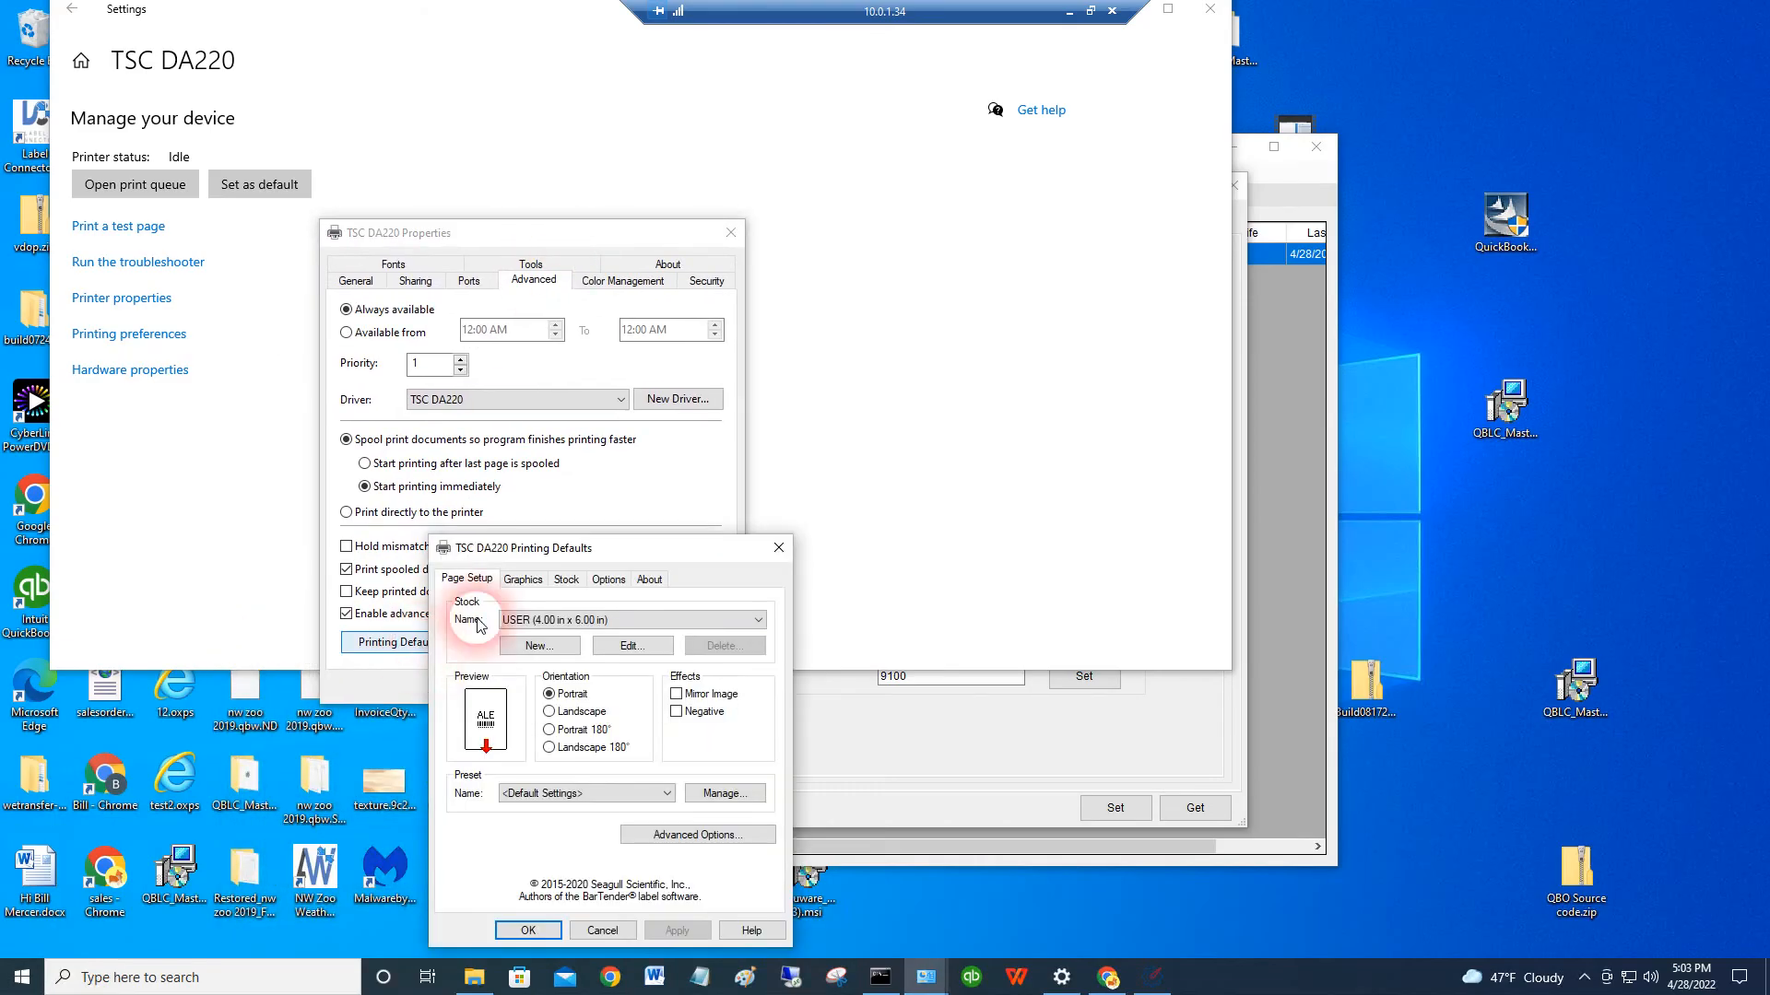
click(600, 930)
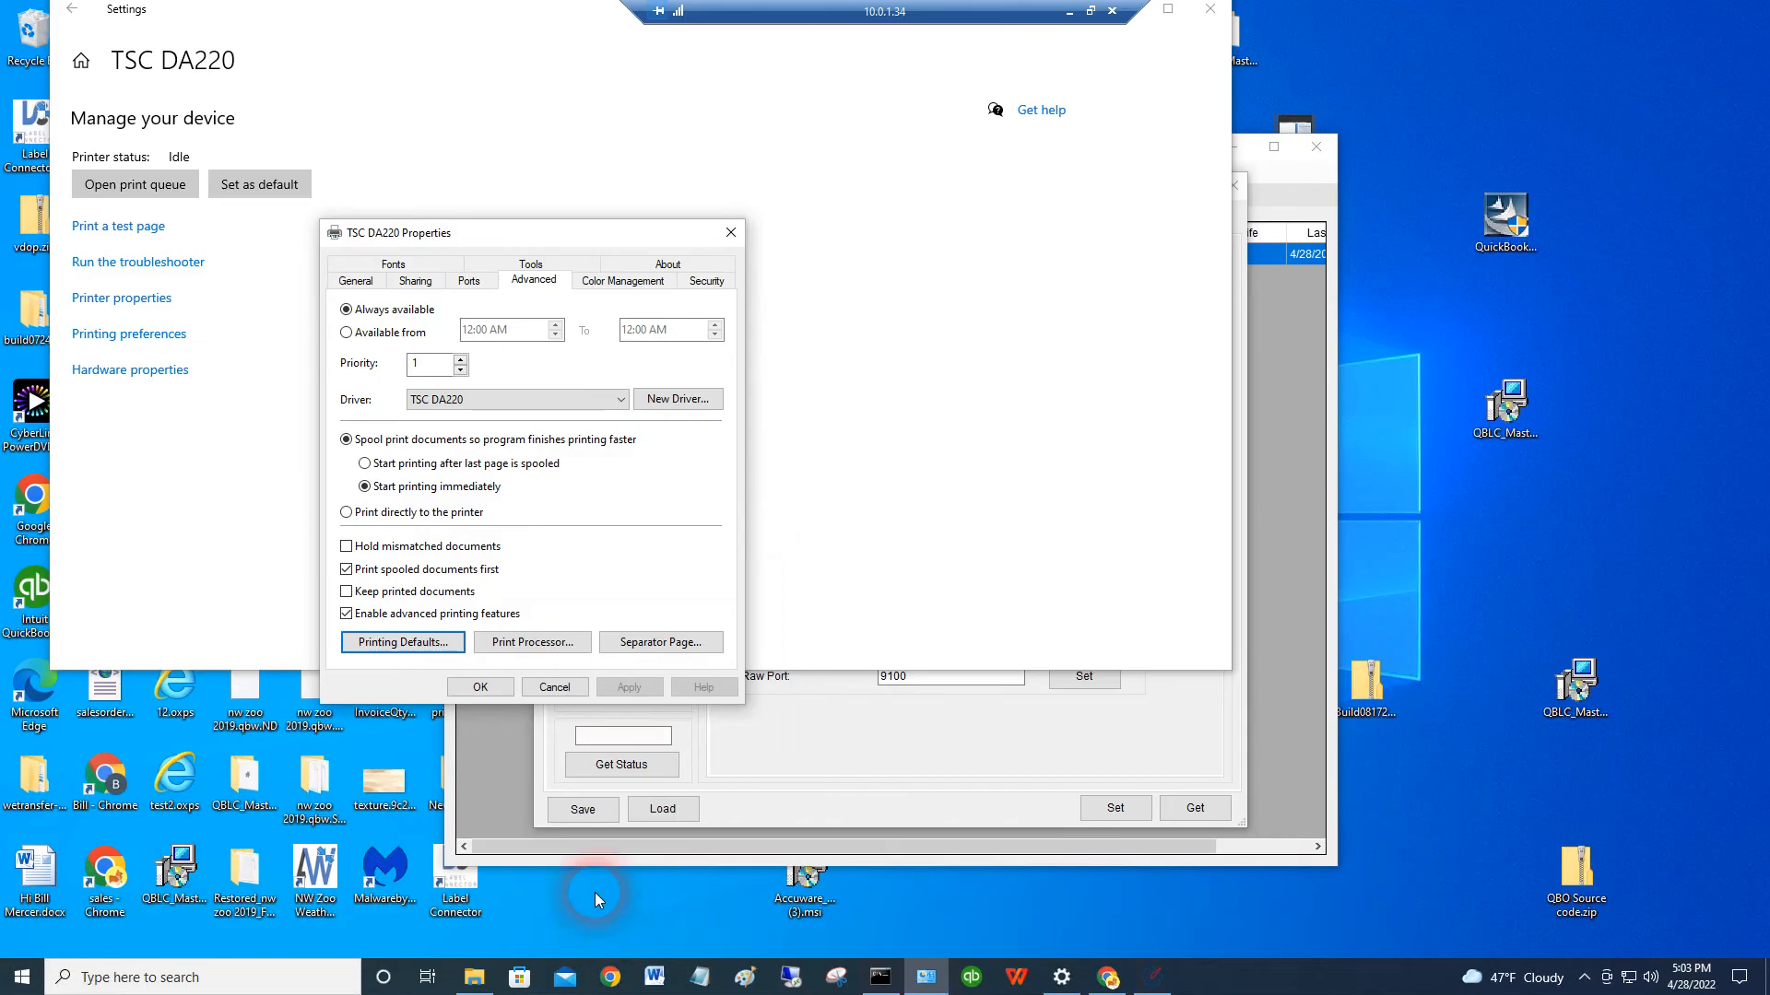
click(469, 280)
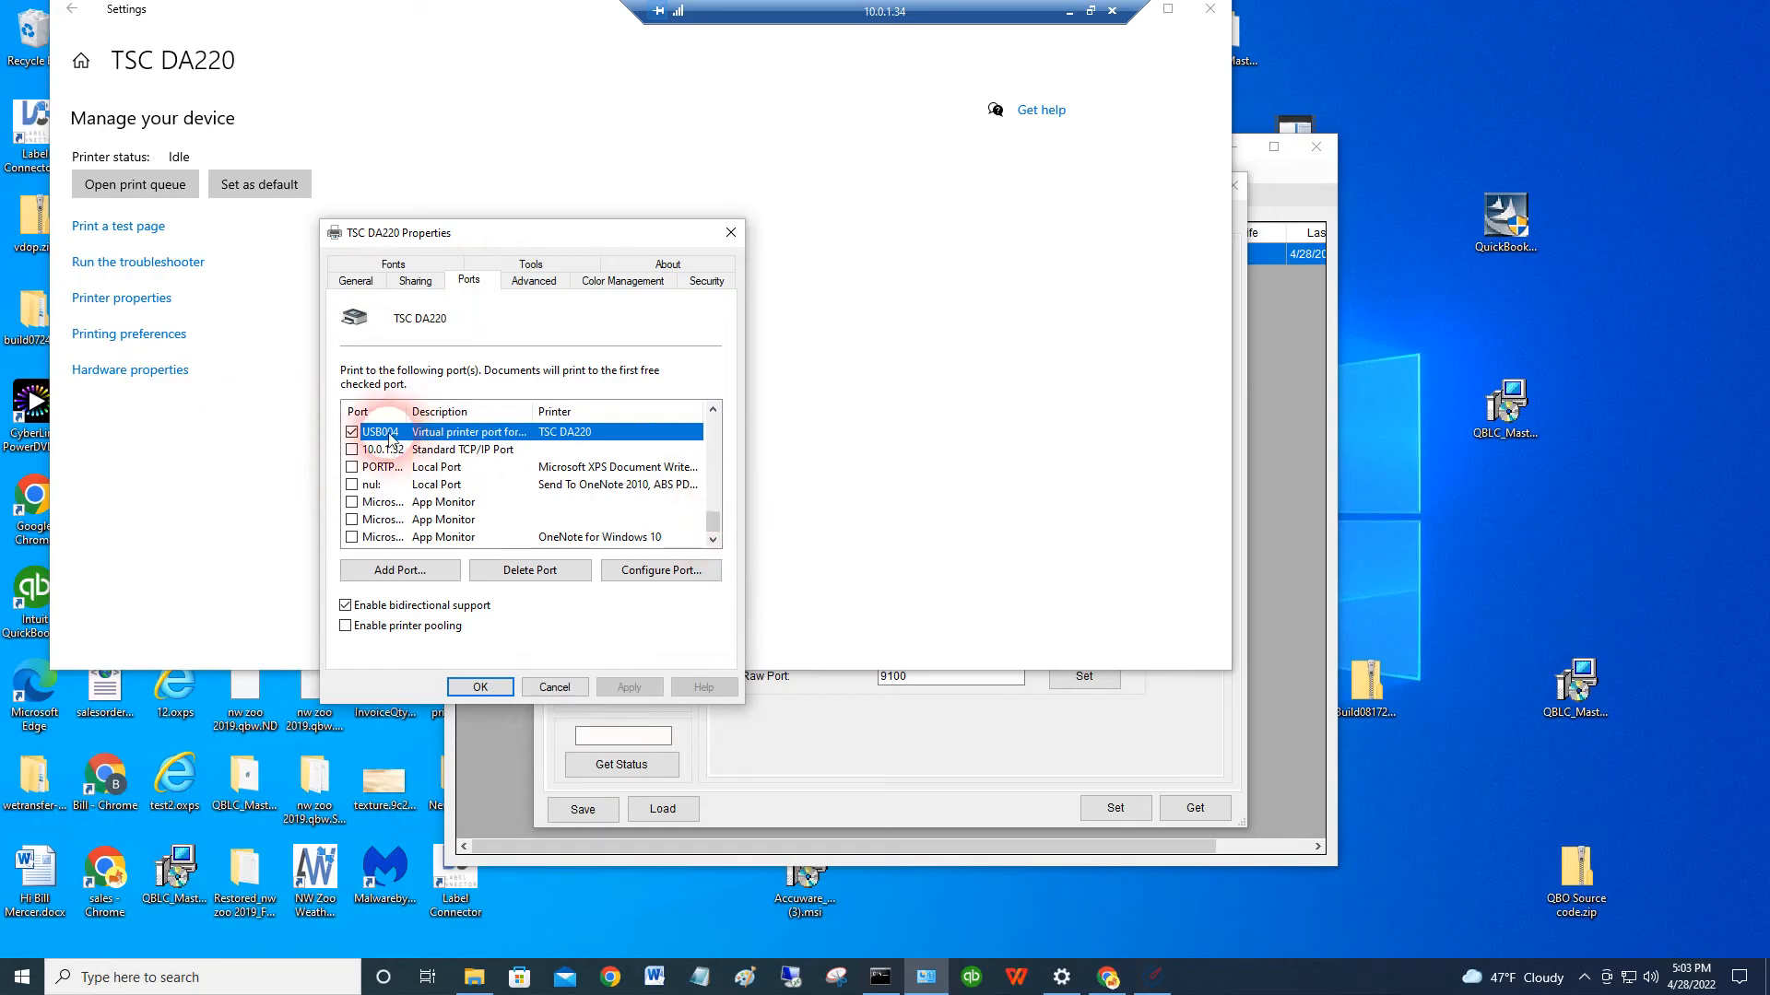
- Assign the TSC DA220 to the 10.0.1.32 port, apply, and close properties
click(353, 449)
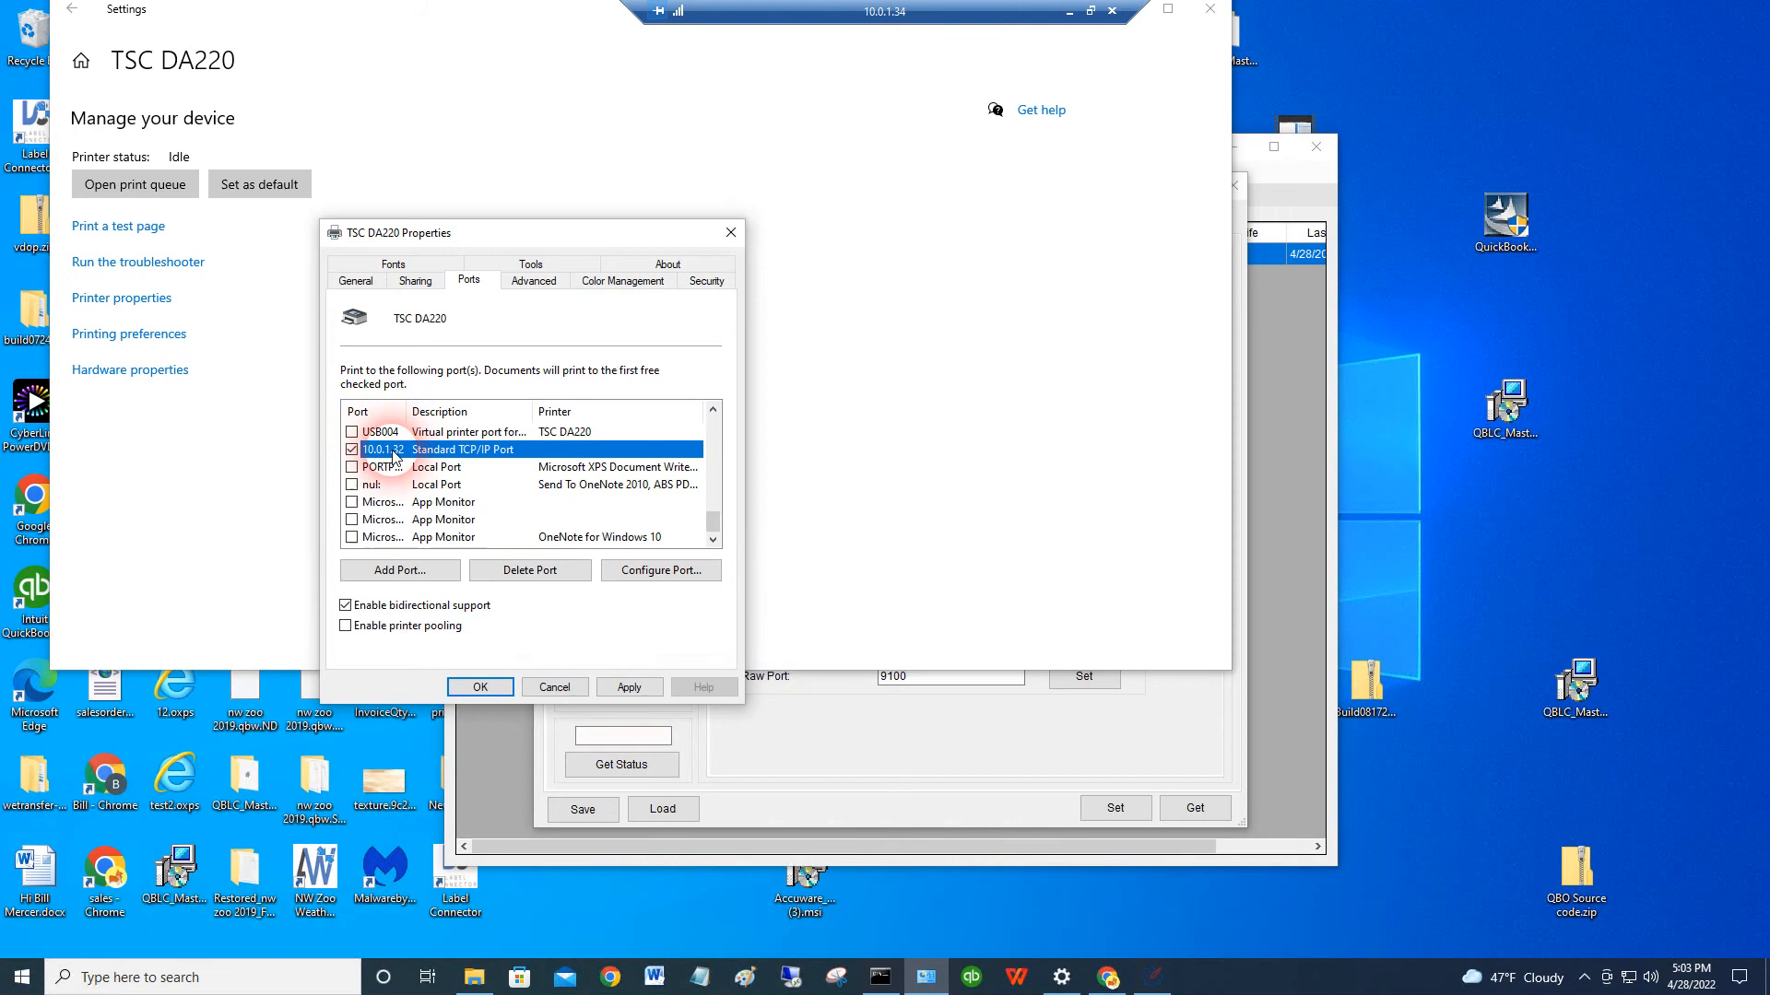
click(628, 686)
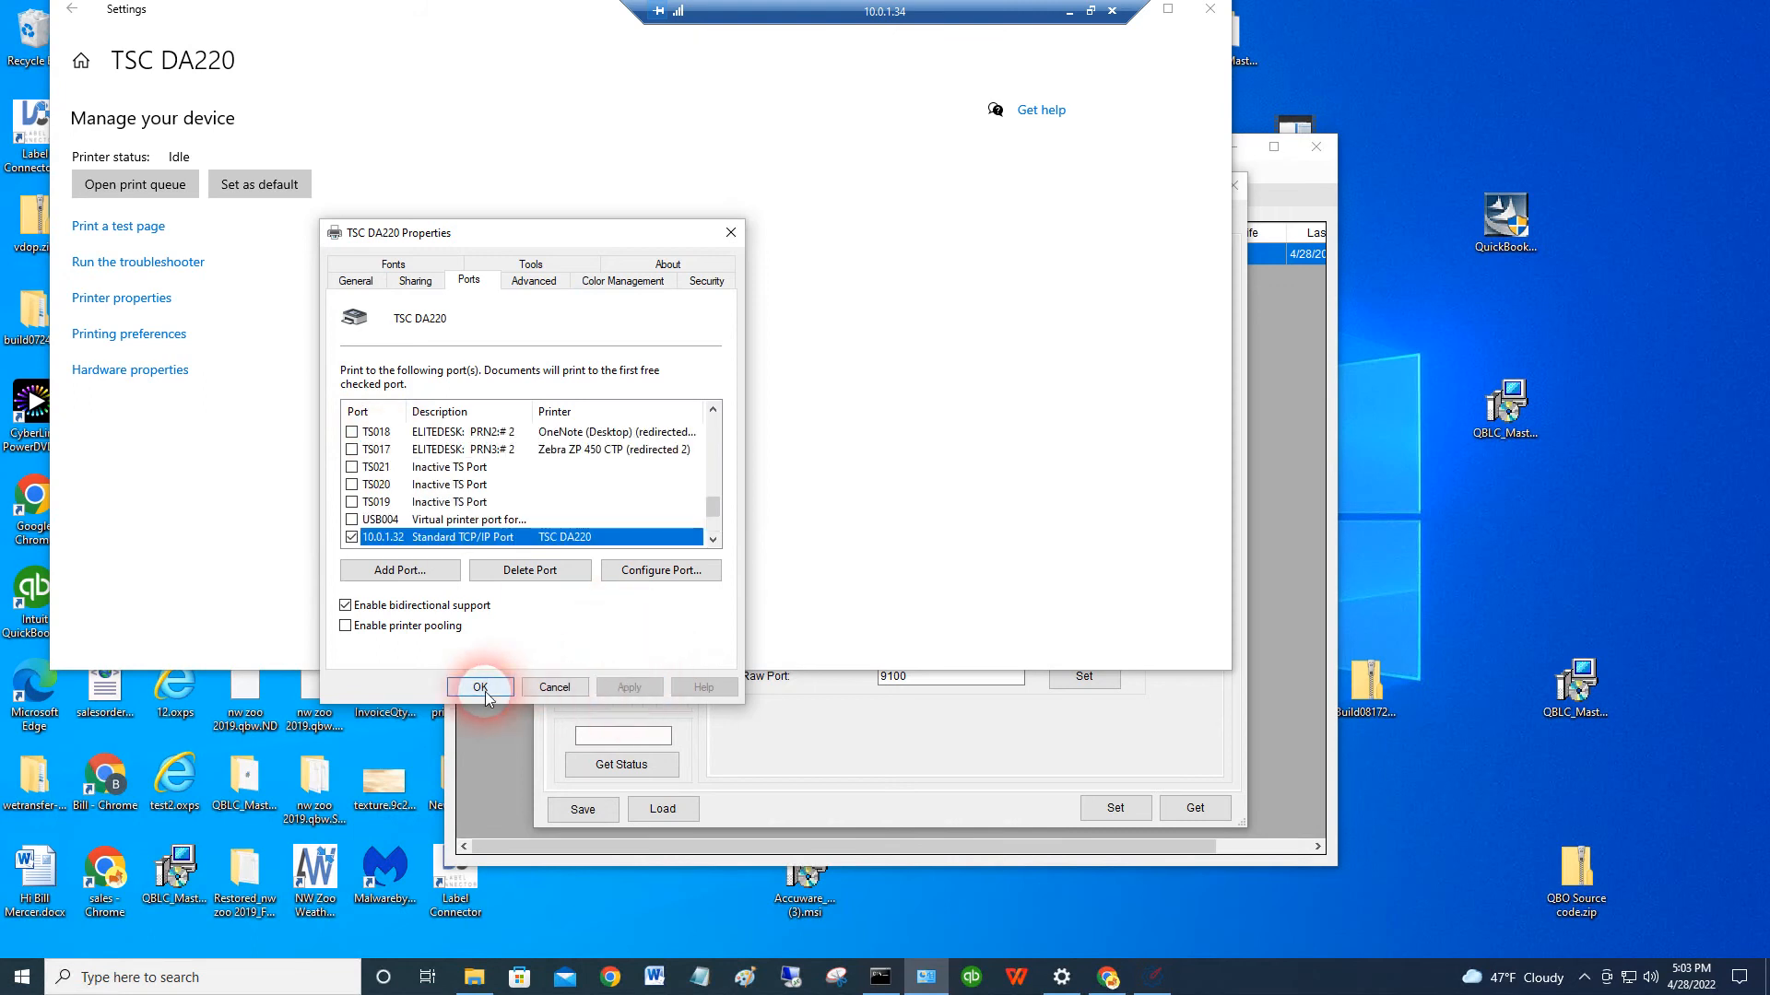
click(478, 688)
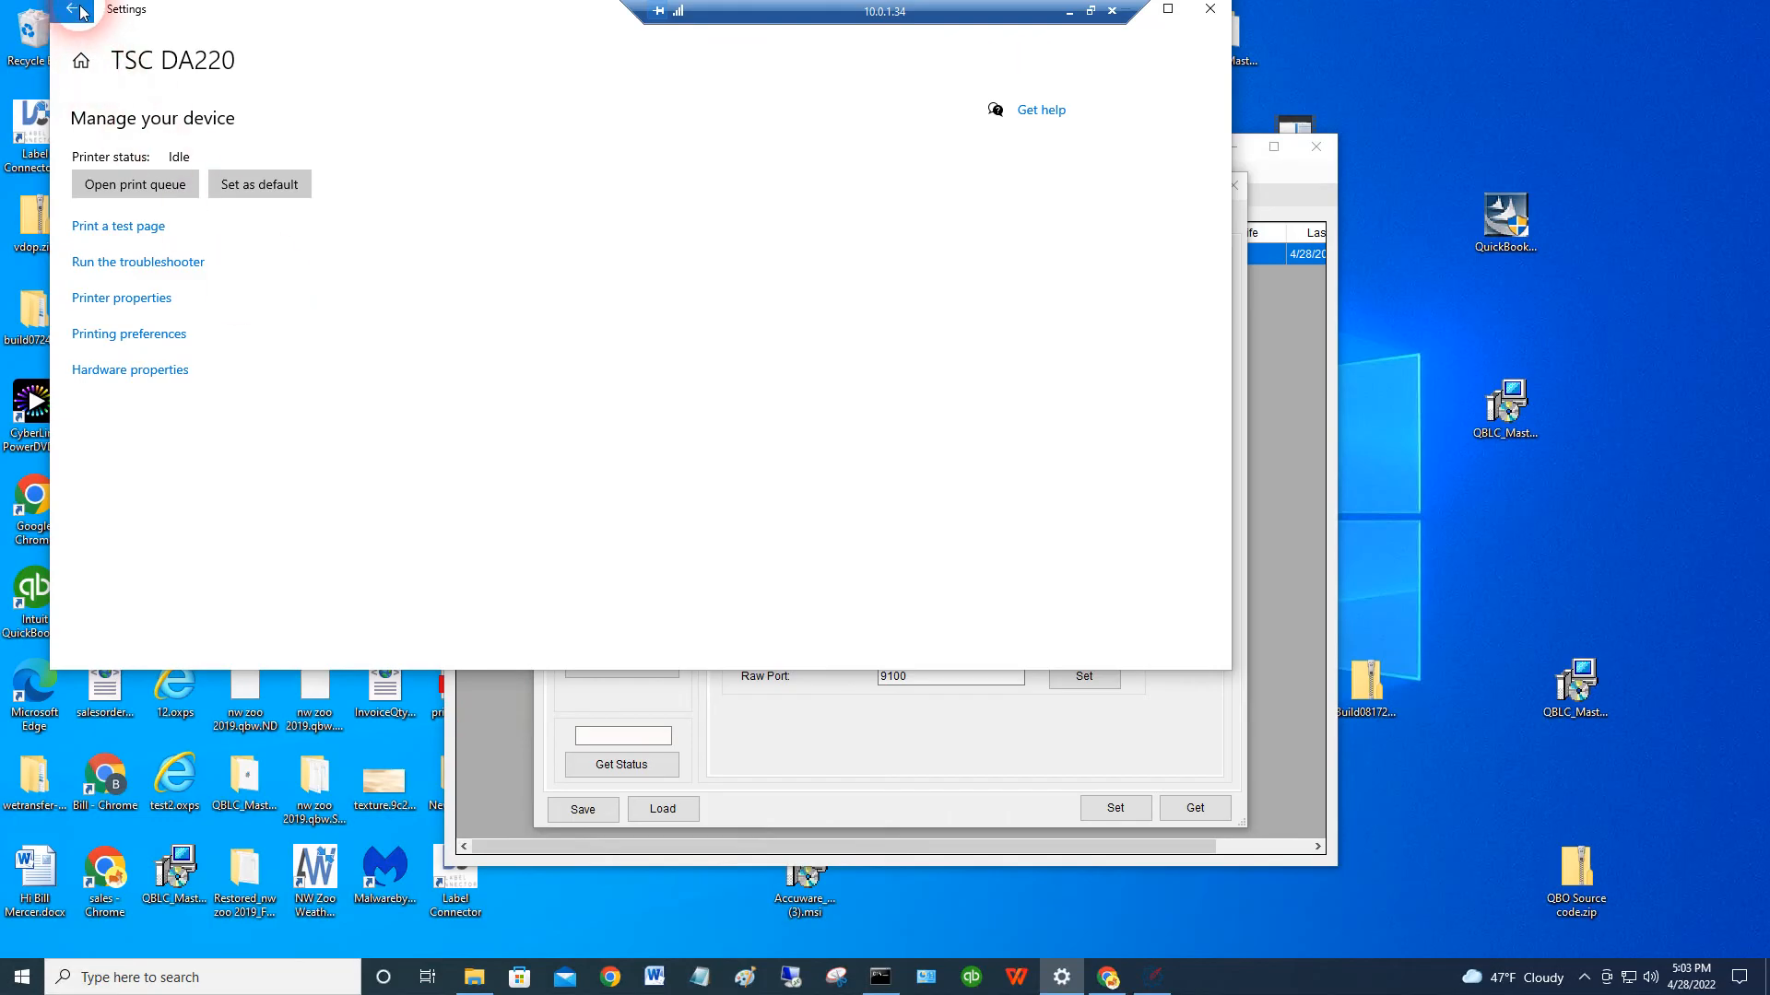
mouse_move(81, 11)
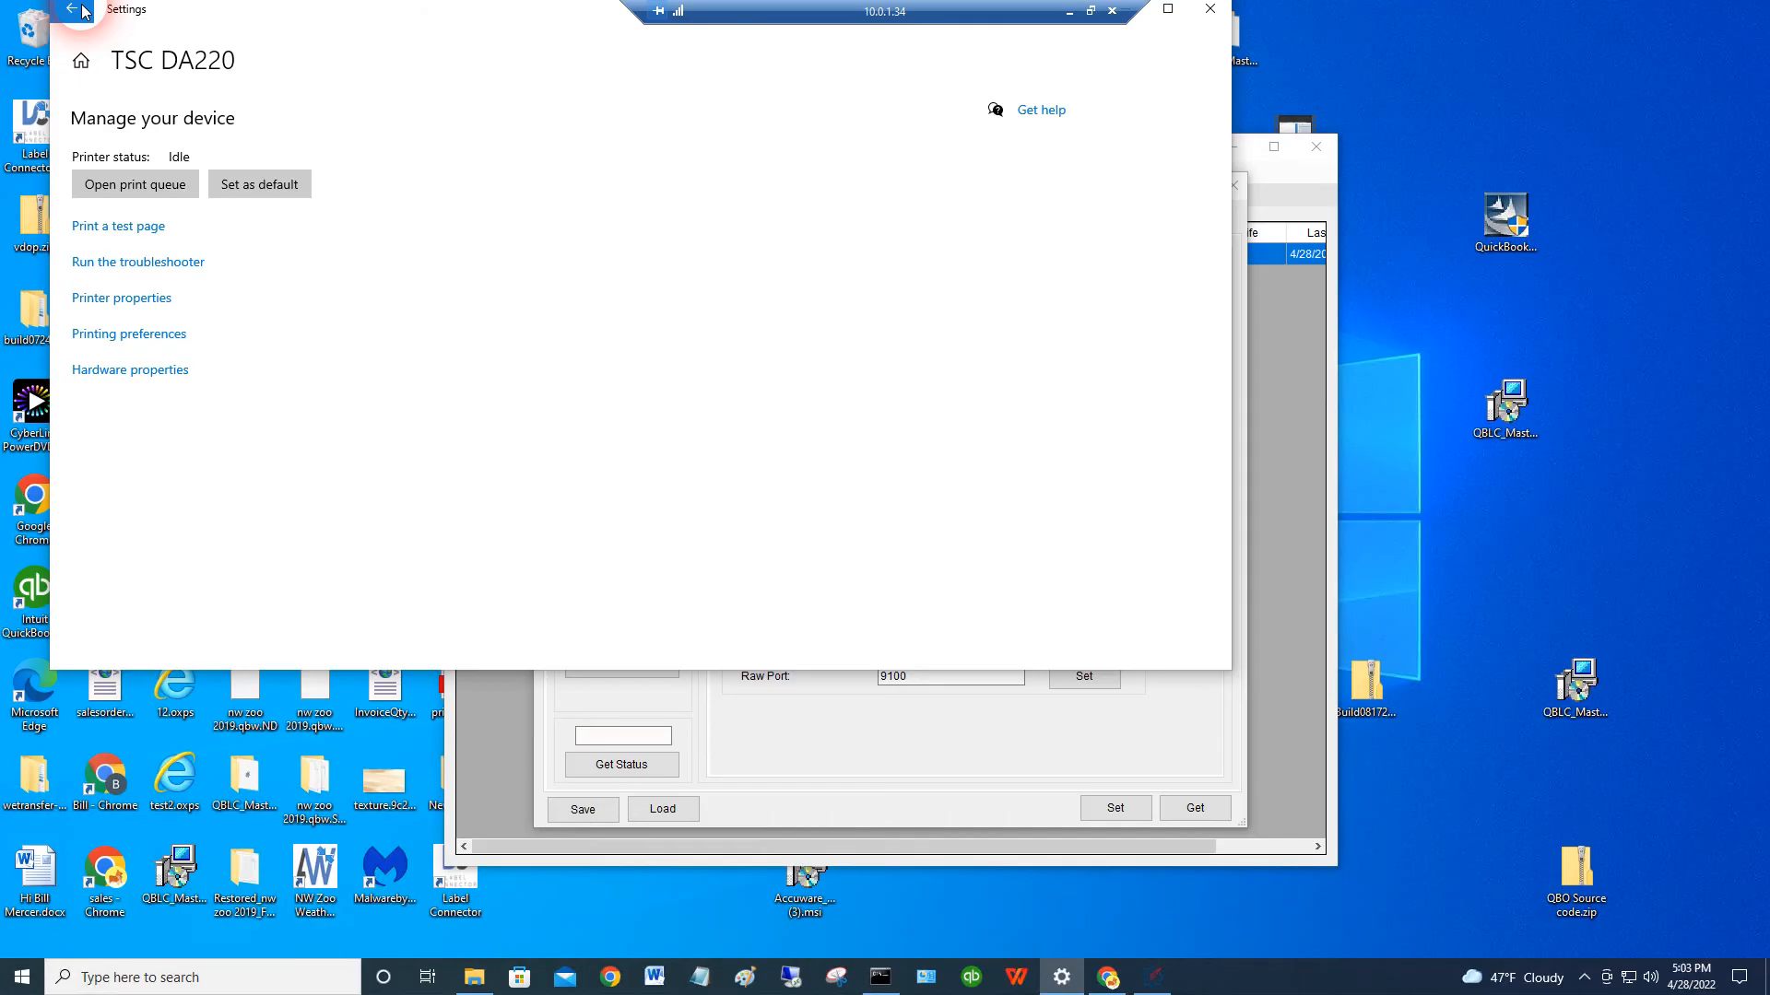
- Go back to the Printers & scanners list of installed printers
click(80, 11)
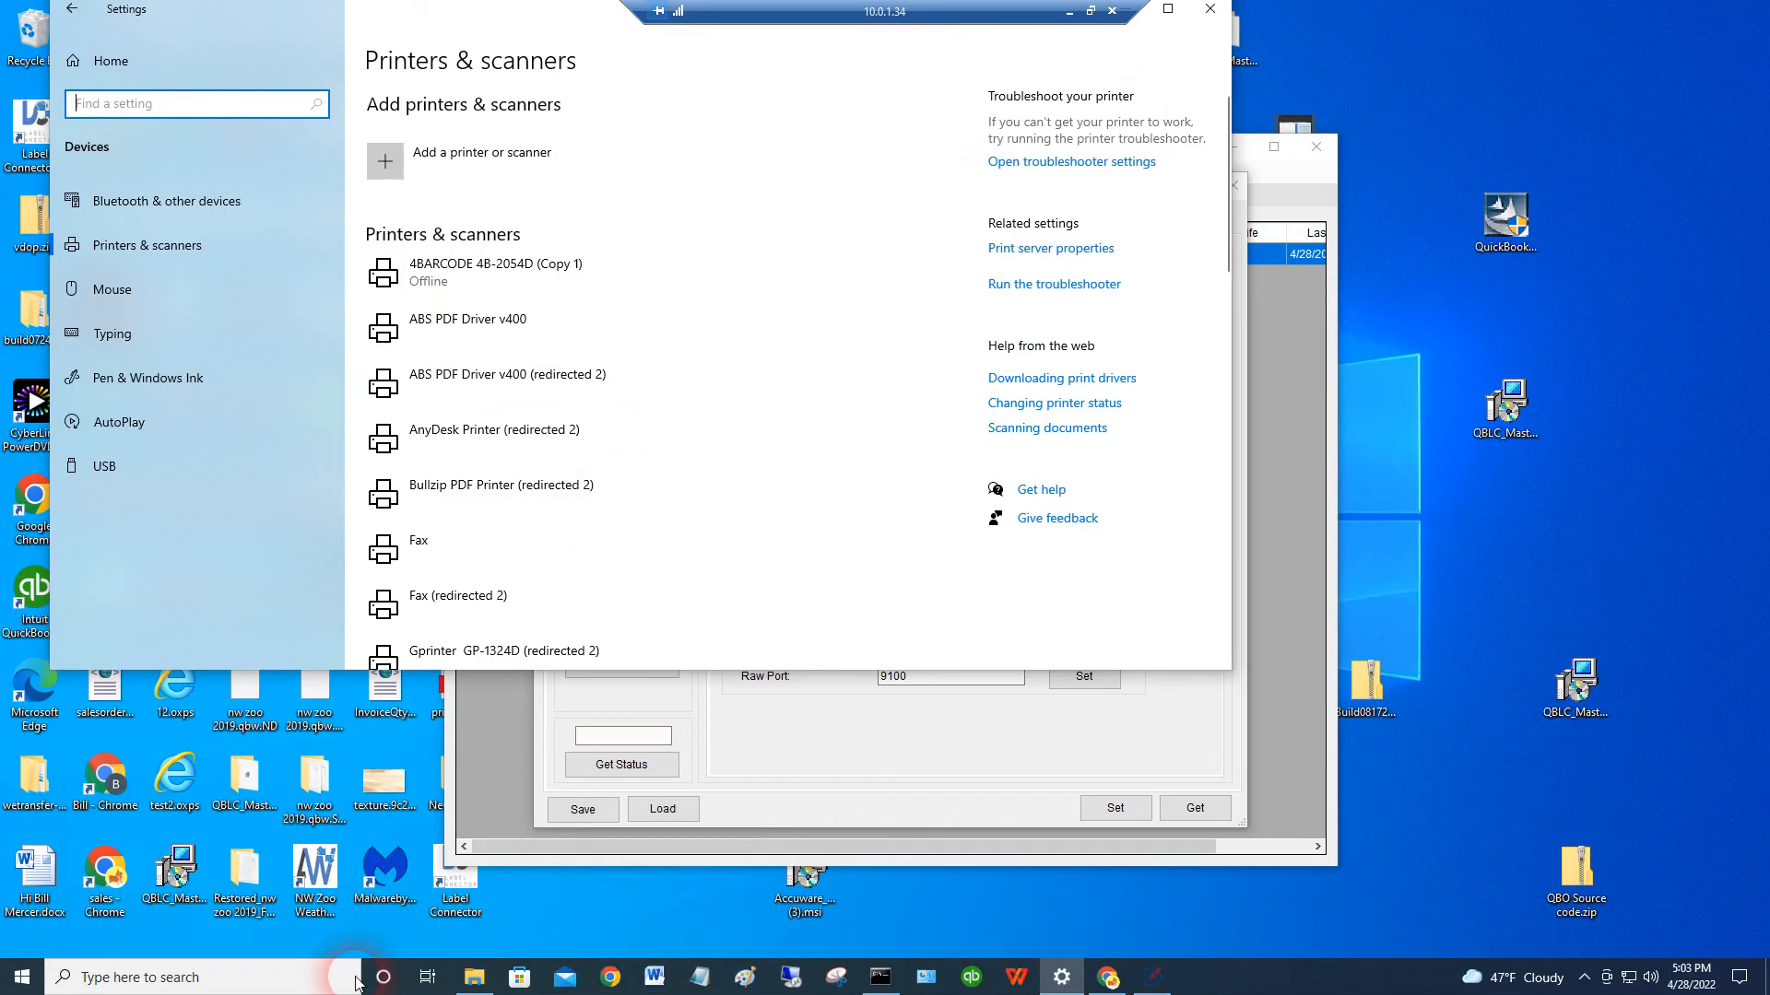
- Load the DA220 print server at 10.0.1.32 and view General Setup (speed 5, density 8)
right_click(607, 976)
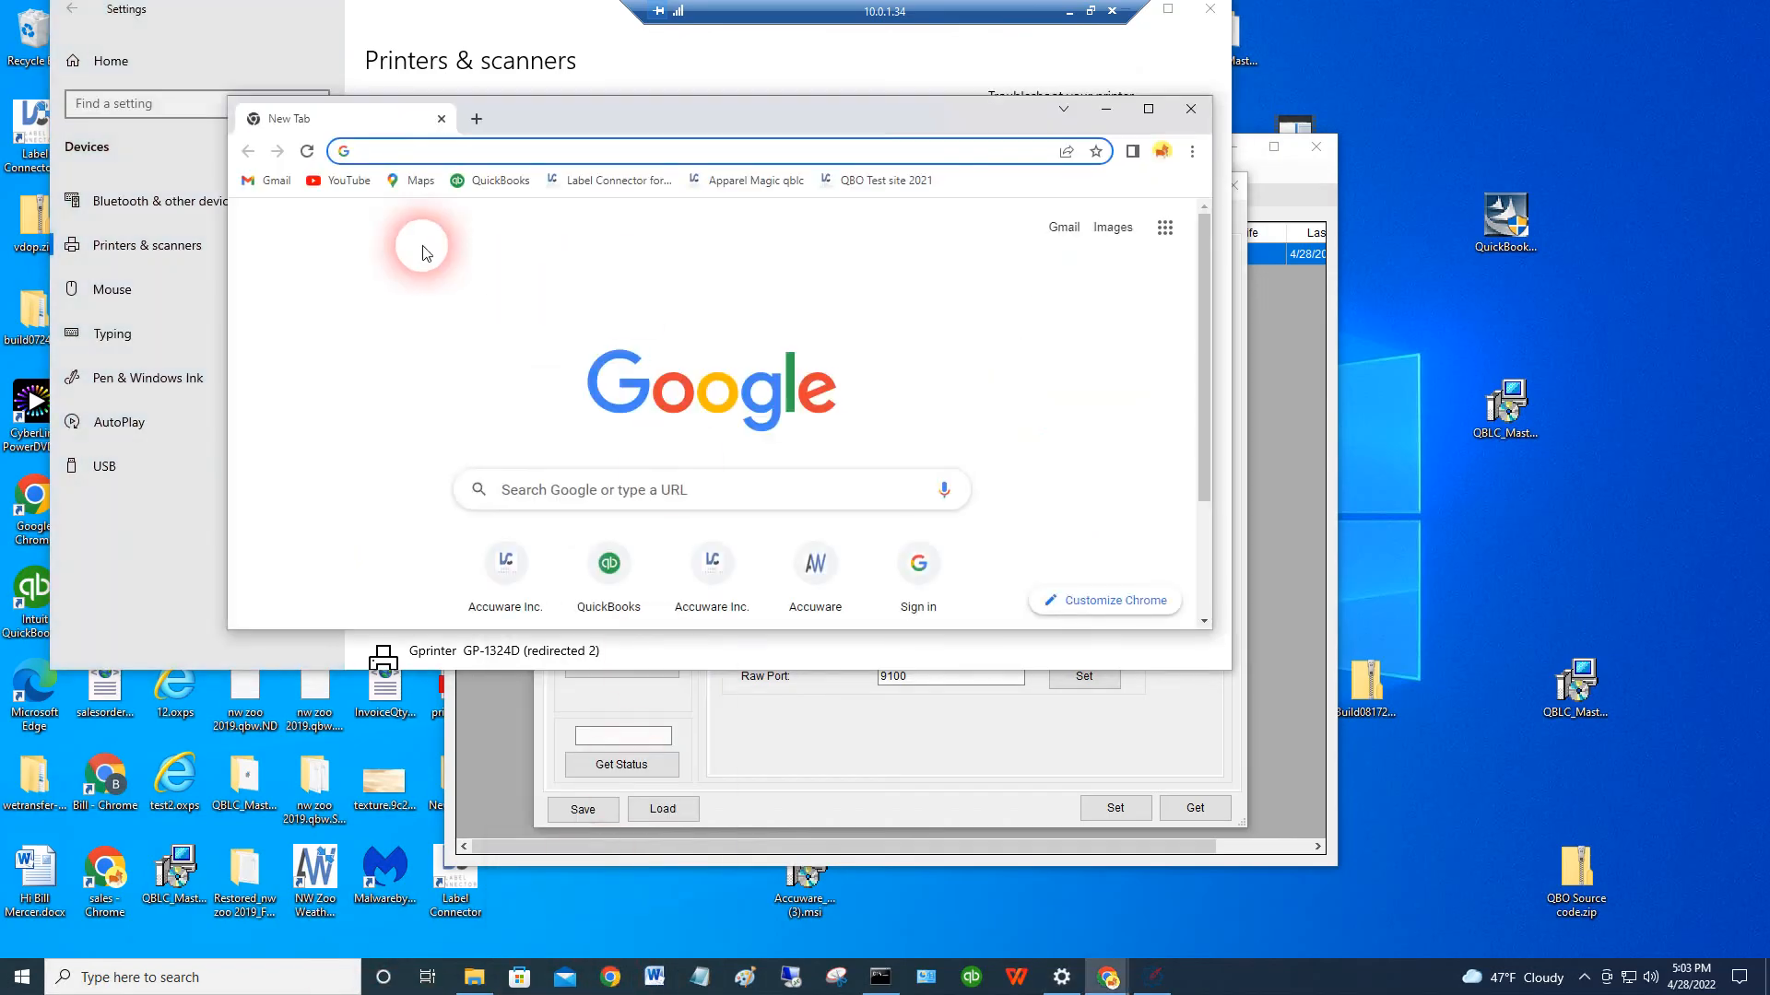
text(1)
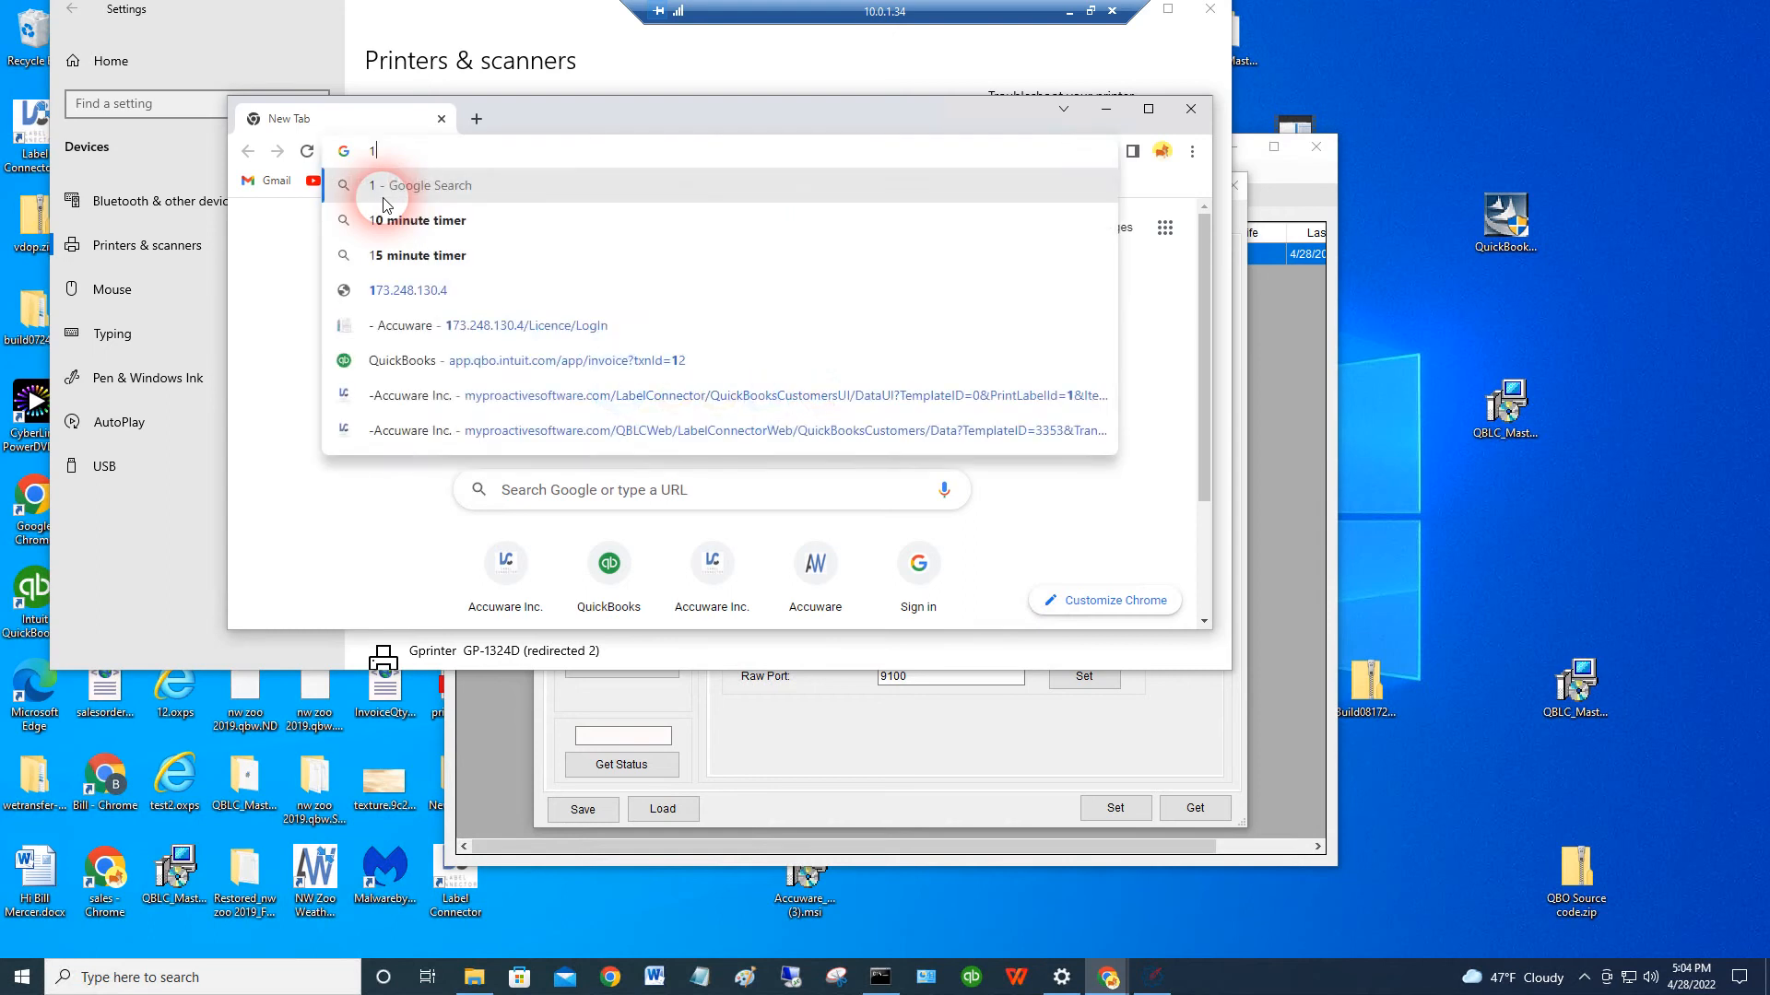
text(0.0.1.32)
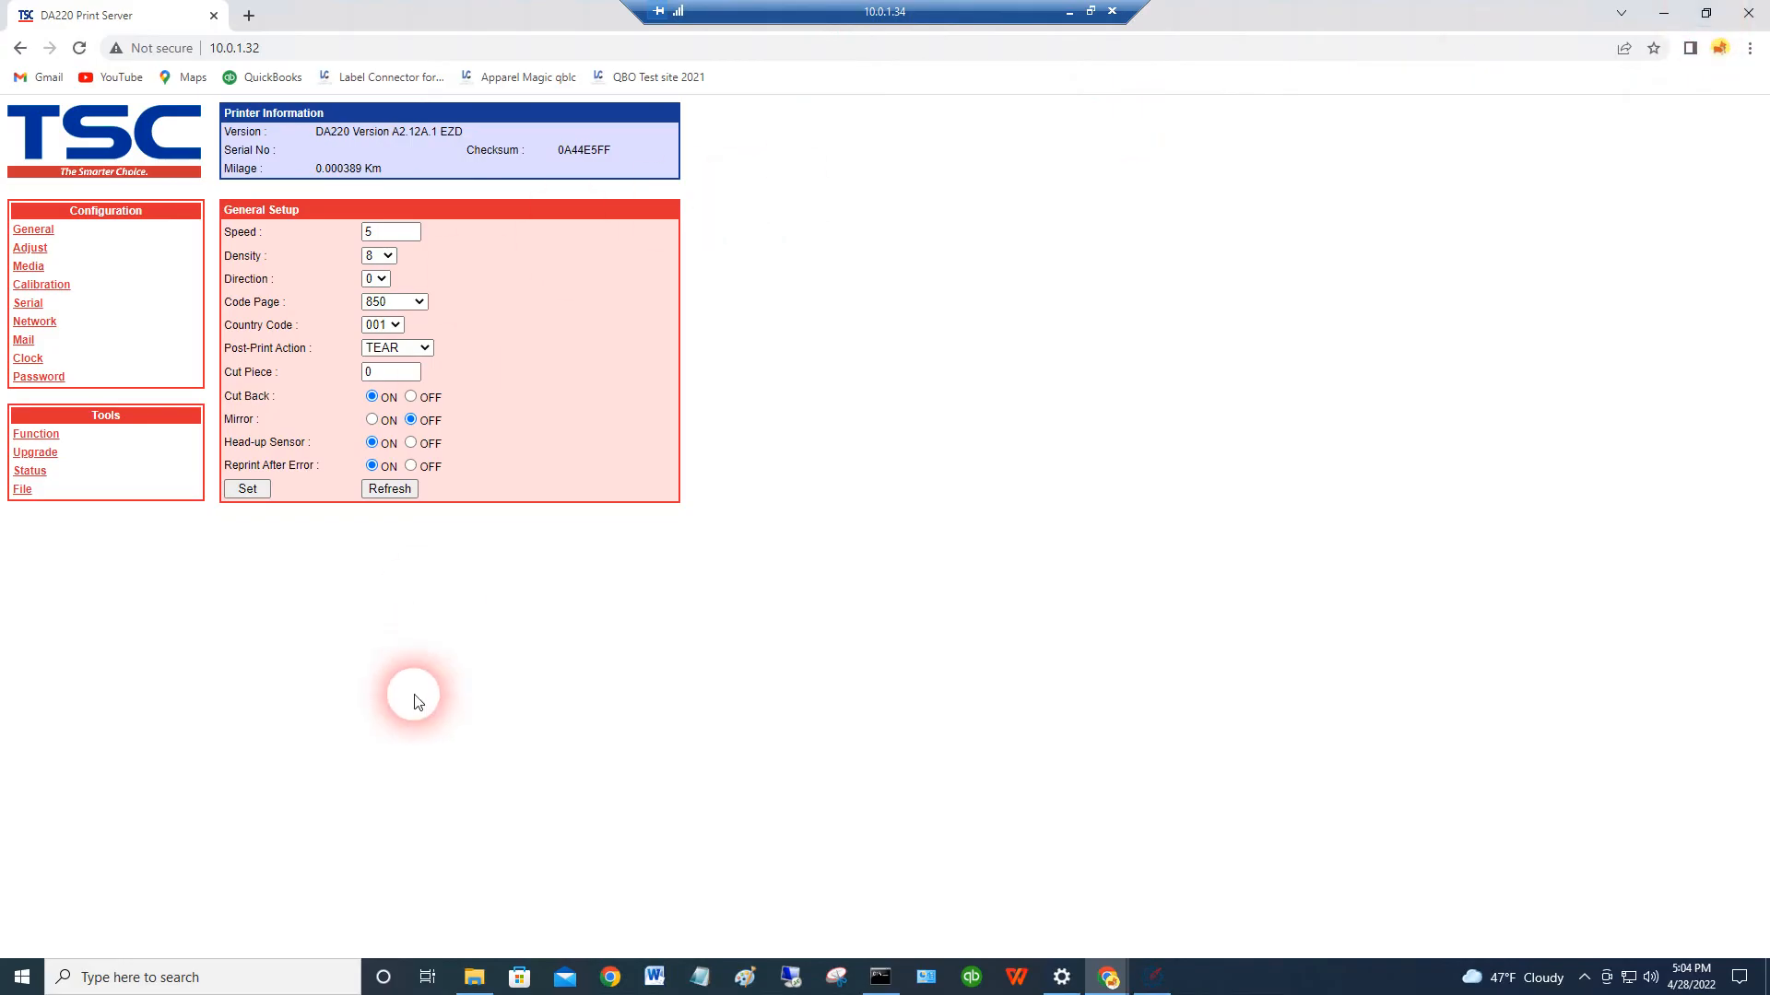
mouse_move(34, 231)
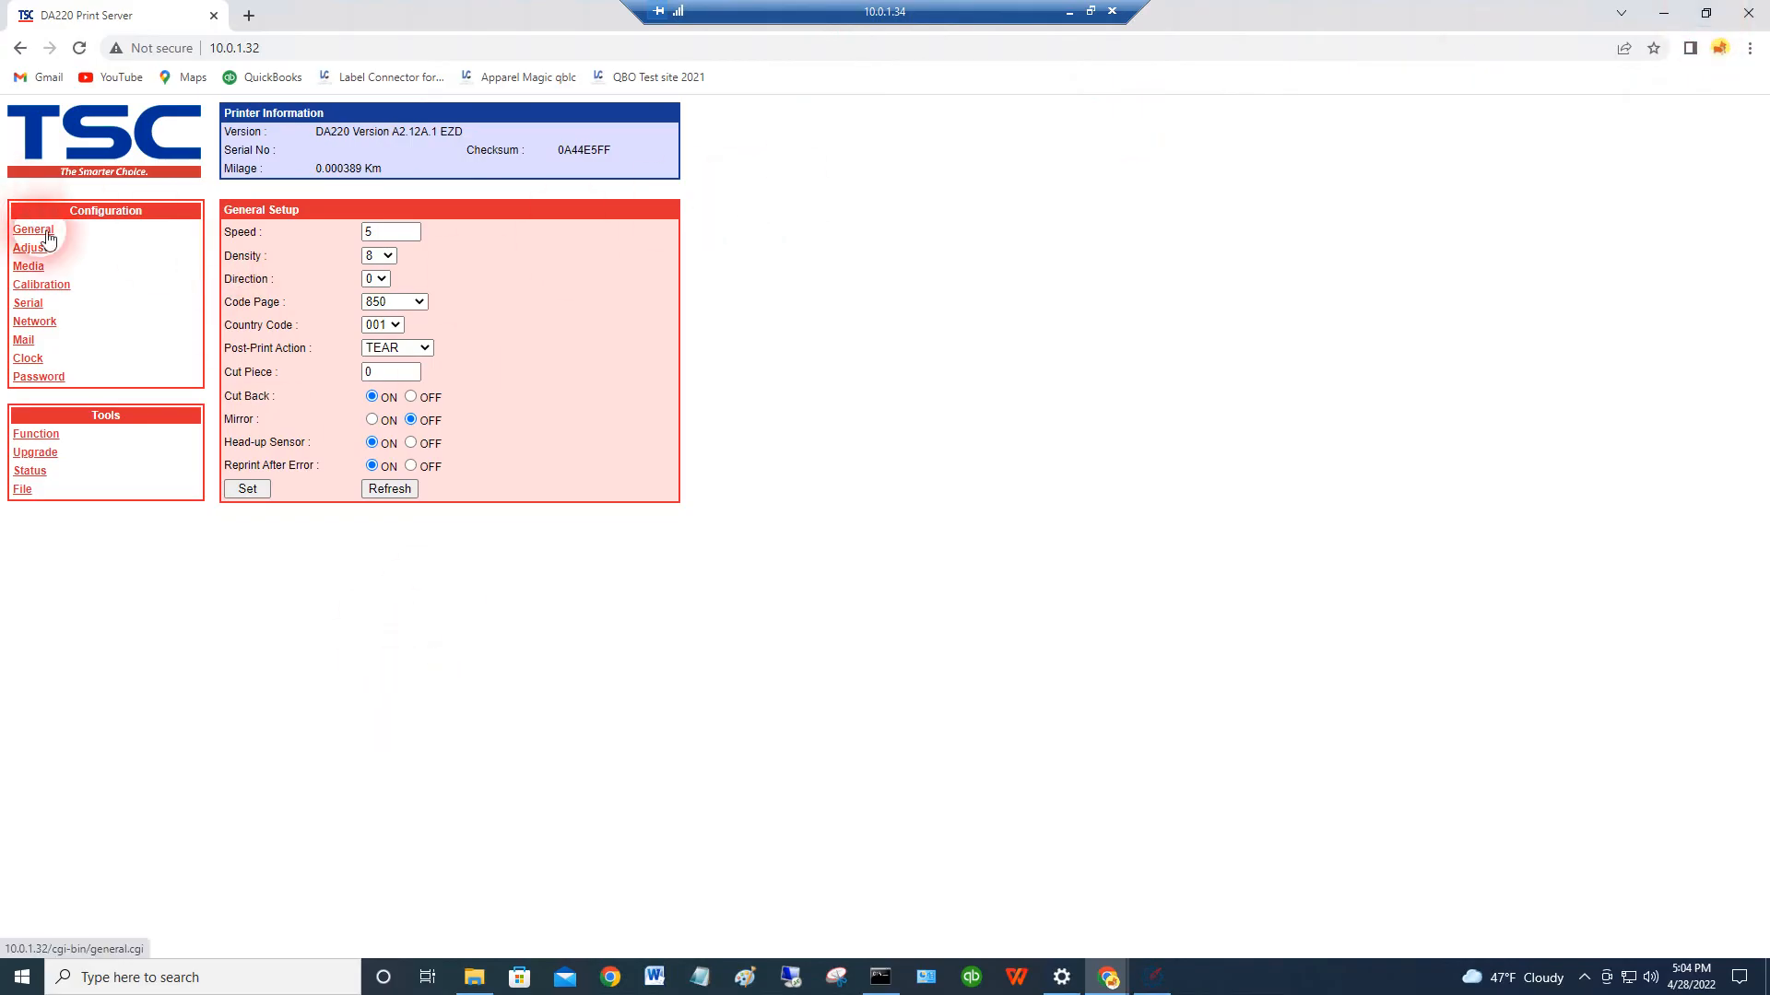
click(234, 47)
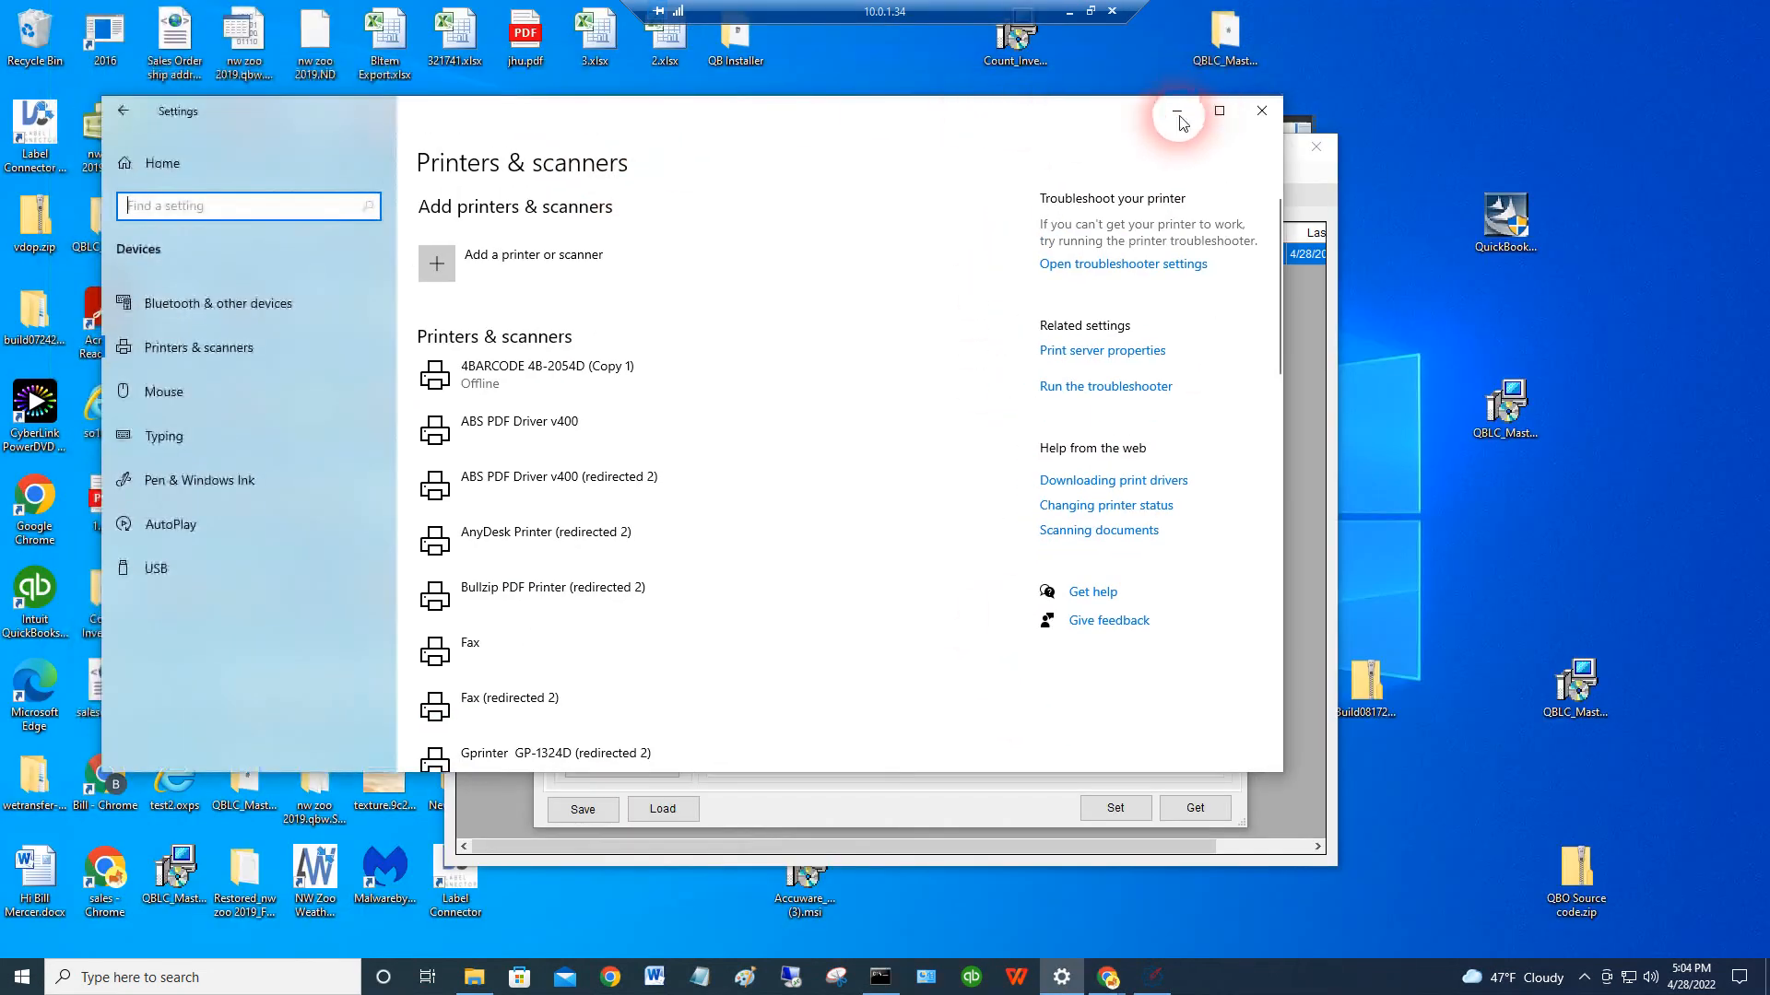
- Bring back TSC Console's Ethernet tab showing DHCP, IP 10.0.1.32, gateway 10.0.1.1, port 9100
click(1177, 110)
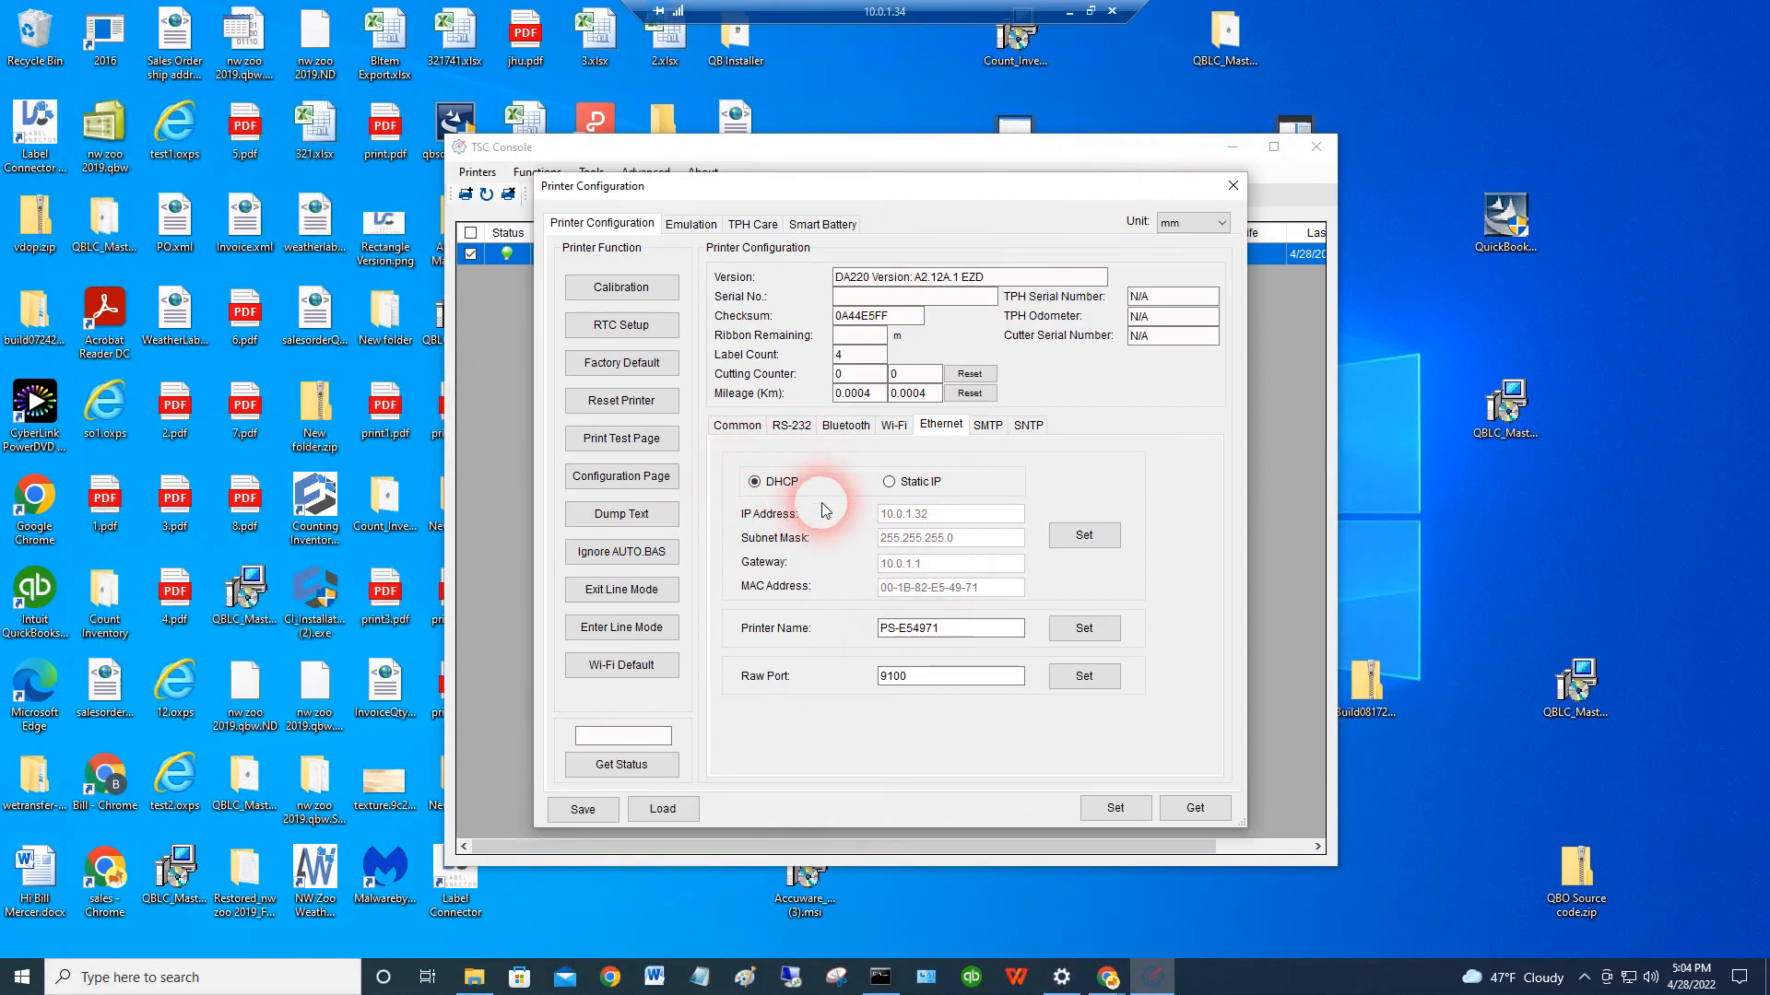
mouse_move(954, 519)
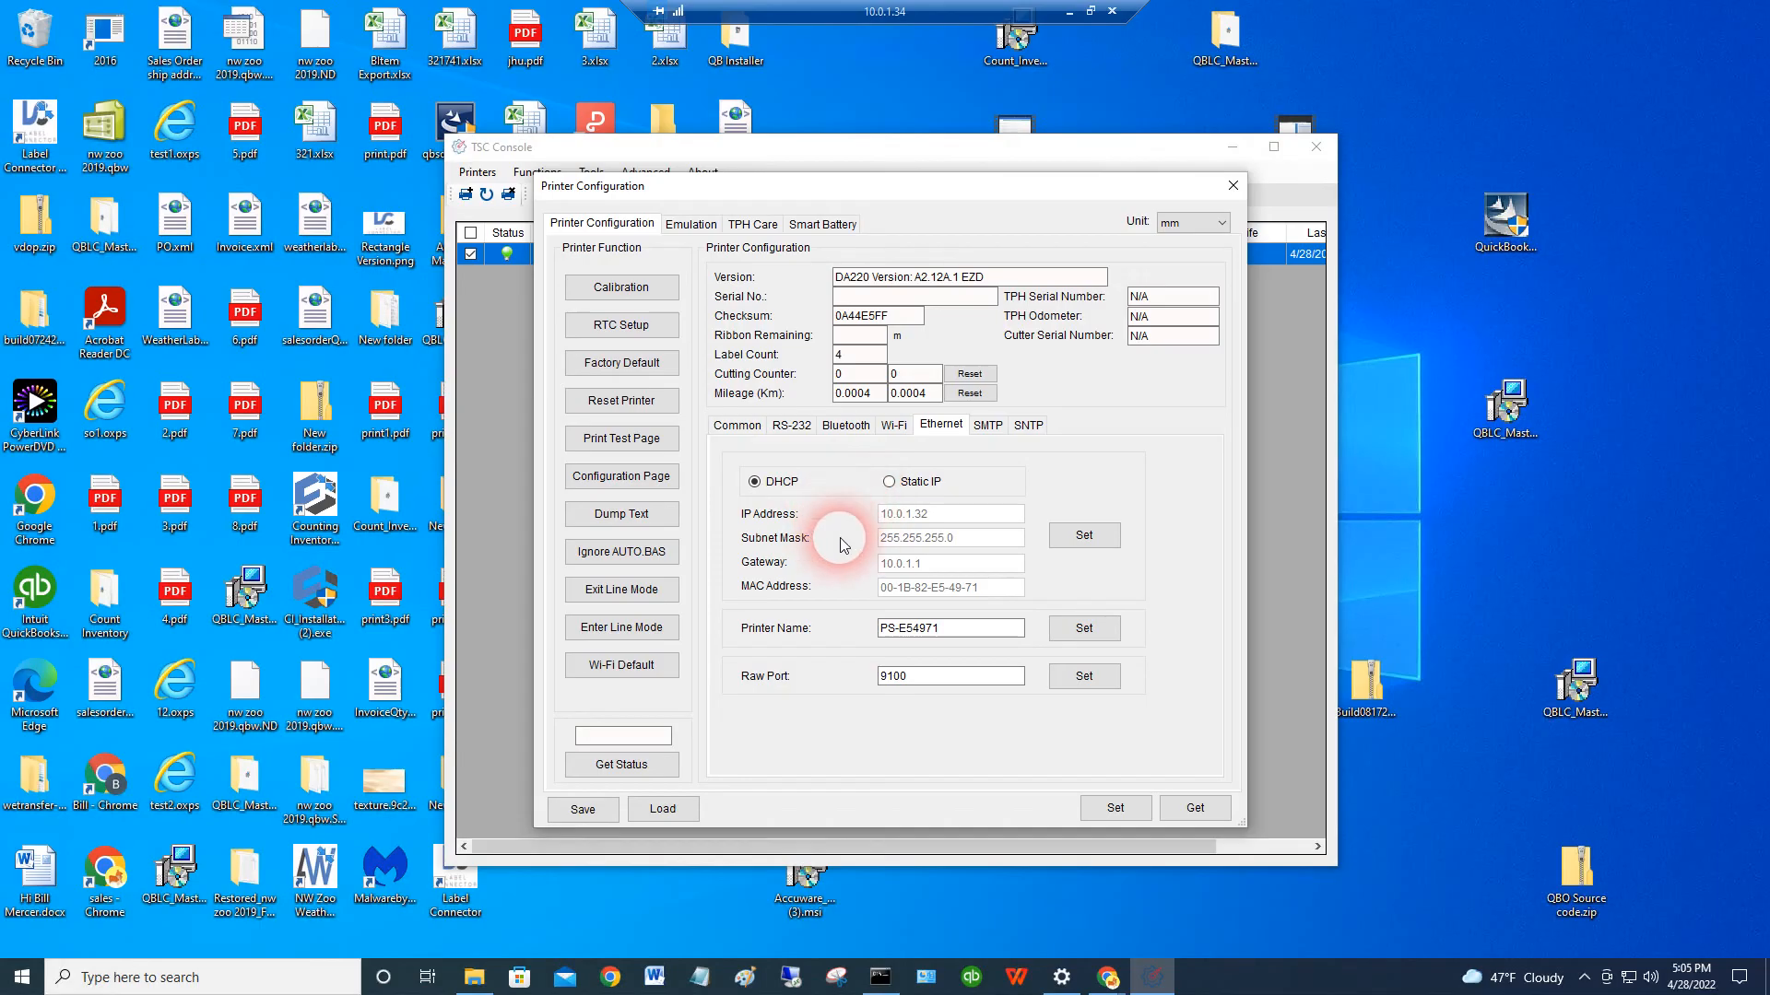
mouse_move(848, 599)
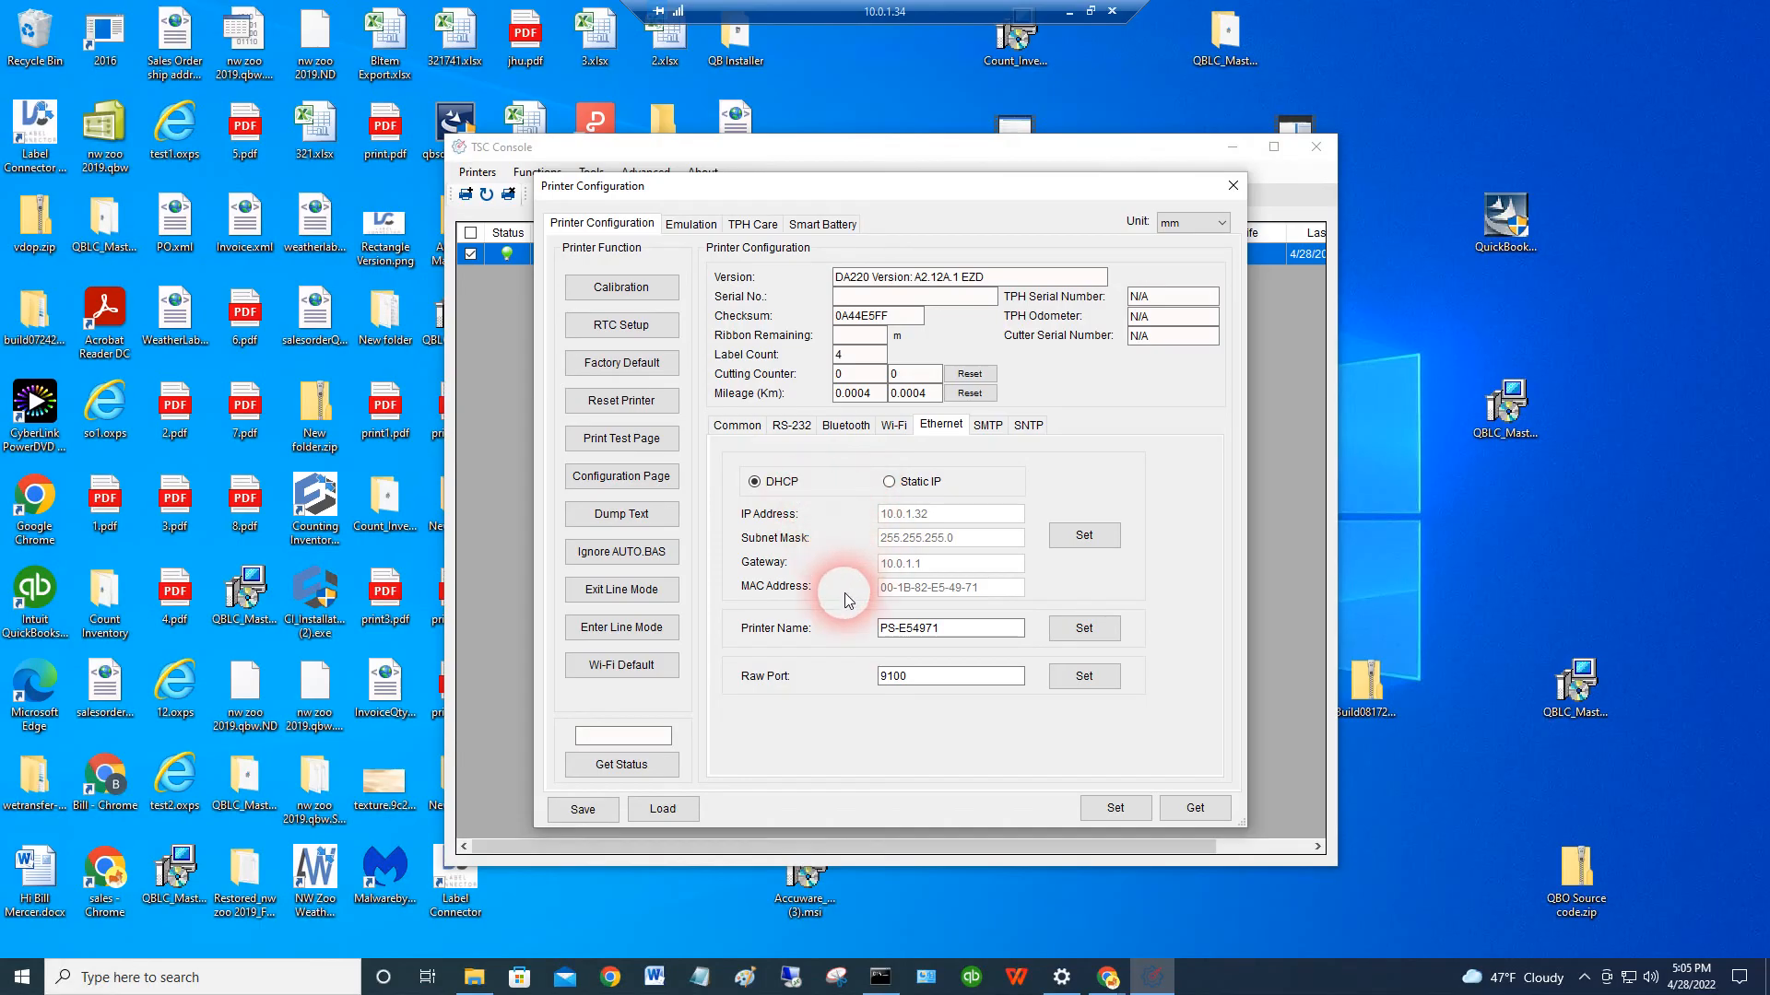
click(755, 481)
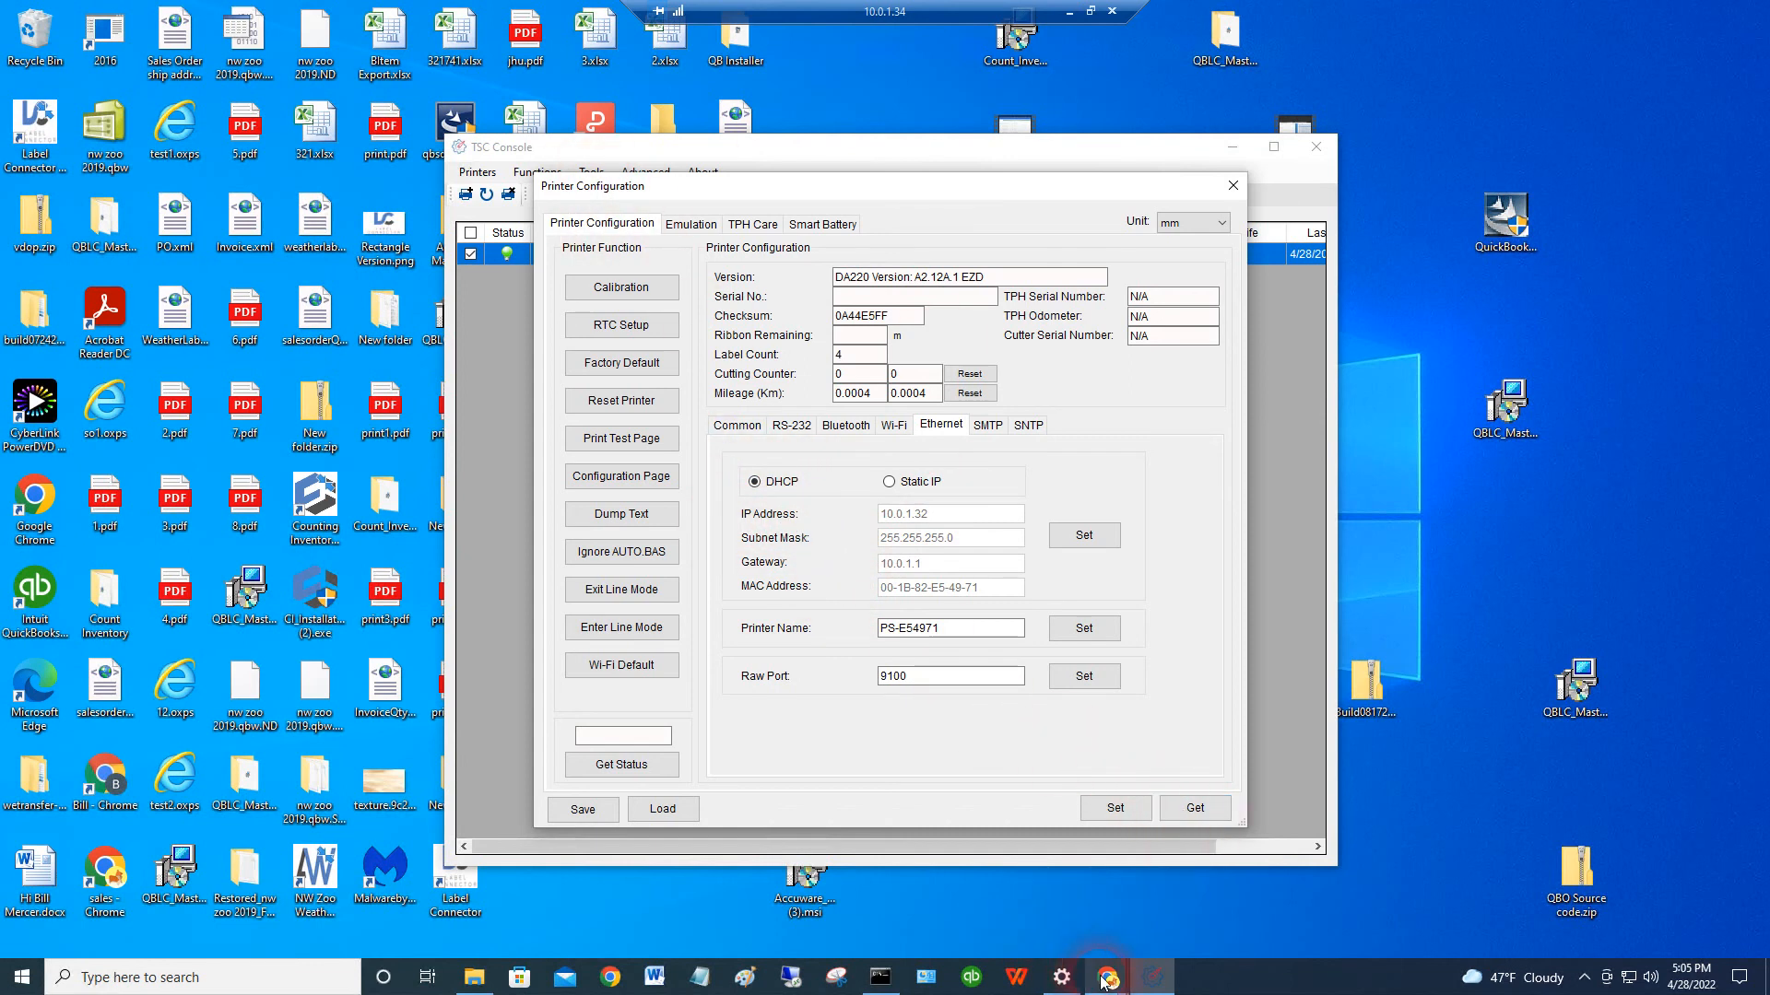
mouse_move(1104, 976)
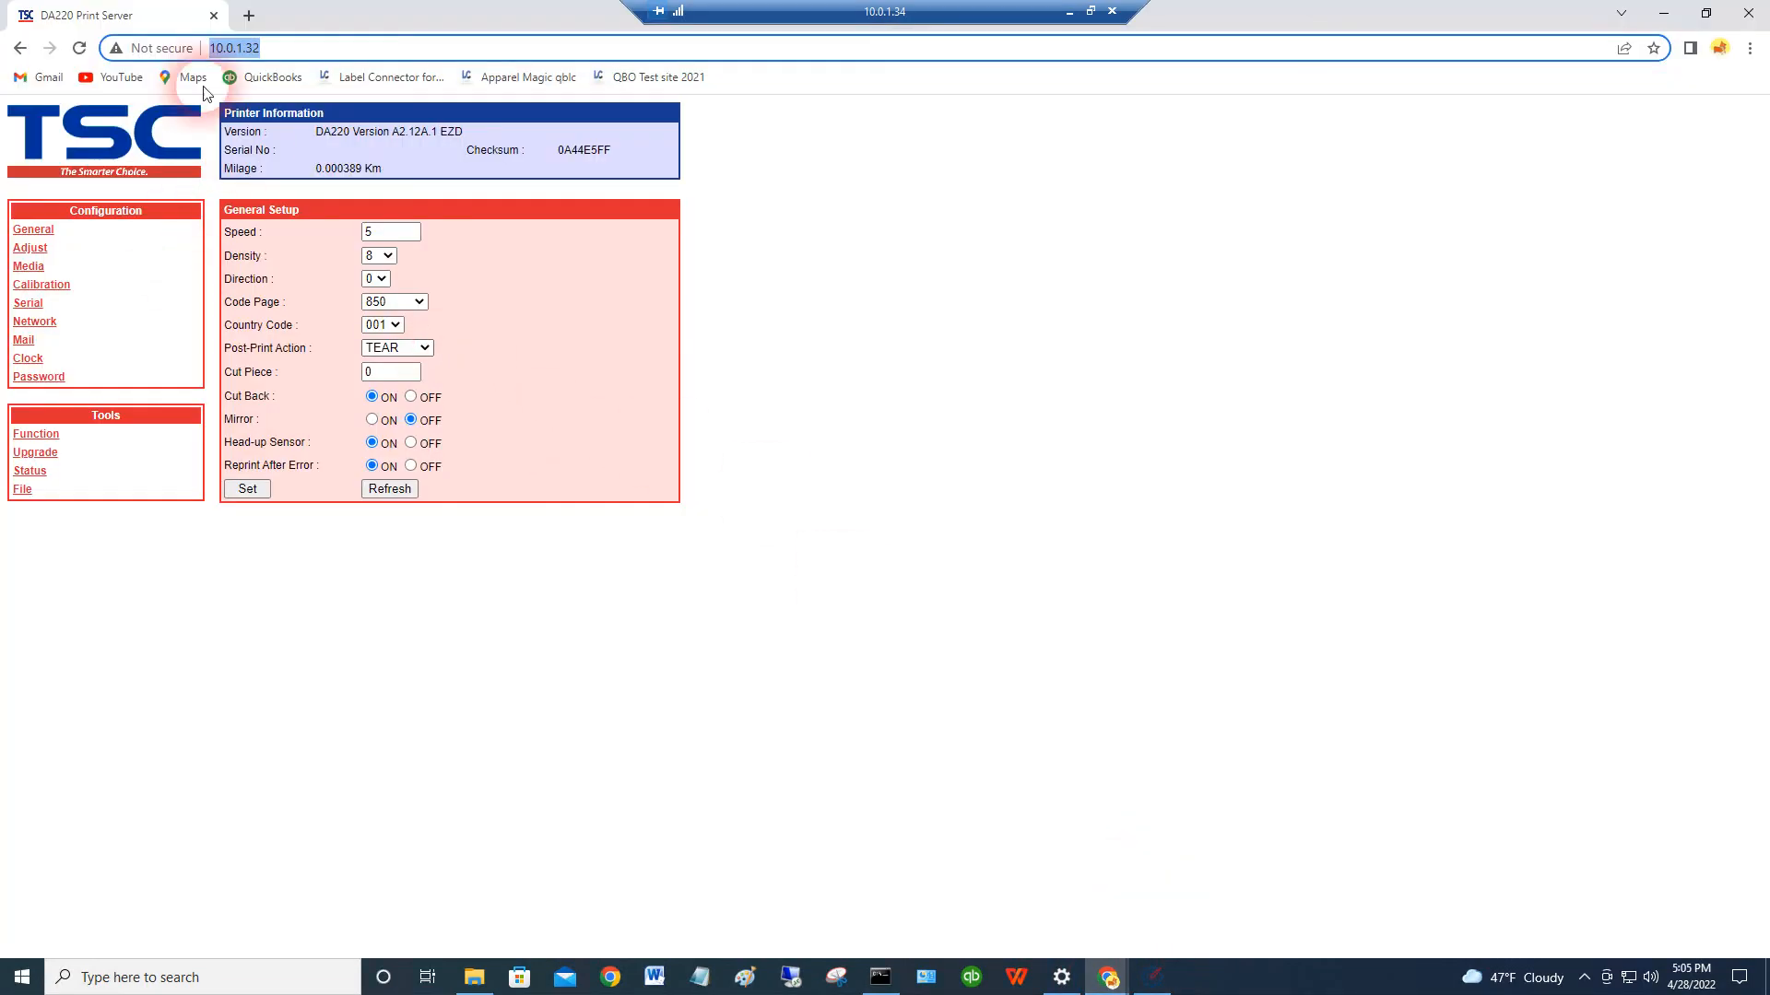
mouse_move(22, 332)
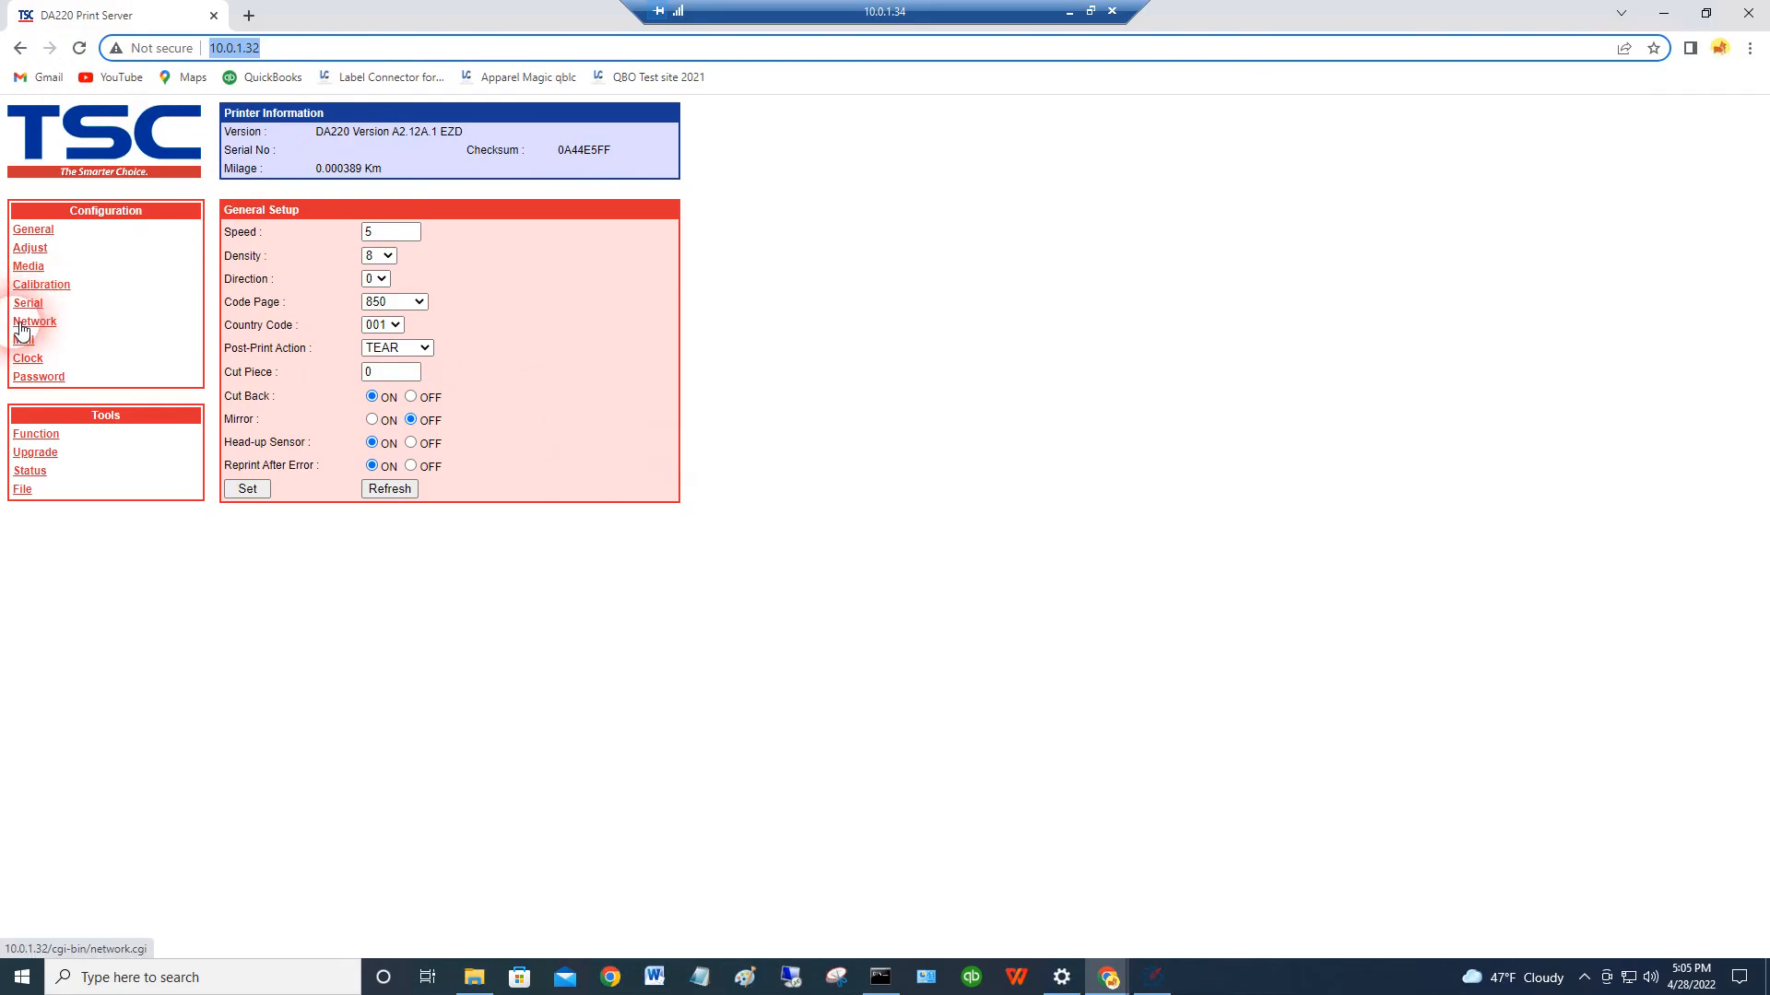
- View the web interface's Ethernet Setup: DHCP, IP 10.0.1.32, gateway 10.0.1.1, DNS 8.8.8.8
click(34, 321)
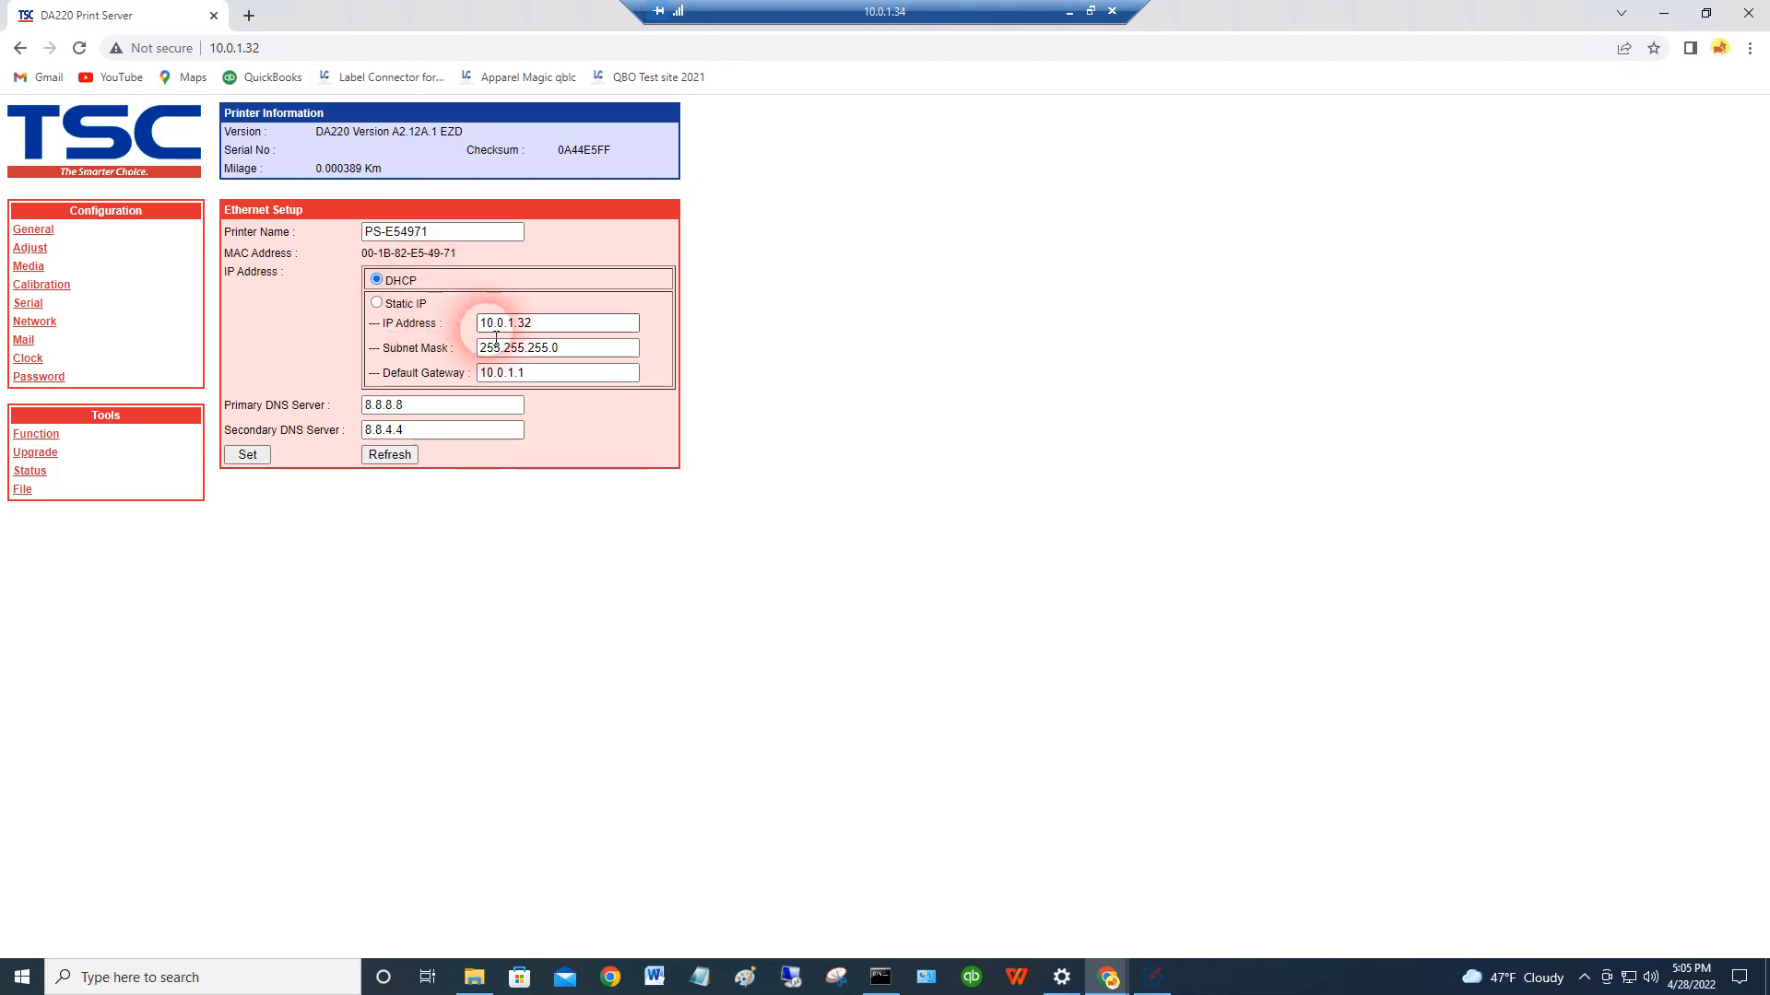
click(233, 47)
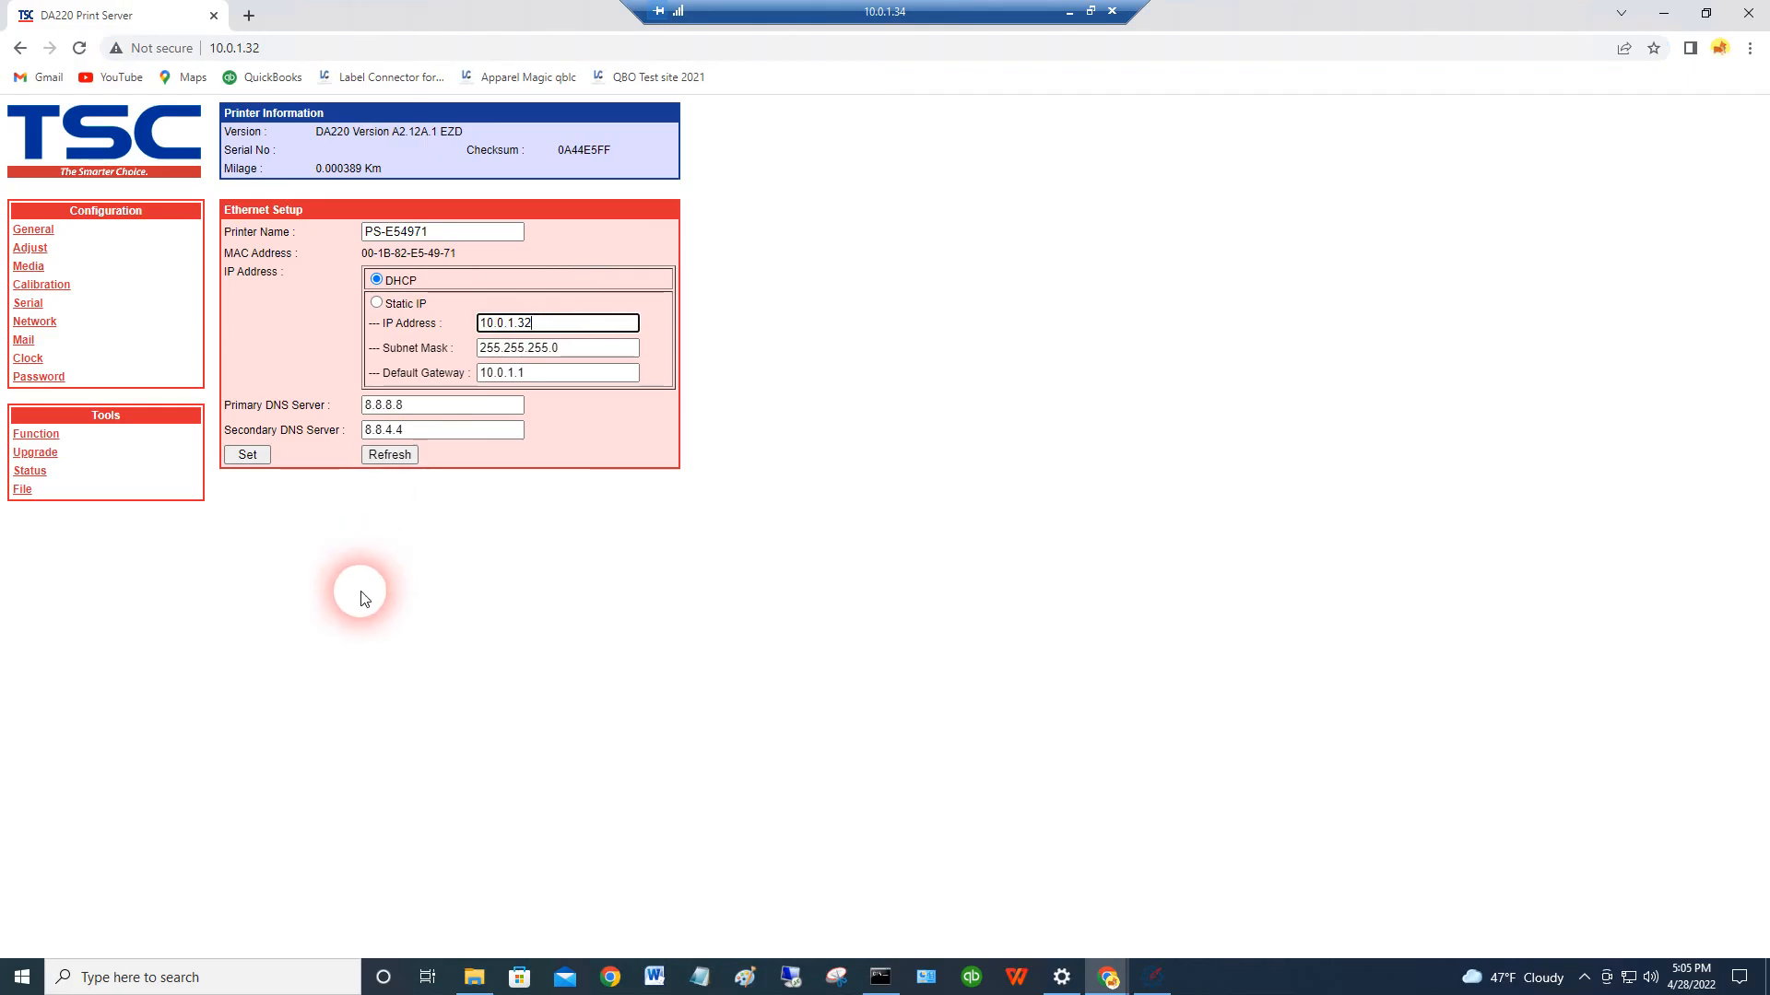
mouse_move(437, 672)
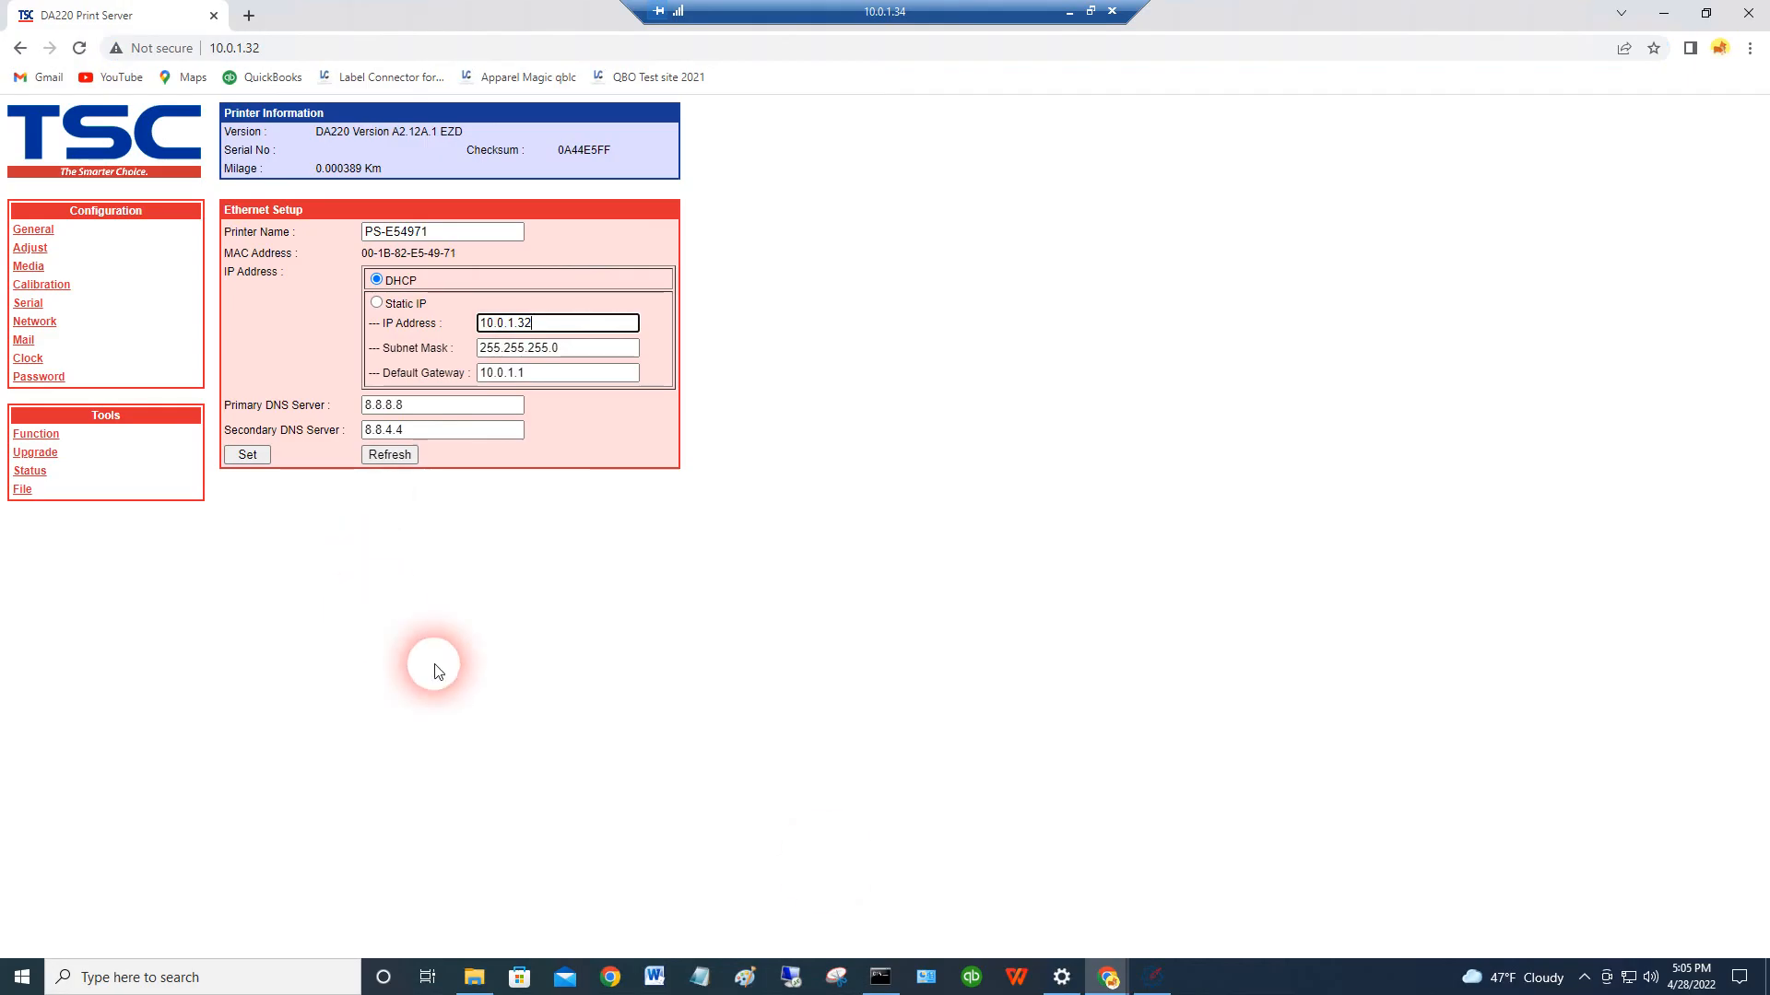
mouse_move(222, 859)
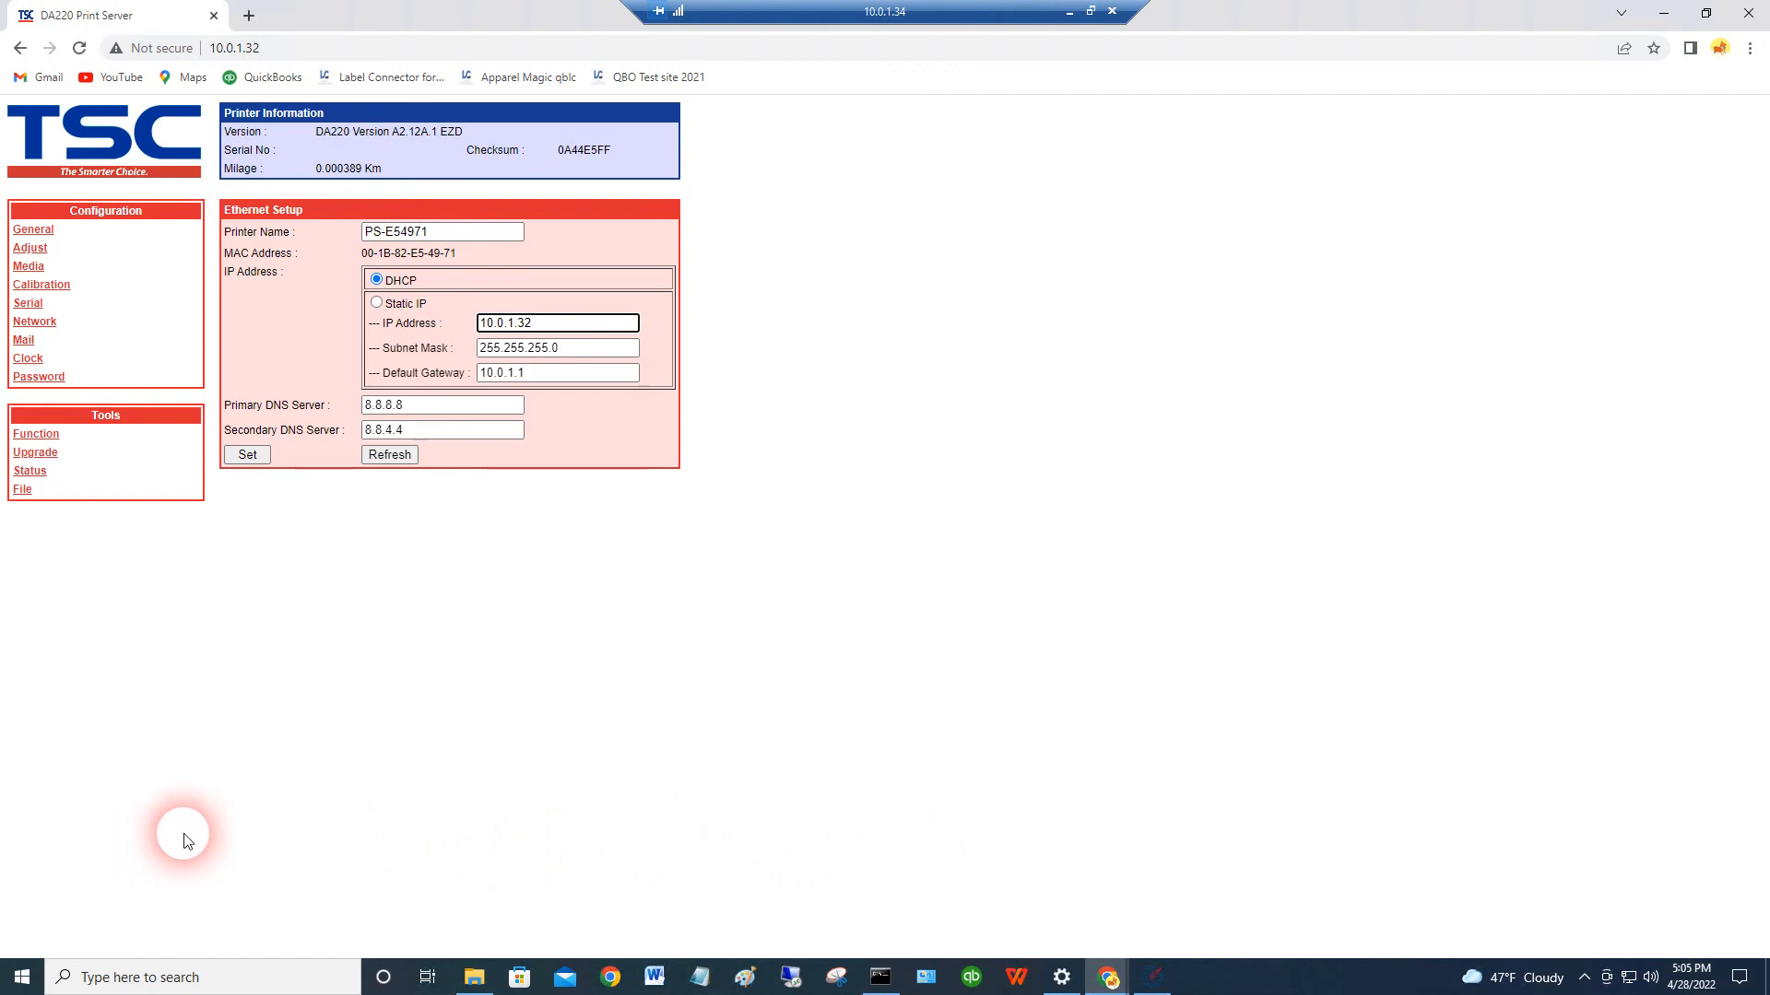
mouse_move(285, 749)
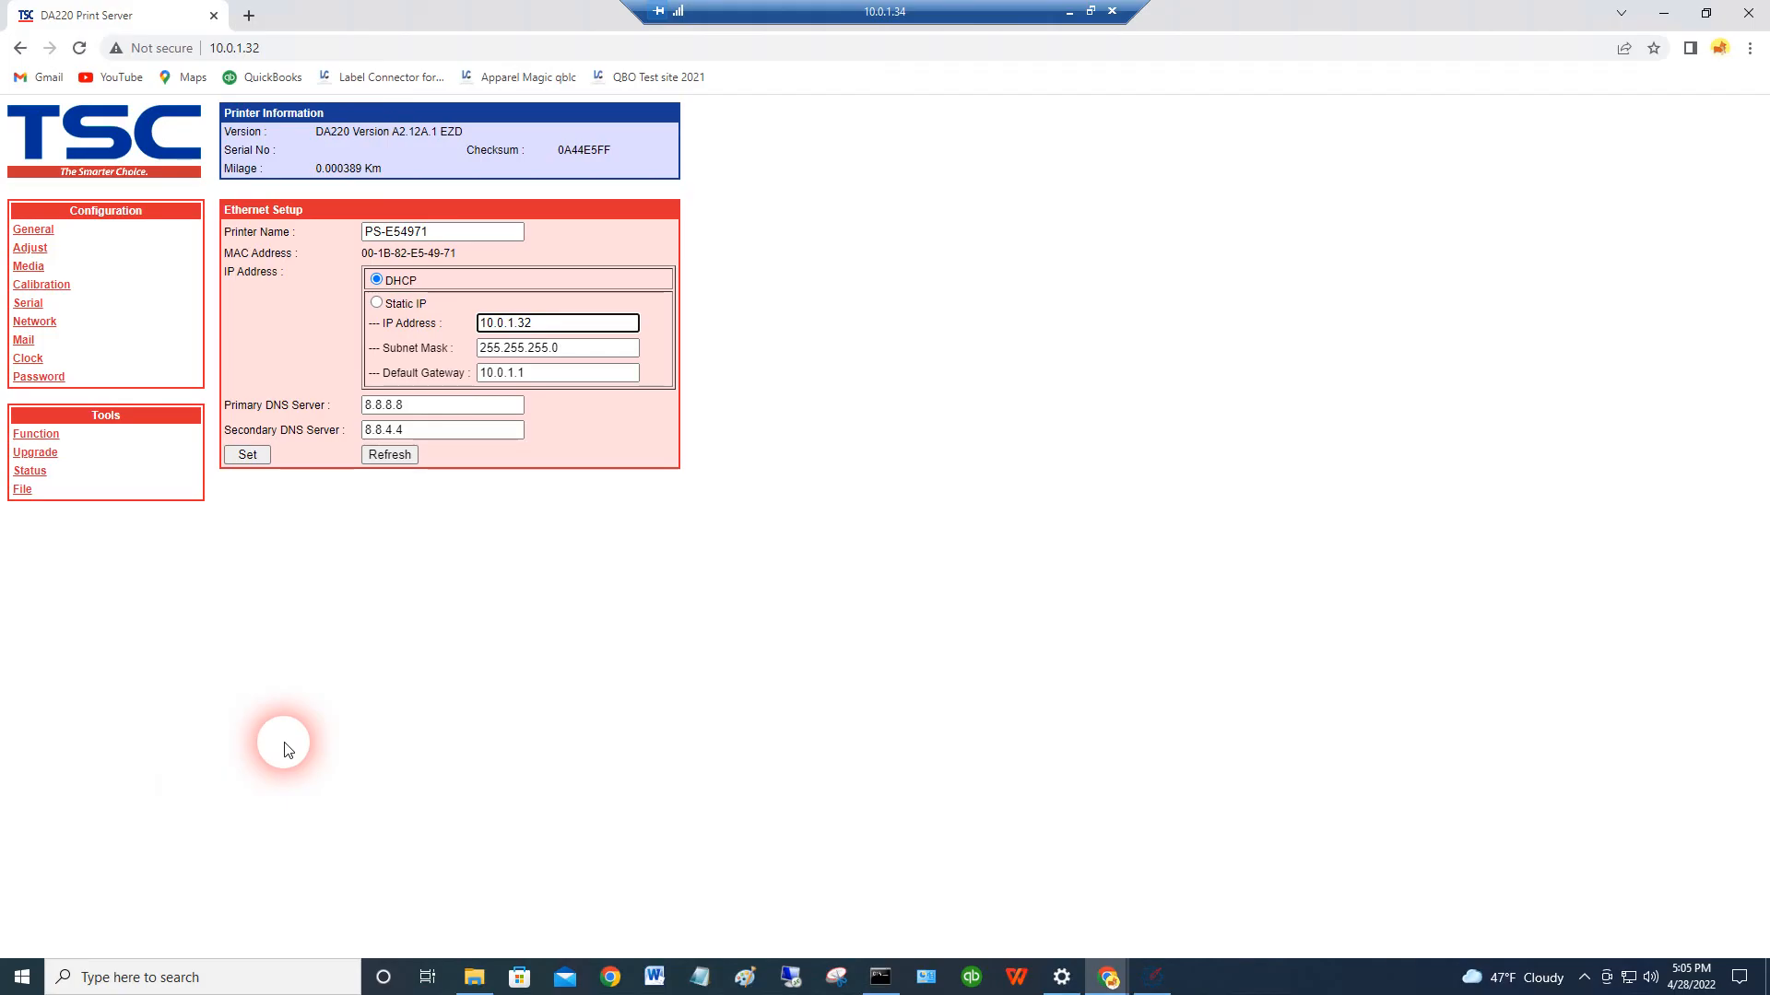
mouse_move(758, 765)
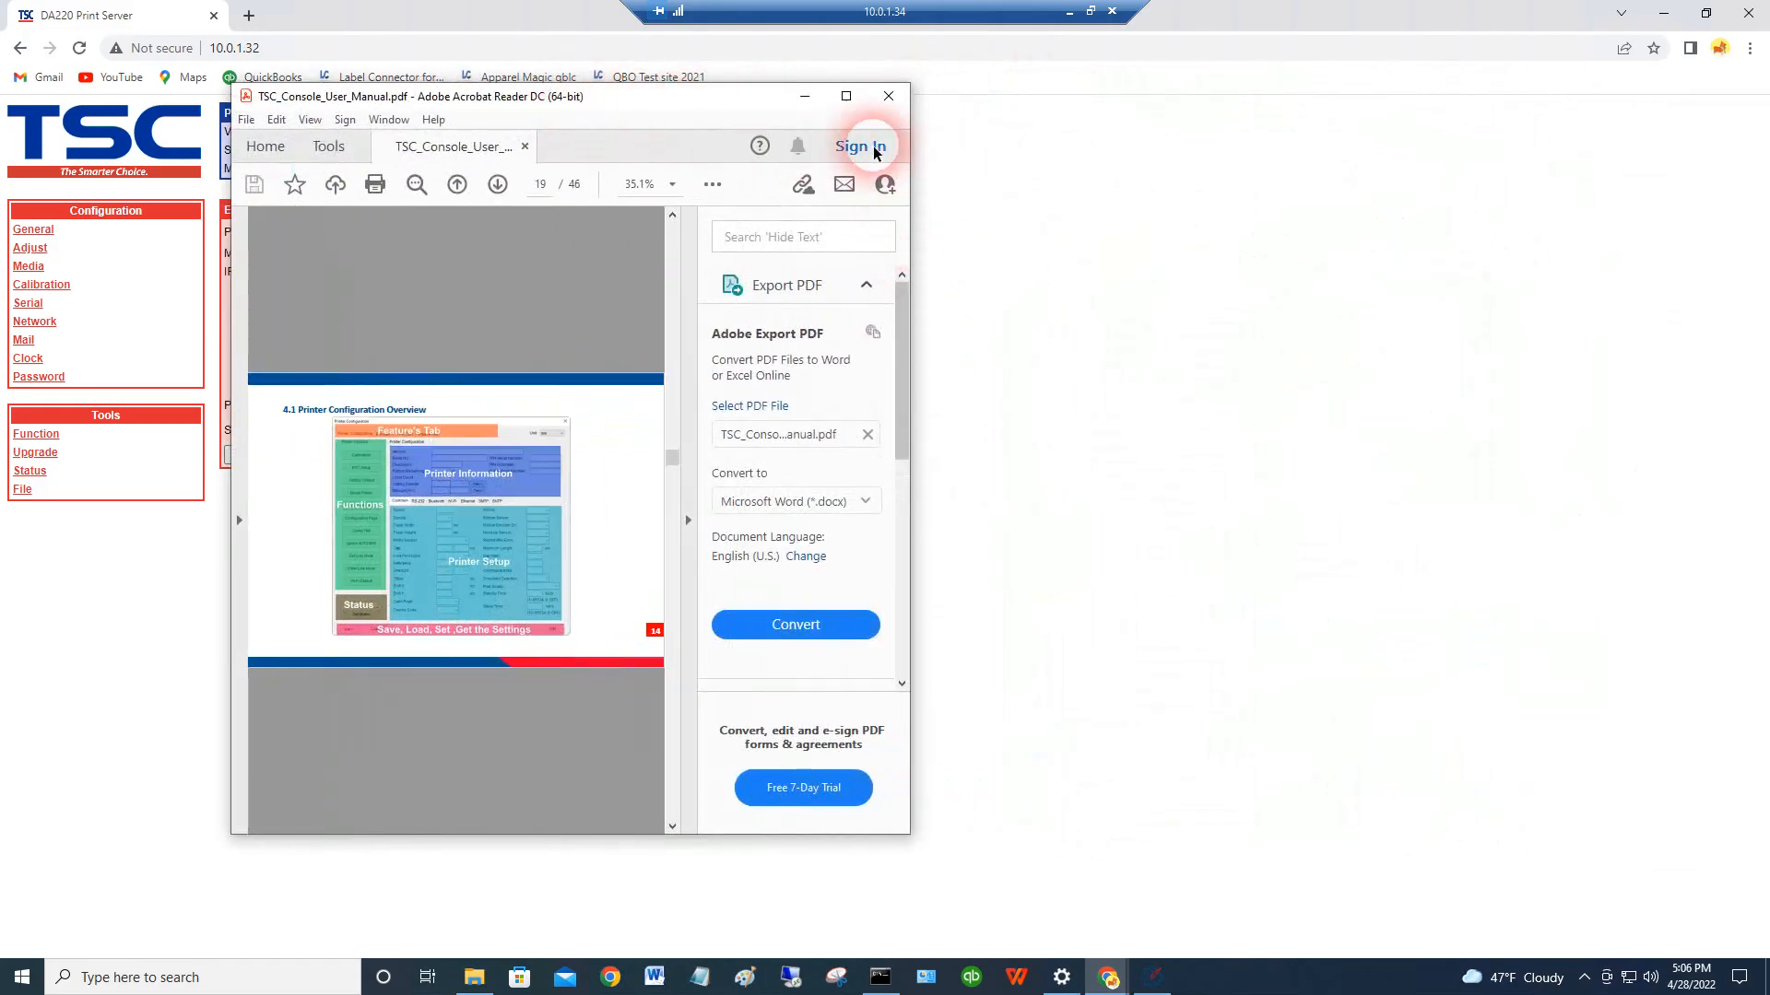
- Maximize the TSC Console manual and settle on page 19, Printer Configuration Overview
click(844, 95)
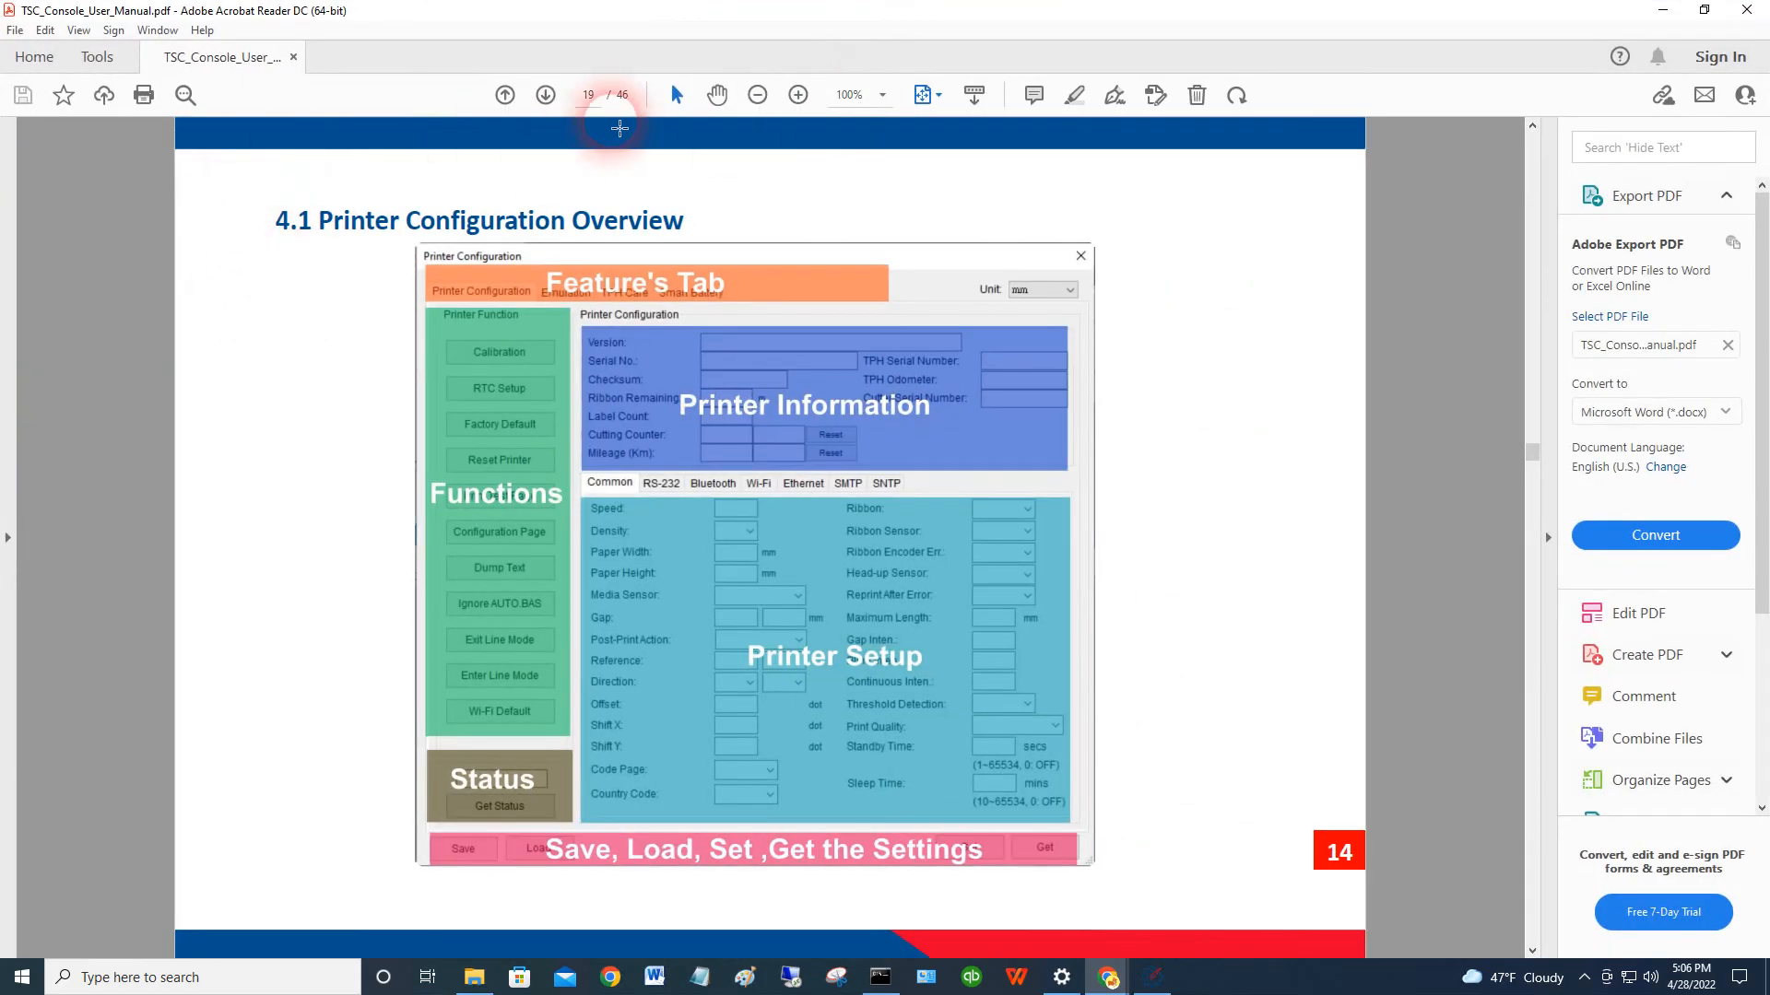
click(547, 95)
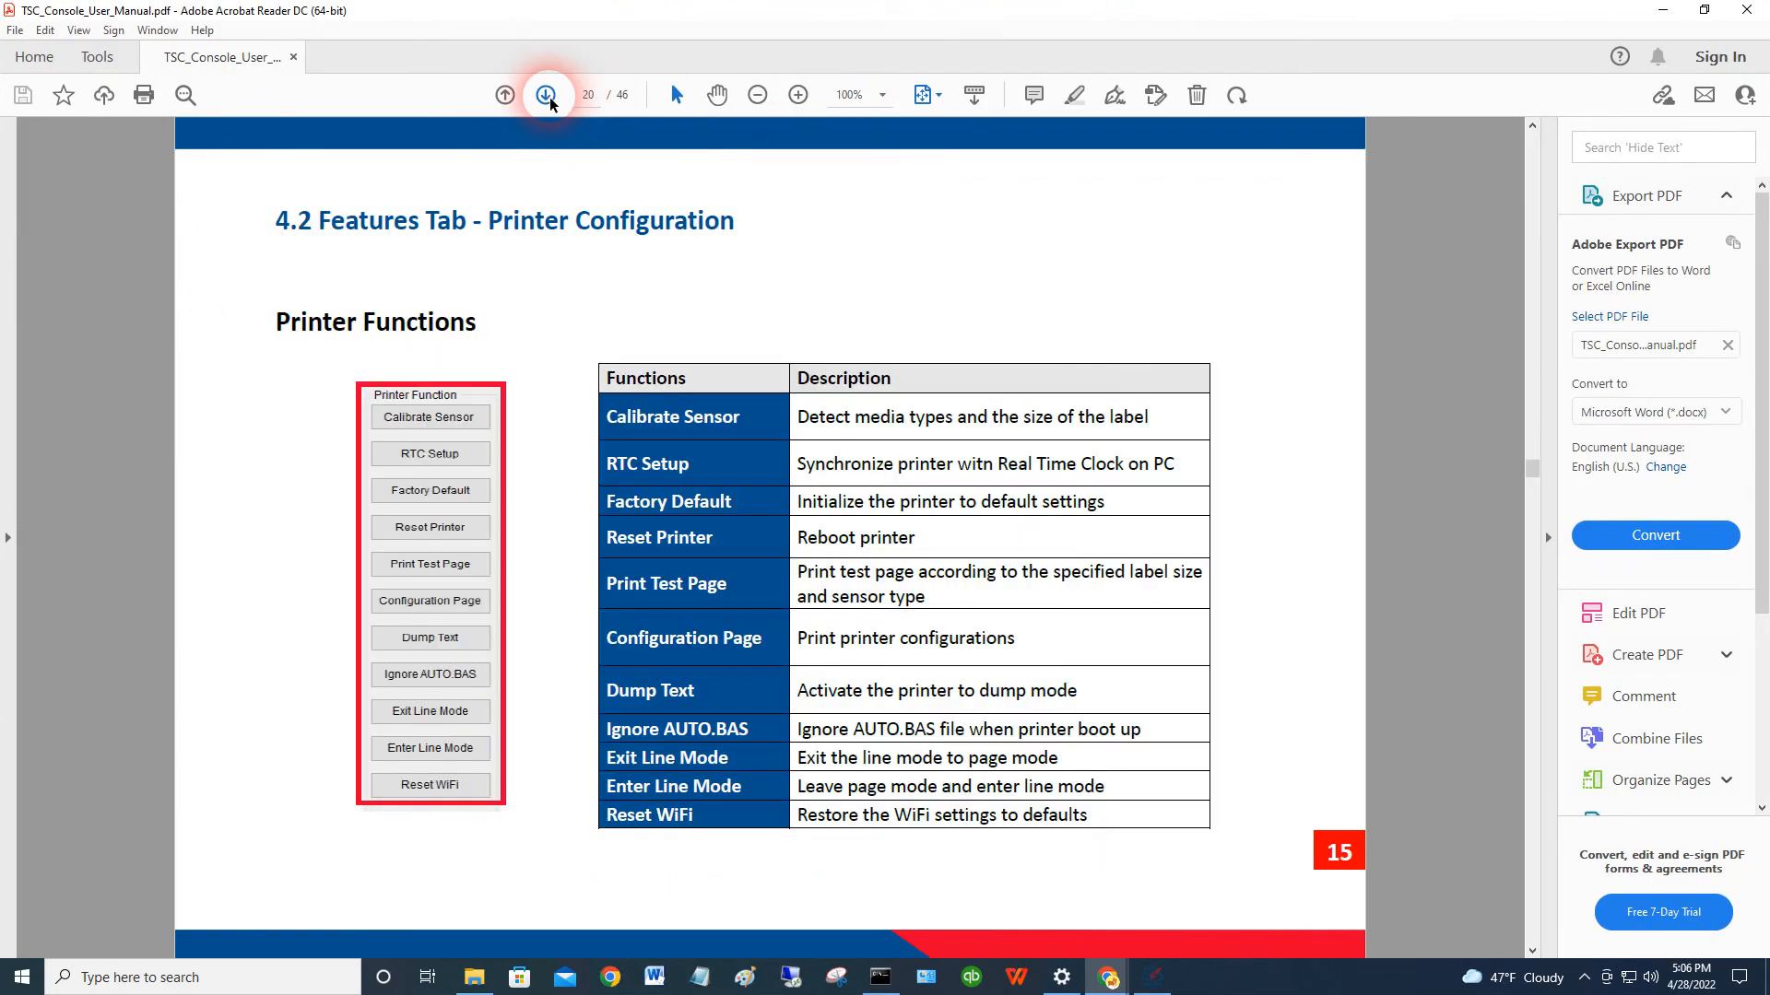
click(504, 95)
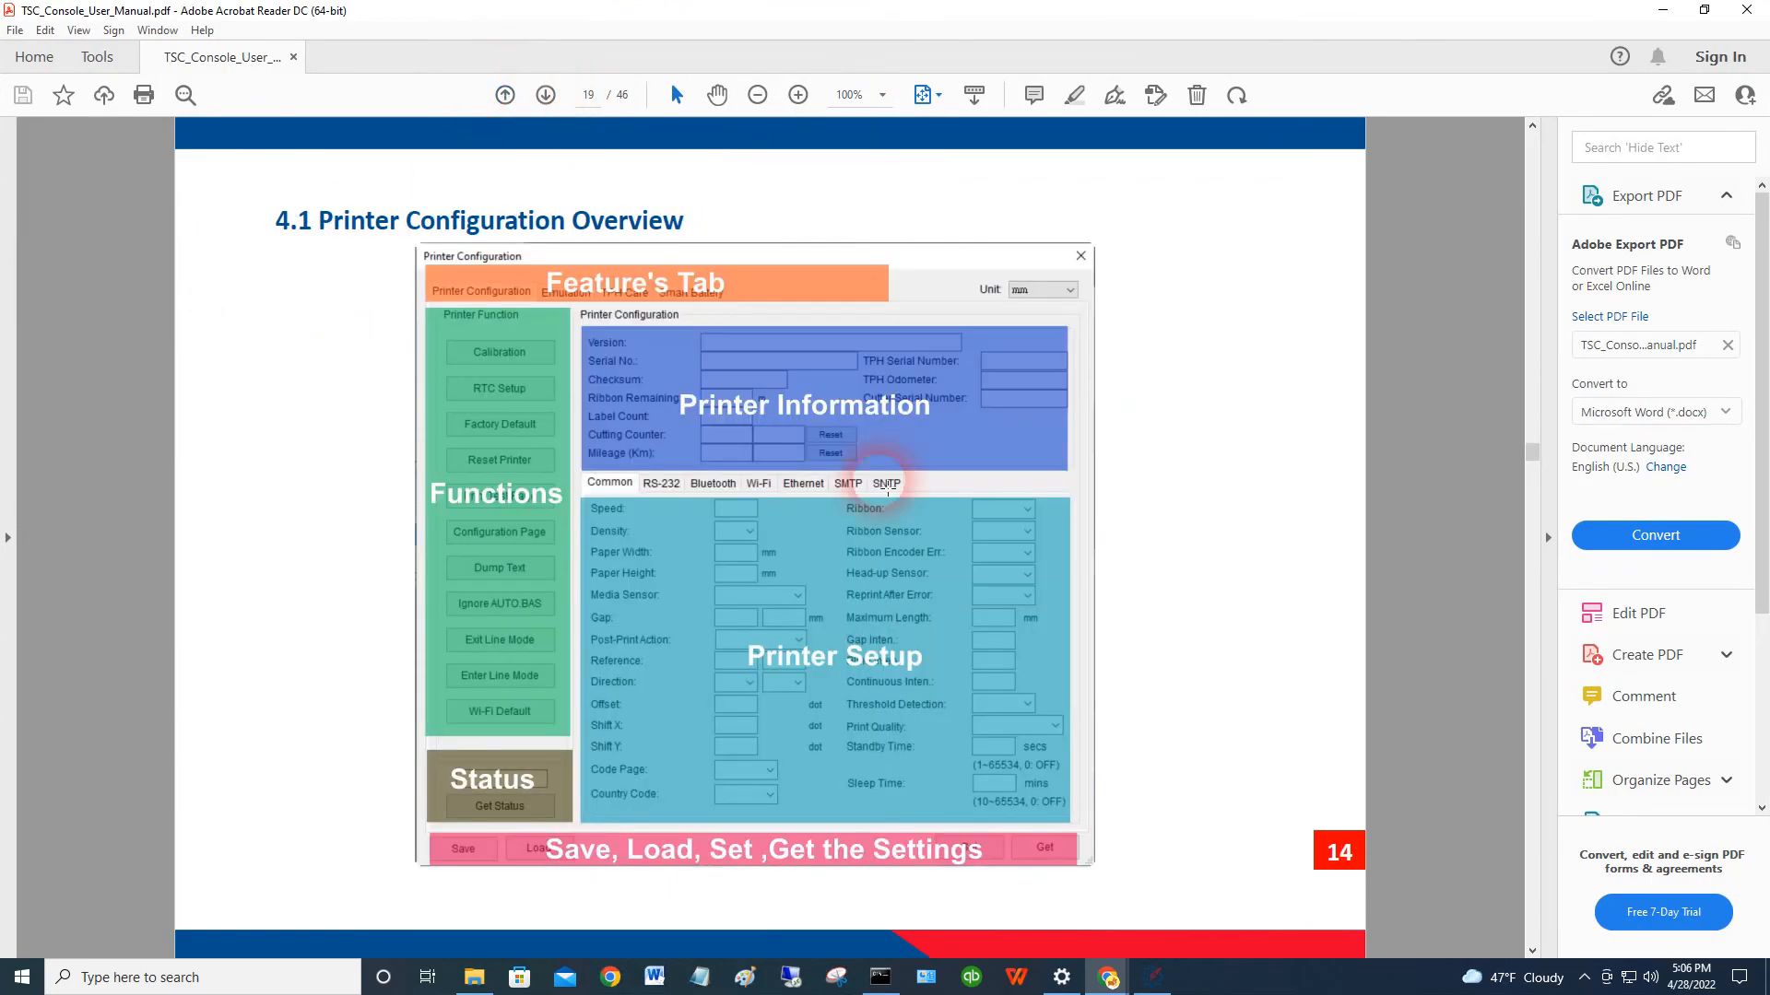
mouse_move(779, 513)
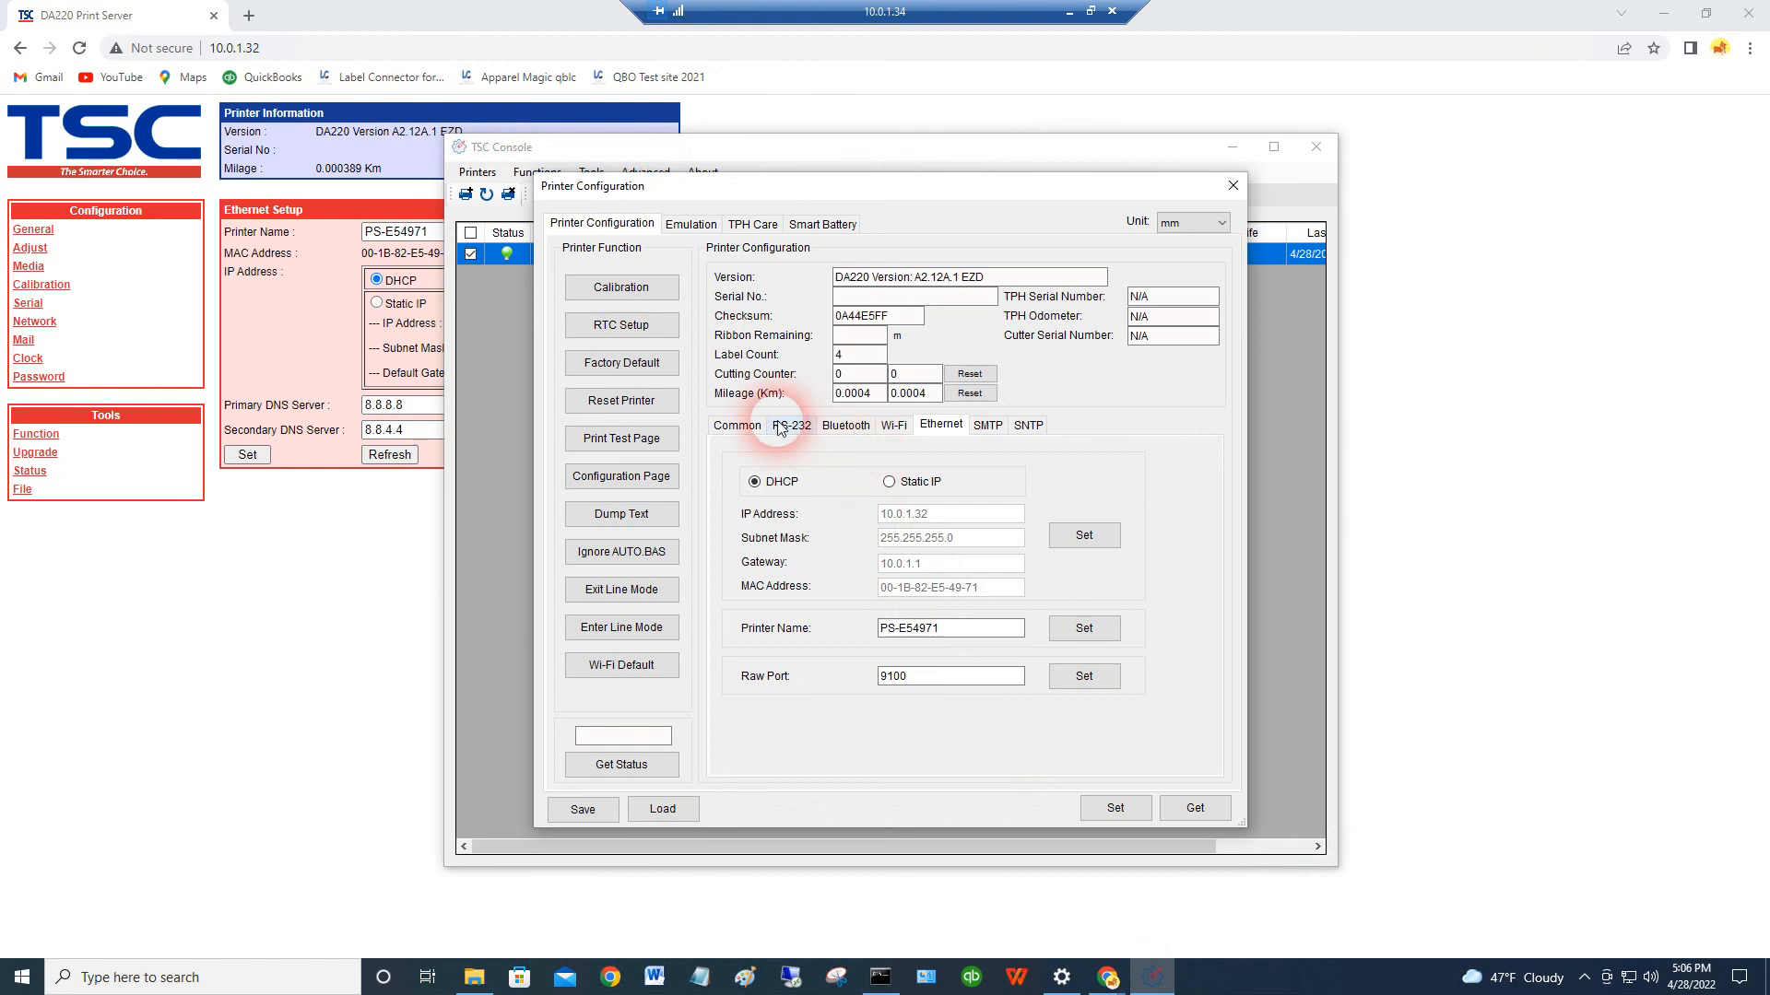
- Check the Common and Ethernet tabs, then re-read settings confirming 10.0.1.32 and port 9100
click(738, 426)
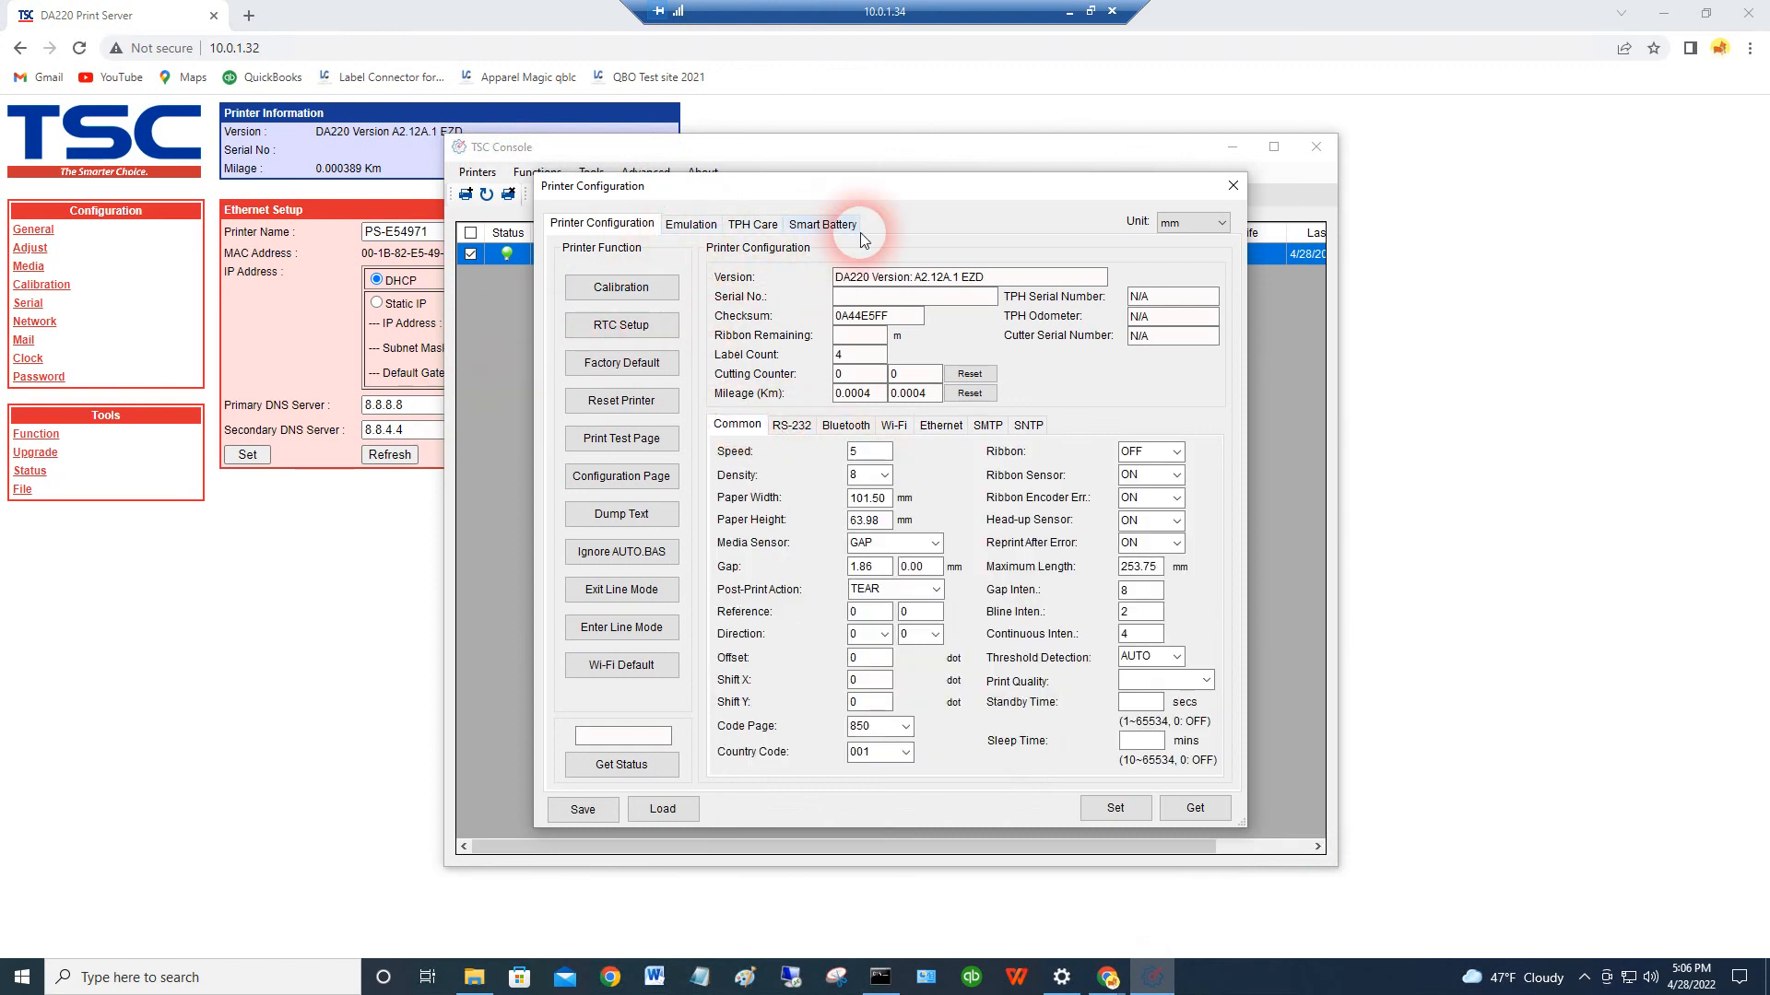
click(940, 424)
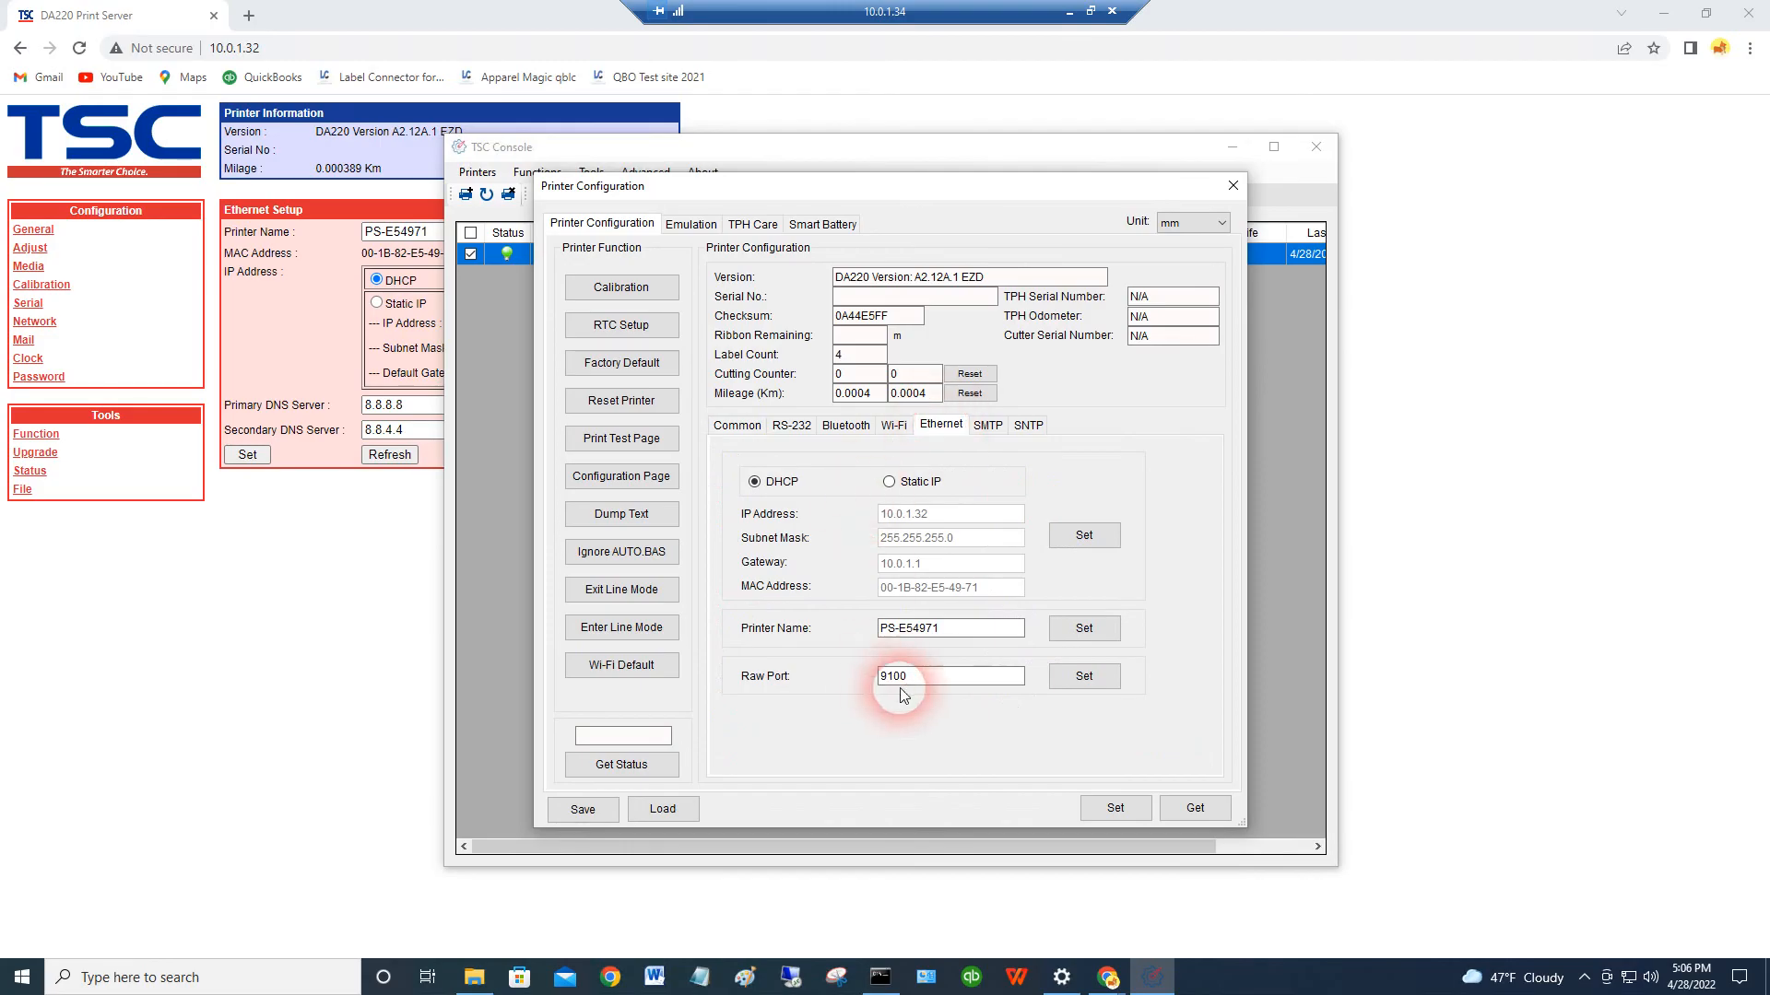
click(1194, 808)
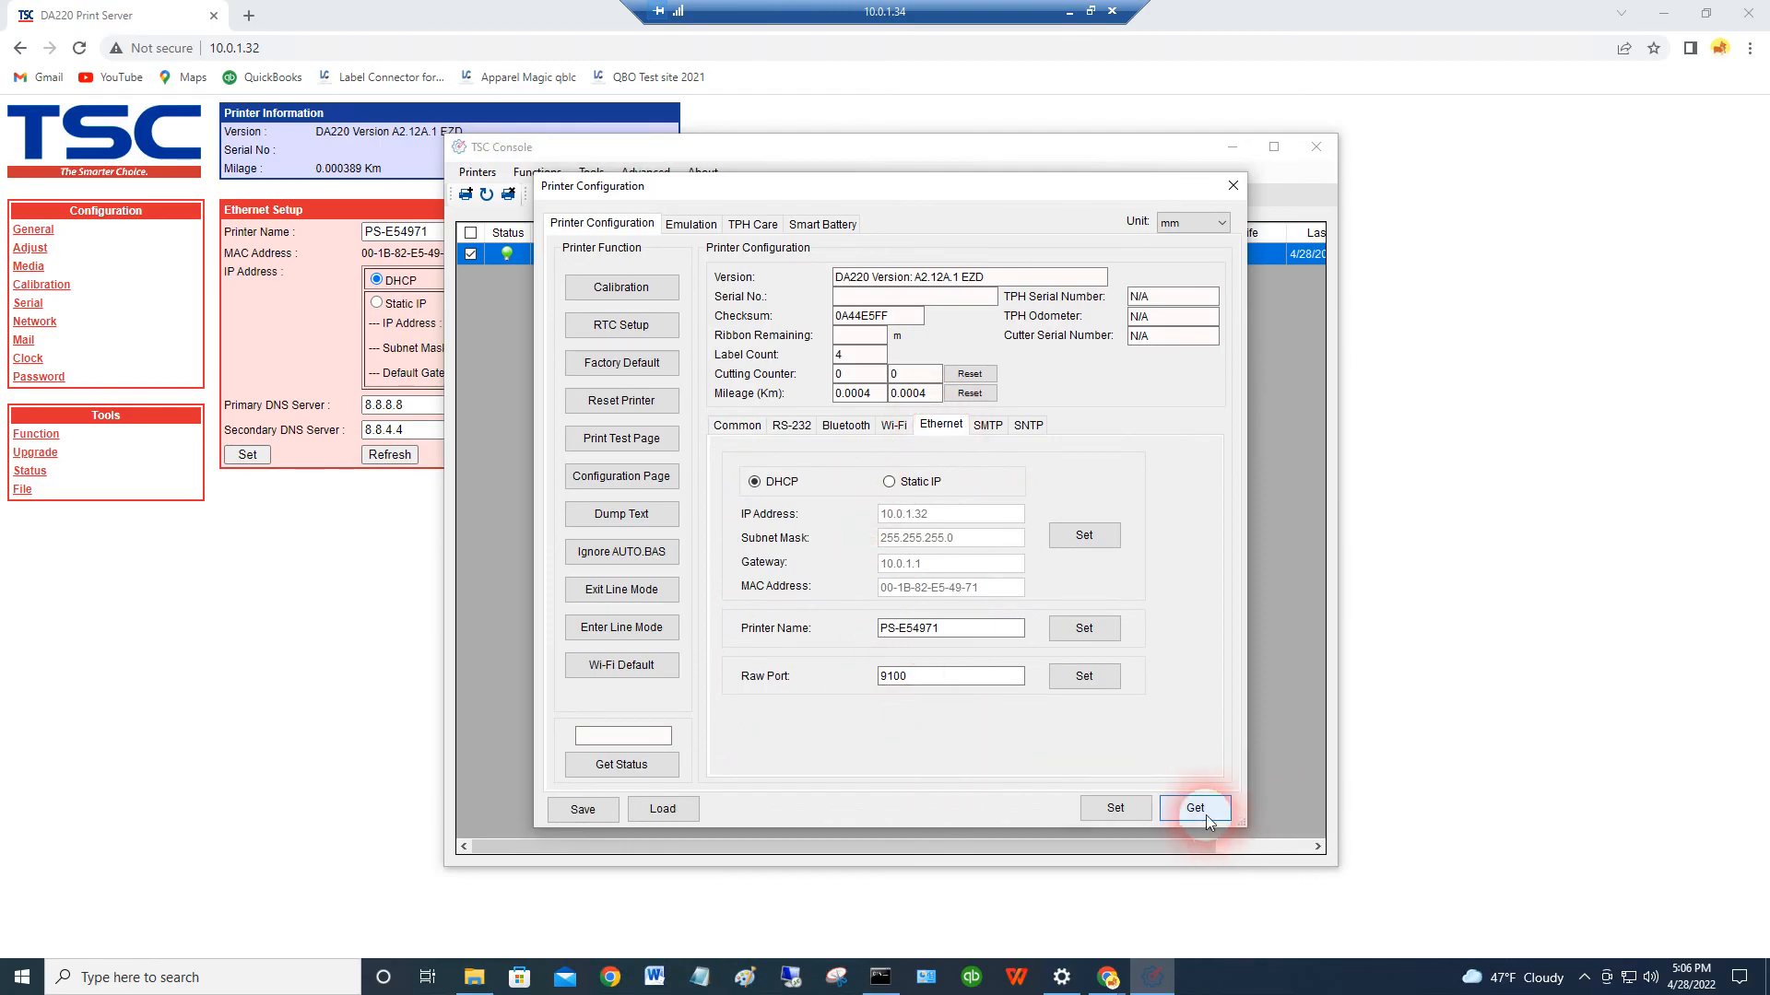
click(1194, 809)
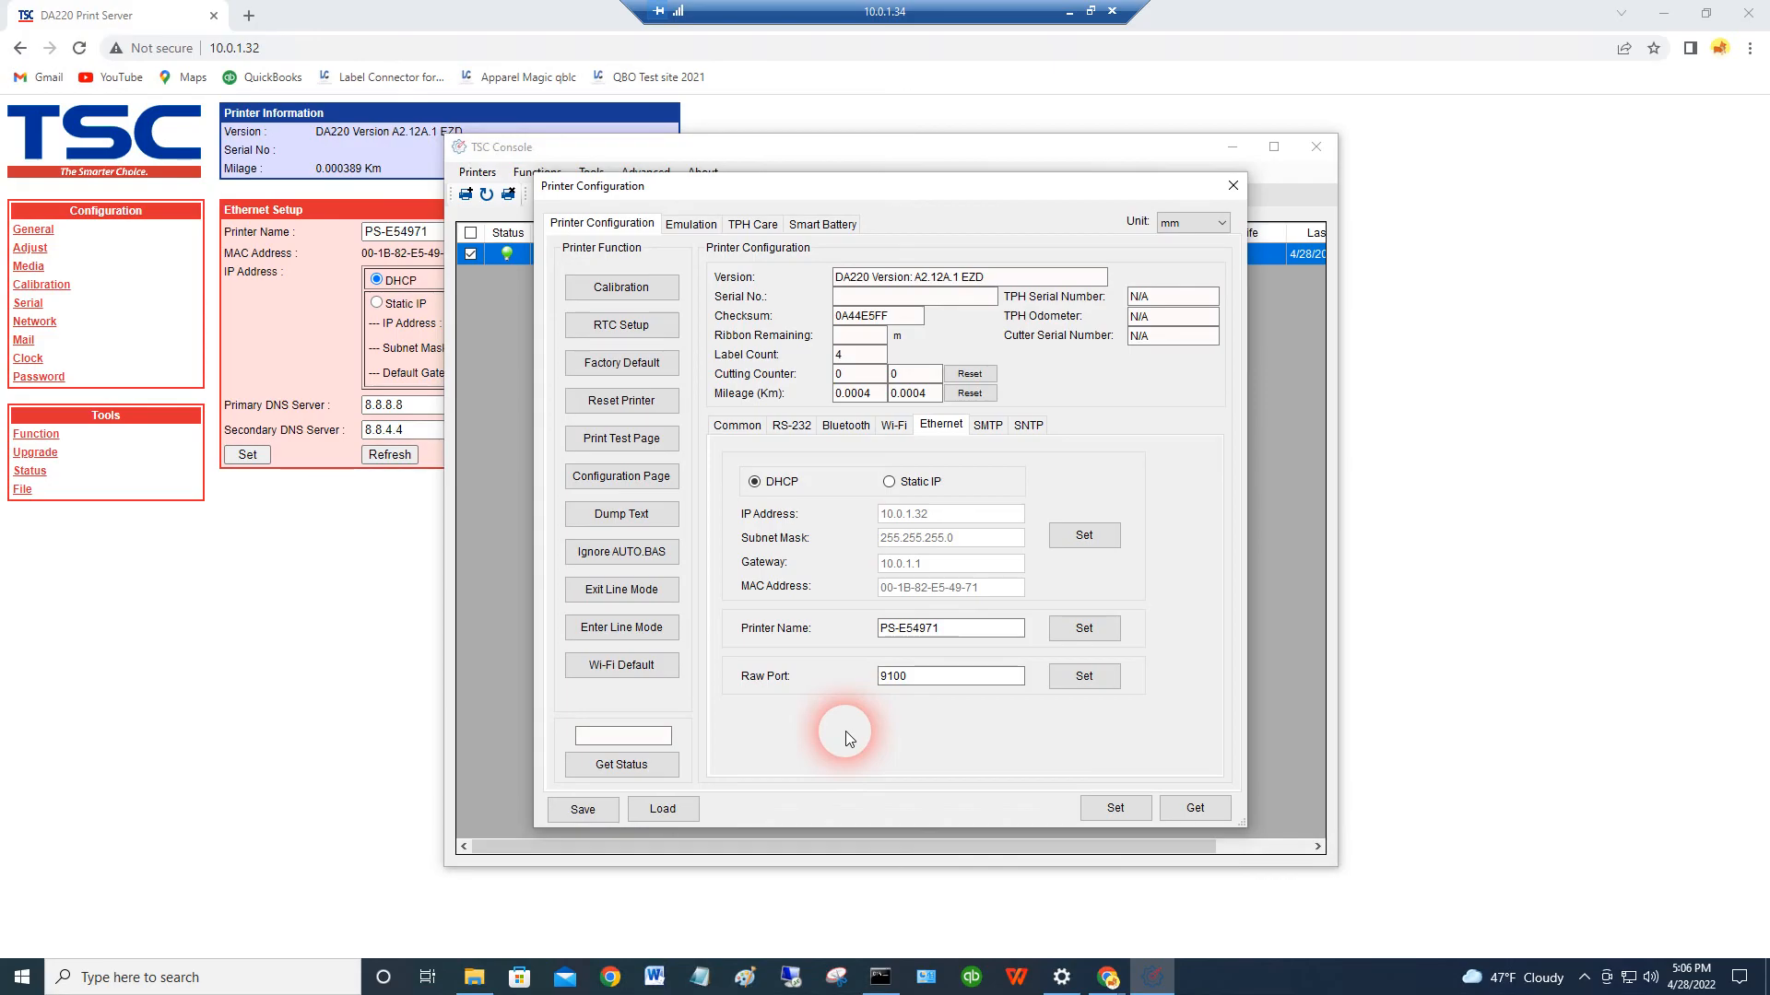
mouse_move(716, 508)
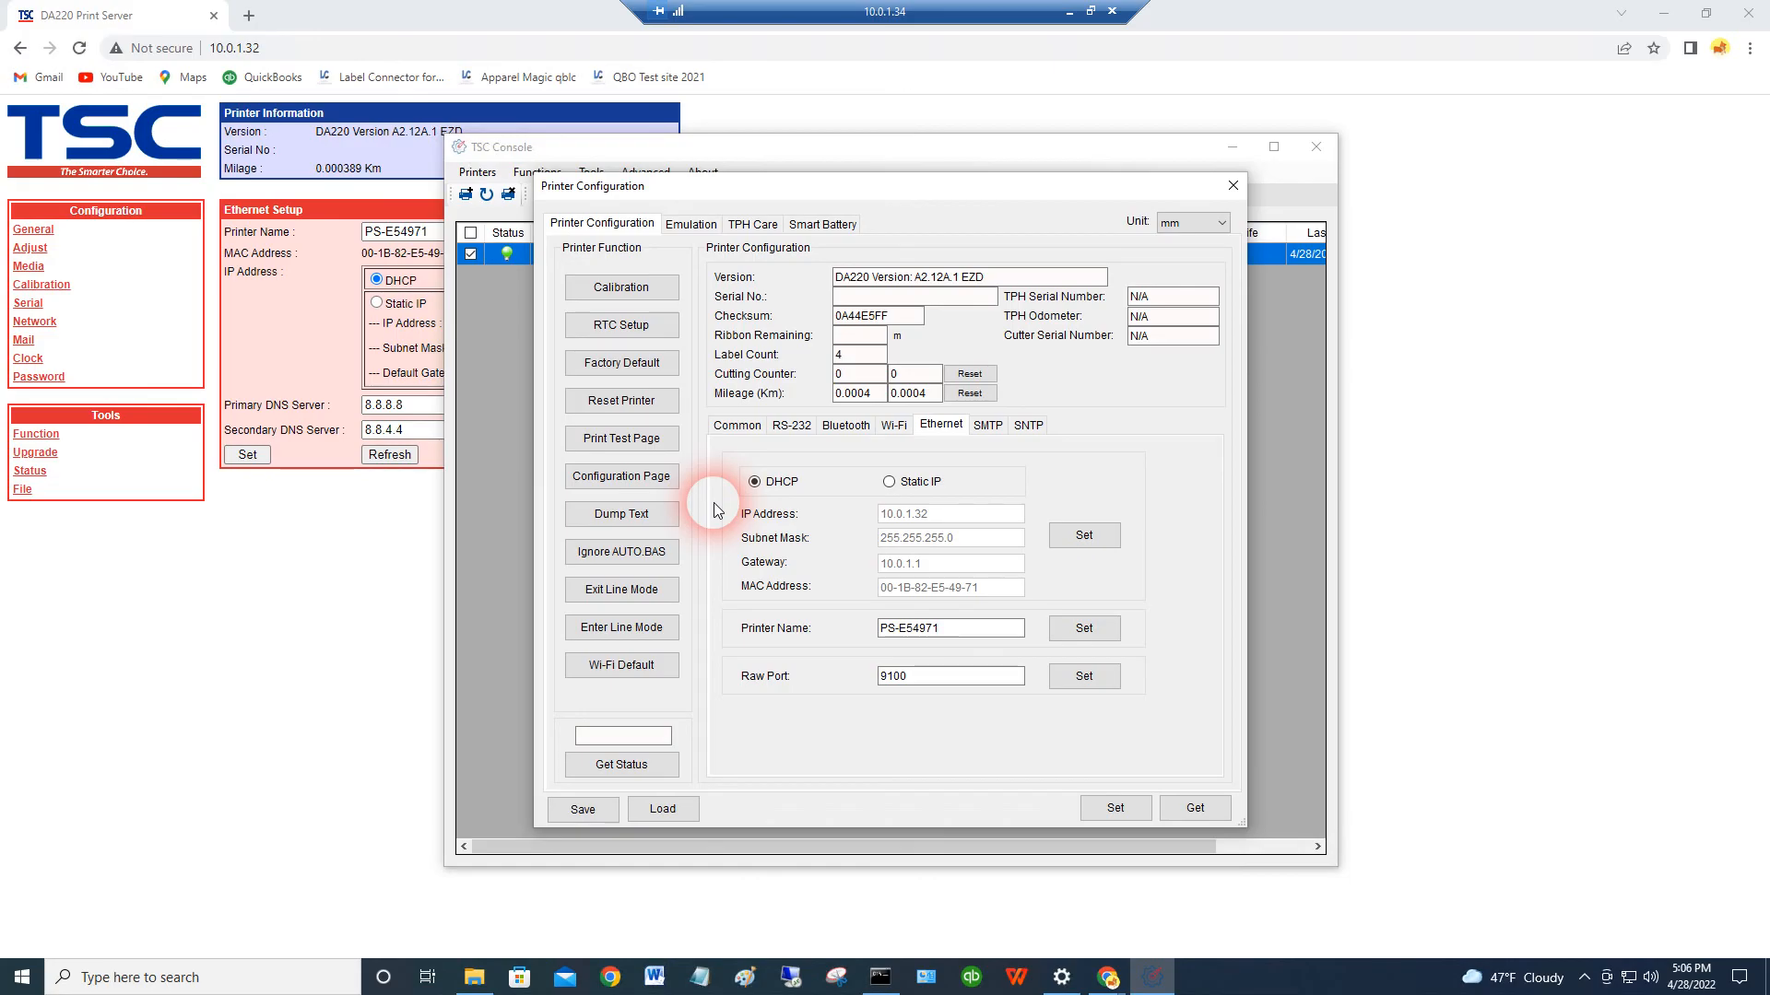
mouse_move(1493, 528)
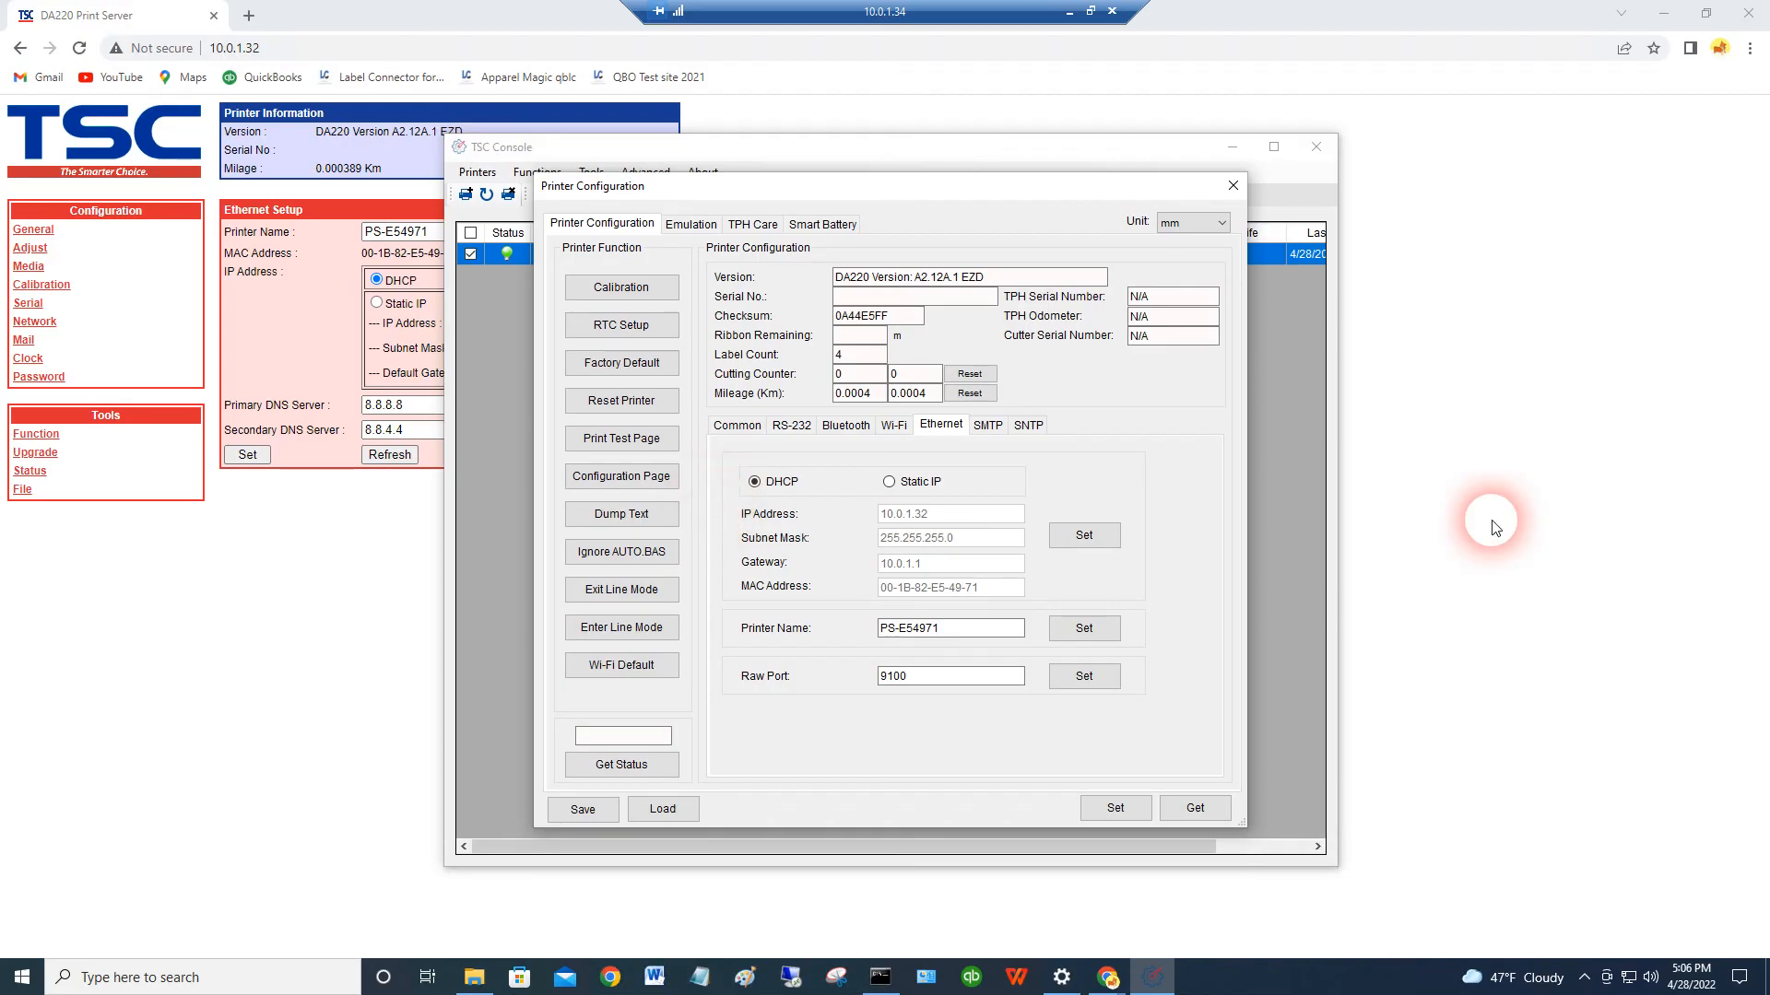